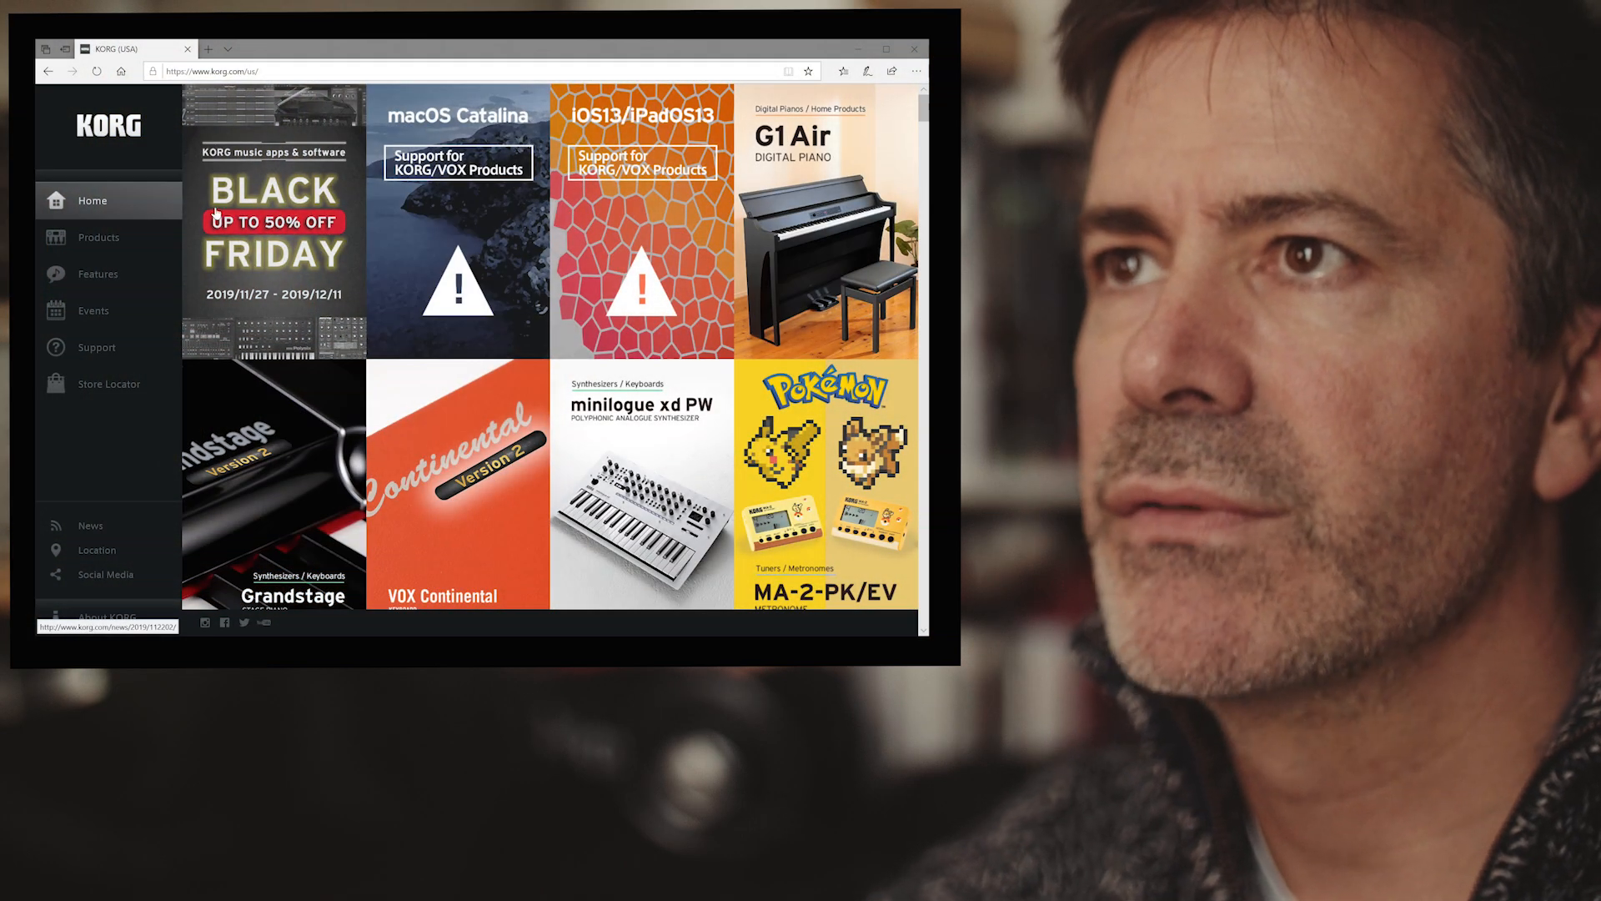
{"action": "mouse_move", "coordinate": [99, 237]}
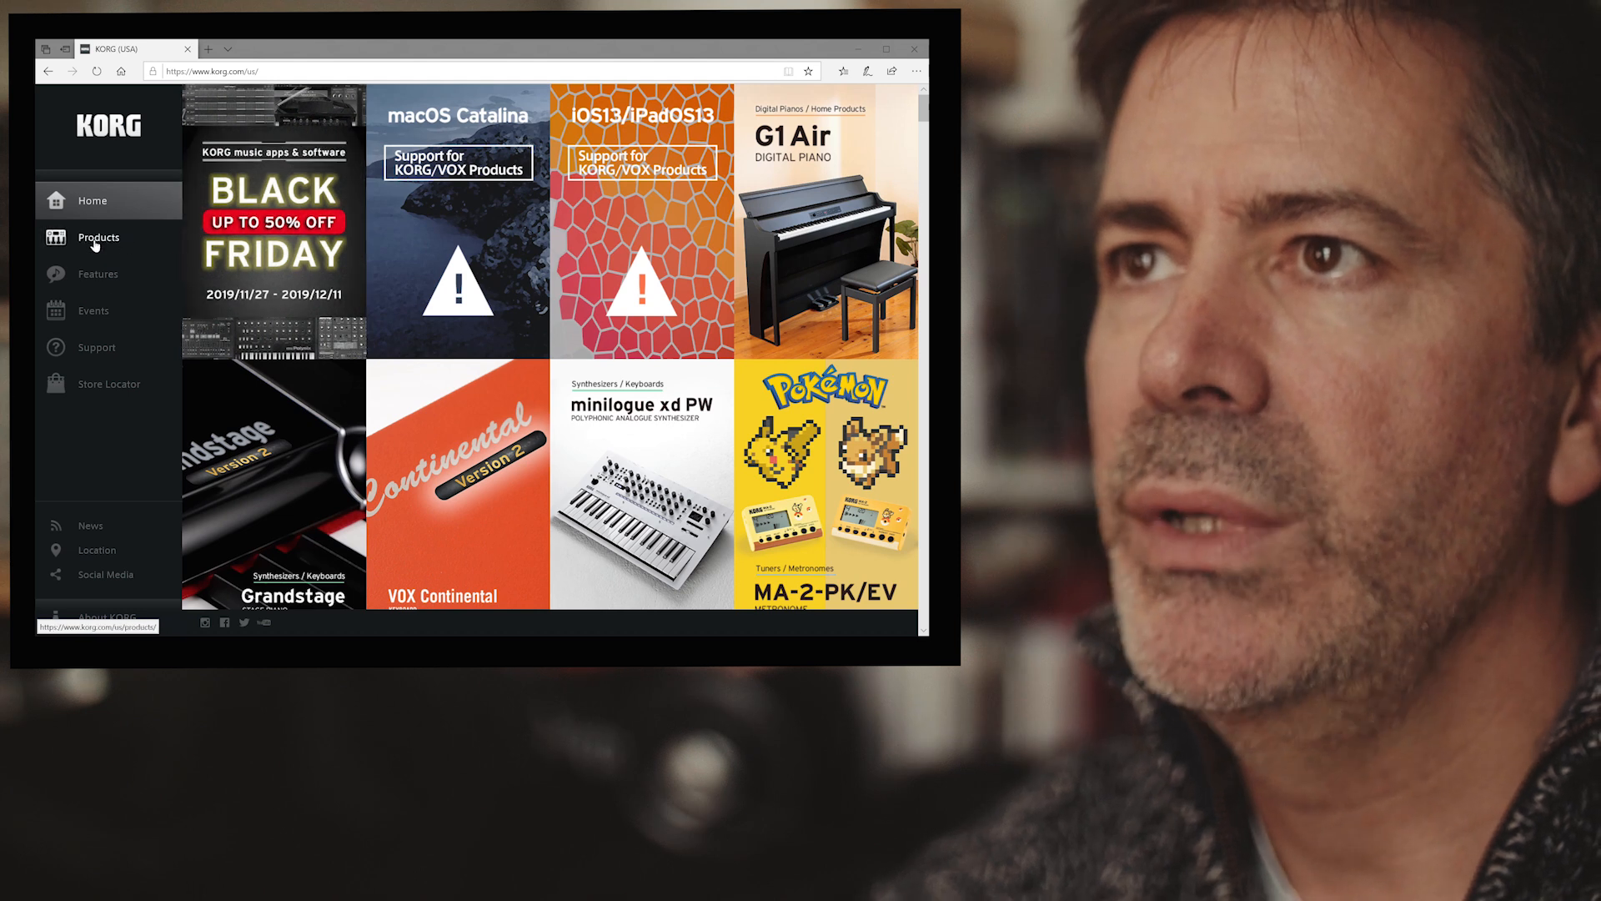
Browse Products > Synthesizers / Keyboards to Analog Synthesizers and open the minilogue xd page
{"action": "left_click", "coordinate": [98, 237]}
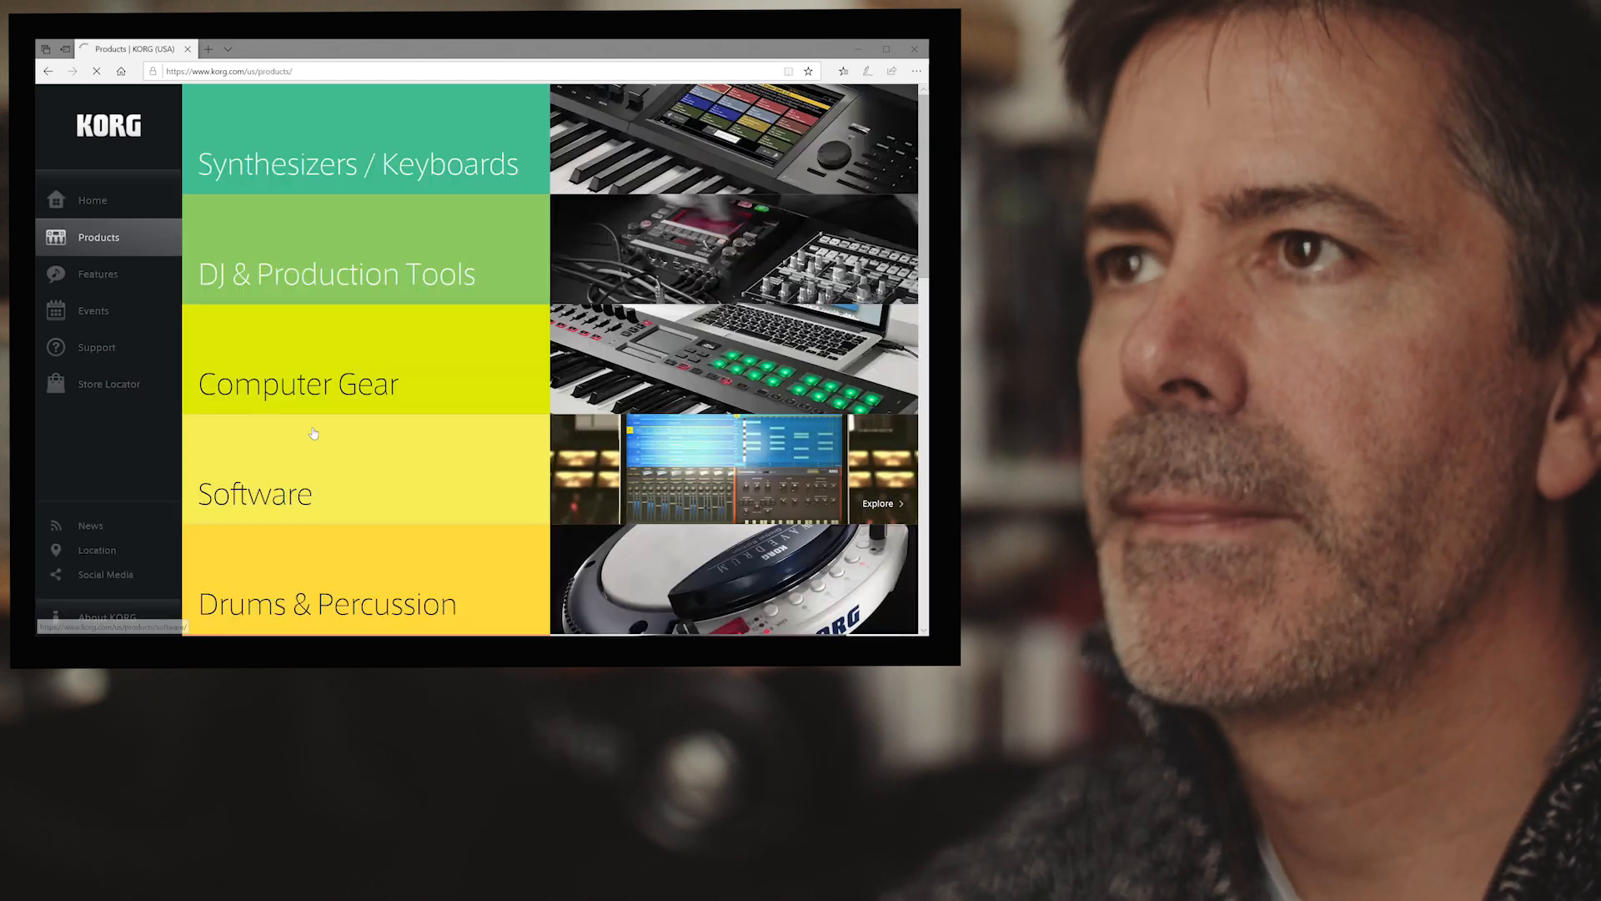
{"action": "left_click", "coordinate": [355, 163]}
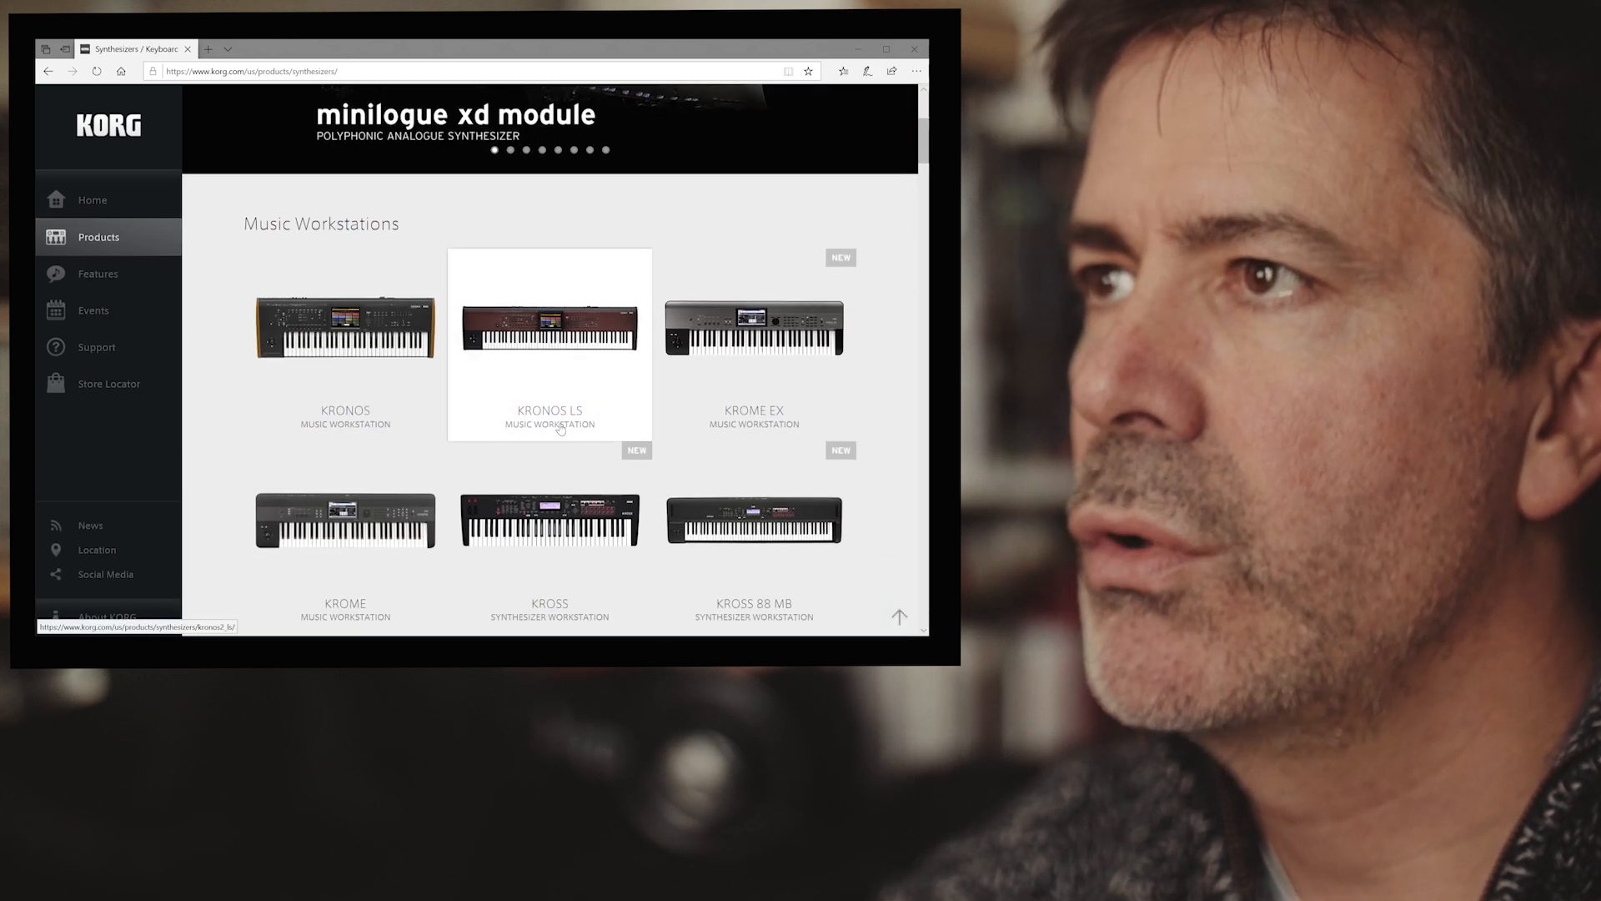
{"action": "scroll", "scroll_direction": "down", "scroll_amount": 3}
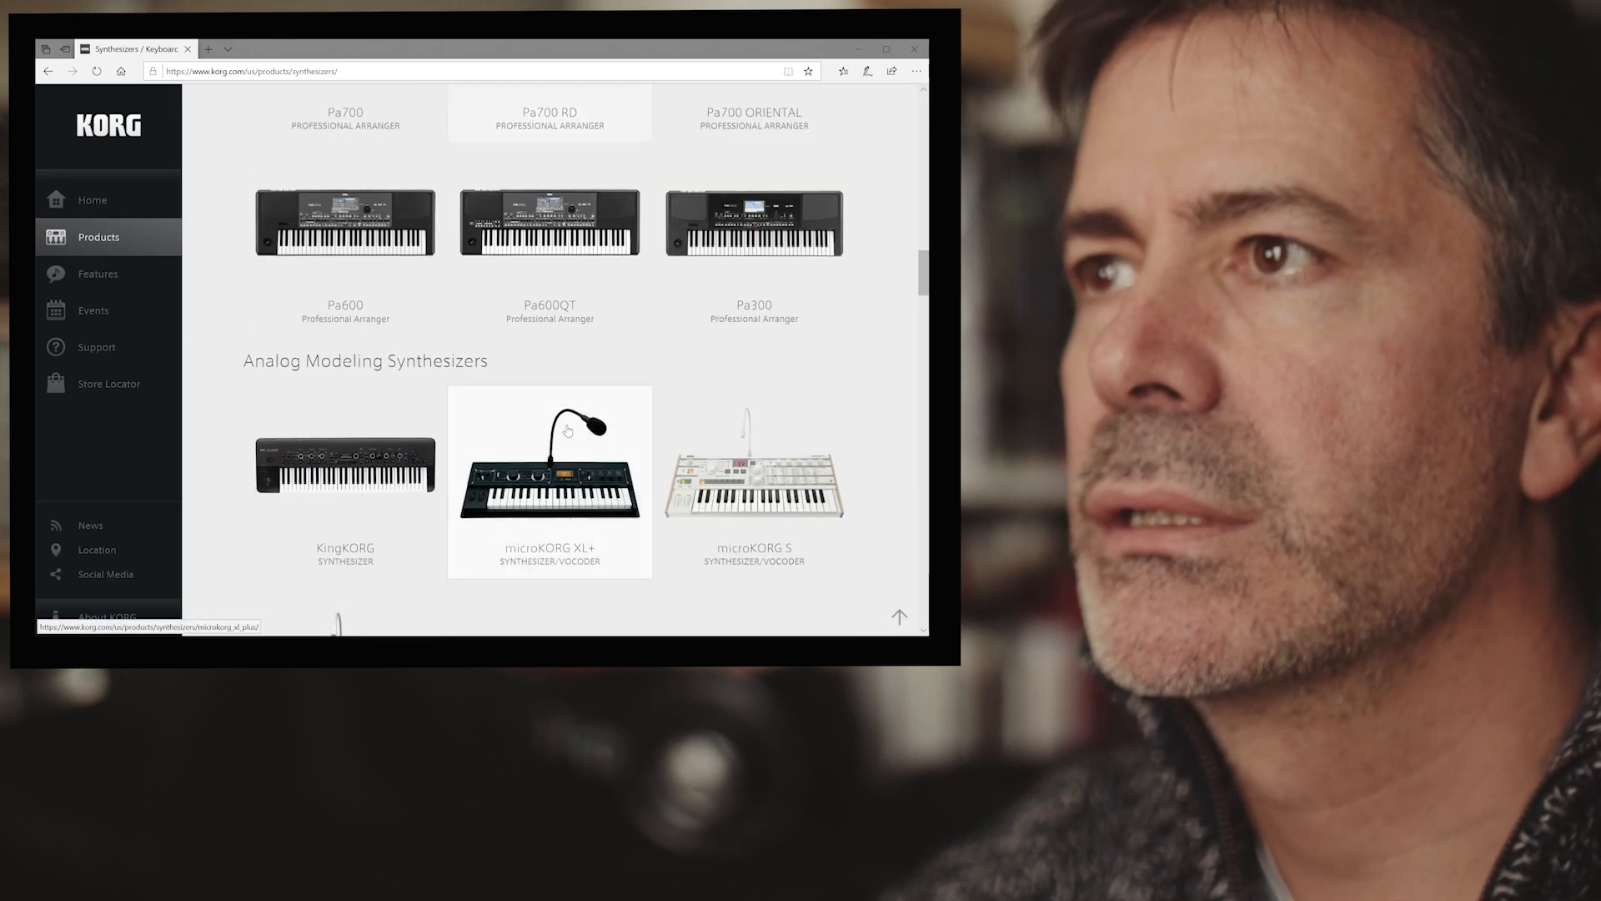
{"action": "scroll", "scroll_direction": "down", "scroll_amount": 3}
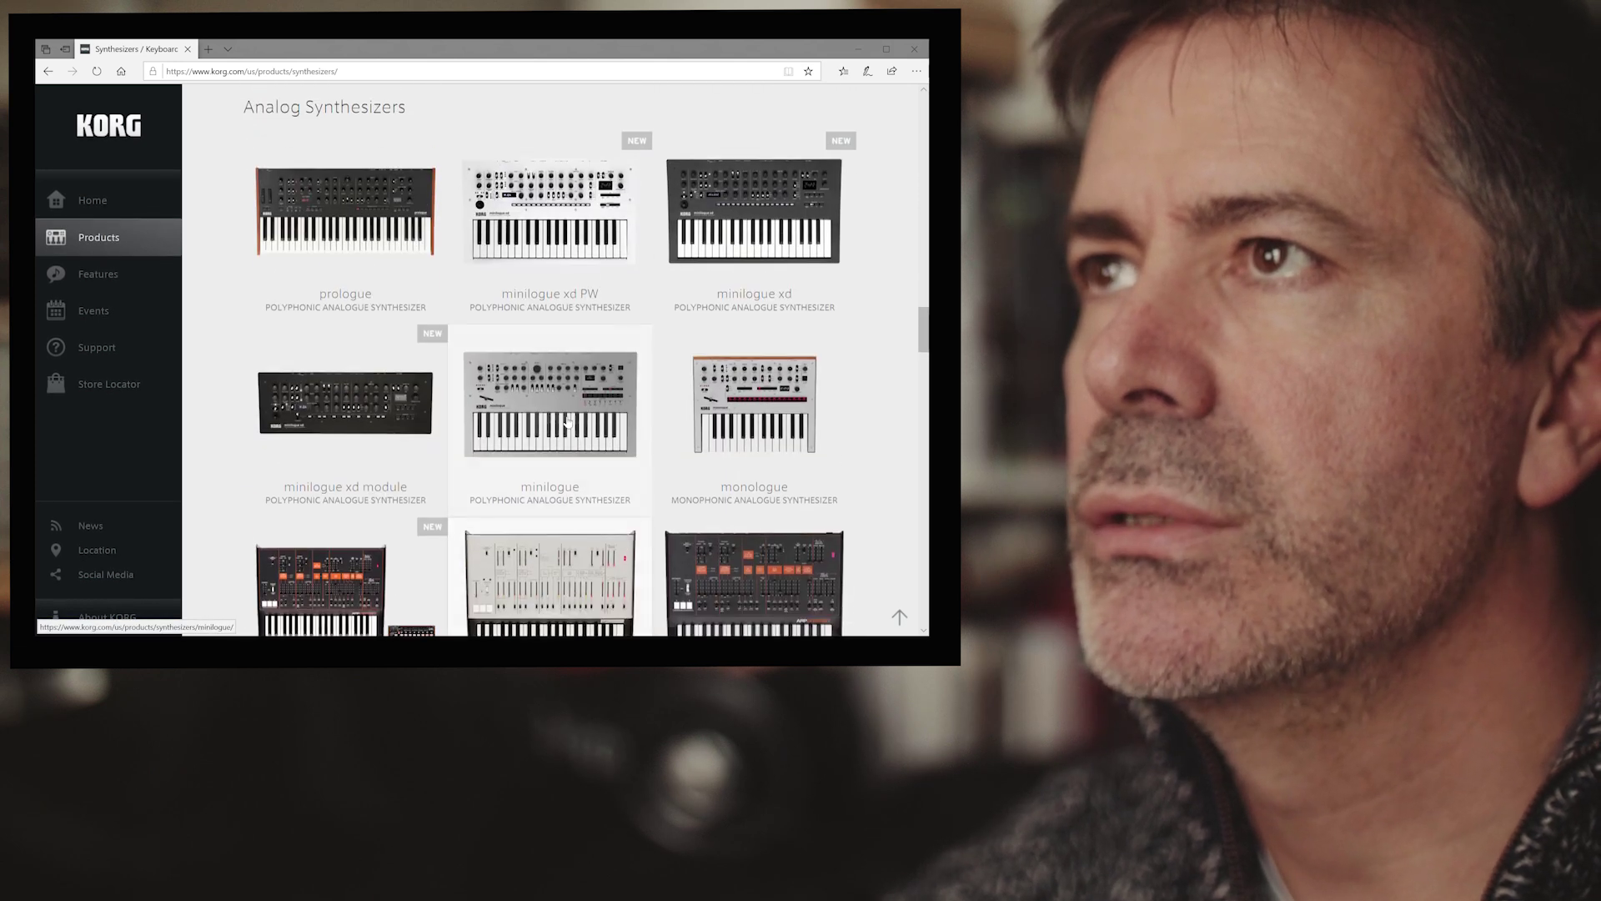
{"action": "scroll", "scroll_direction": "up", "scroll_amount": 3}
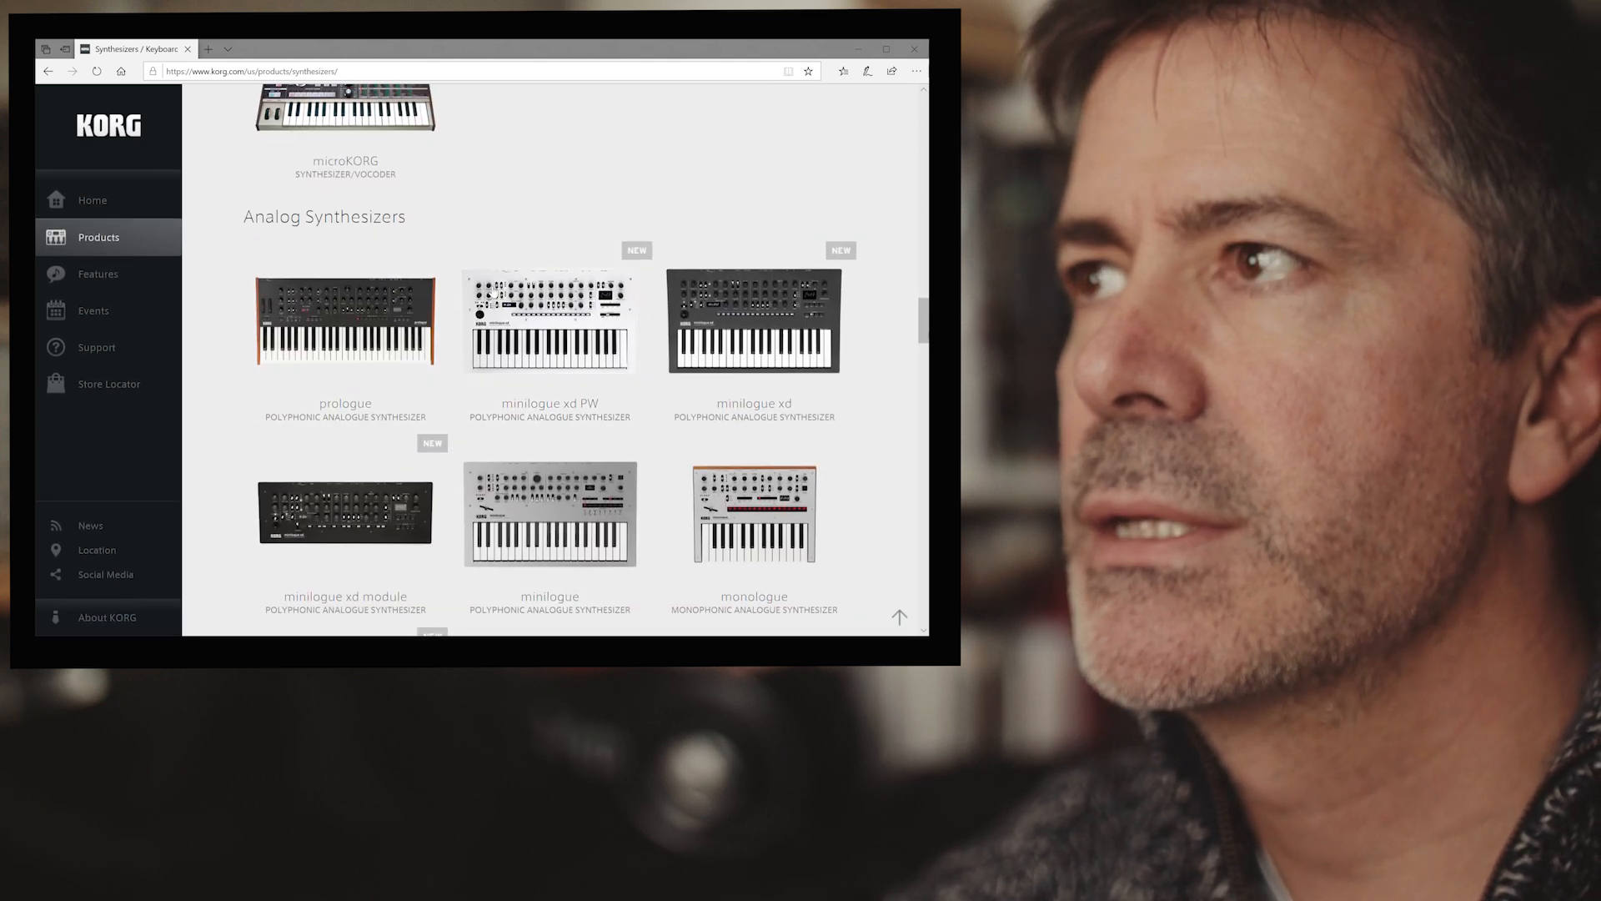
{"action": "left_click", "coordinate": [754, 320]}
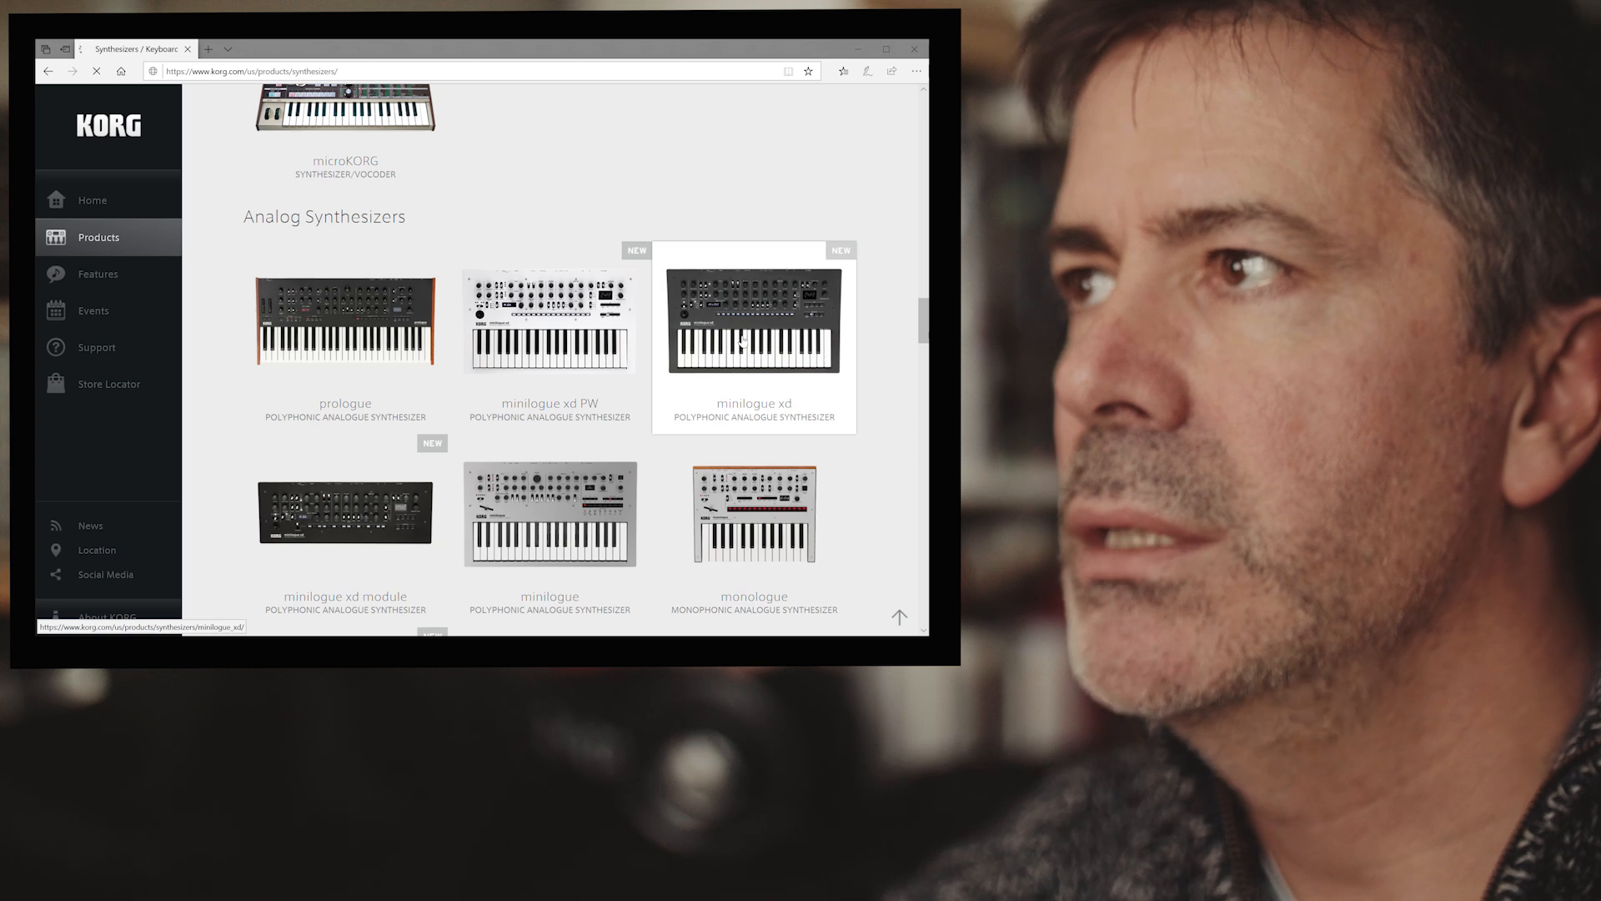
{"action": "left_click", "coordinate": [754, 320]}
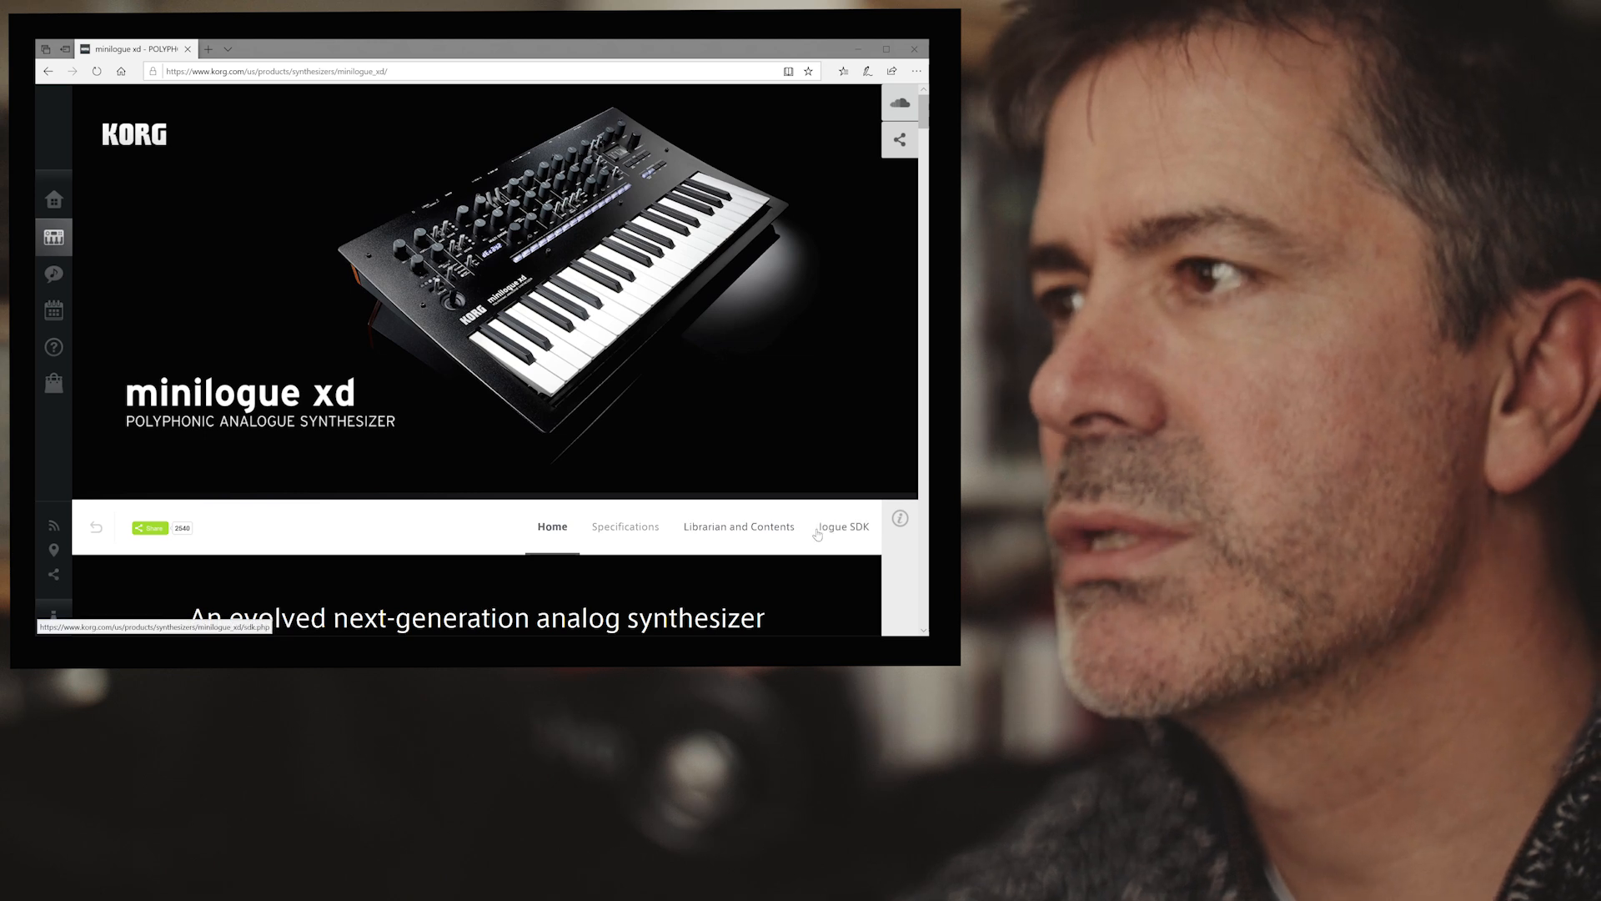
{"action": "mouse_move", "coordinate": [738, 531]}
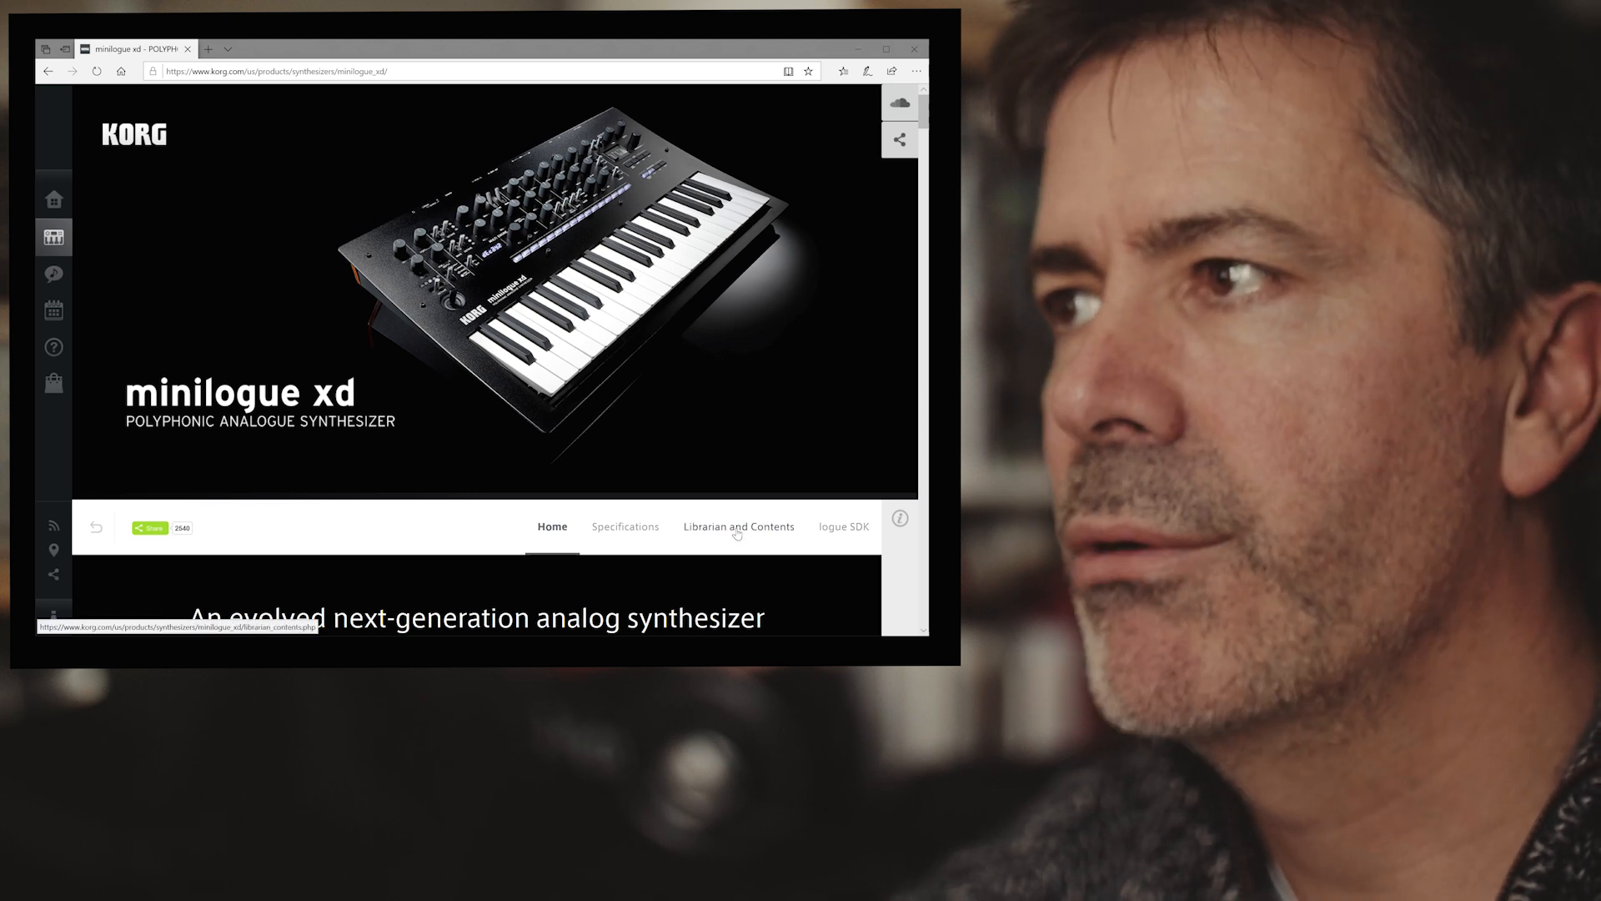
Open the minilogue xd Librarian and Contents tab and scroll to the Sound Librarian section
{"action": "left_click", "coordinate": [738, 527]}
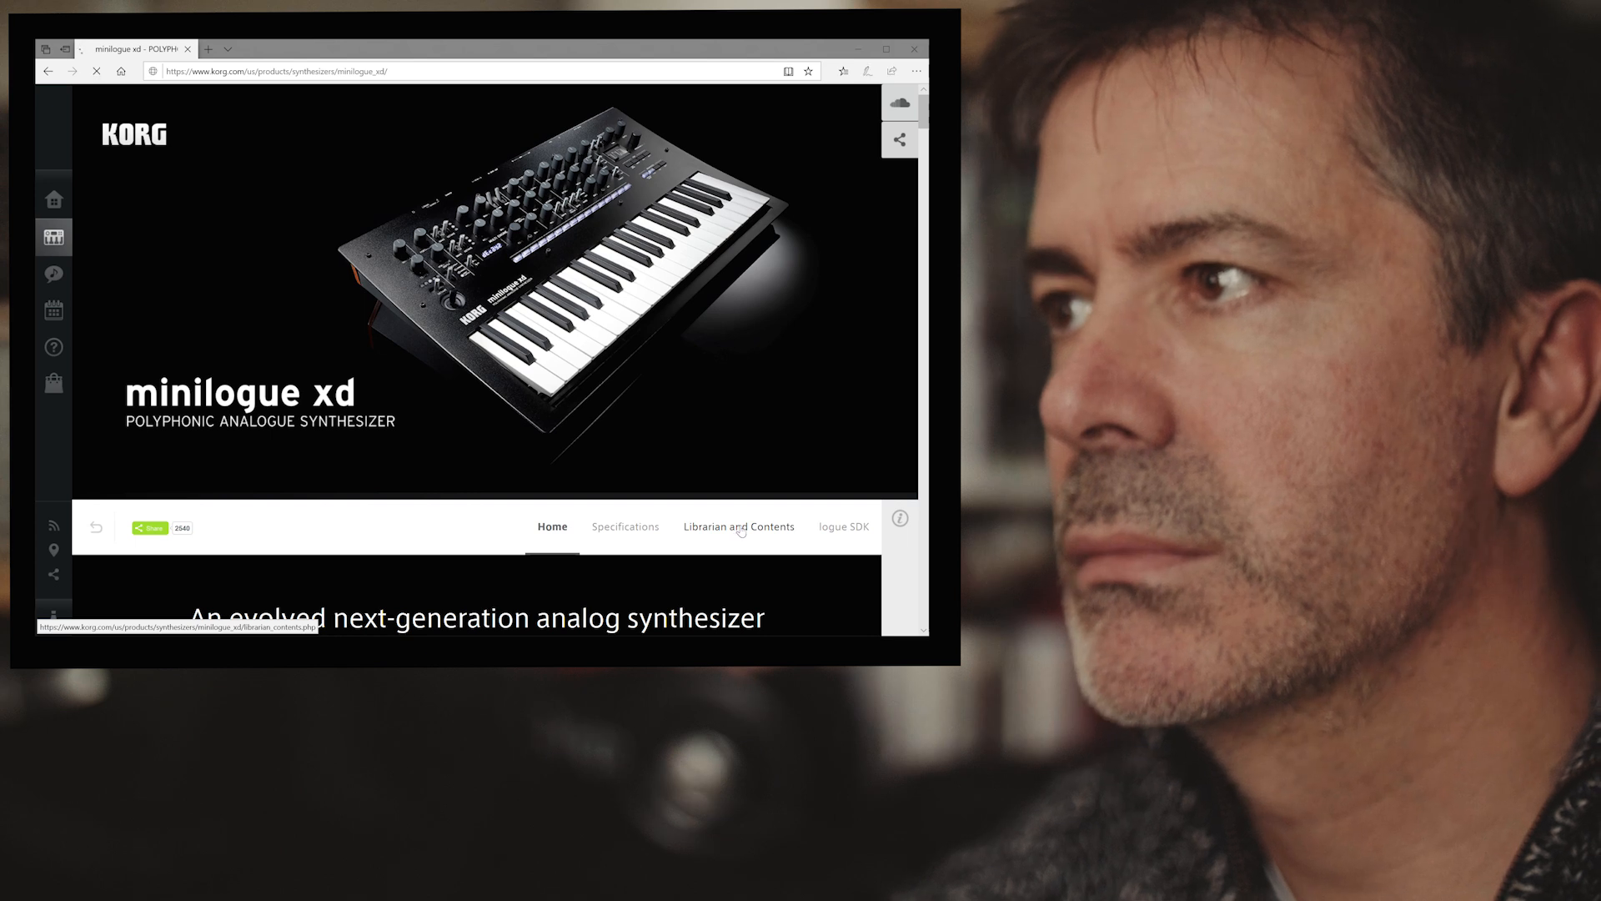
{"action": "left_click", "coordinate": [738, 526]}
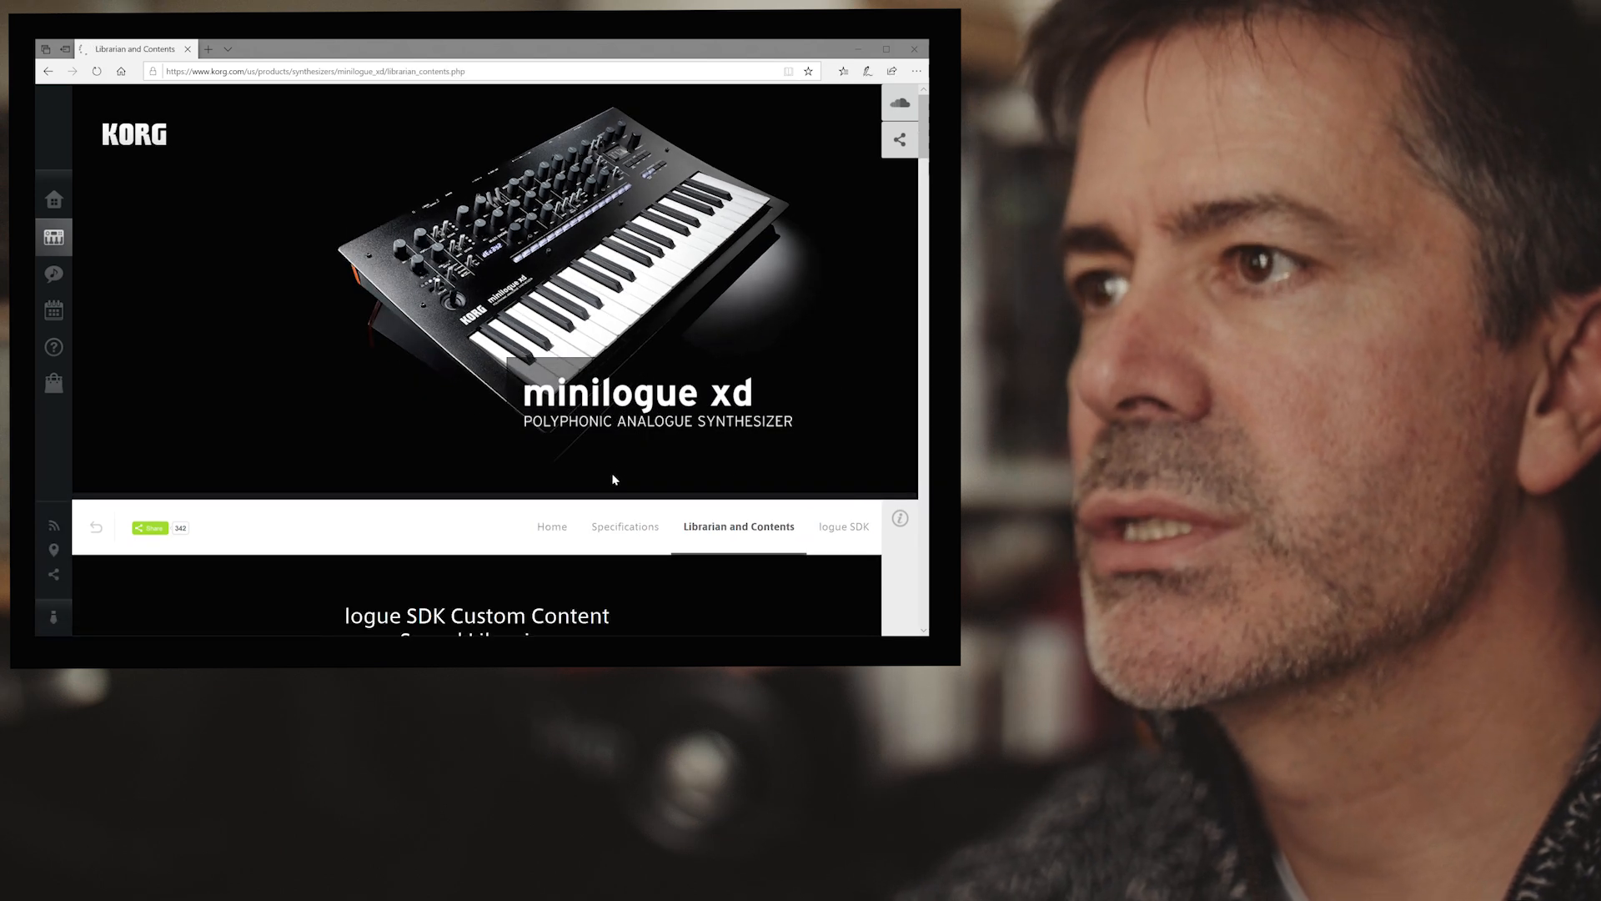
{"action": "scroll", "scroll_direction": "down", "scroll_amount": 3}
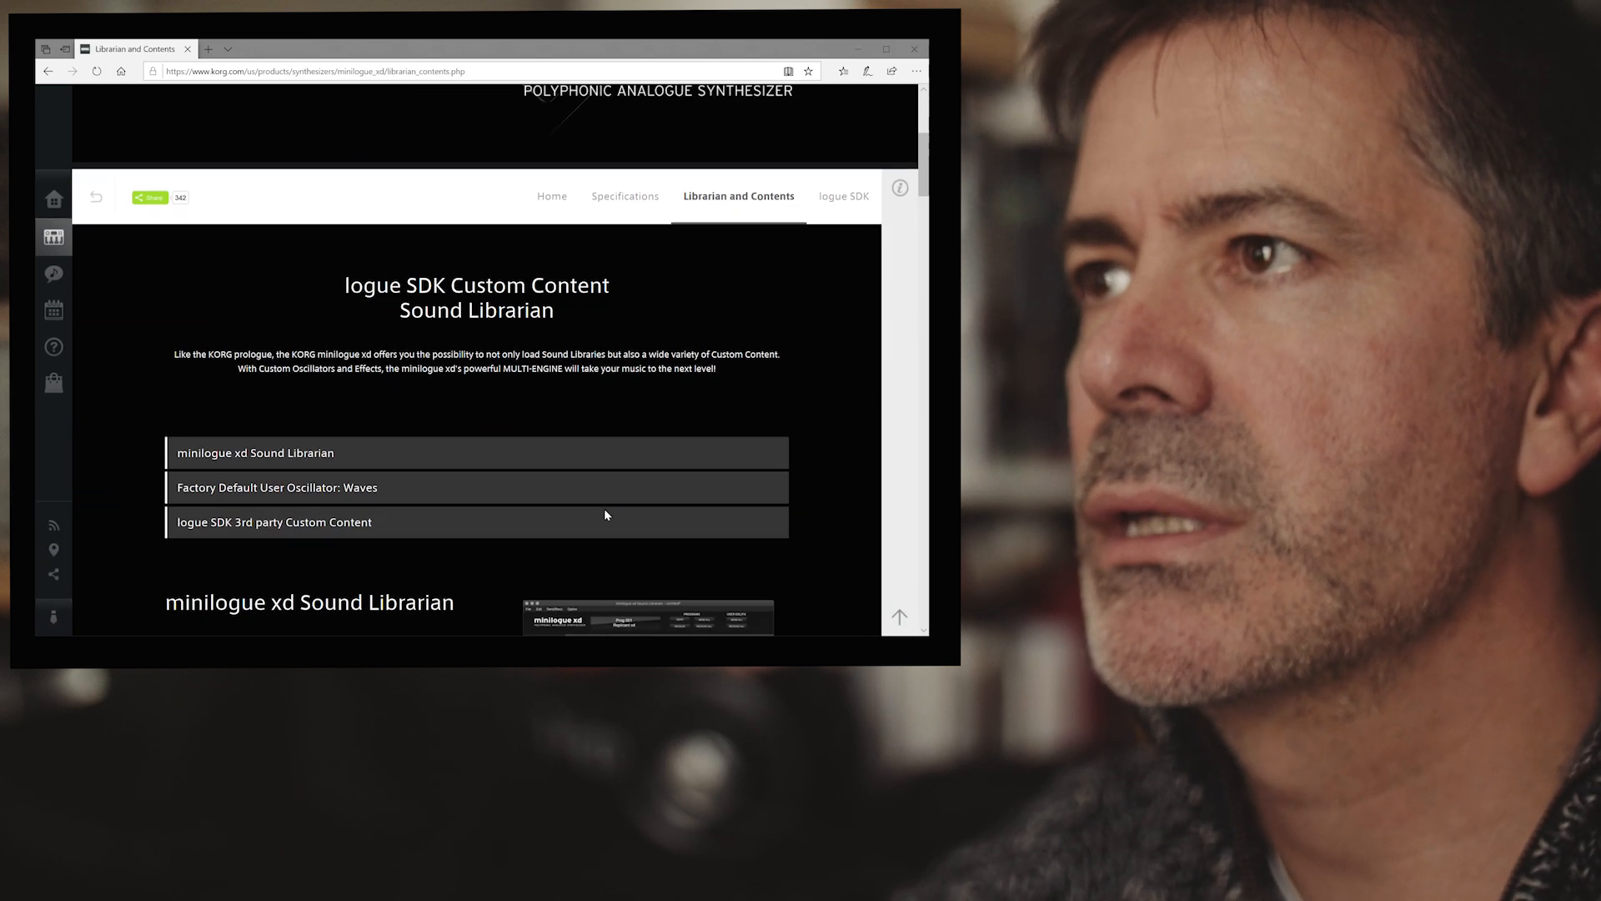
{"action": "mouse_move", "coordinate": [409, 370]}
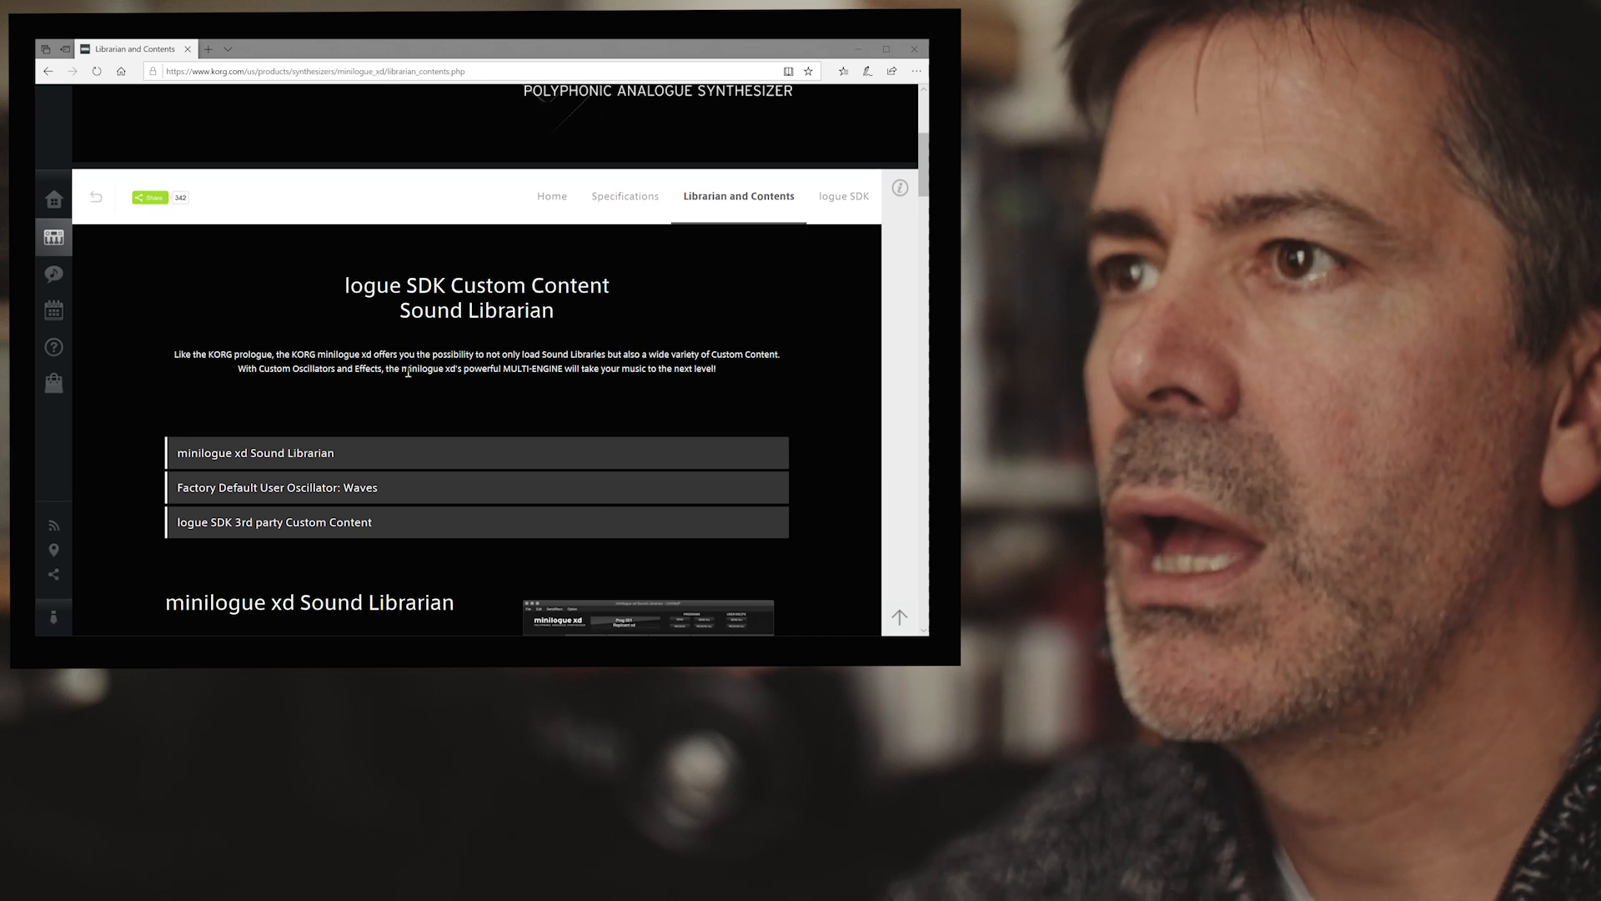
{"action": "scroll", "scroll_direction": "down", "scroll_amount": 3}
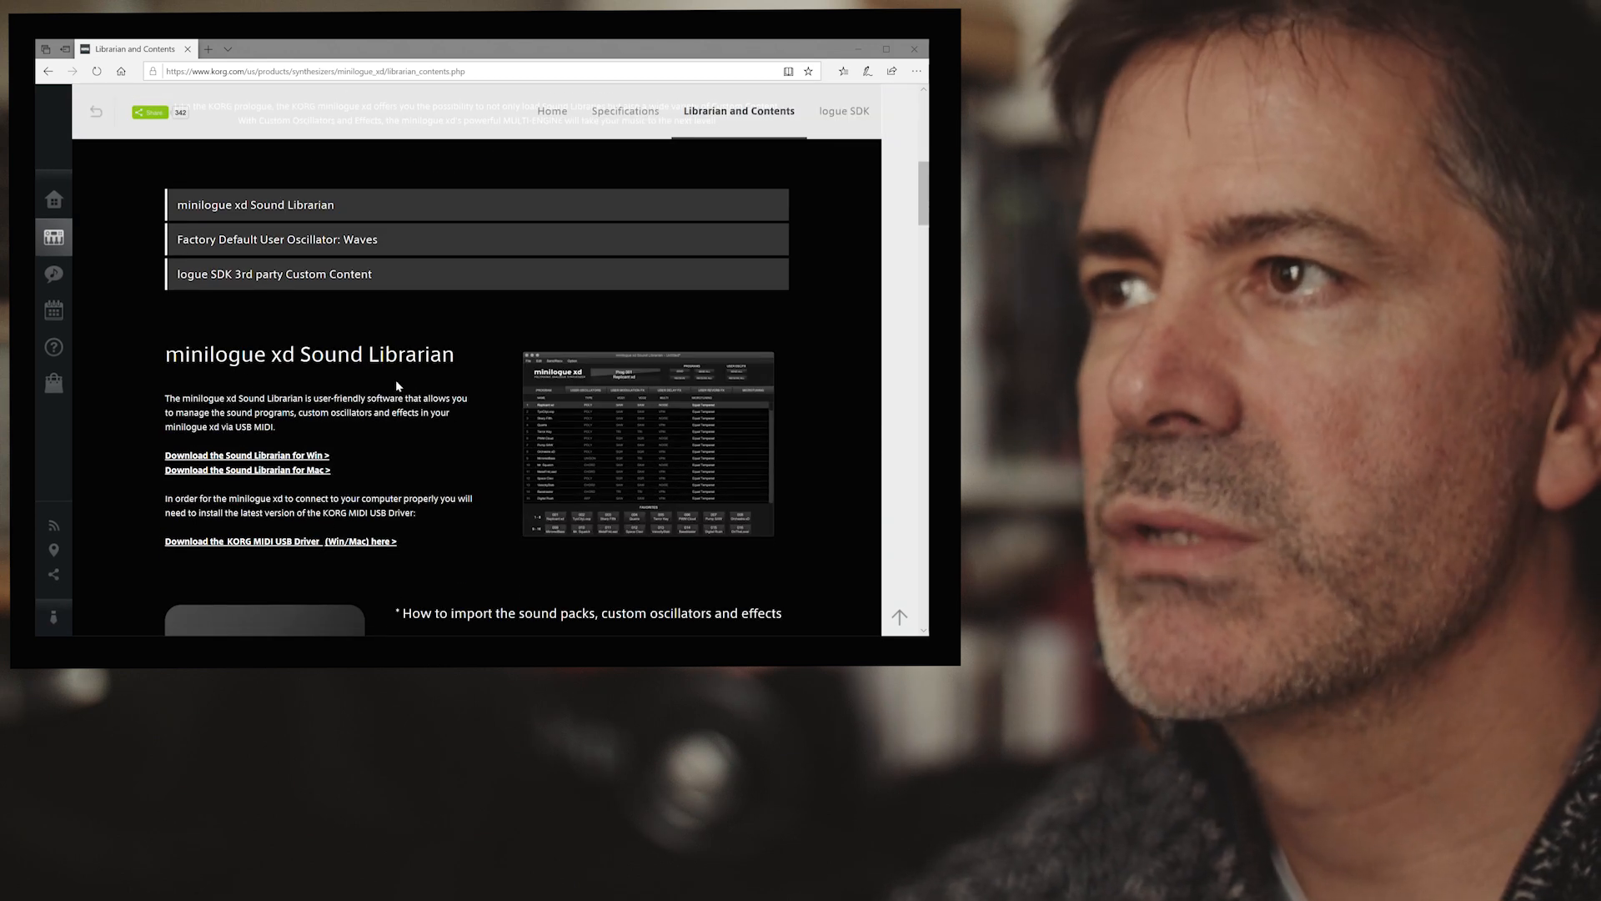
{"action": "scroll", "scroll_direction": "down", "scroll_amount": 3}
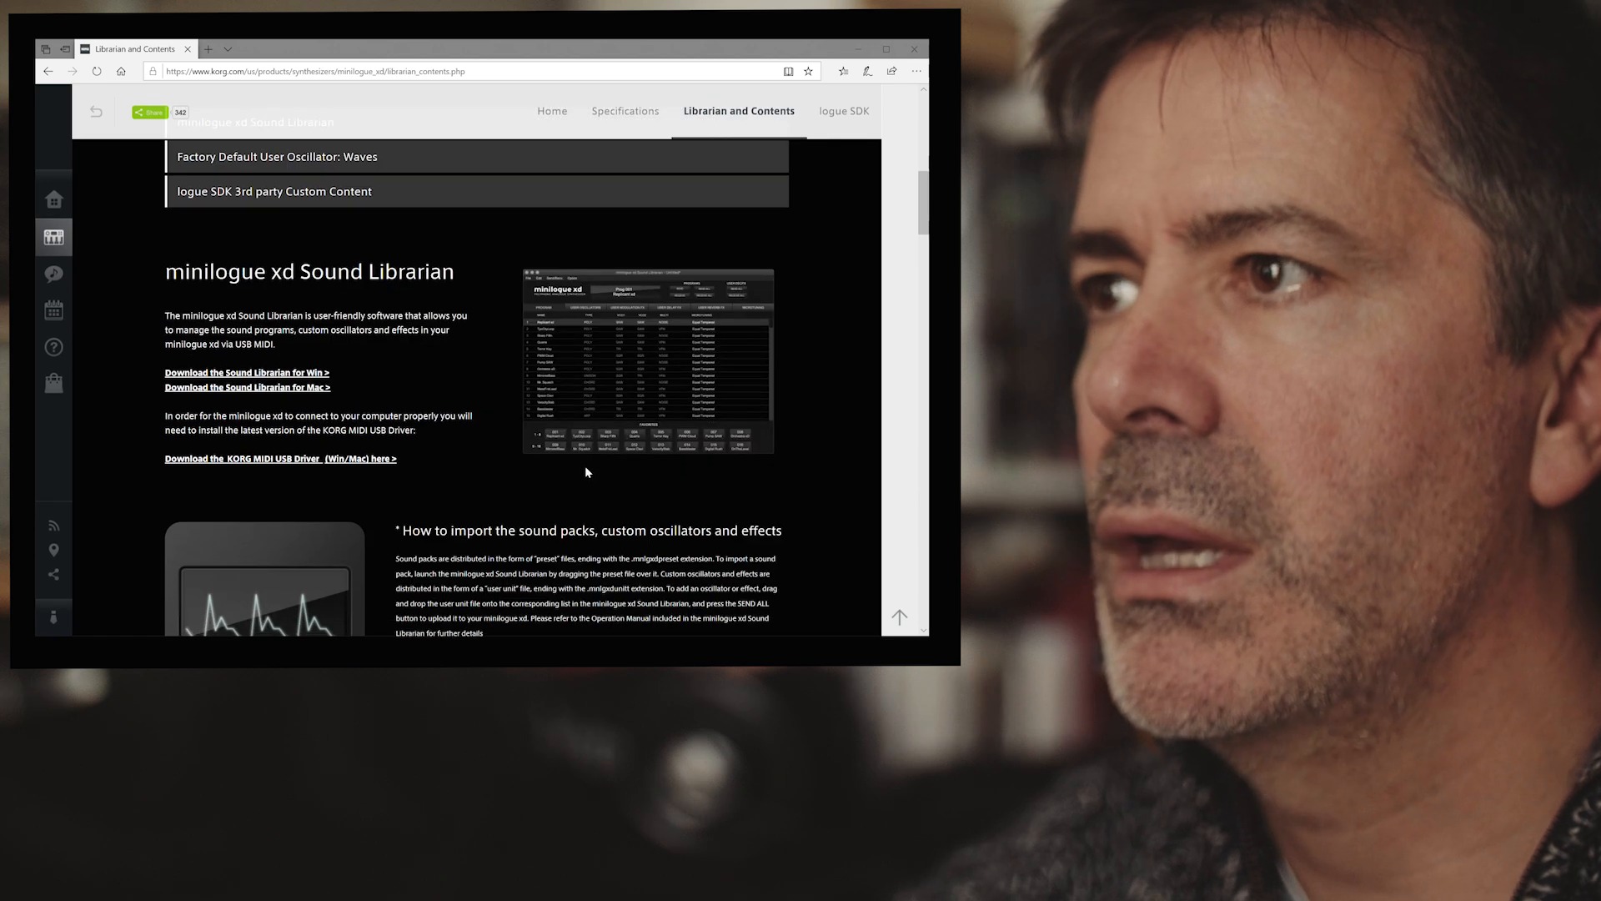
{"action": "mouse_move", "coordinate": [229, 381]}
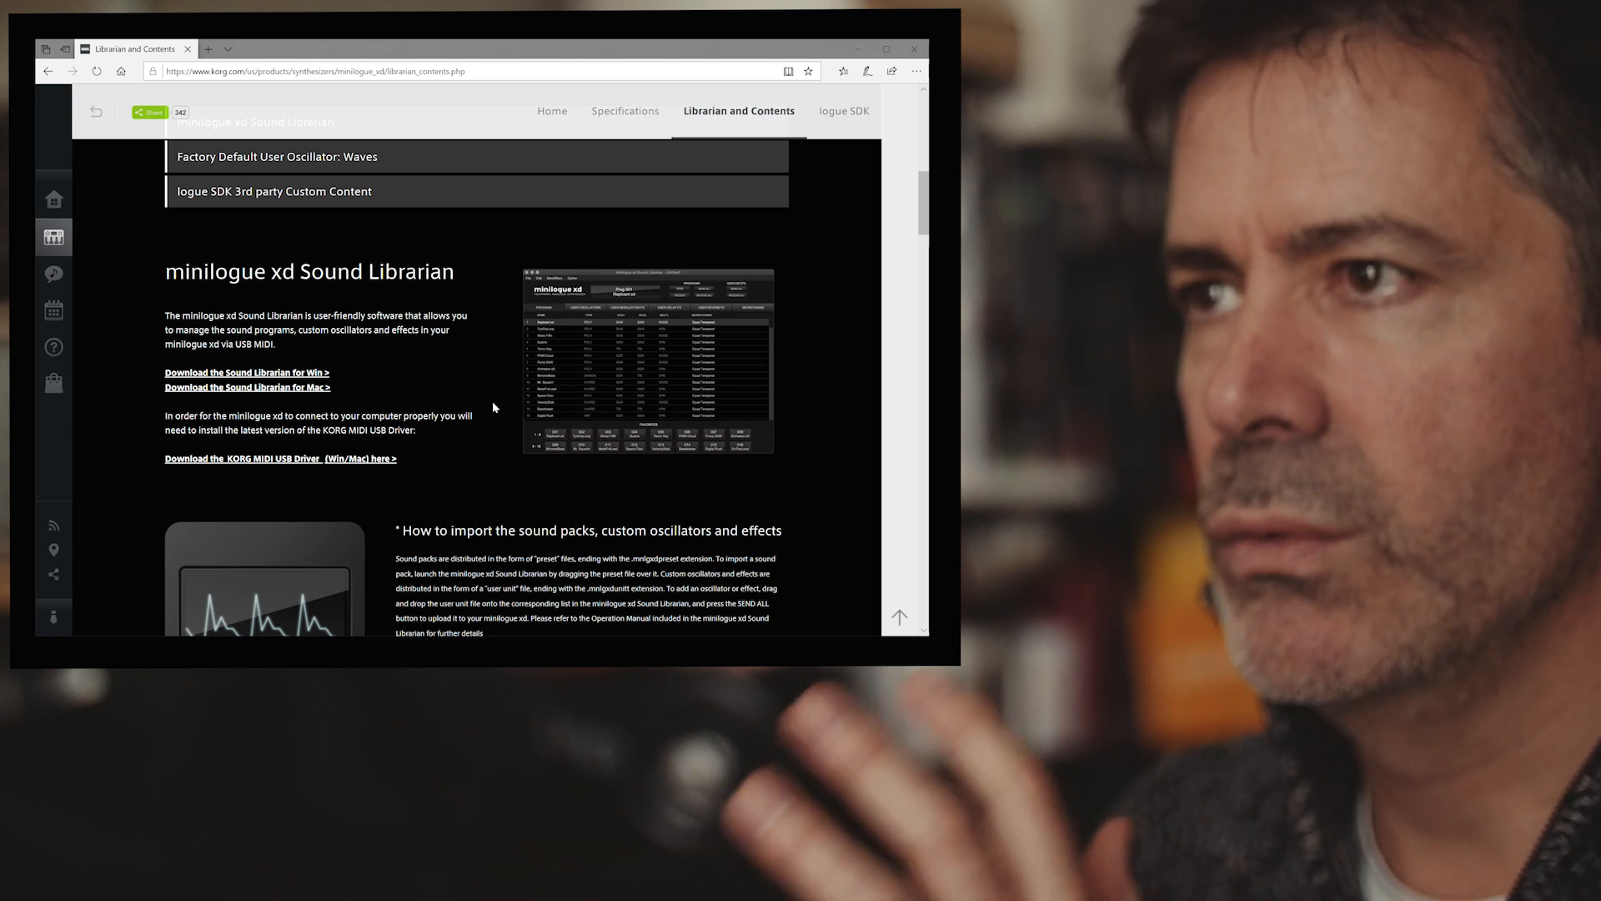
{"action": "mouse_move", "coordinate": [506, 144]}
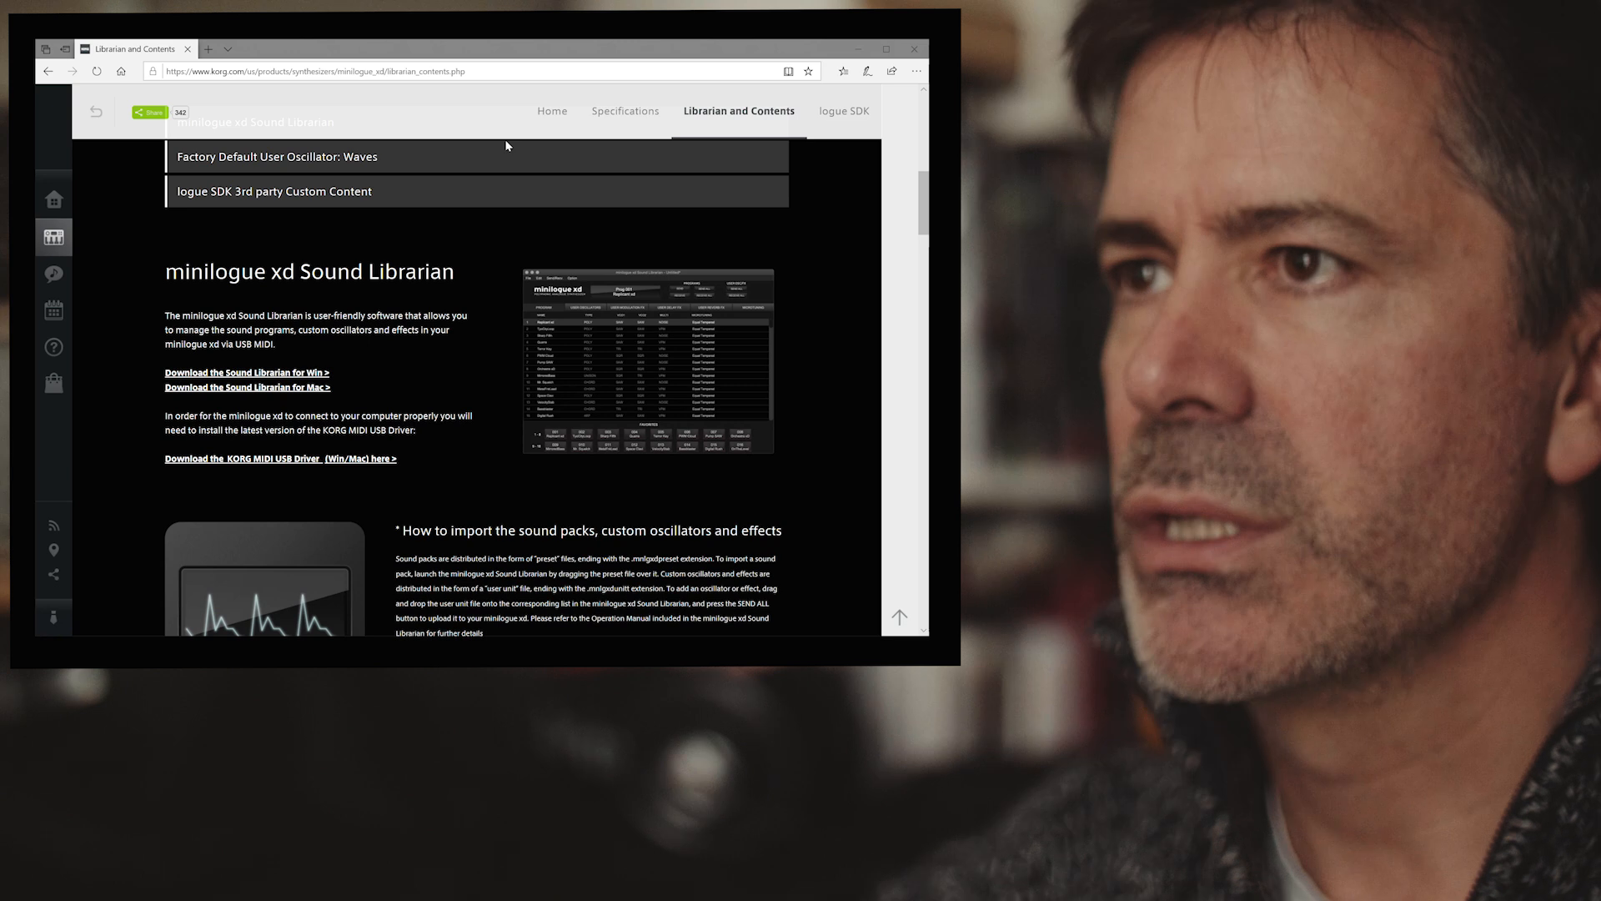
{"action": "mouse_move", "coordinate": [283, 464]}
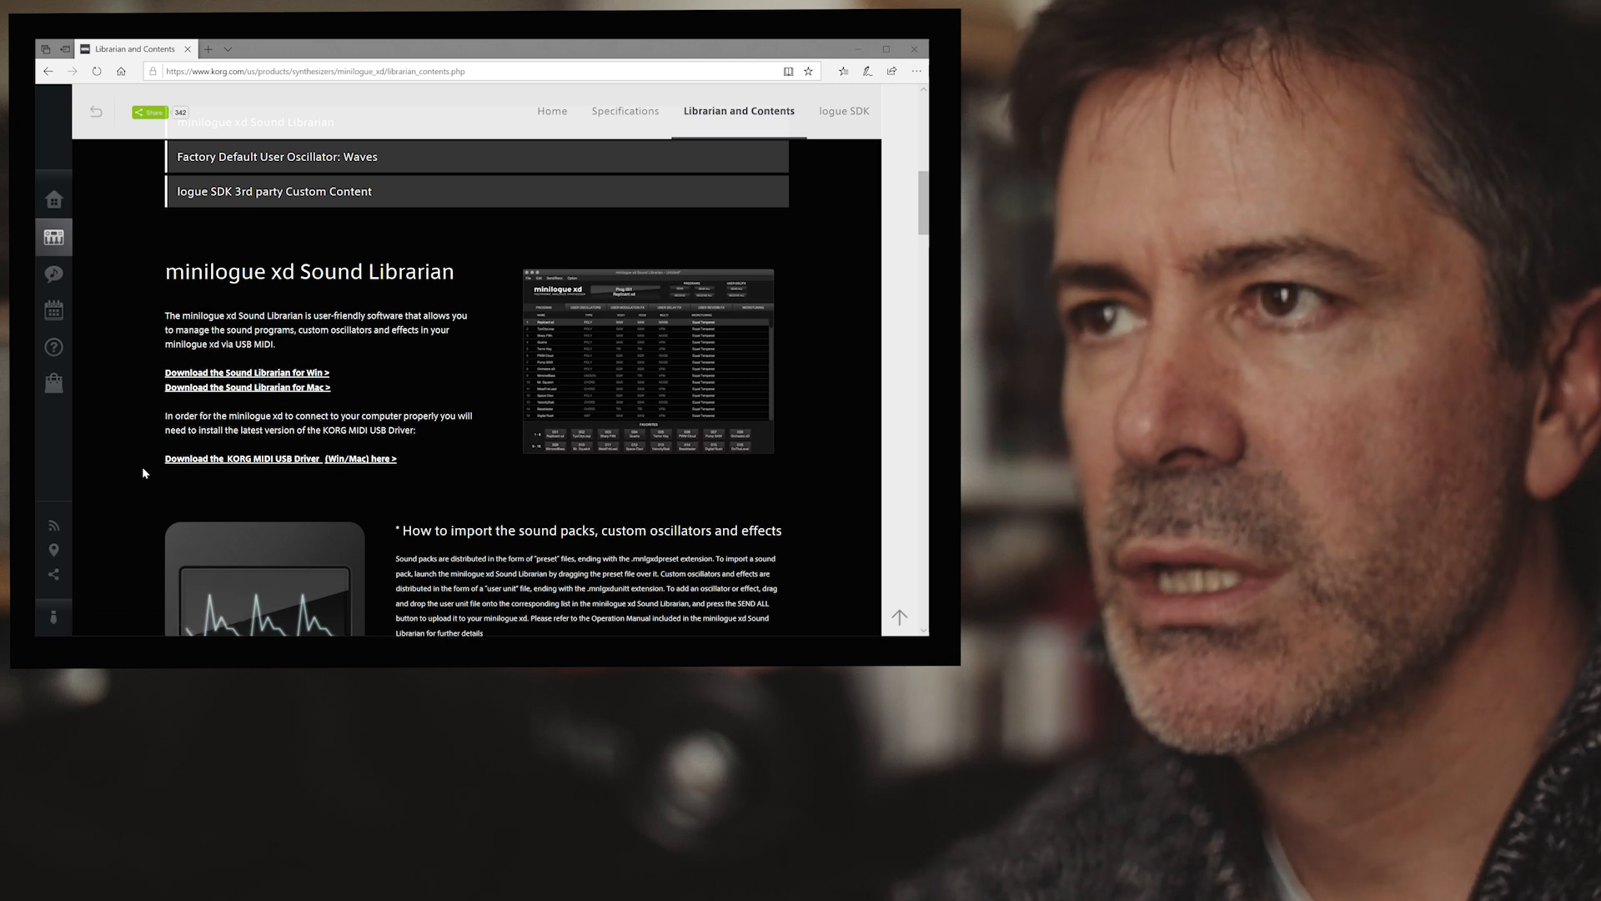
{"action": "mouse_move", "coordinate": [284, 465]}
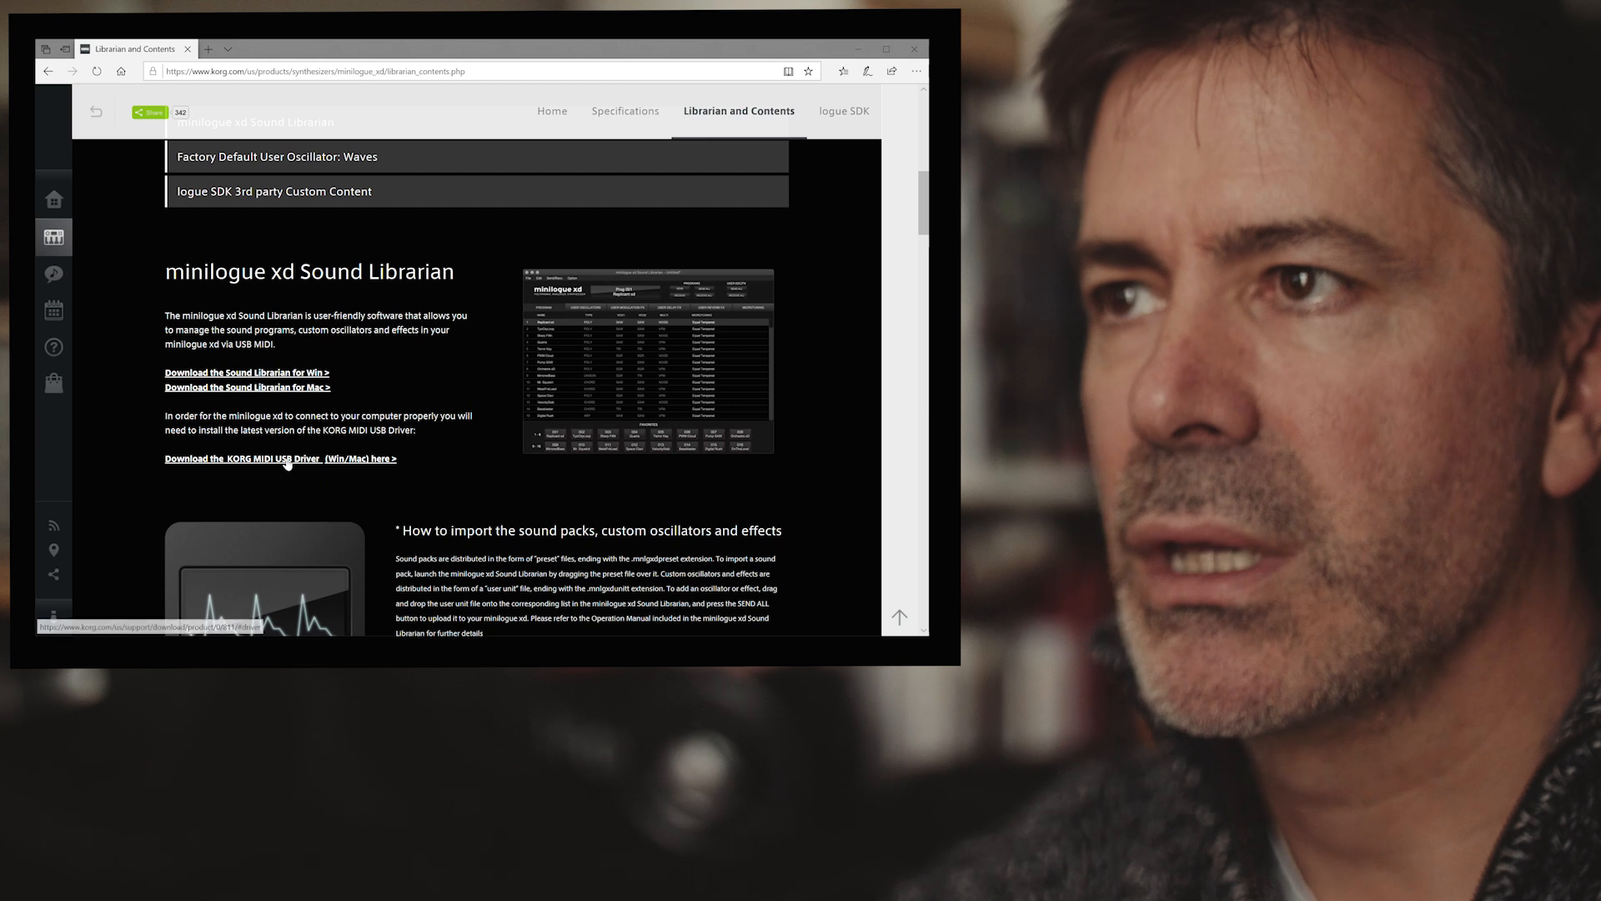
Follow the 'Download the KORG MIDI USB Driver (Win/Mac) here >' link to the Downloads page
{"action": "left_click", "coordinate": [242, 459]}
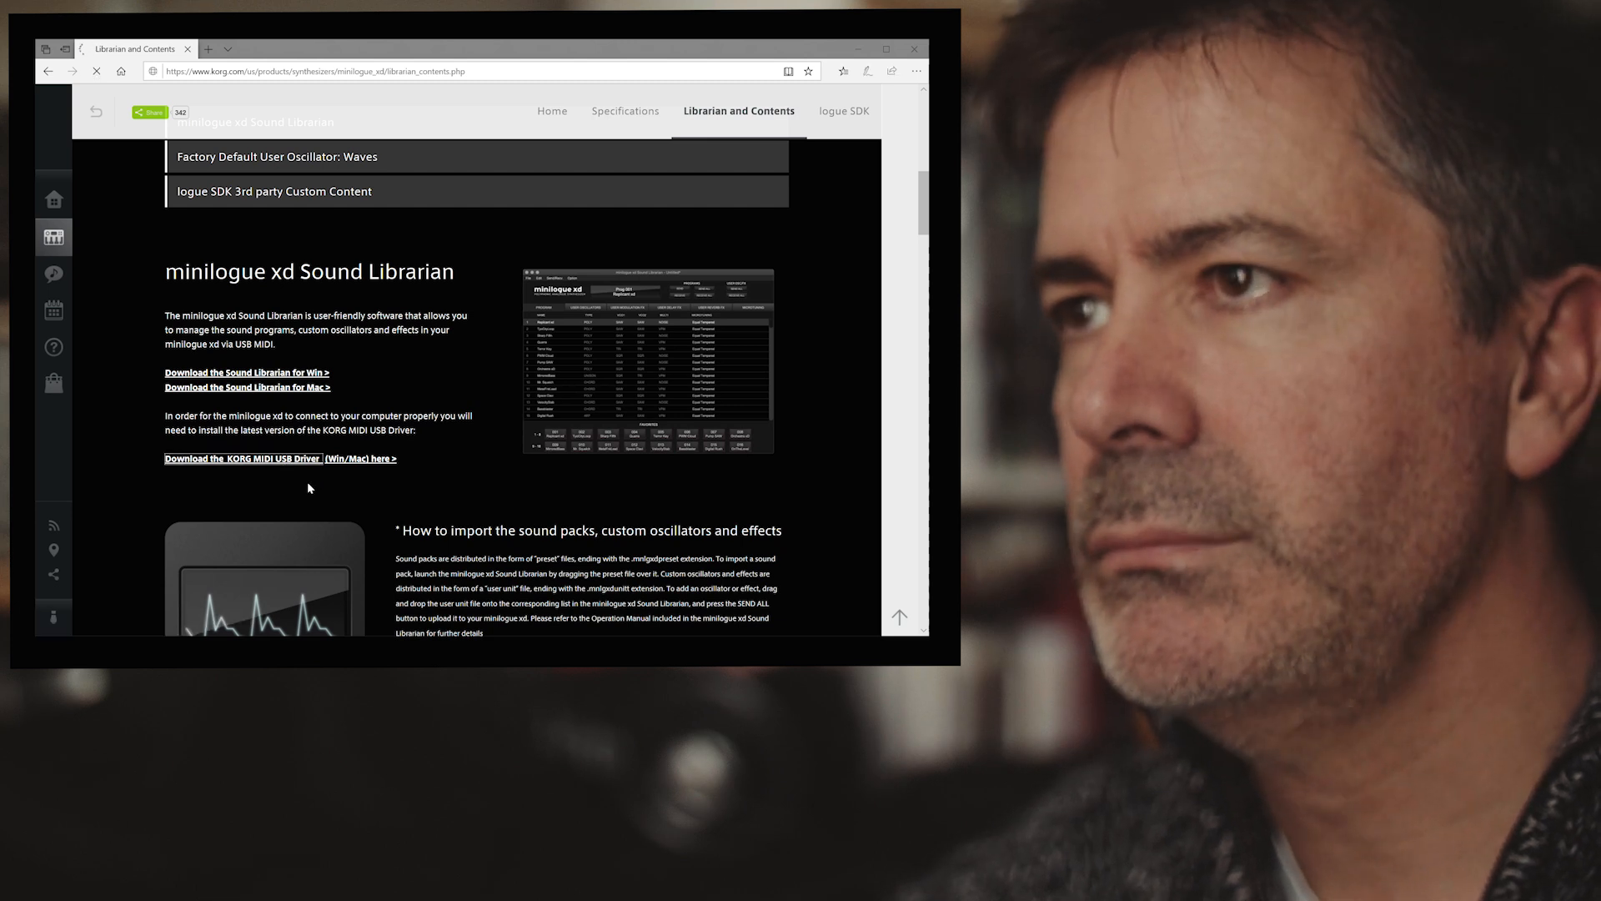
{"action": "left_click", "coordinate": [242, 459]}
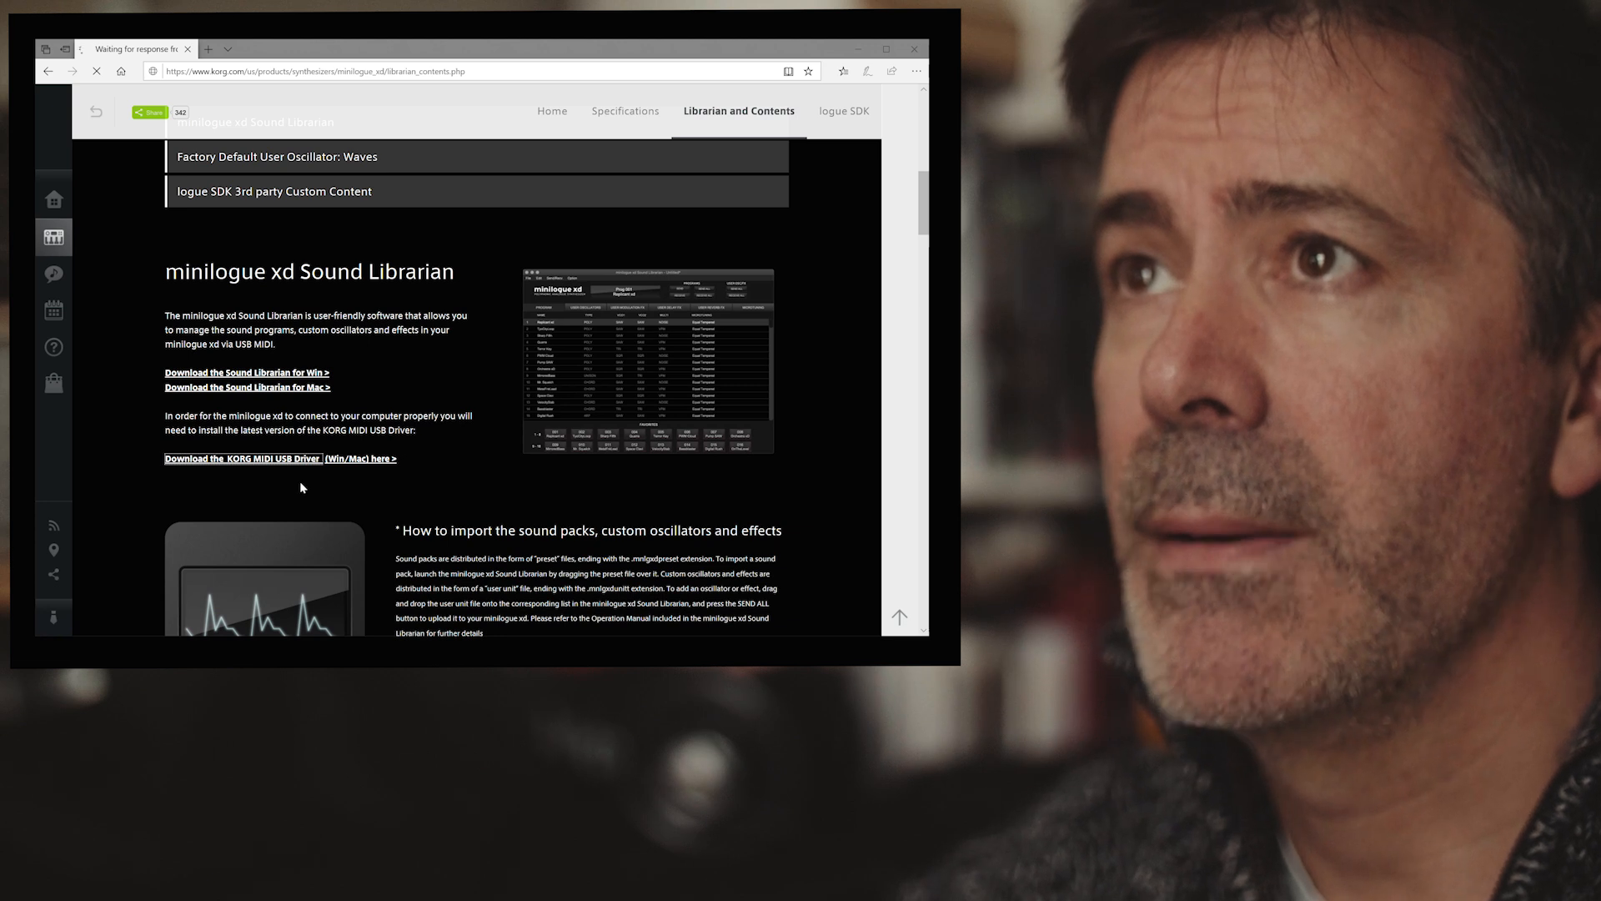
{"action": "left_click", "coordinate": [242, 459]}
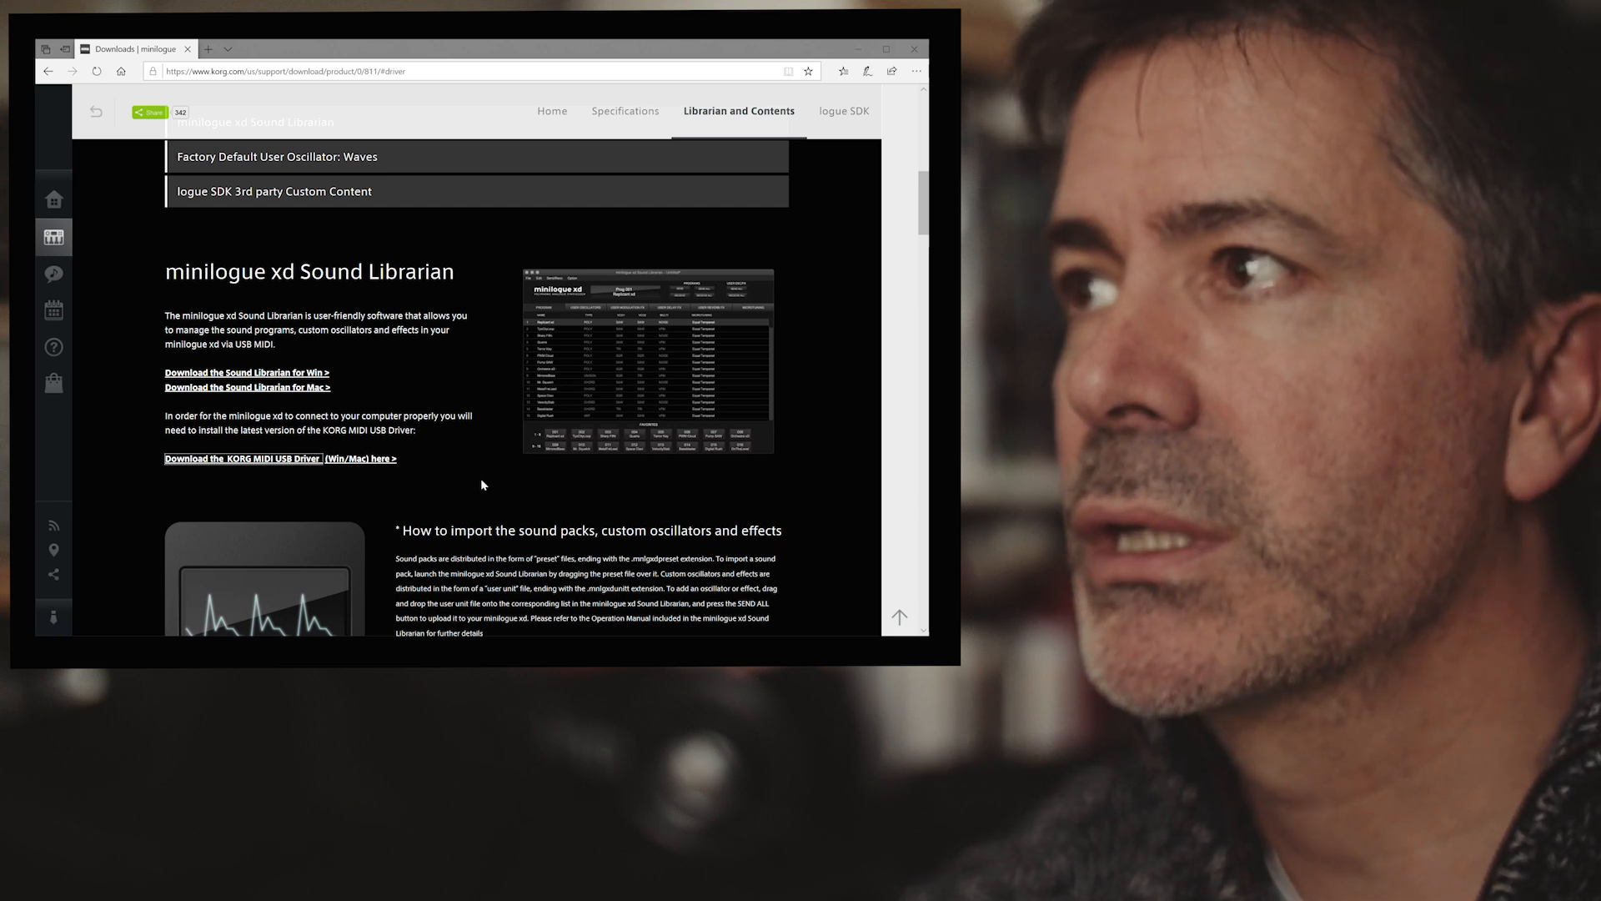
{"action": "mouse_move", "coordinate": [487, 477]}
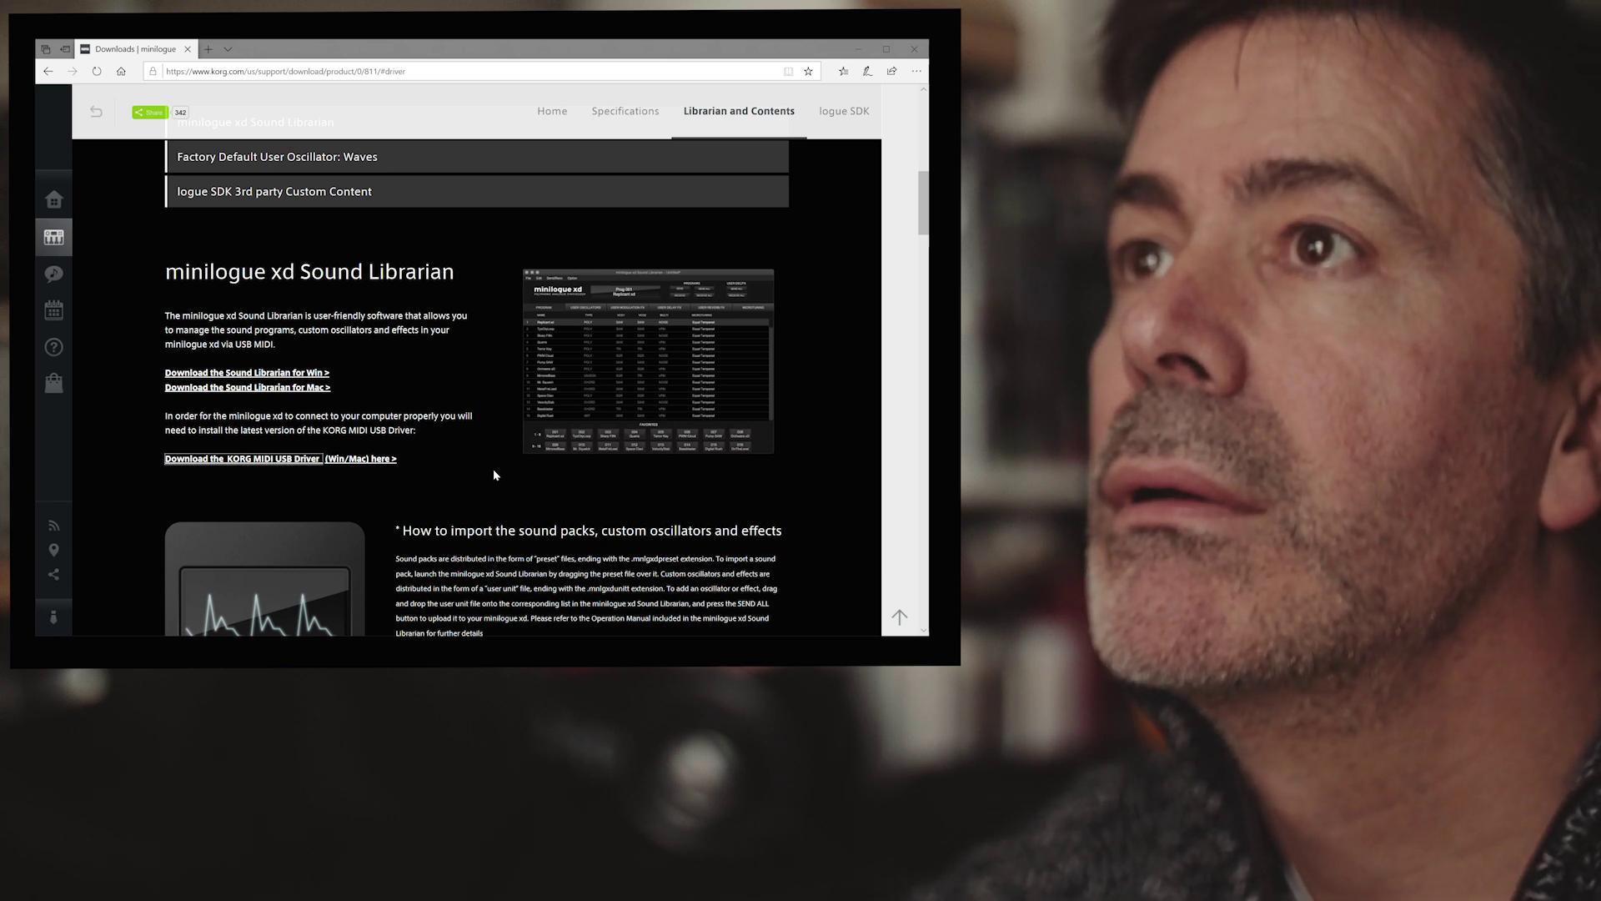
Scroll past Manuals and Software to the Drivers section and its Windows 10 USB-MIDI driver
{"action": "scroll", "scroll_direction": "down", "scroll_amount": 3}
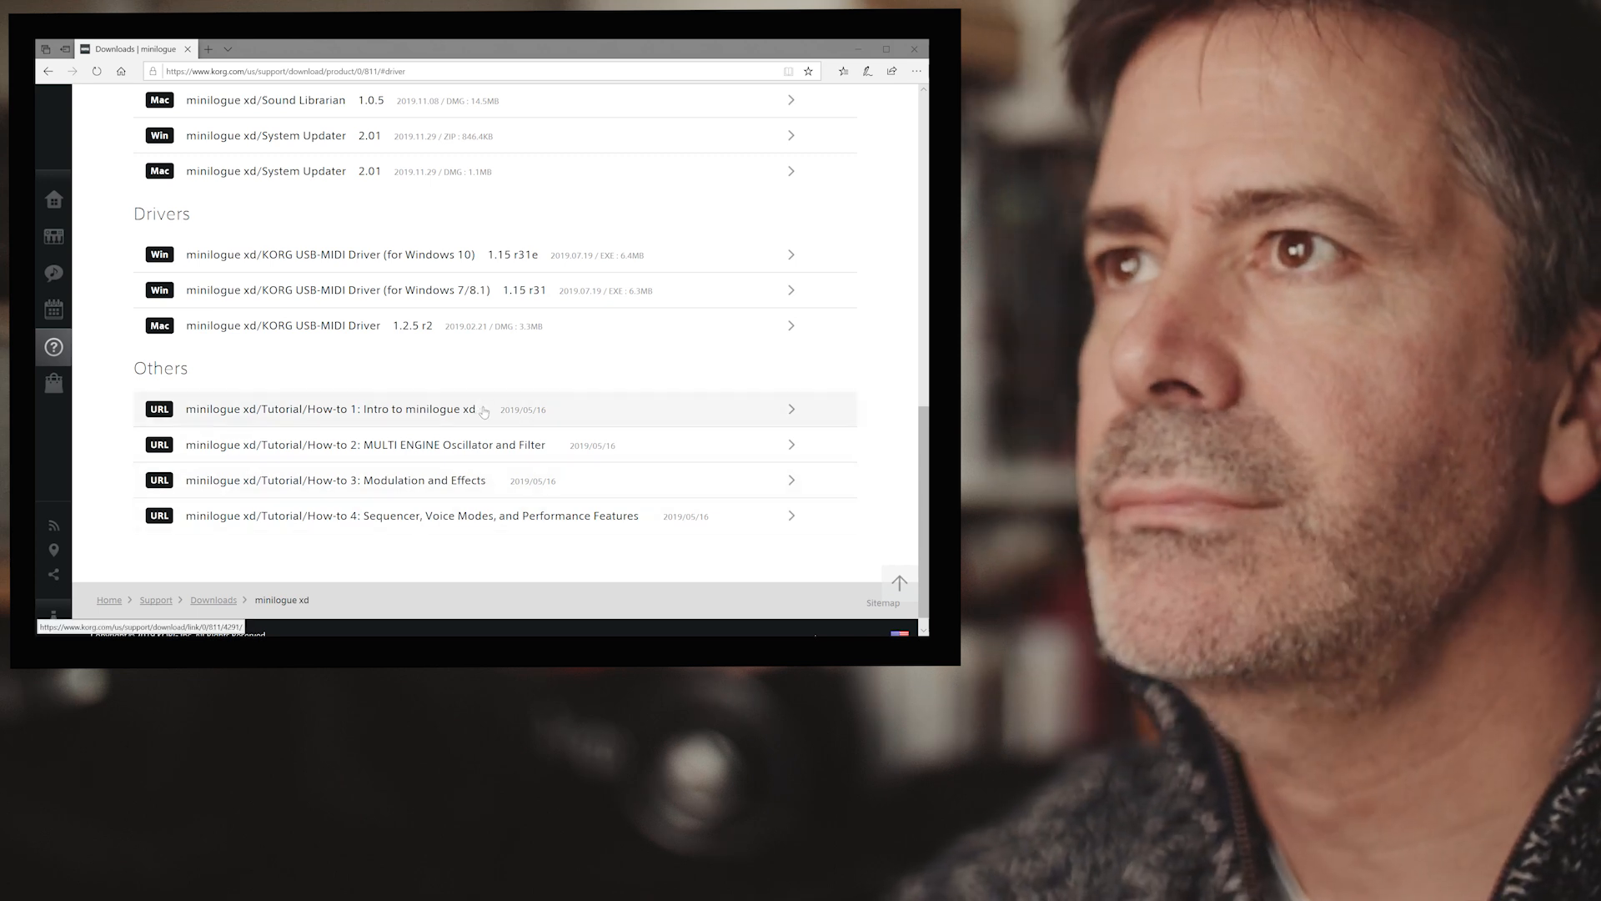
{"action": "scroll", "scroll_direction": "up", "scroll_amount": 3}
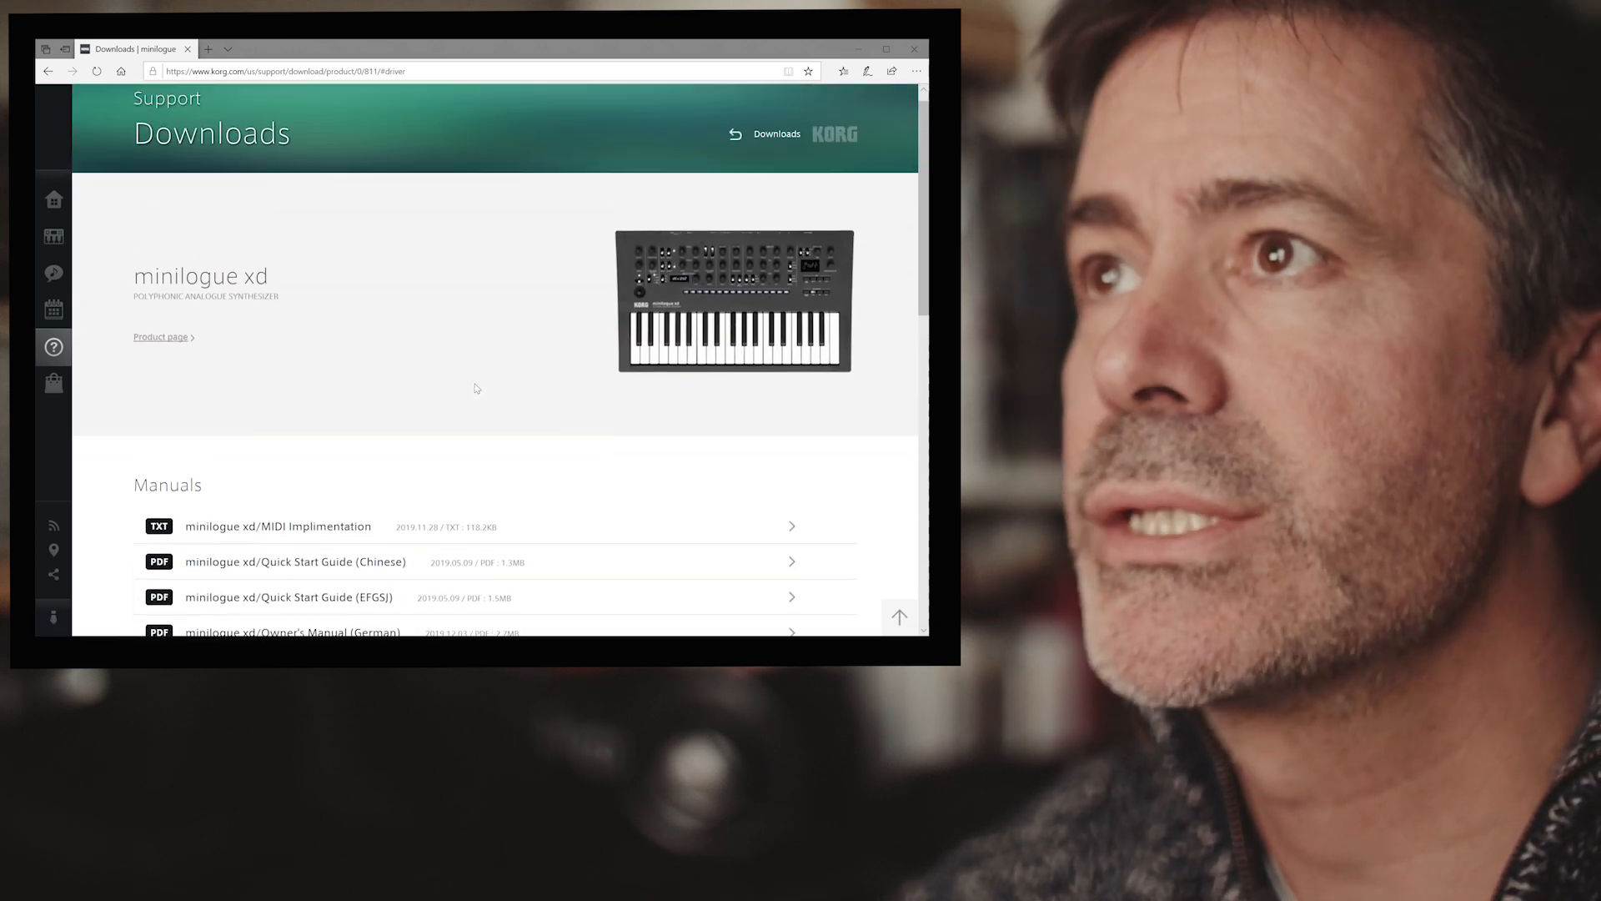
{"action": "scroll", "scroll_direction": "up", "scroll_amount": 3}
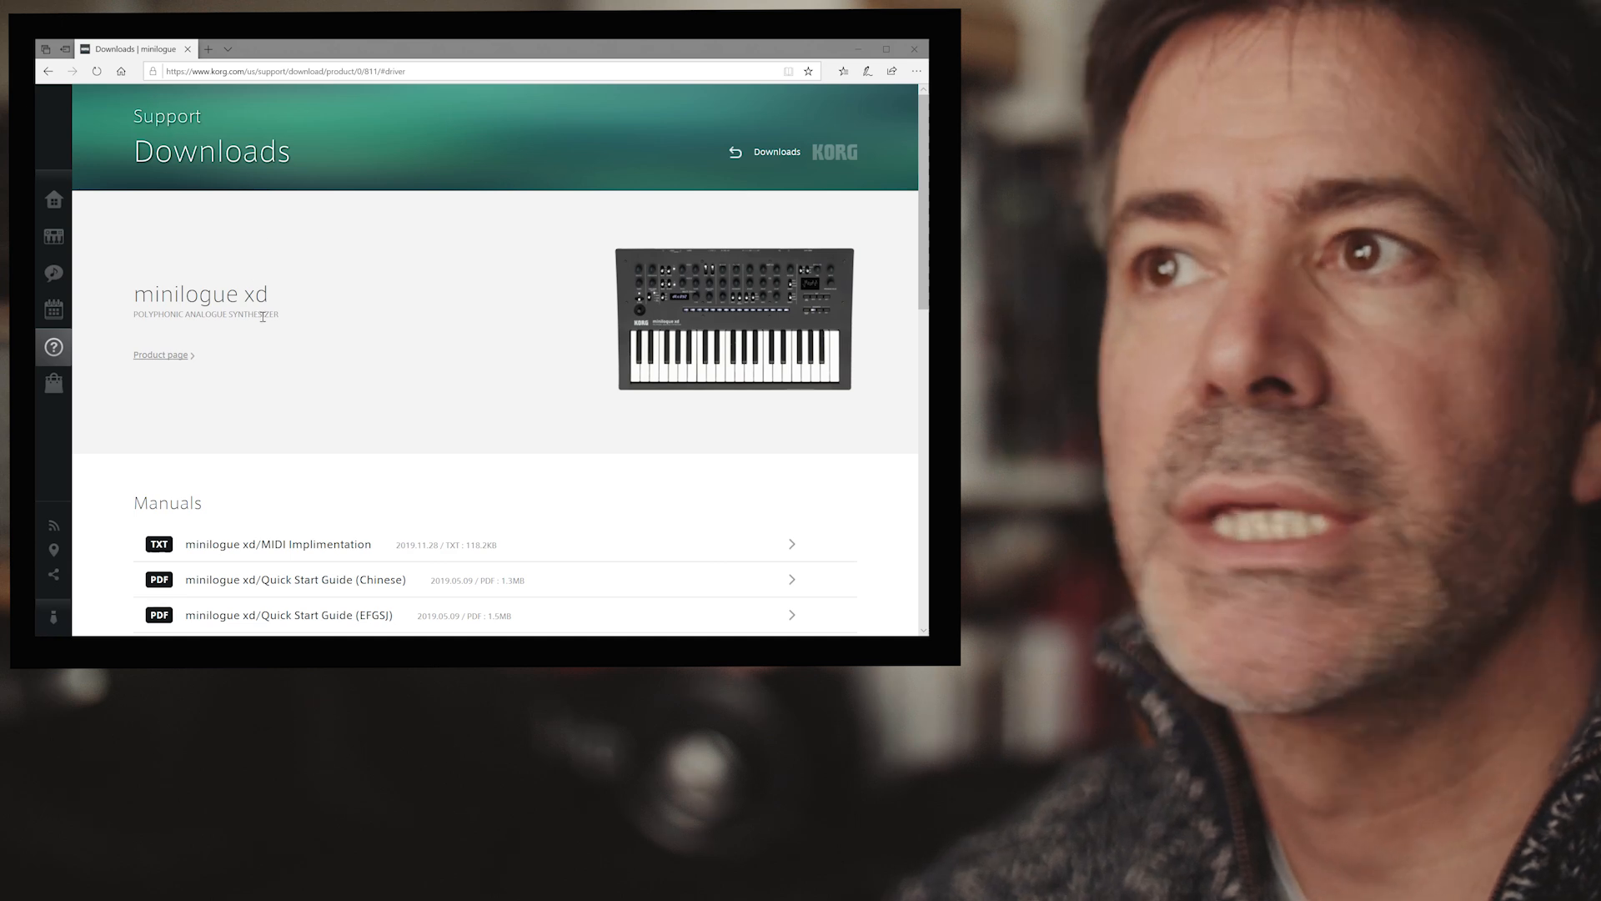
{"action": "scroll", "scroll_direction": "down", "scroll_amount": 3}
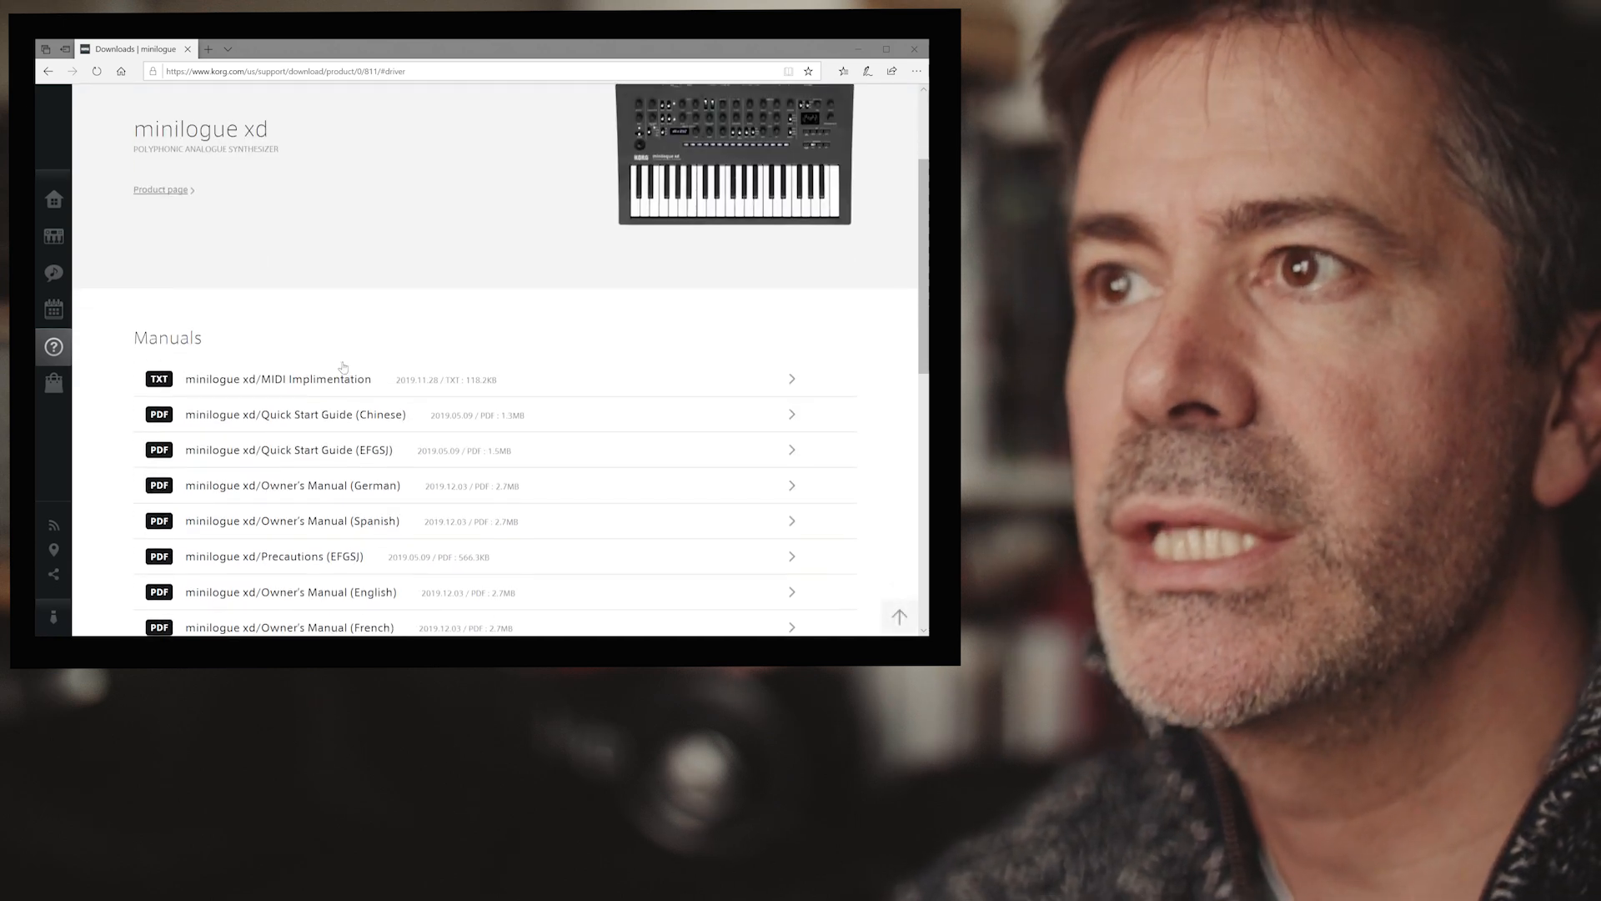
{"action": "scroll", "scroll_direction": "down", "scroll_amount": 3}
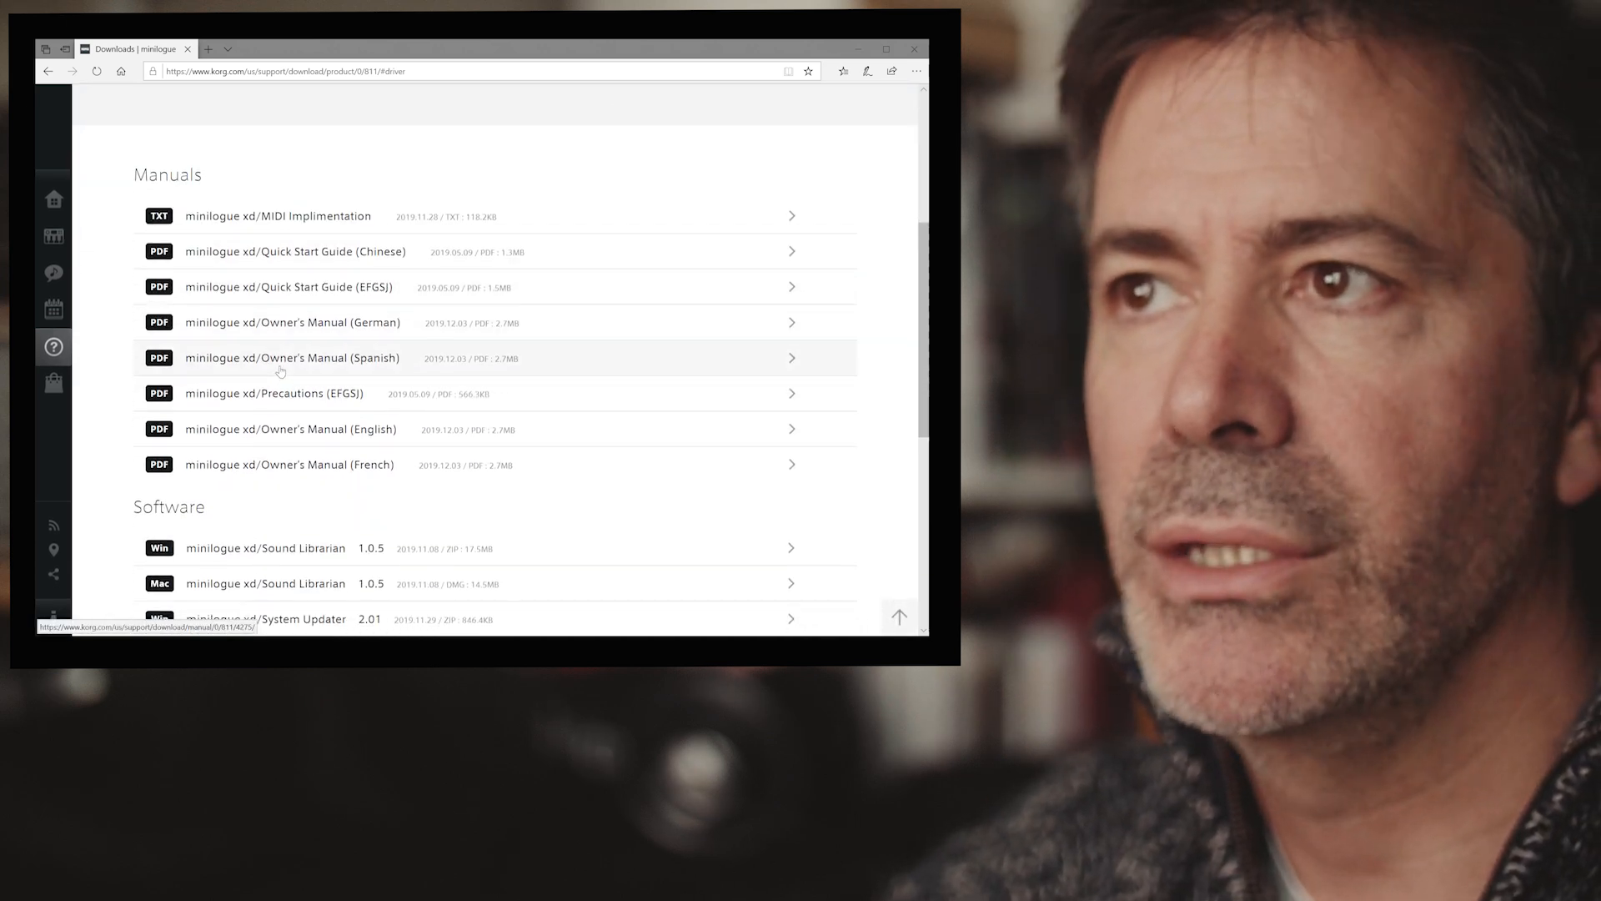
{"action": "scroll", "scroll_direction": "down", "scroll_amount": 3}
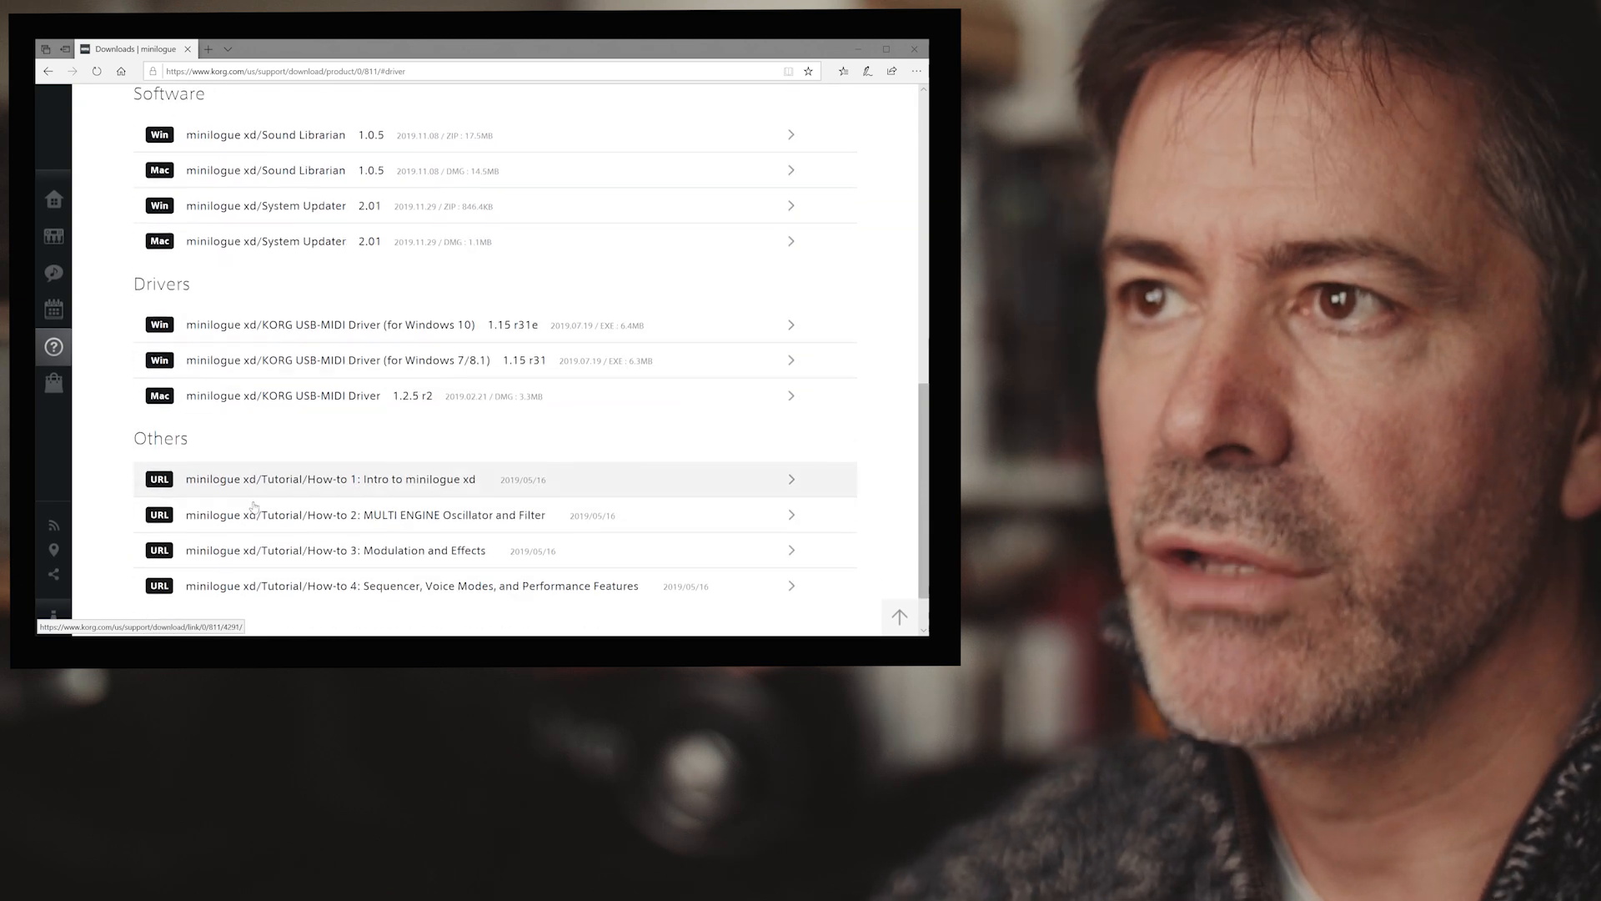
{"action": "scroll", "scroll_direction": "up", "scroll_amount": 3}
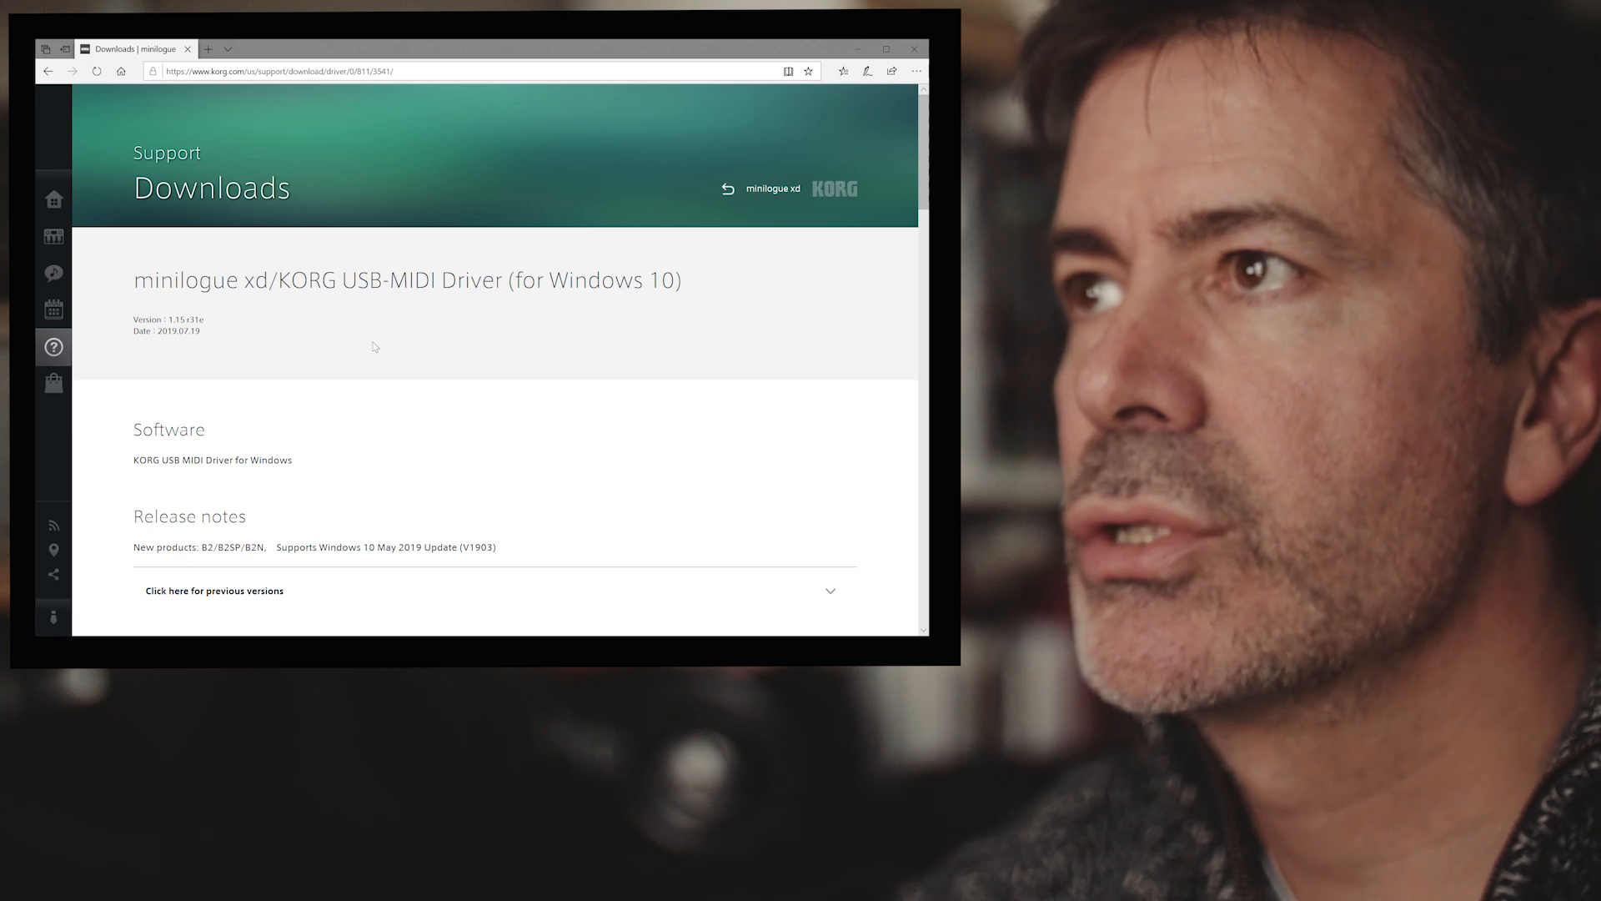
Download the DrvTools 1.15 r31e Windows 10 driver package and run it from the download bar
{"action": "scroll", "scroll_direction": "down", "scroll_amount": 3}
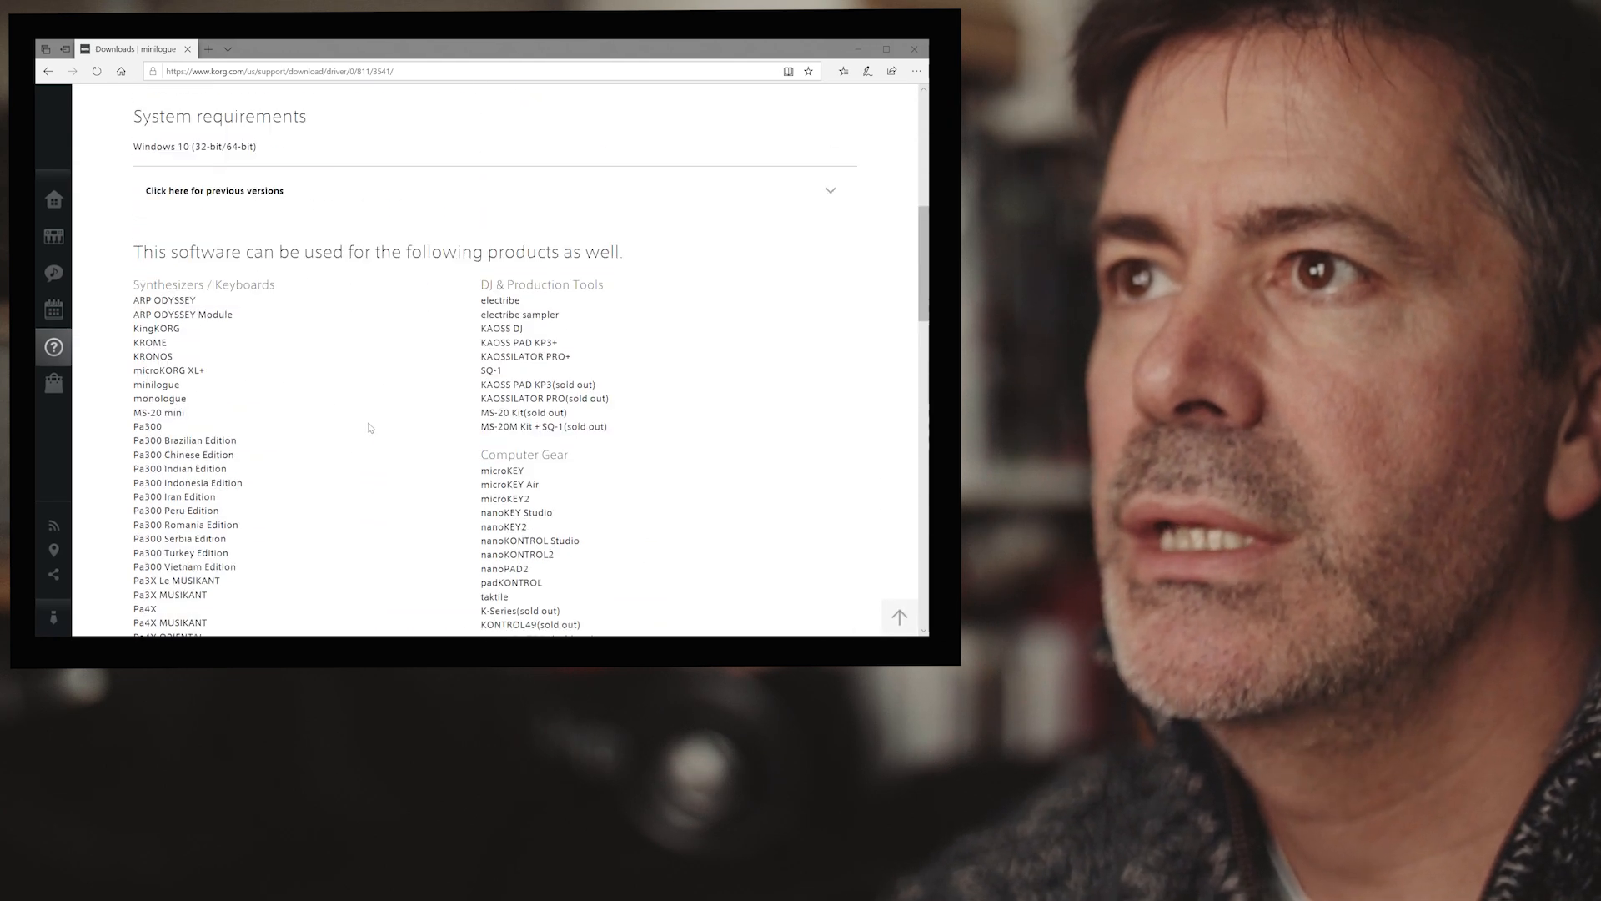
{"action": "scroll", "scroll_direction": "up", "scroll_amount": 3}
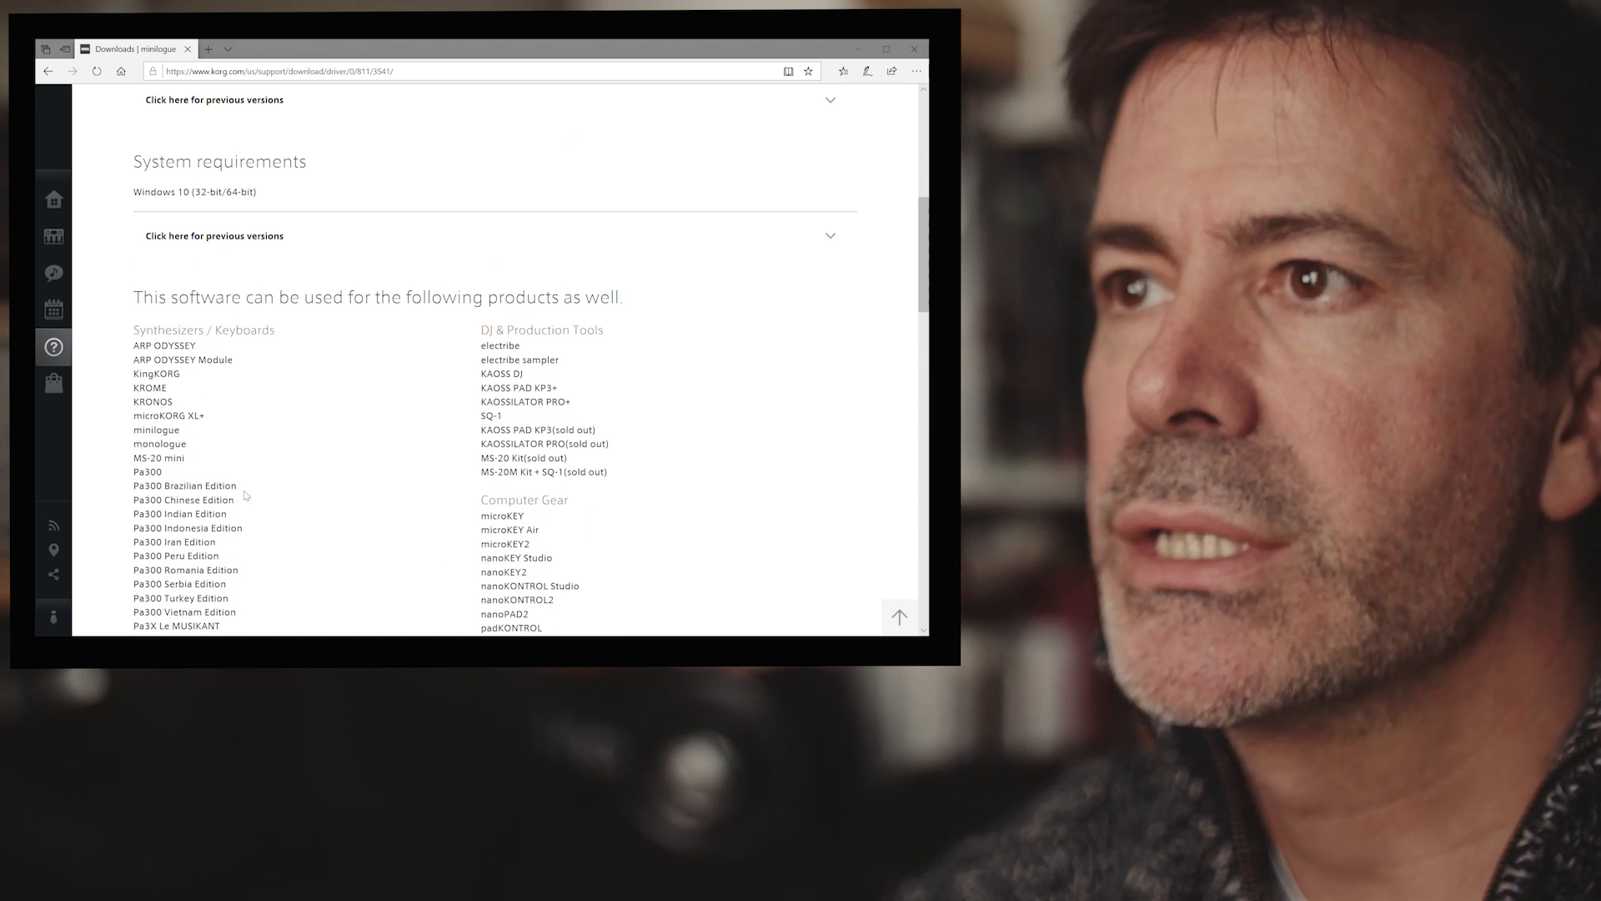
{"action": "scroll", "scroll_direction": "down", "scroll_amount": 3}
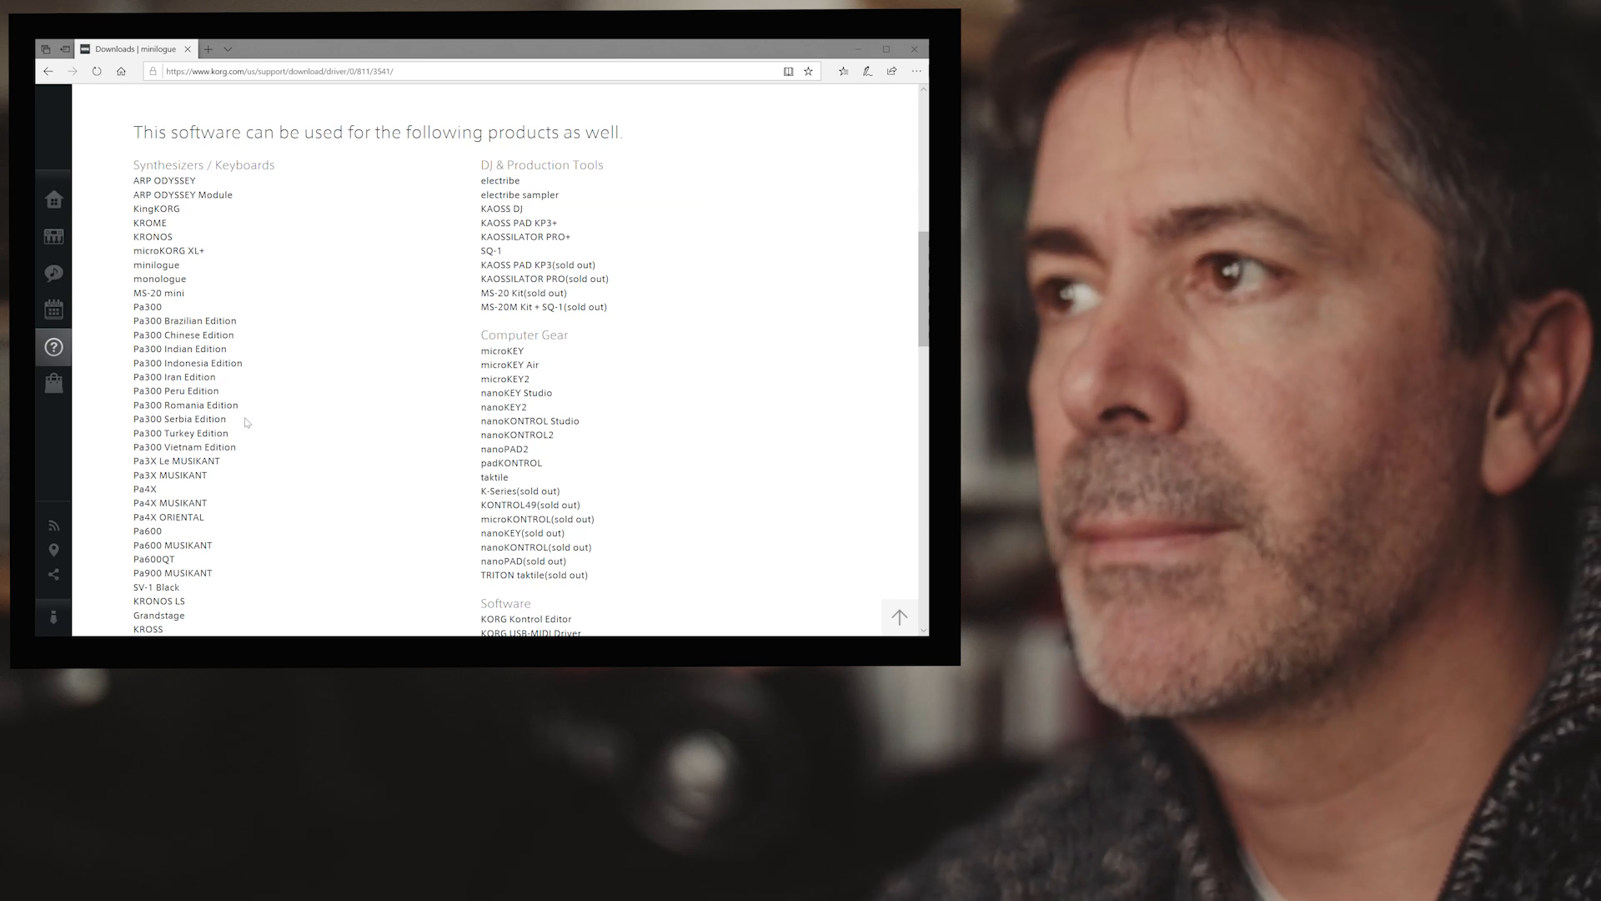
{"action": "scroll", "scroll_direction": "down", "scroll_amount": 3}
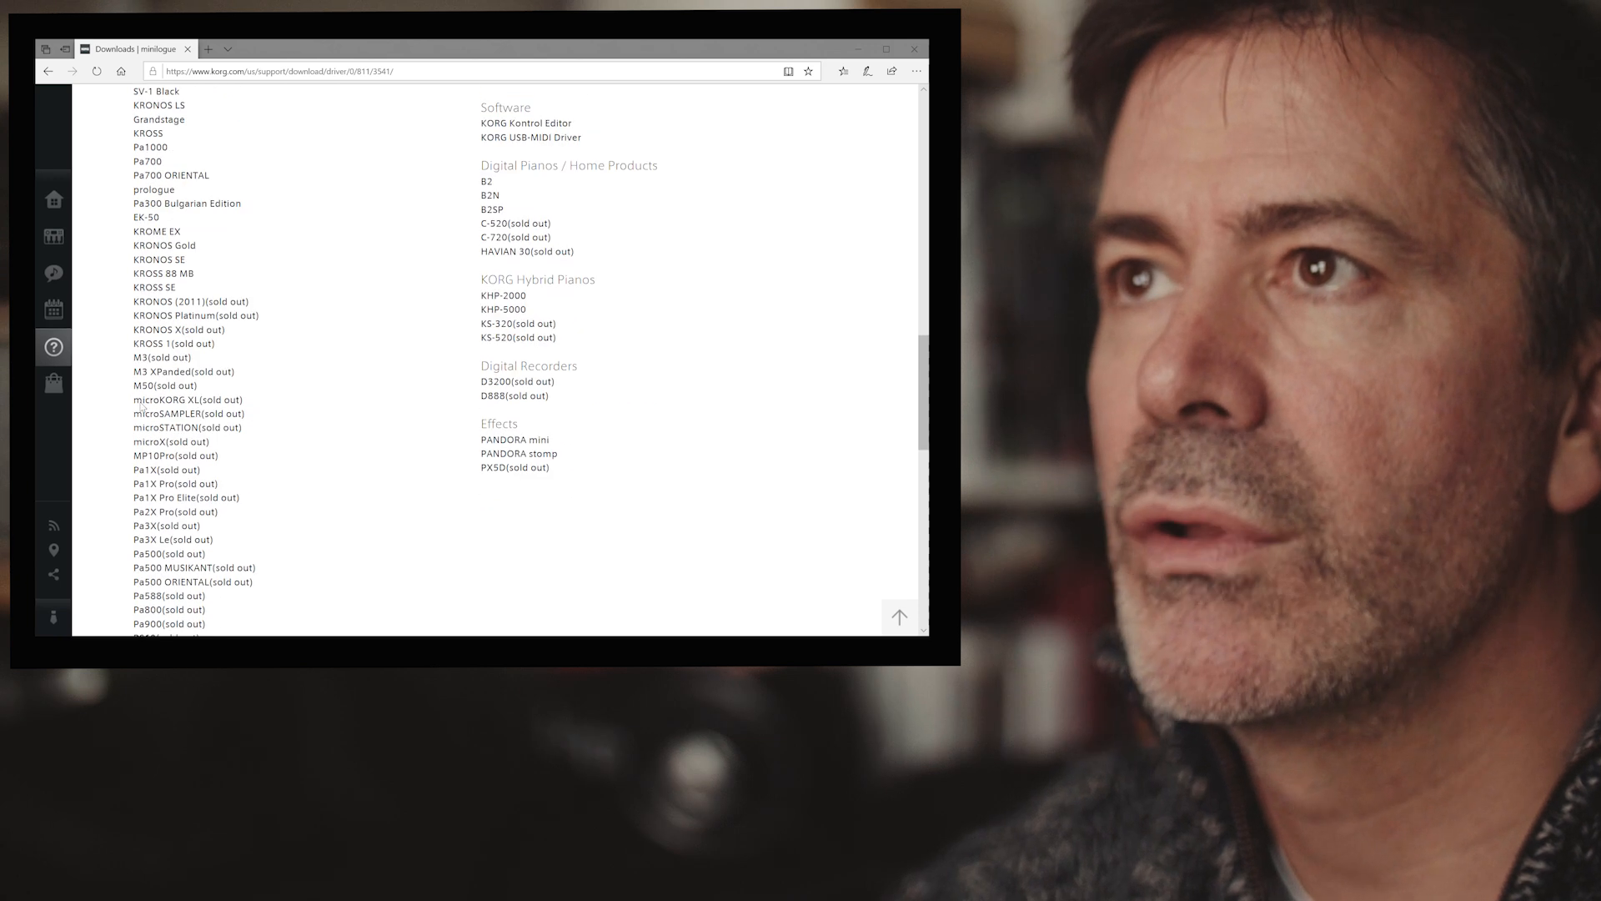
{"action": "scroll", "scroll_direction": "down", "scroll_amount": 3}
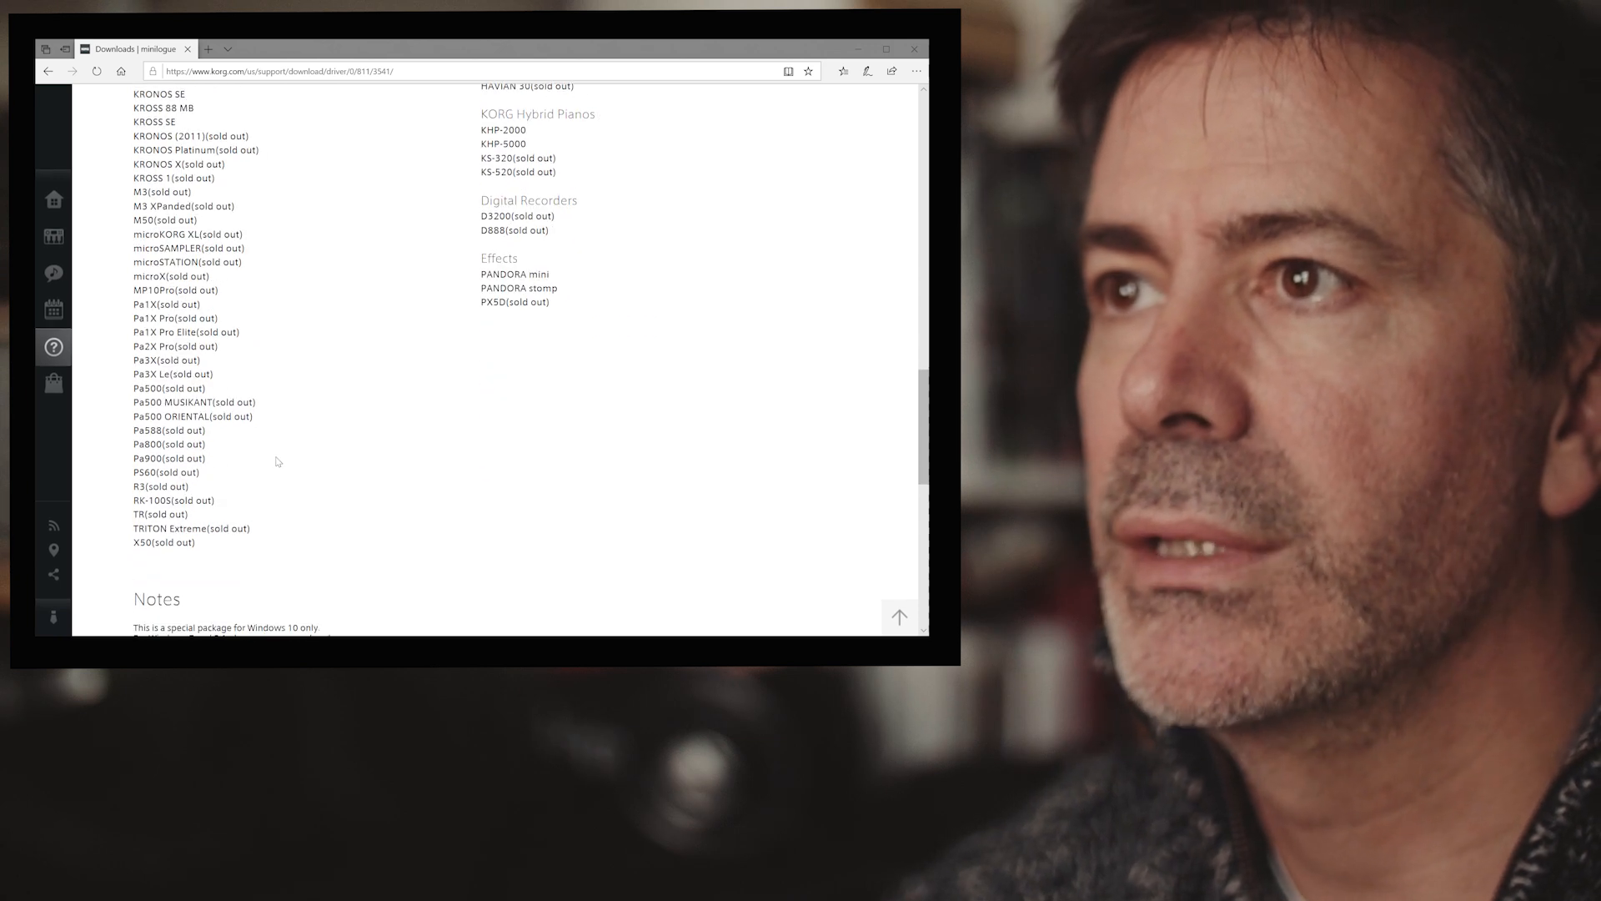
{"action": "scroll", "scroll_direction": "down", "scroll_amount": 3}
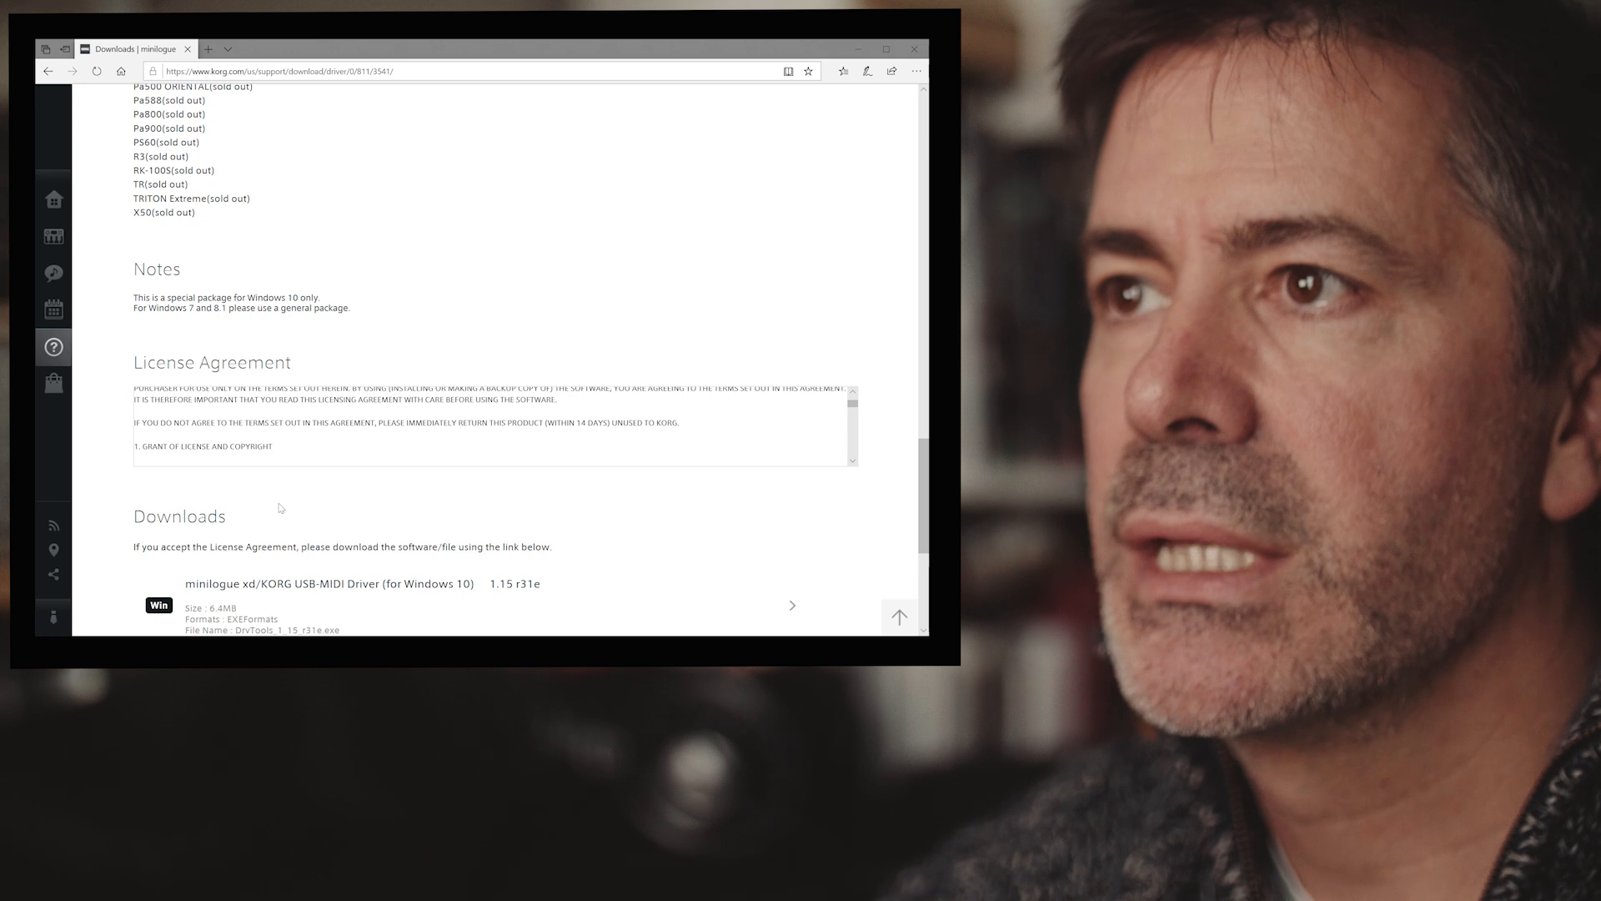
{"action": "scroll", "scroll_direction": "down", "scroll_amount": 3}
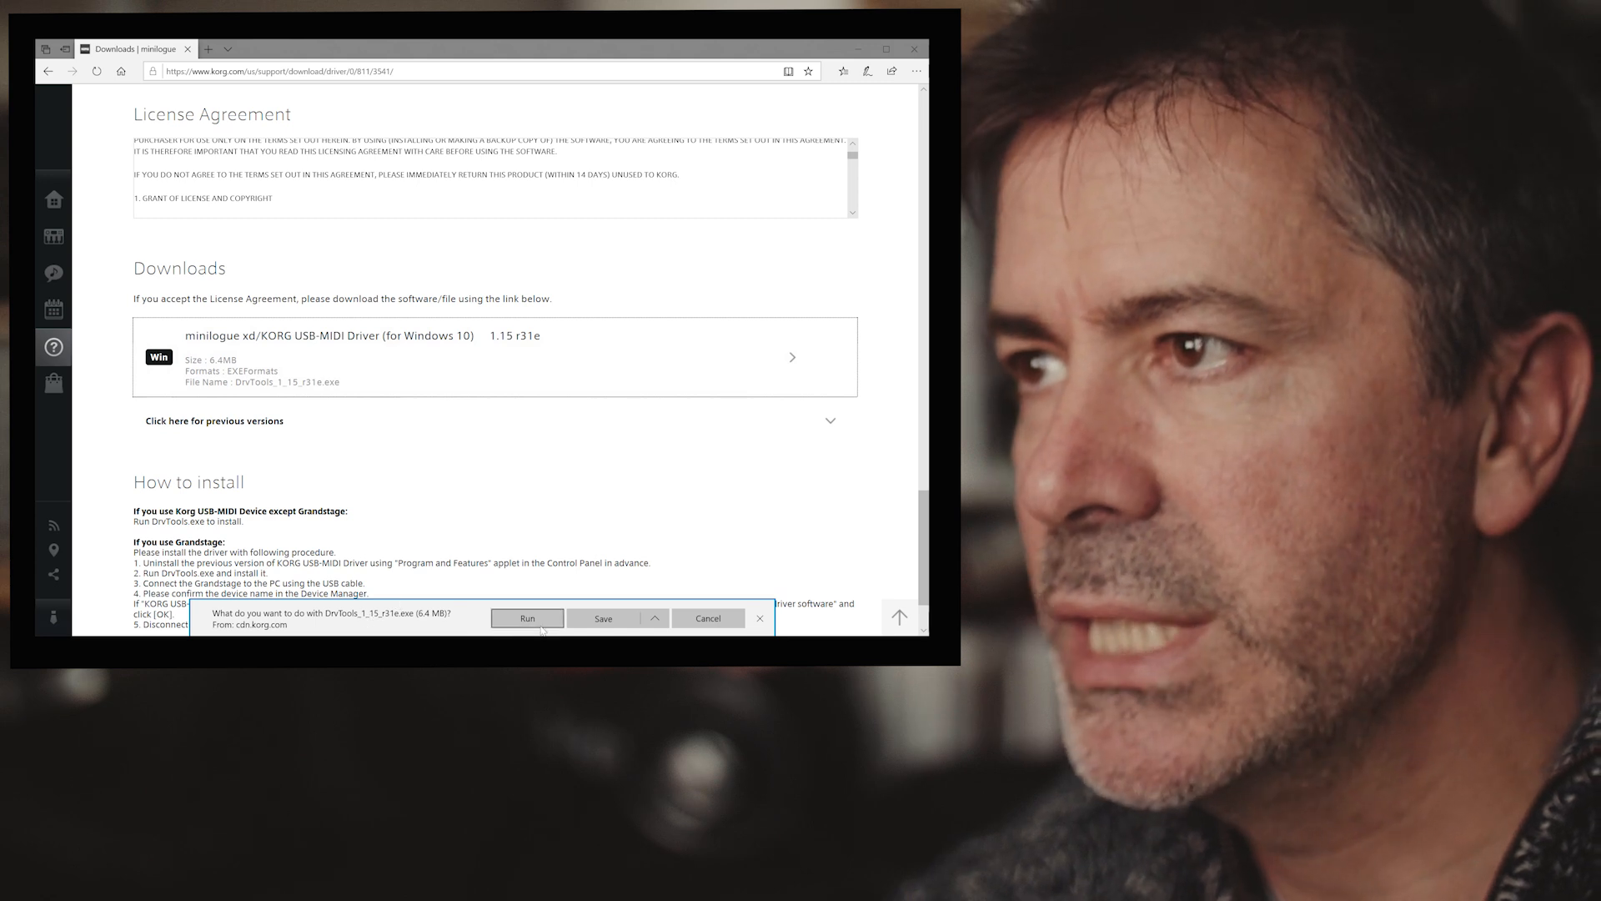
{"action": "left_click", "coordinate": [527, 618]}
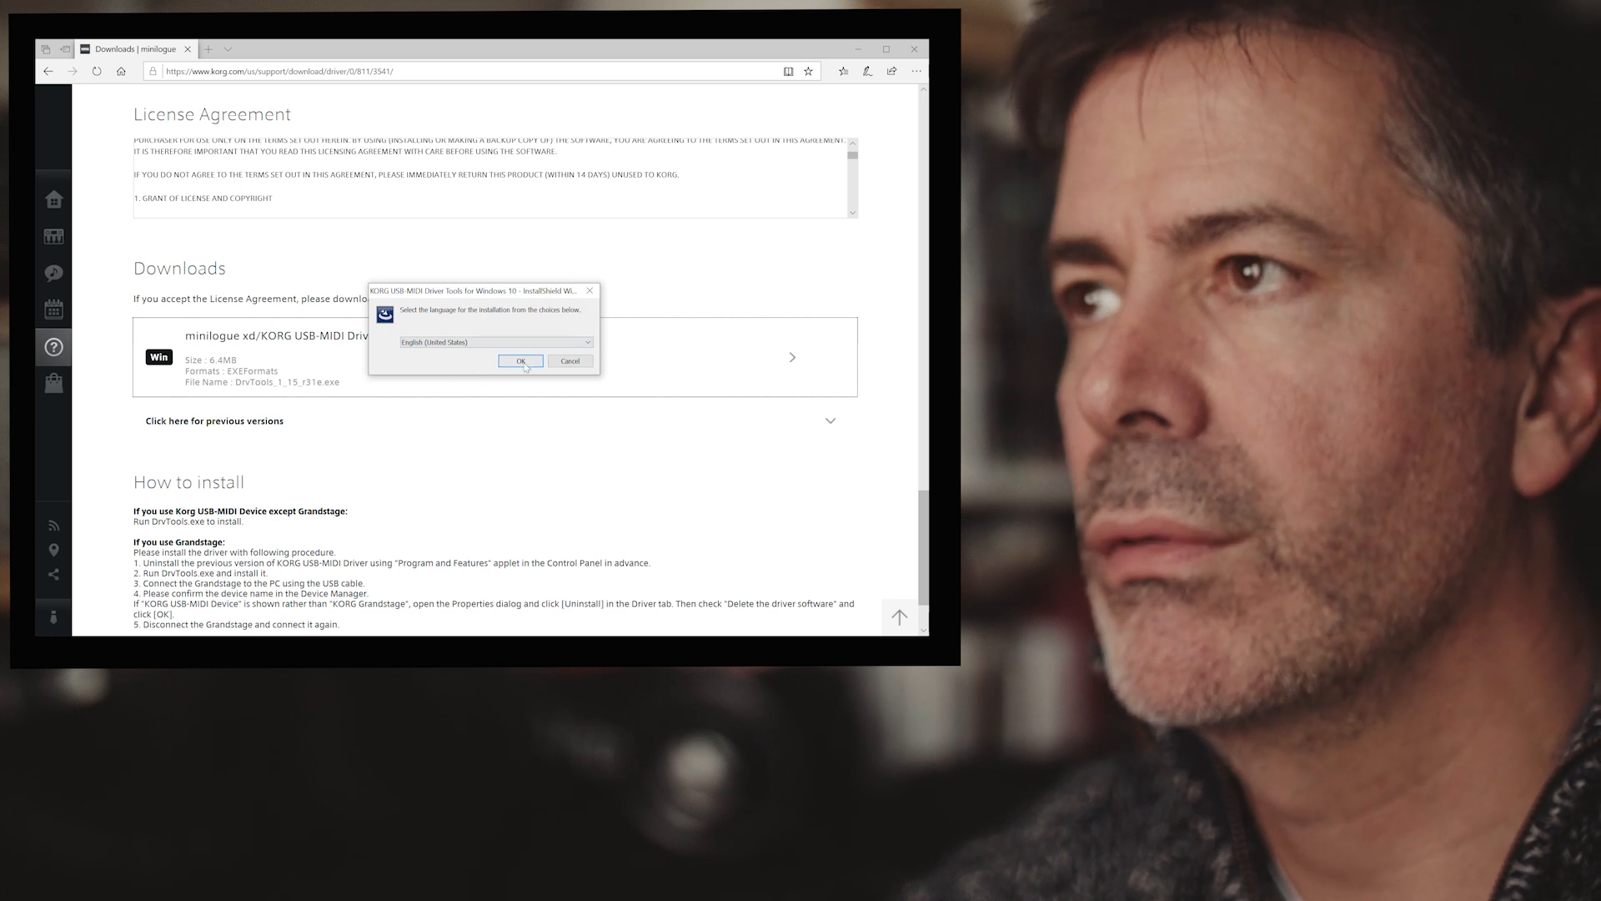
Keep English, pass the welcome page and accept the license terms to reach Destination Folder
{"action": "left_click", "coordinate": [520, 360]}
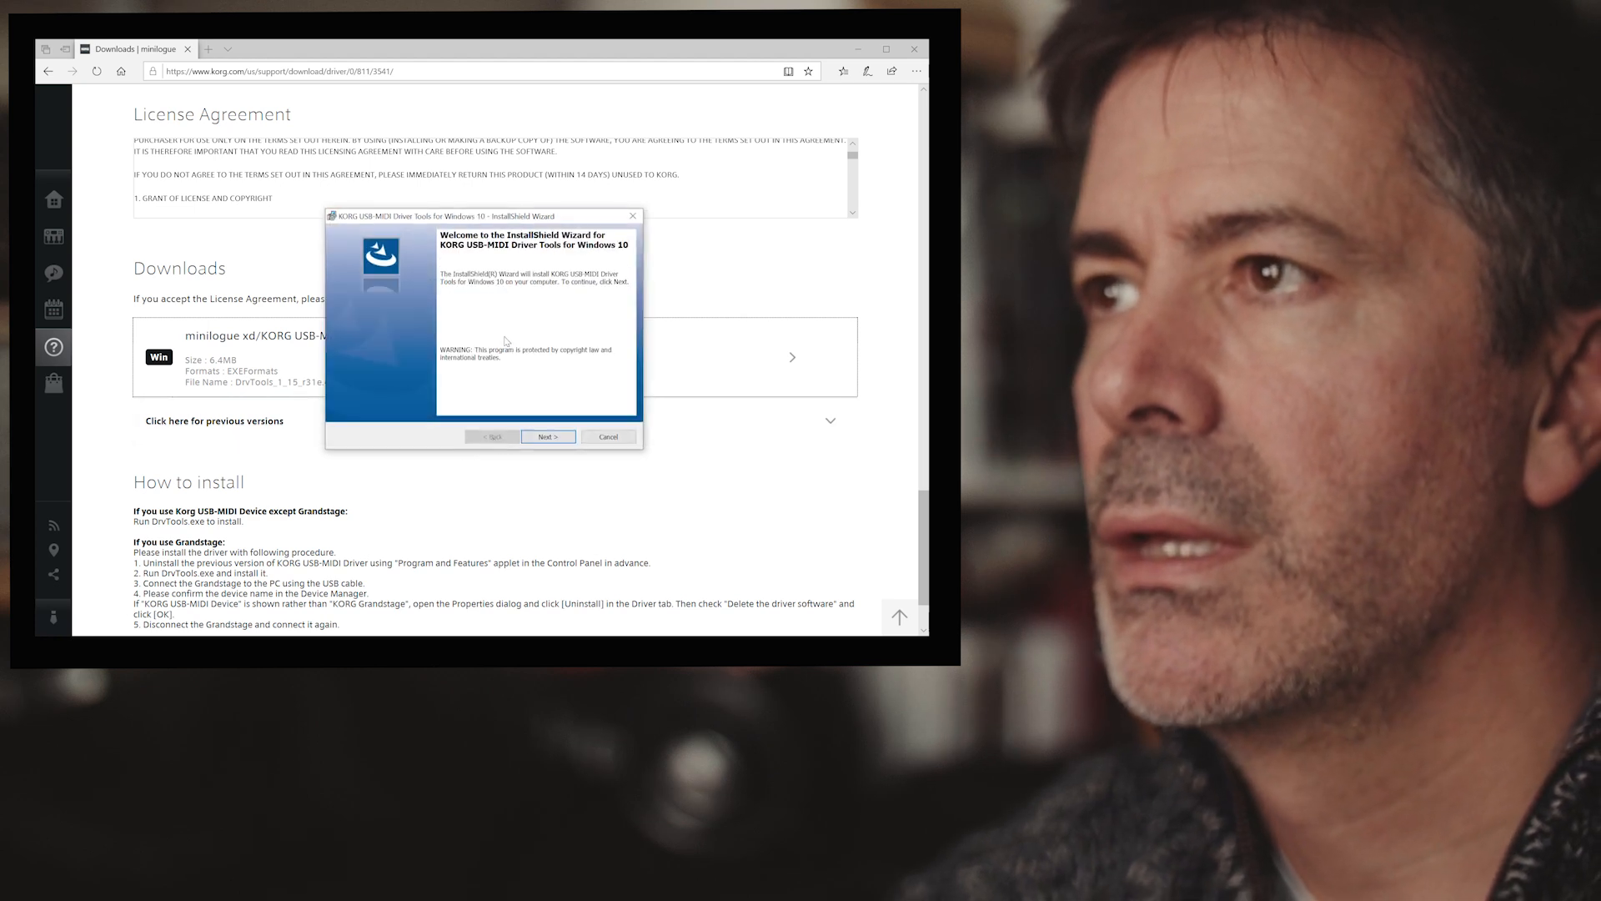
{"action": "left_click", "coordinate": [547, 436]}
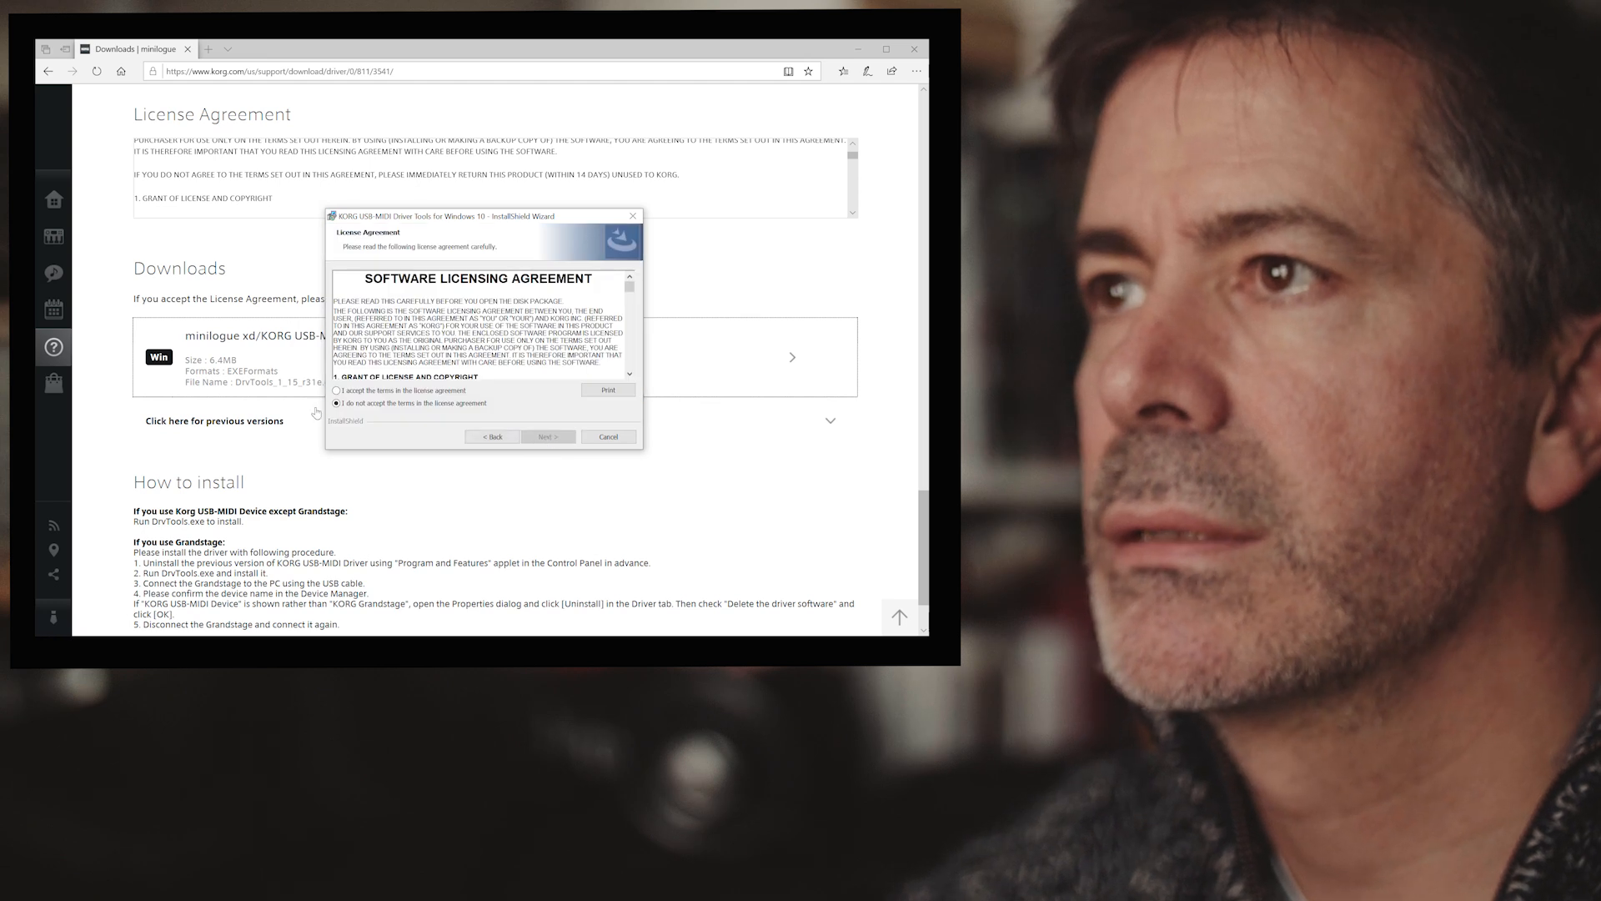
{"action": "left_click", "coordinate": [337, 391]}
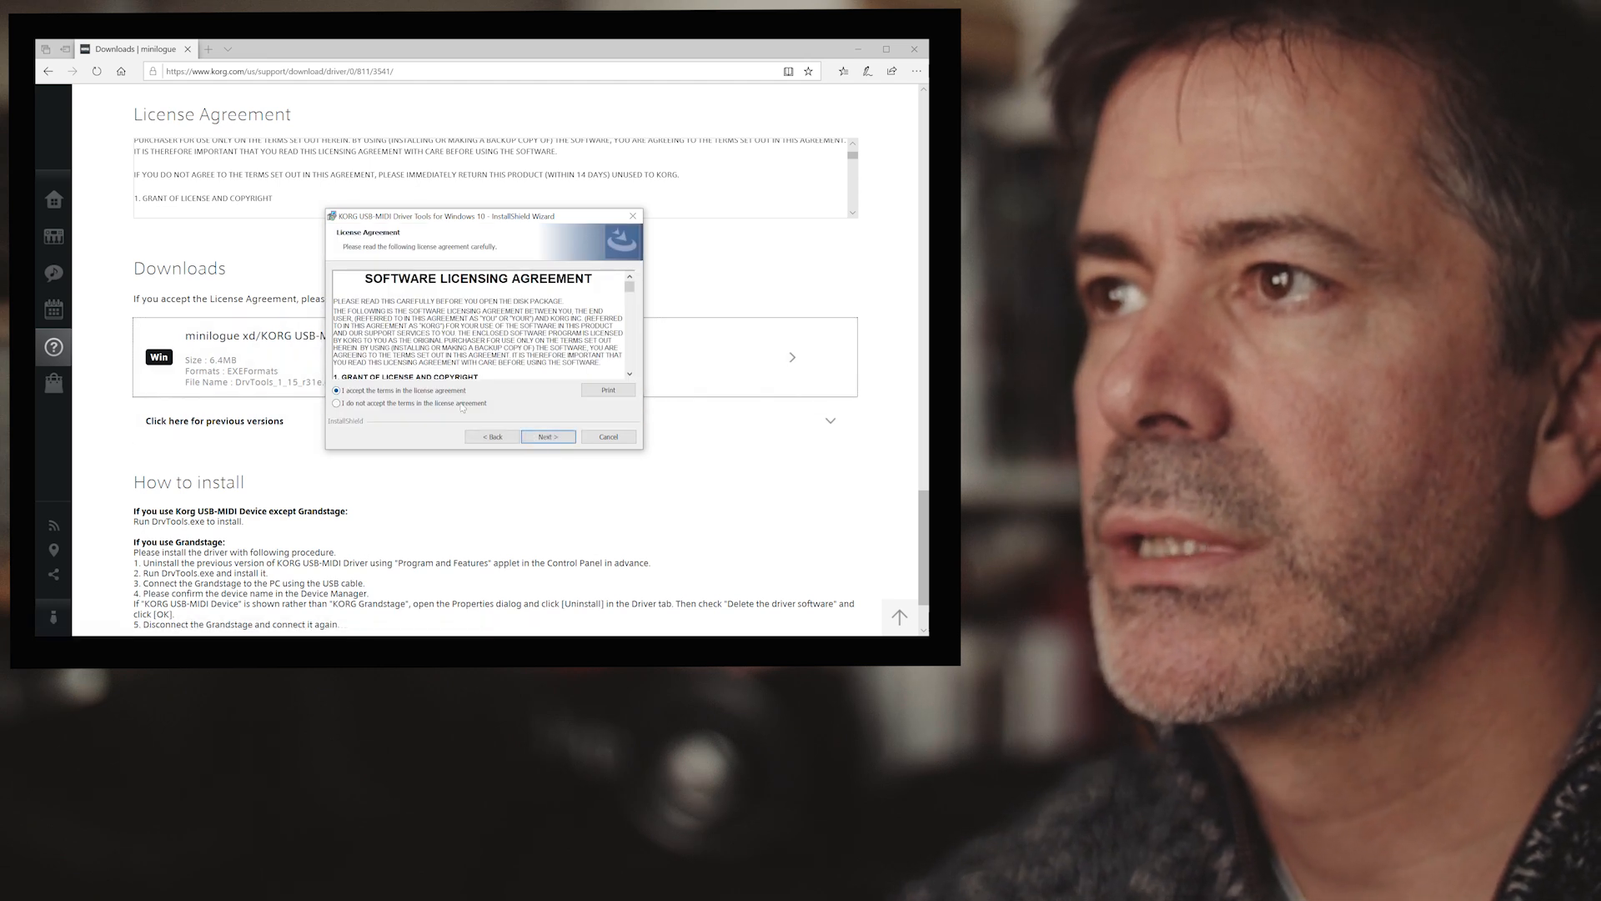
{"action": "left_click", "coordinate": [548, 436]}
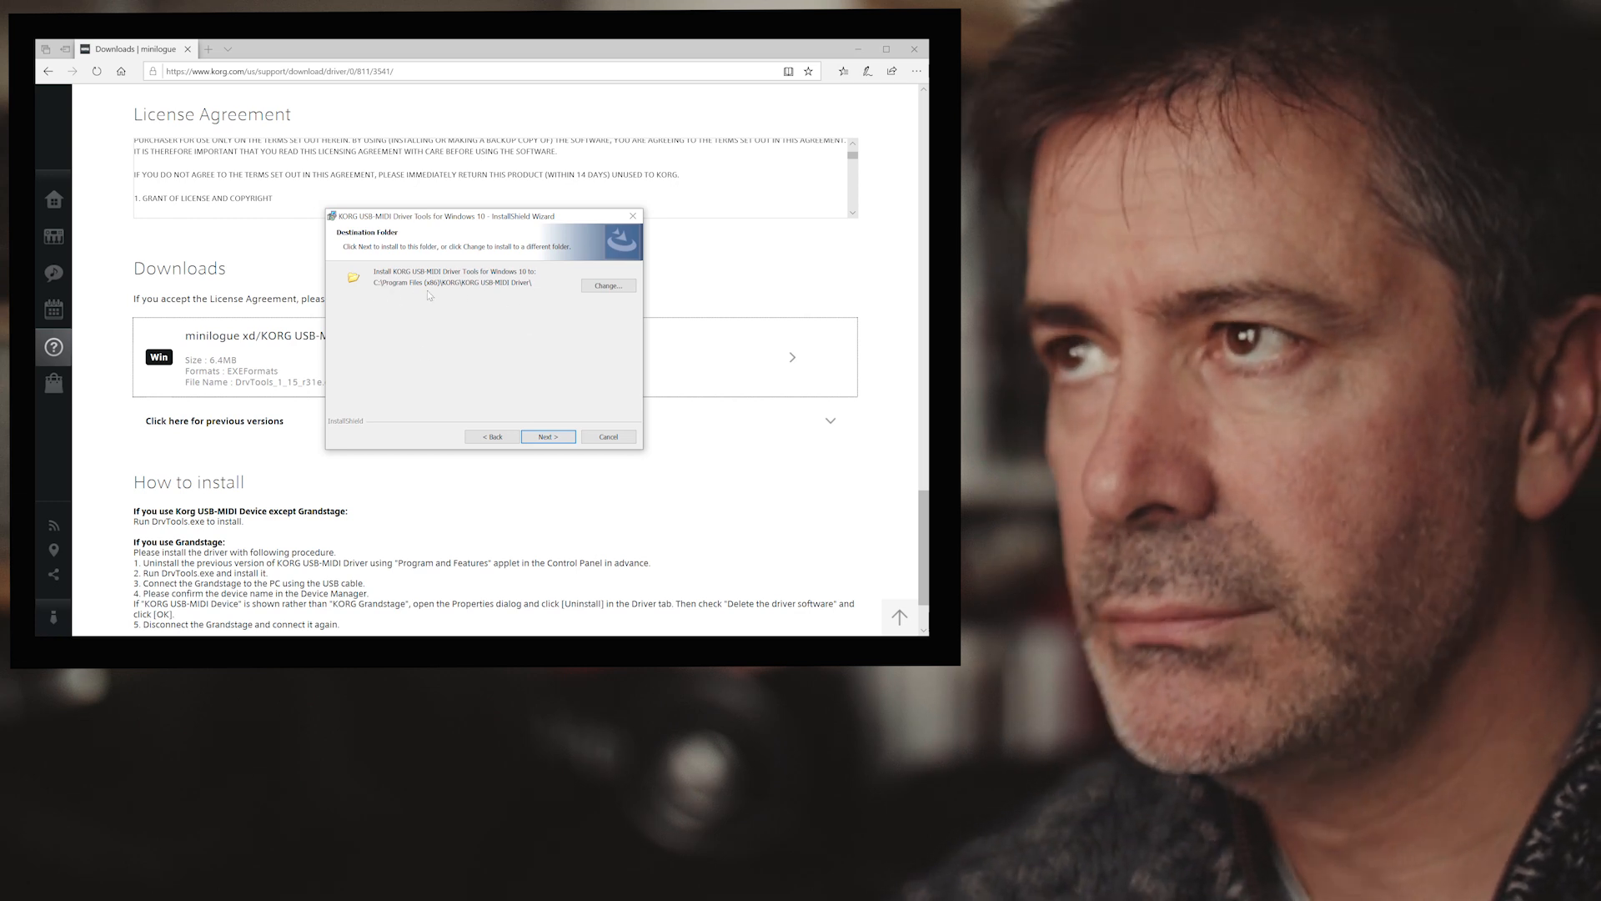
{"action": "mouse_move", "coordinate": [429, 311]}
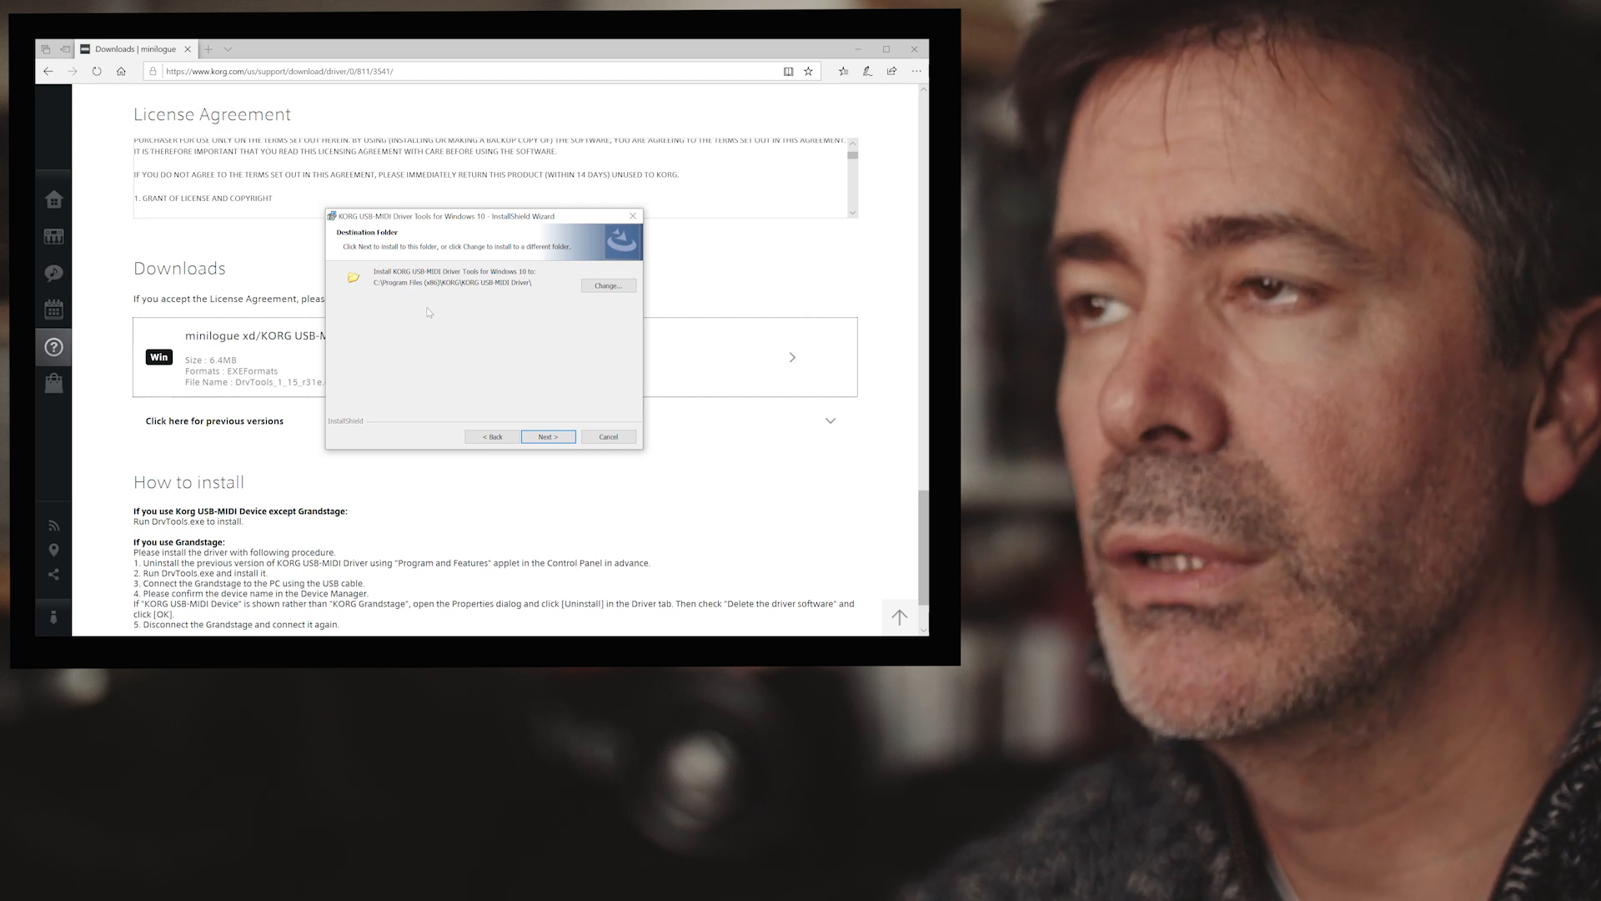
{"action": "mouse_move", "coordinate": [508, 302]}
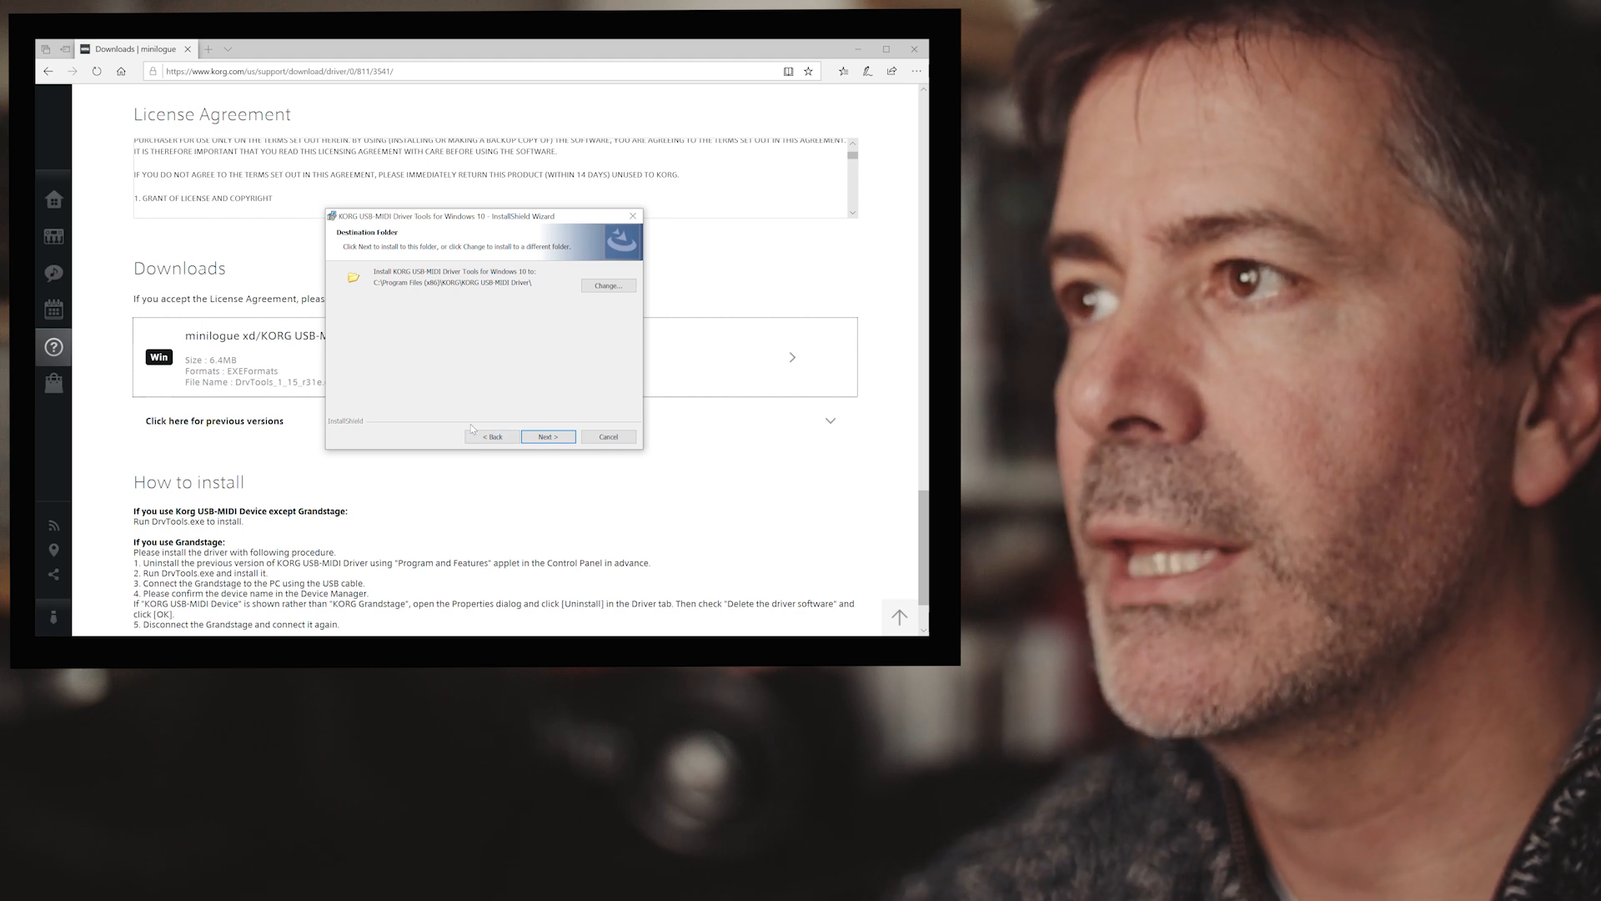
Install KORG USB-MIDI Driver Tools to the default folder with Typical setup and click Finish
{"action": "left_click", "coordinate": [547, 436]}
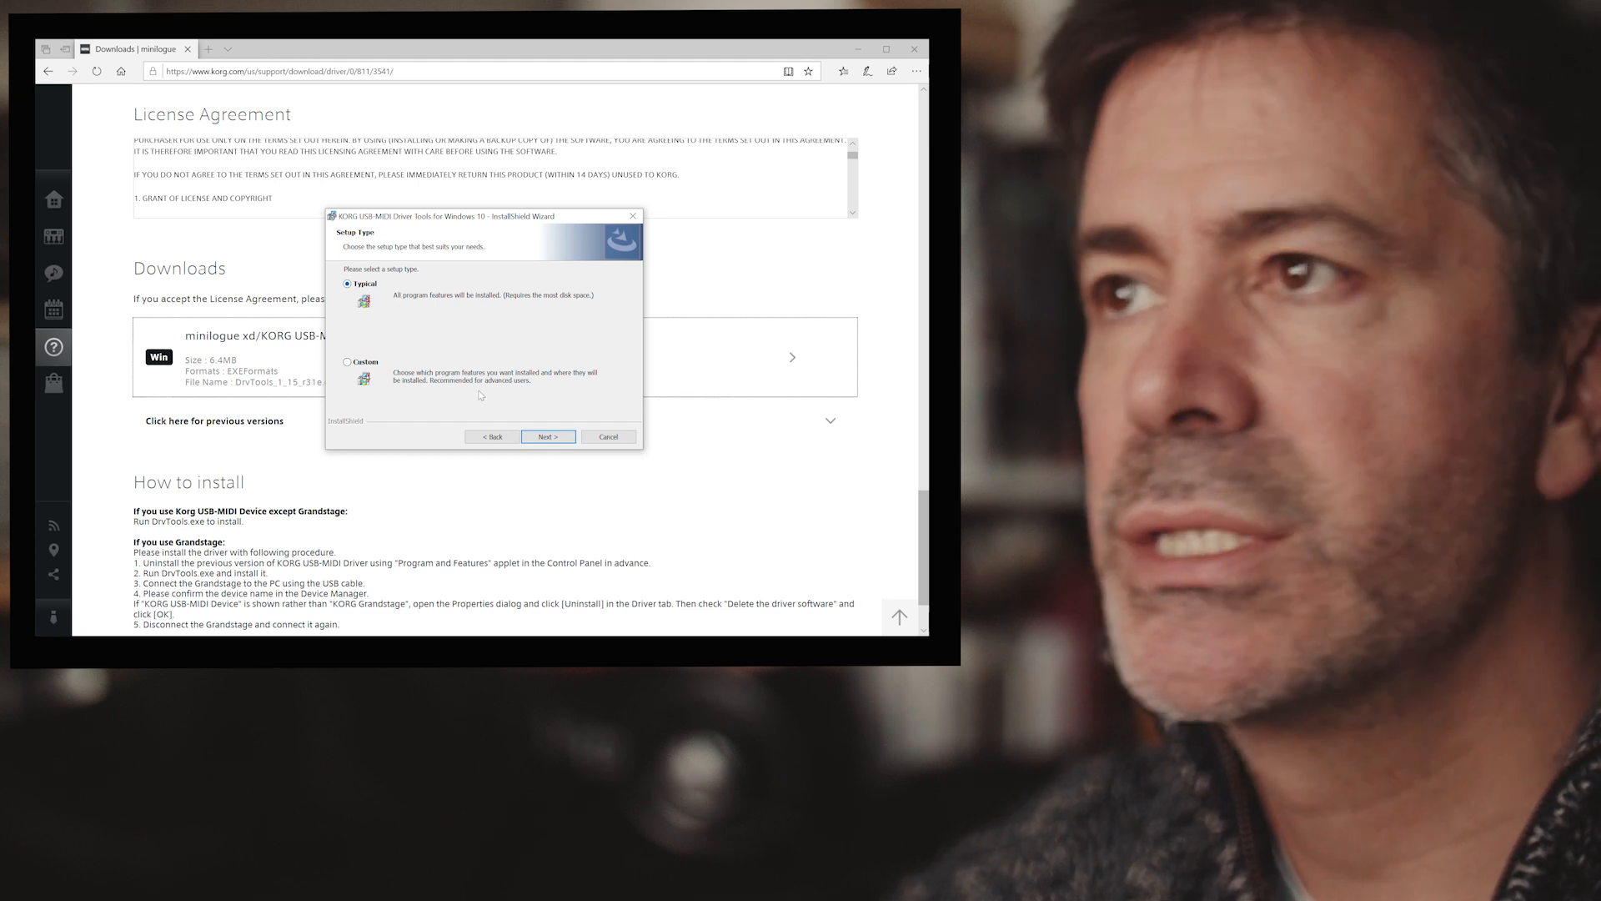
{"action": "left_click", "coordinate": [547, 436]}
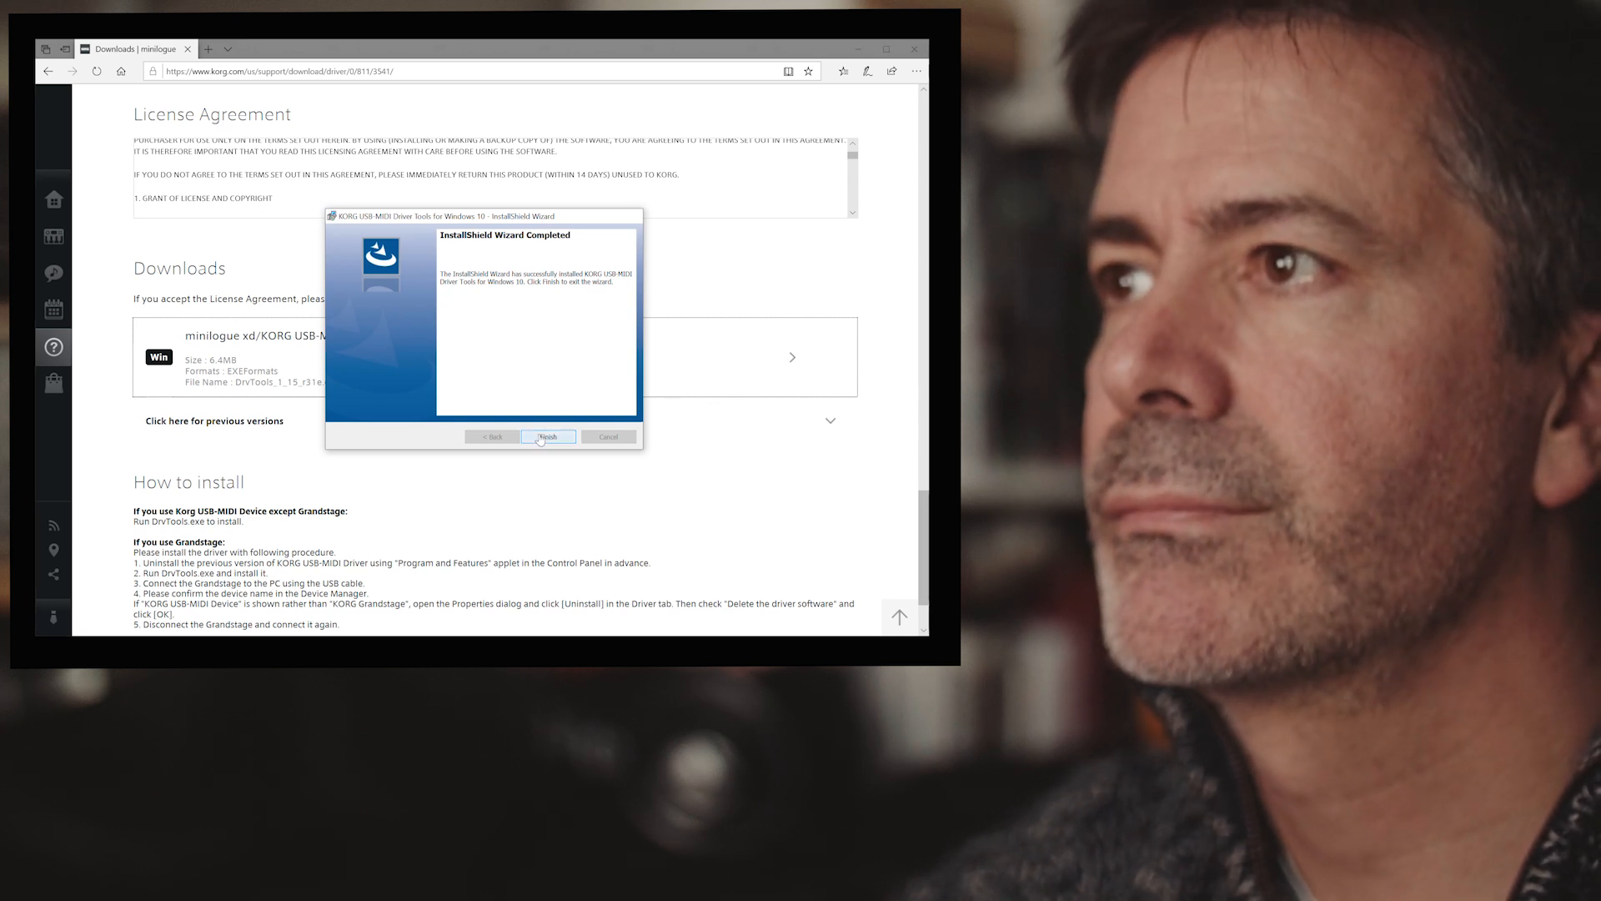
{"action": "left_click", "coordinate": [548, 437]}
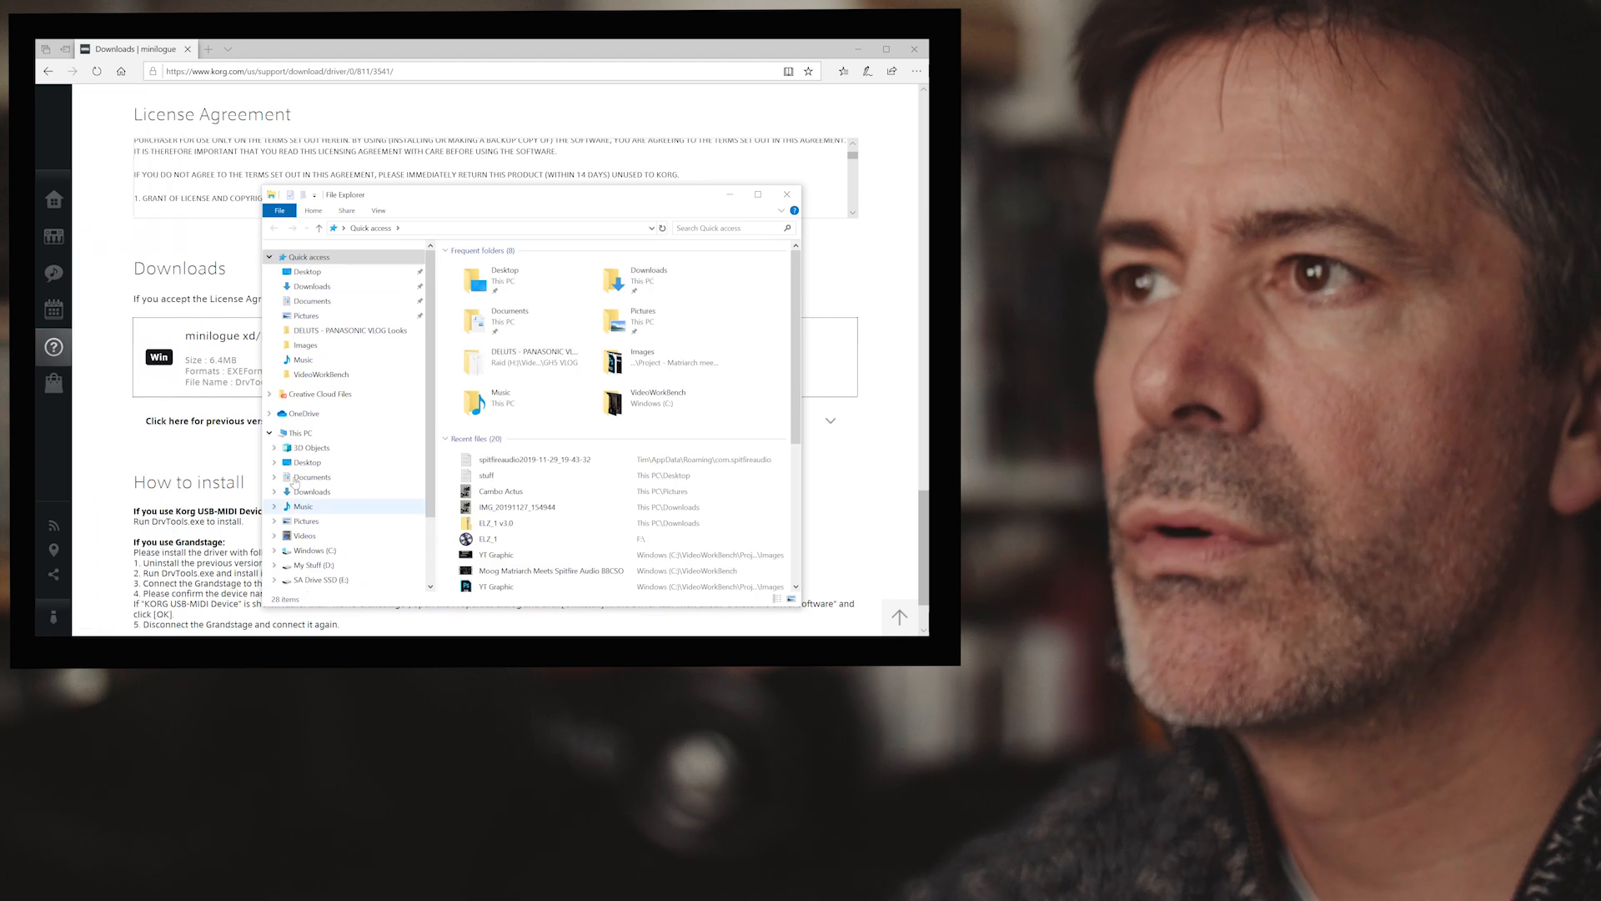
Browse Windows (C:) > Program Files (x86) > KORG into the KORG USB-MIDI Driver folder
{"action": "left_click", "coordinate": [297, 433]}
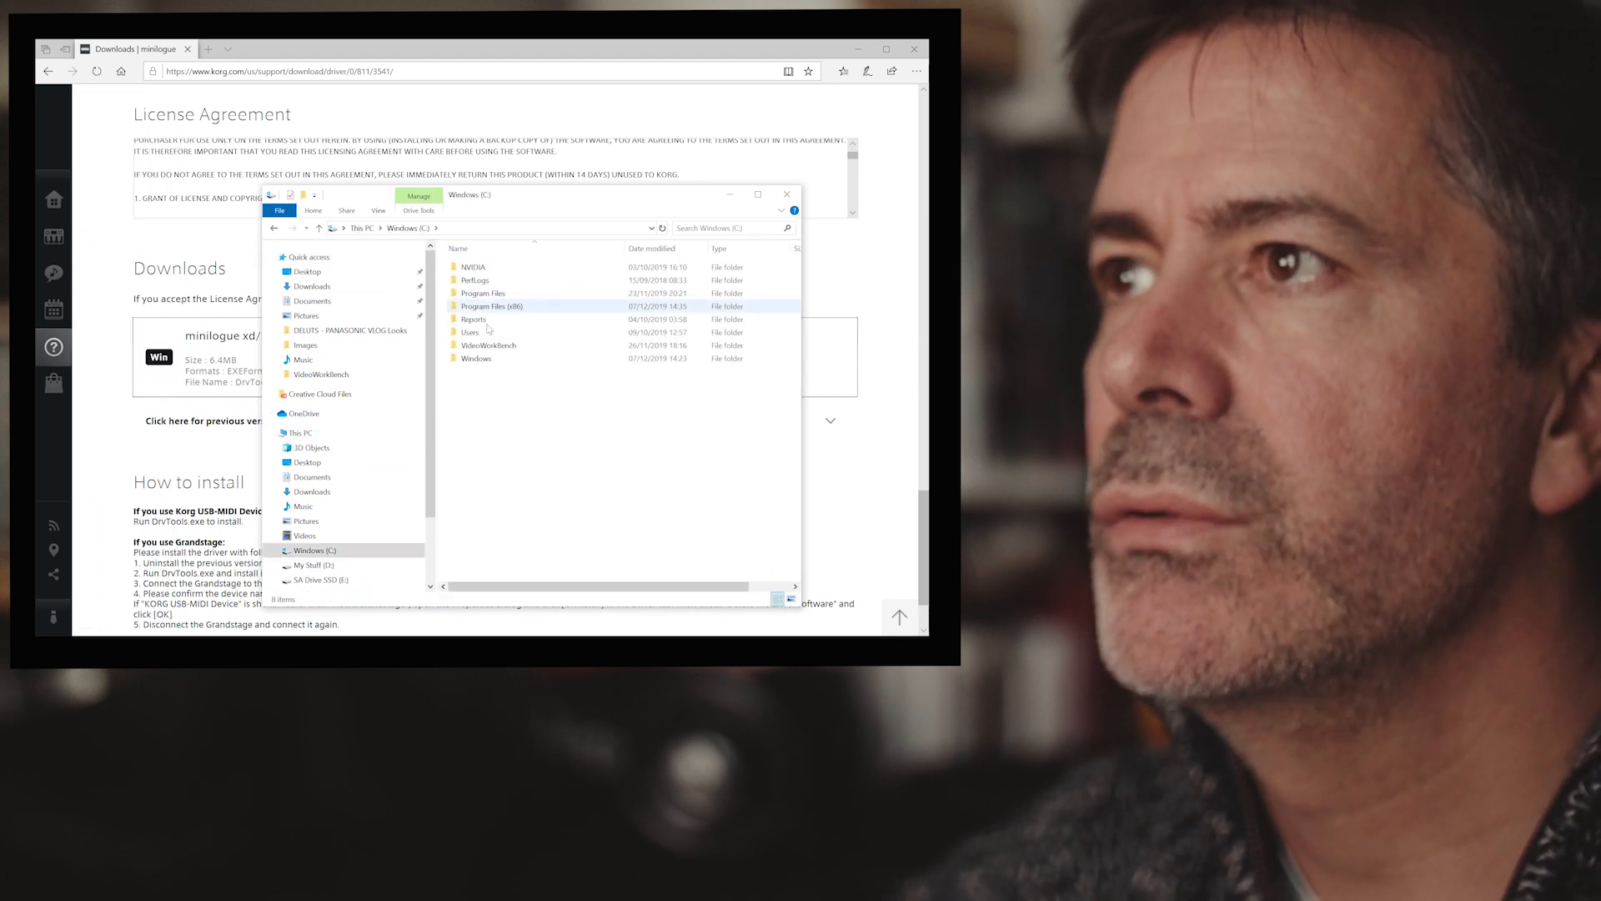
{"action": "left_click", "coordinate": [497, 305]}
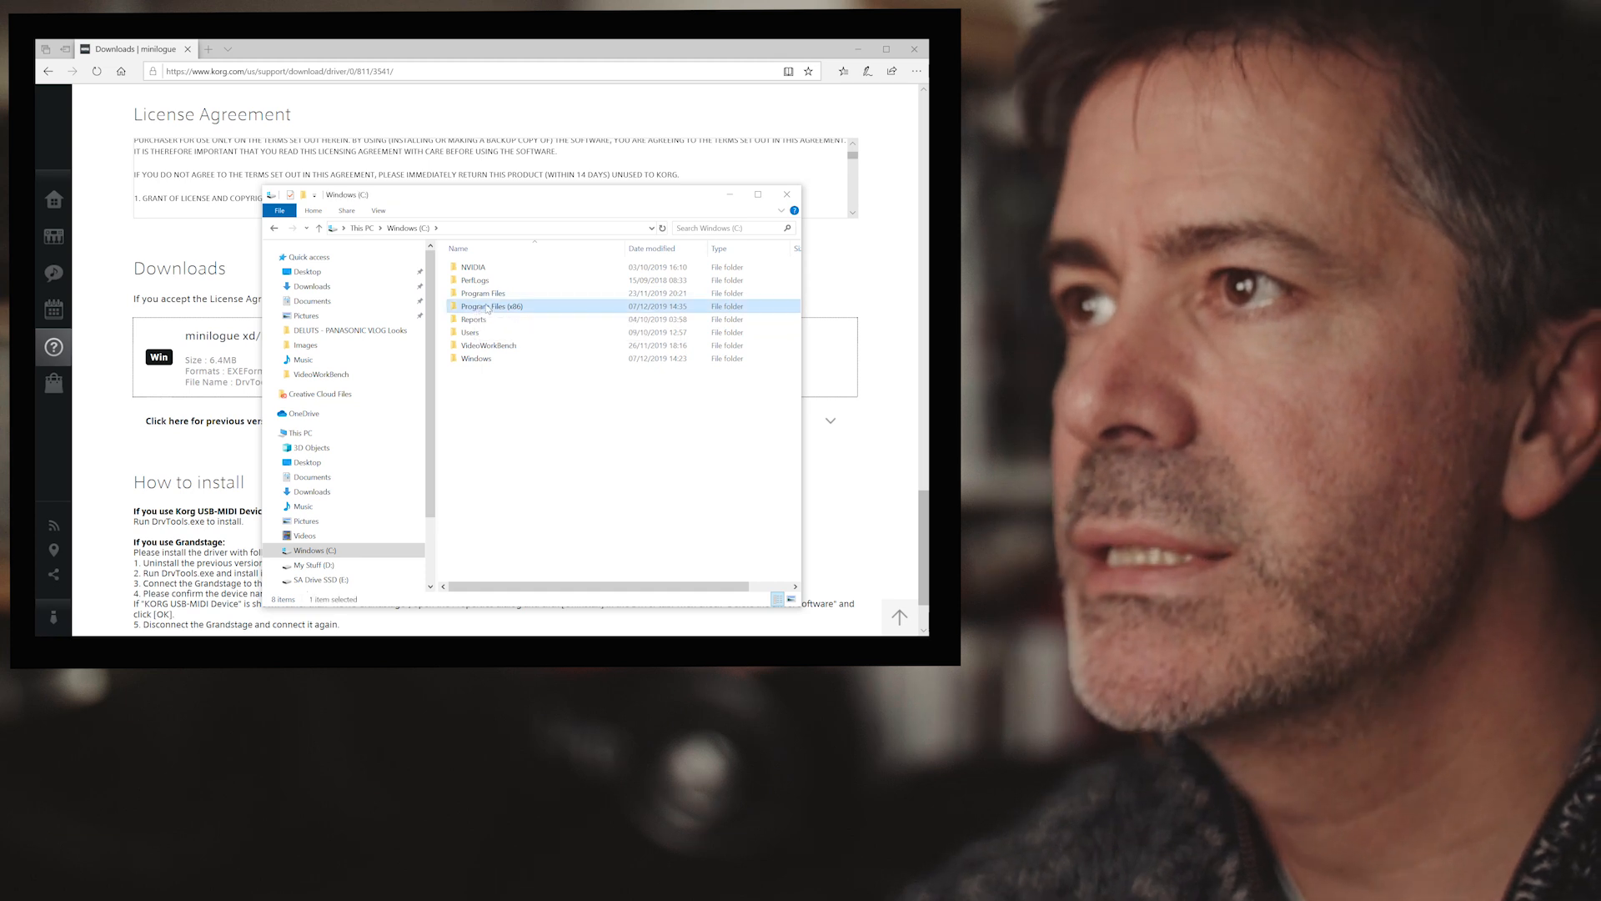
{"action": "double_click", "coordinate": [490, 306]}
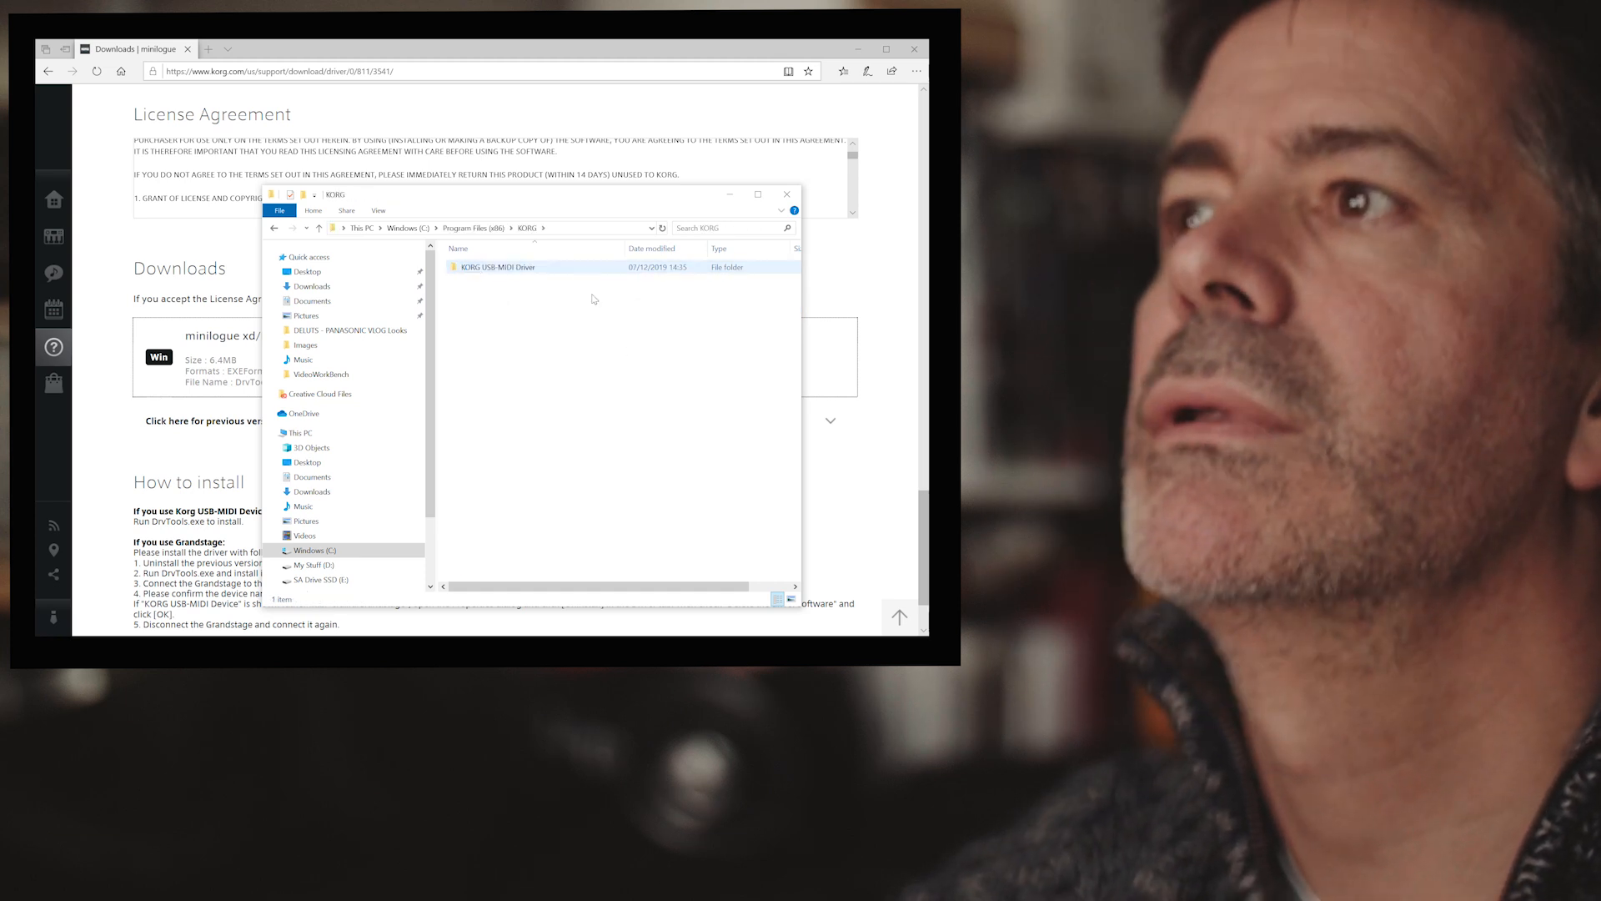
{"action": "mouse_move", "coordinate": [496, 267]}
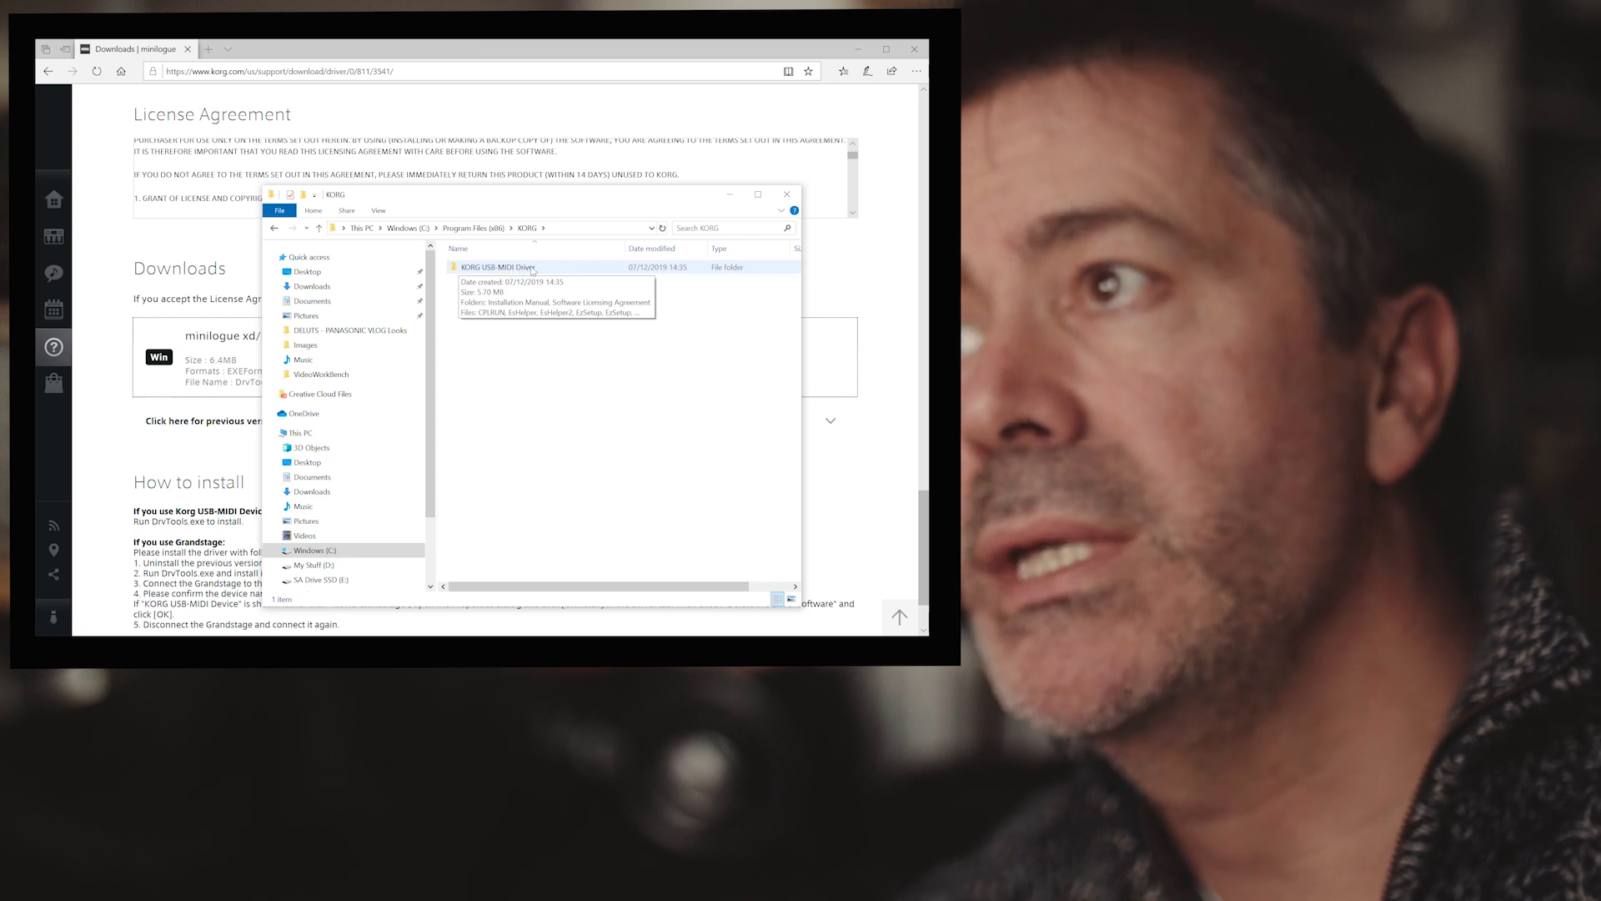
{"action": "double_click", "coordinate": [501, 267]}
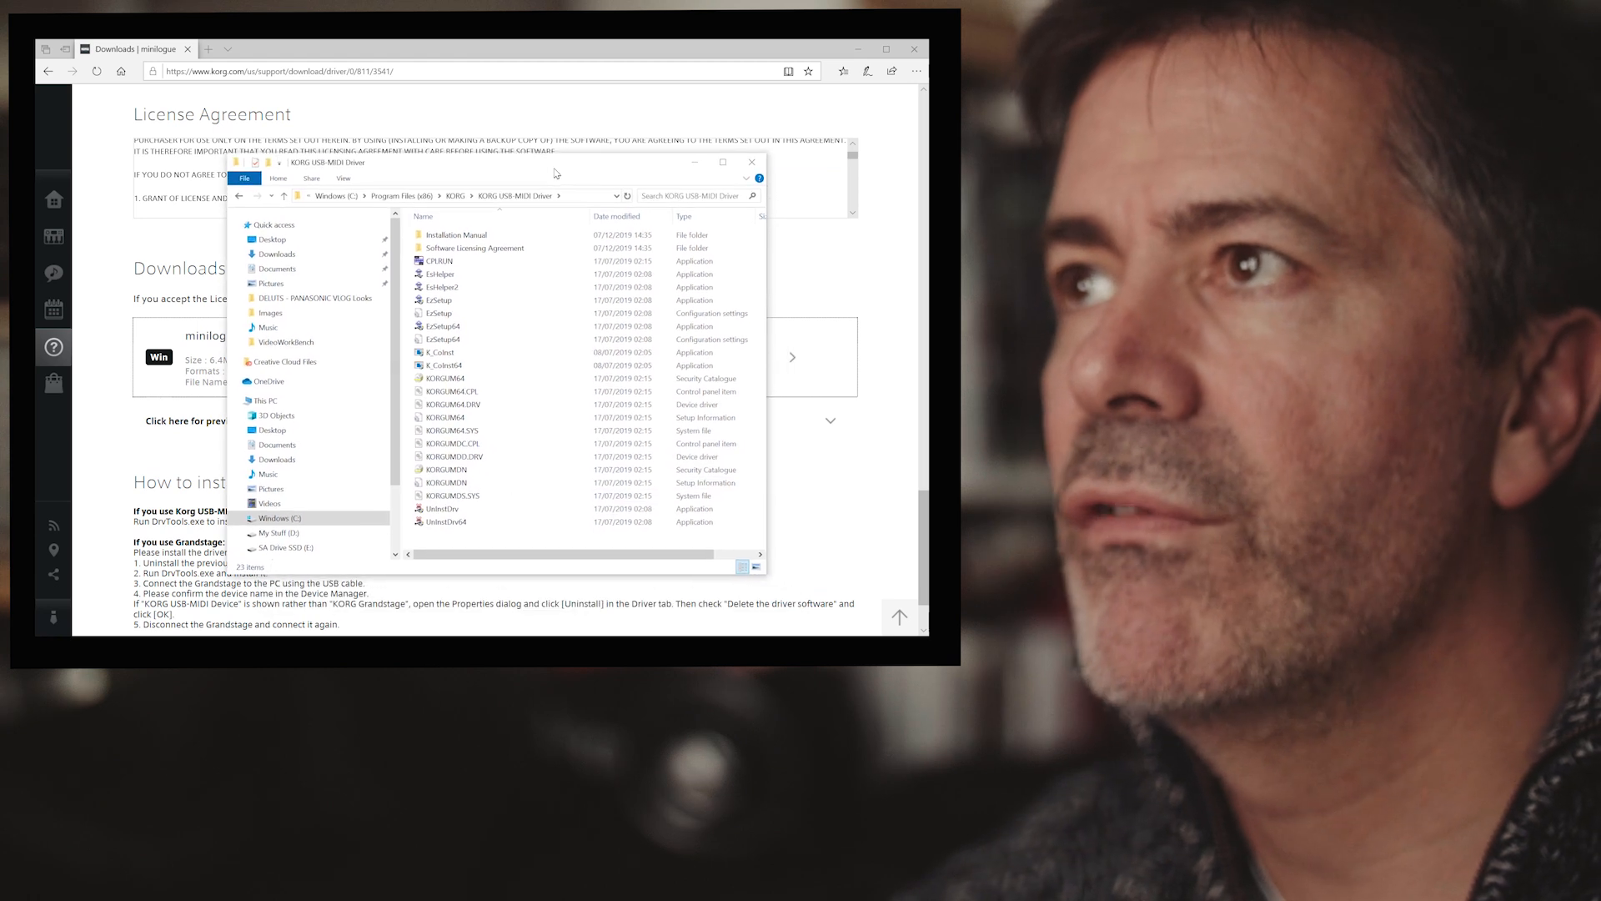
{"action": "left_click", "coordinate": [446, 404]}
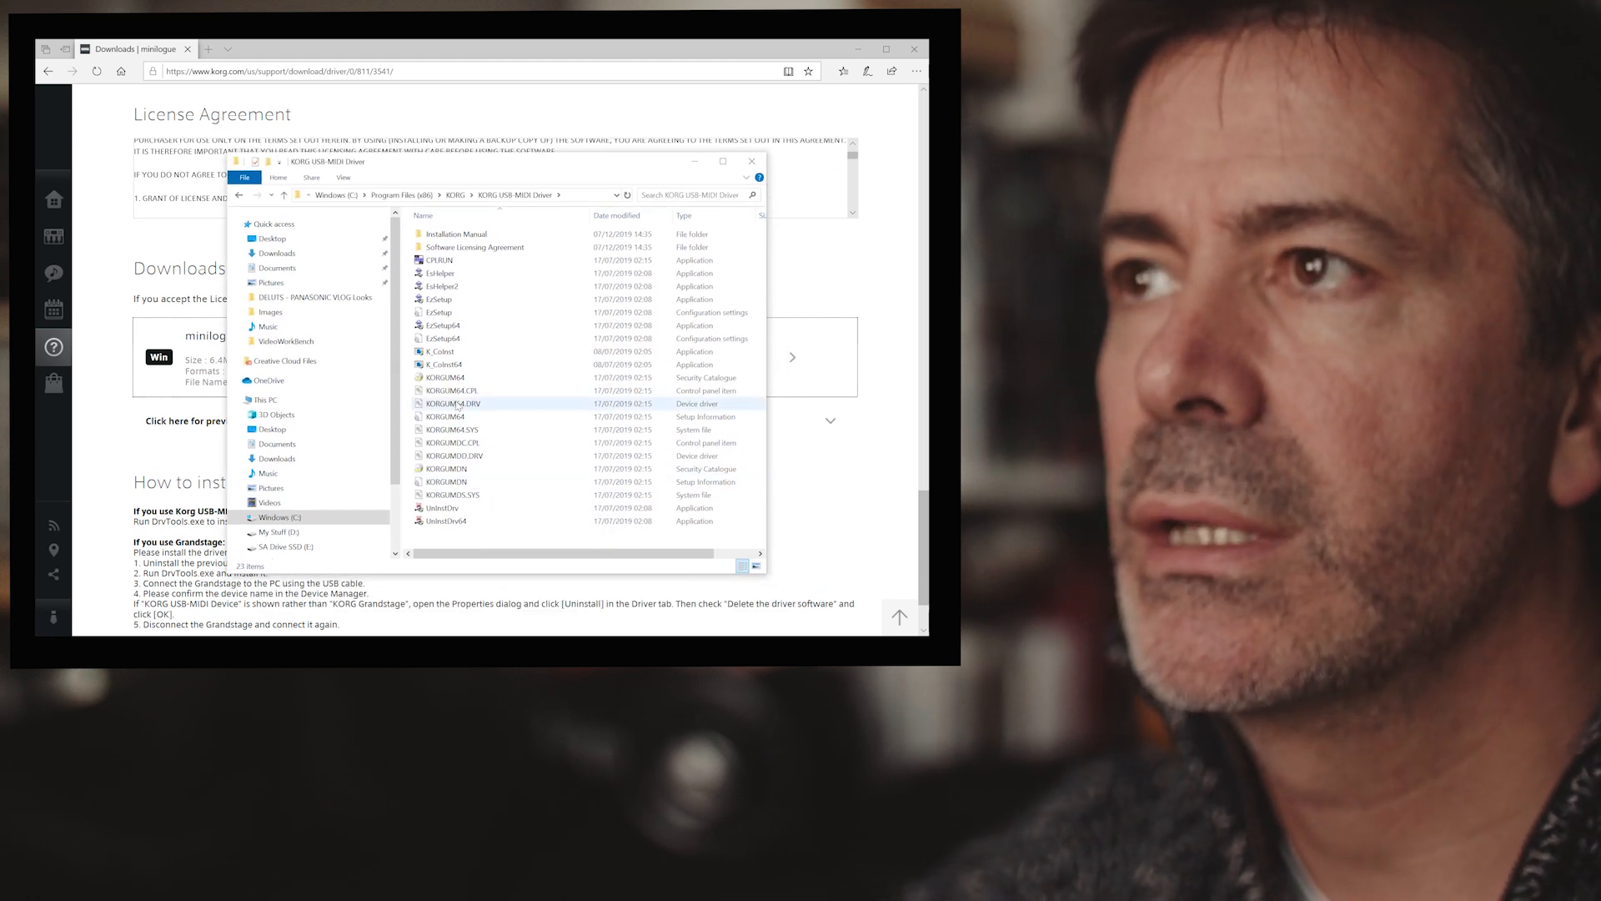
{"action": "mouse_move", "coordinate": [450, 415]}
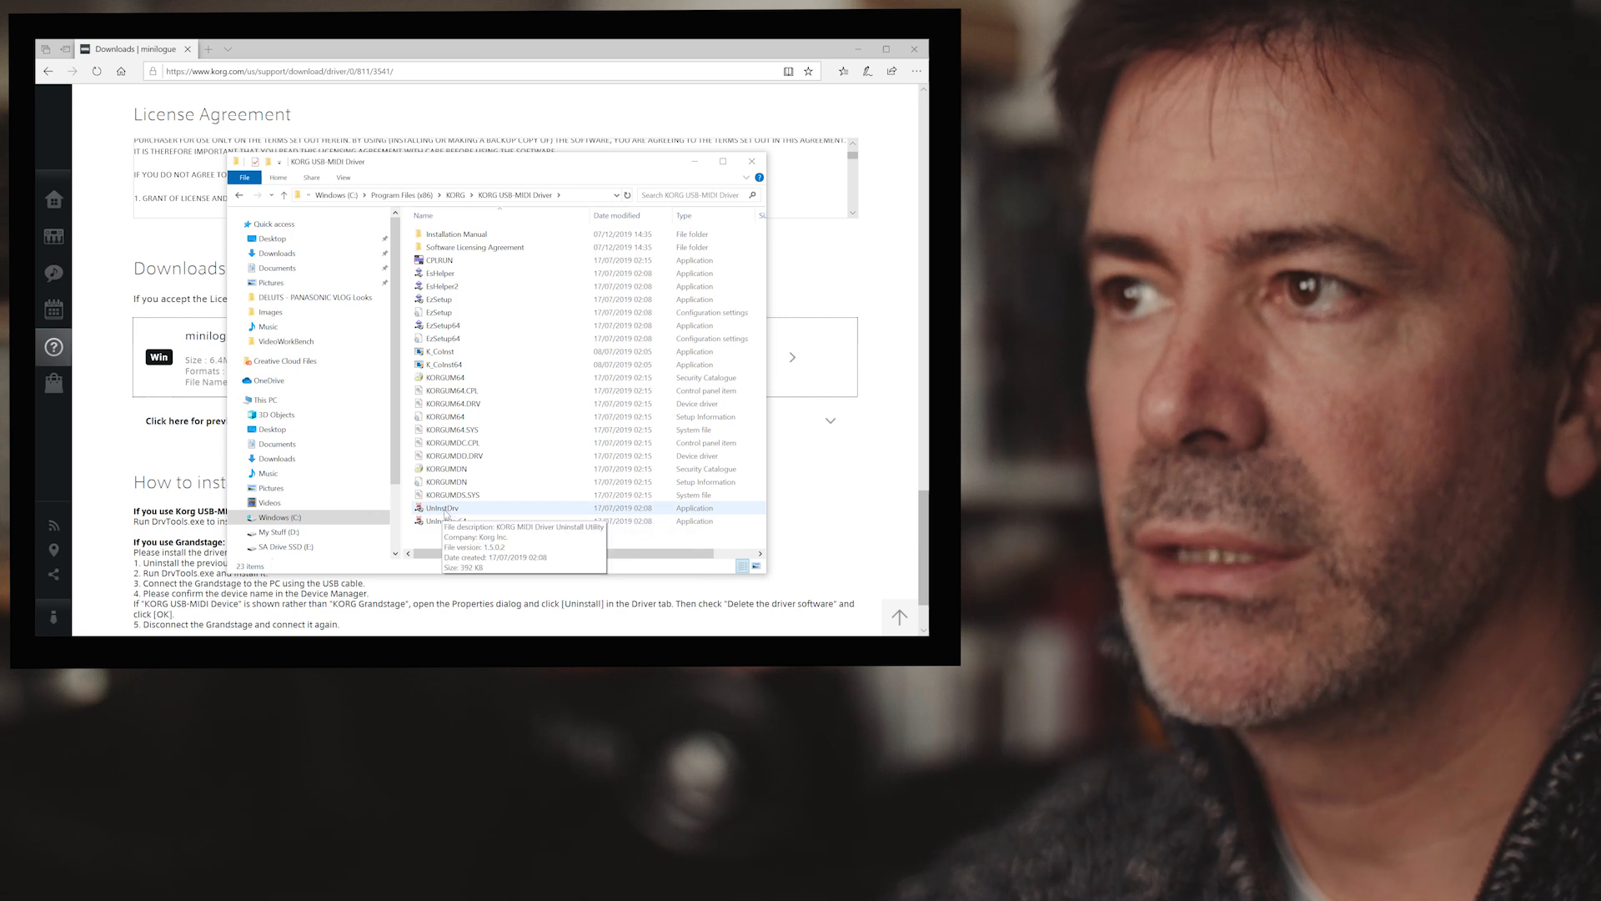
{"action": "left_click", "coordinate": [442, 520]}
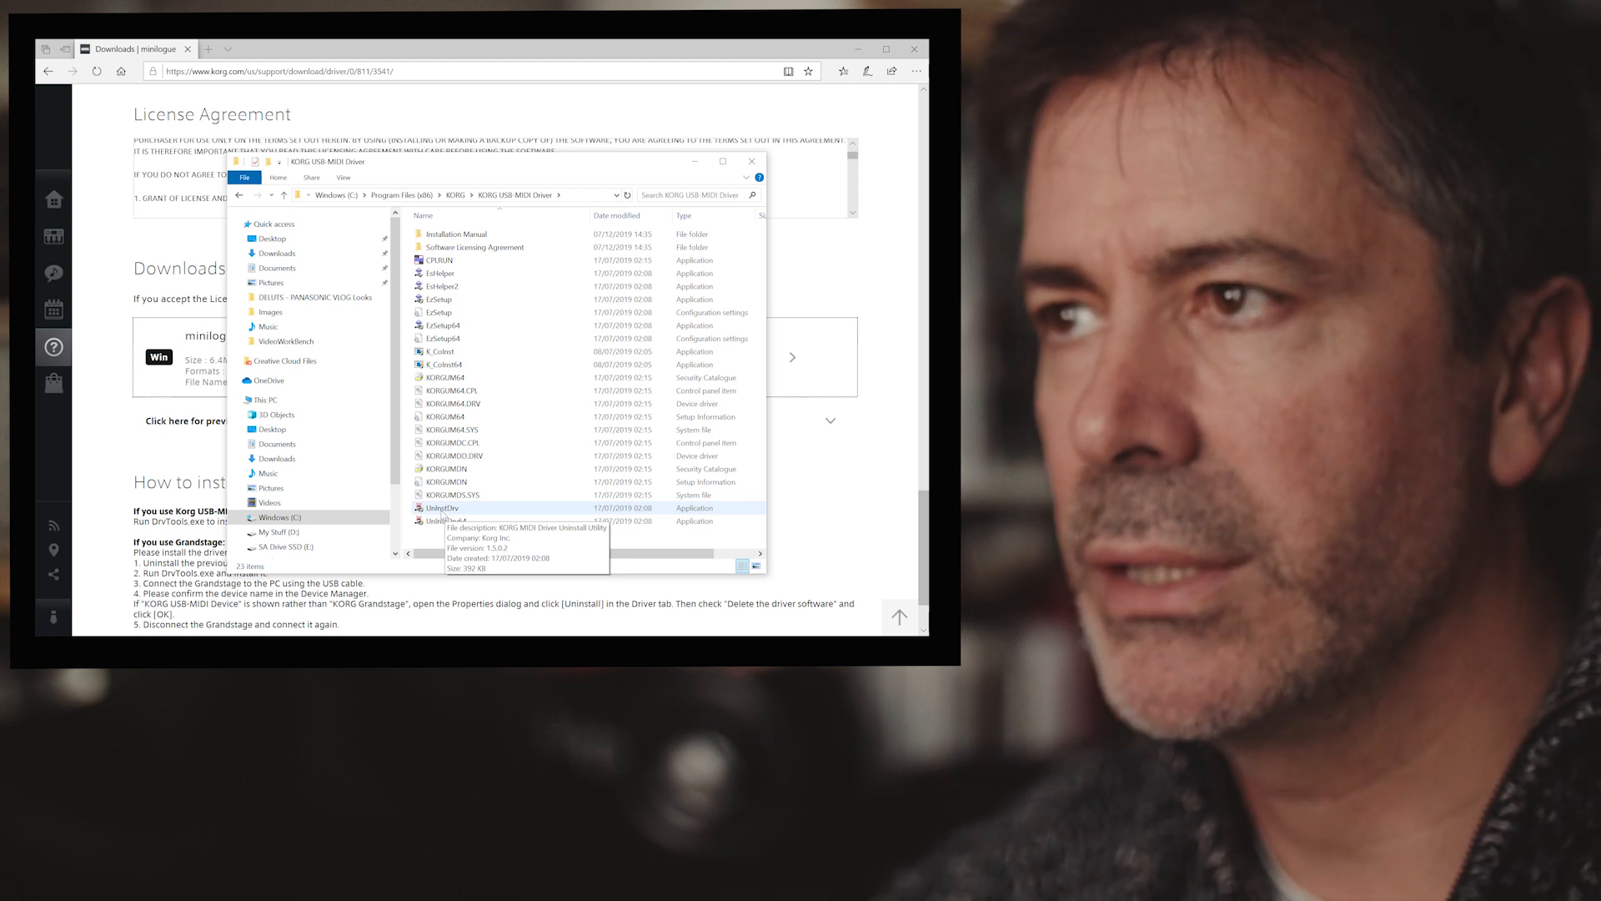
{"action": "left_click", "coordinate": [445, 521]}
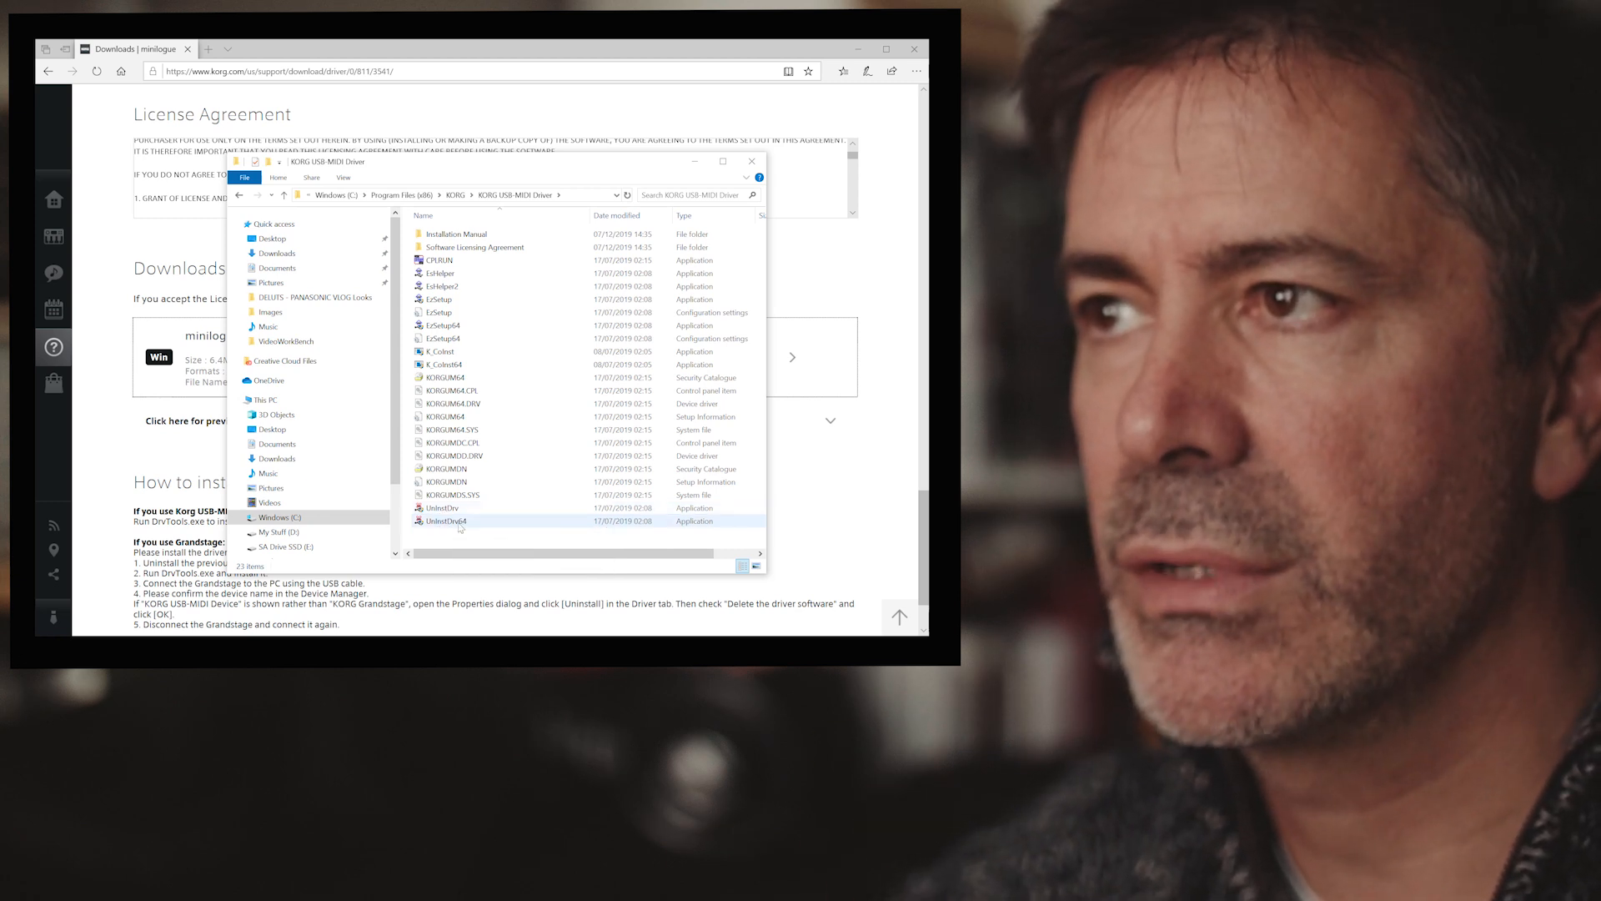
{"action": "mouse_move", "coordinate": [441, 508]}
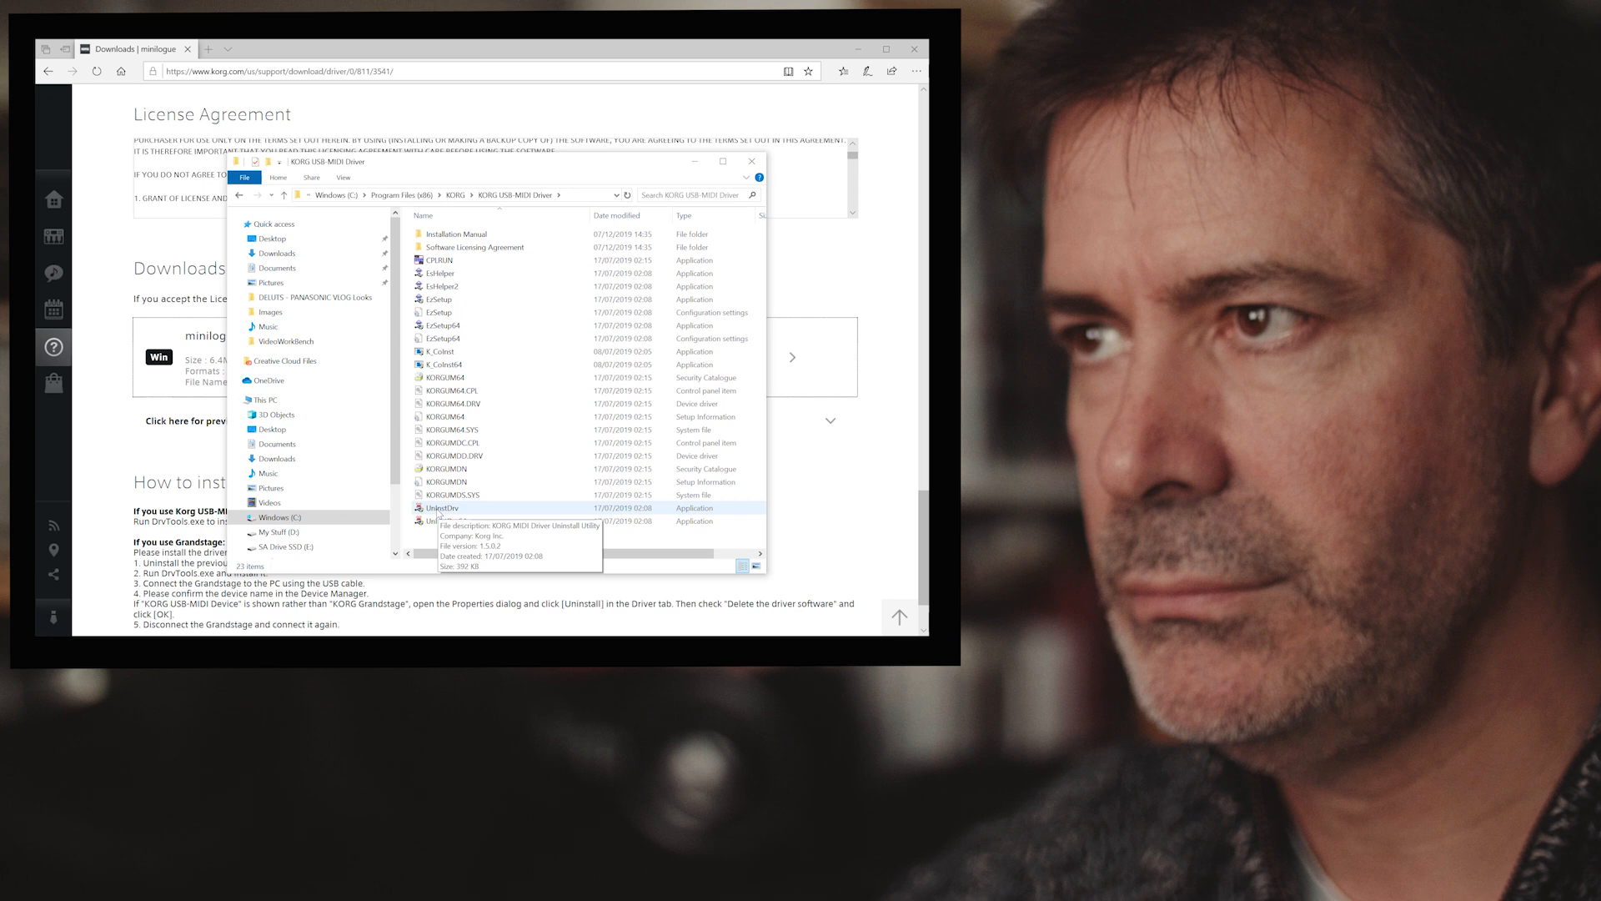
Launch UninstDrv and move past its welcome screen to the MIDI entry list
{"action": "double_click", "coordinate": [440, 508]}
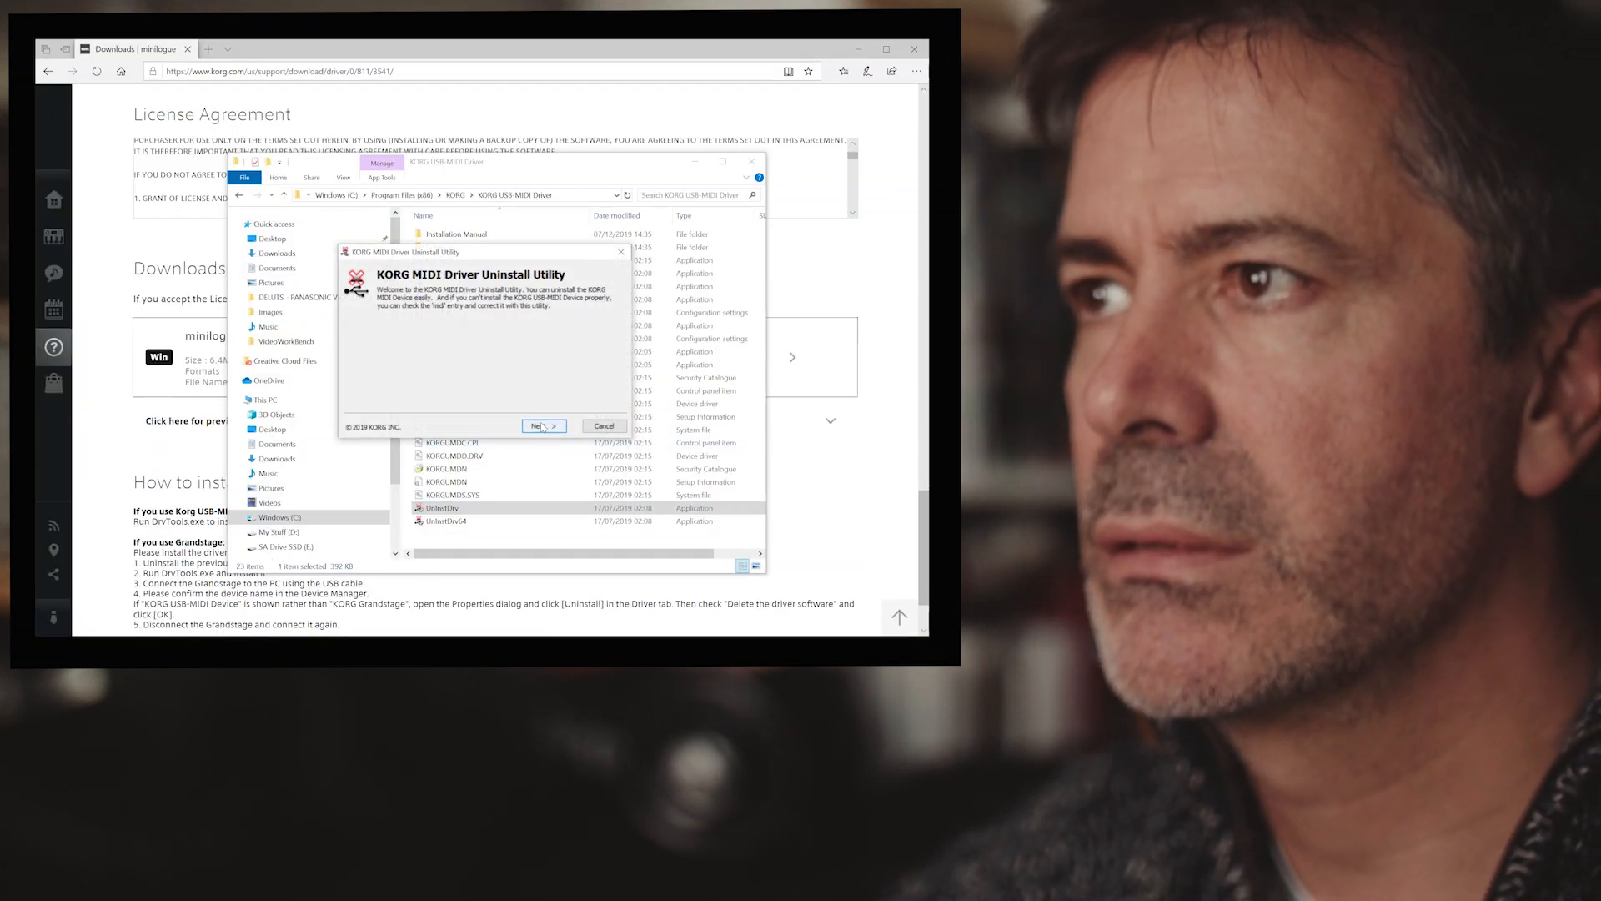
{"action": "left_click", "coordinate": [545, 427]}
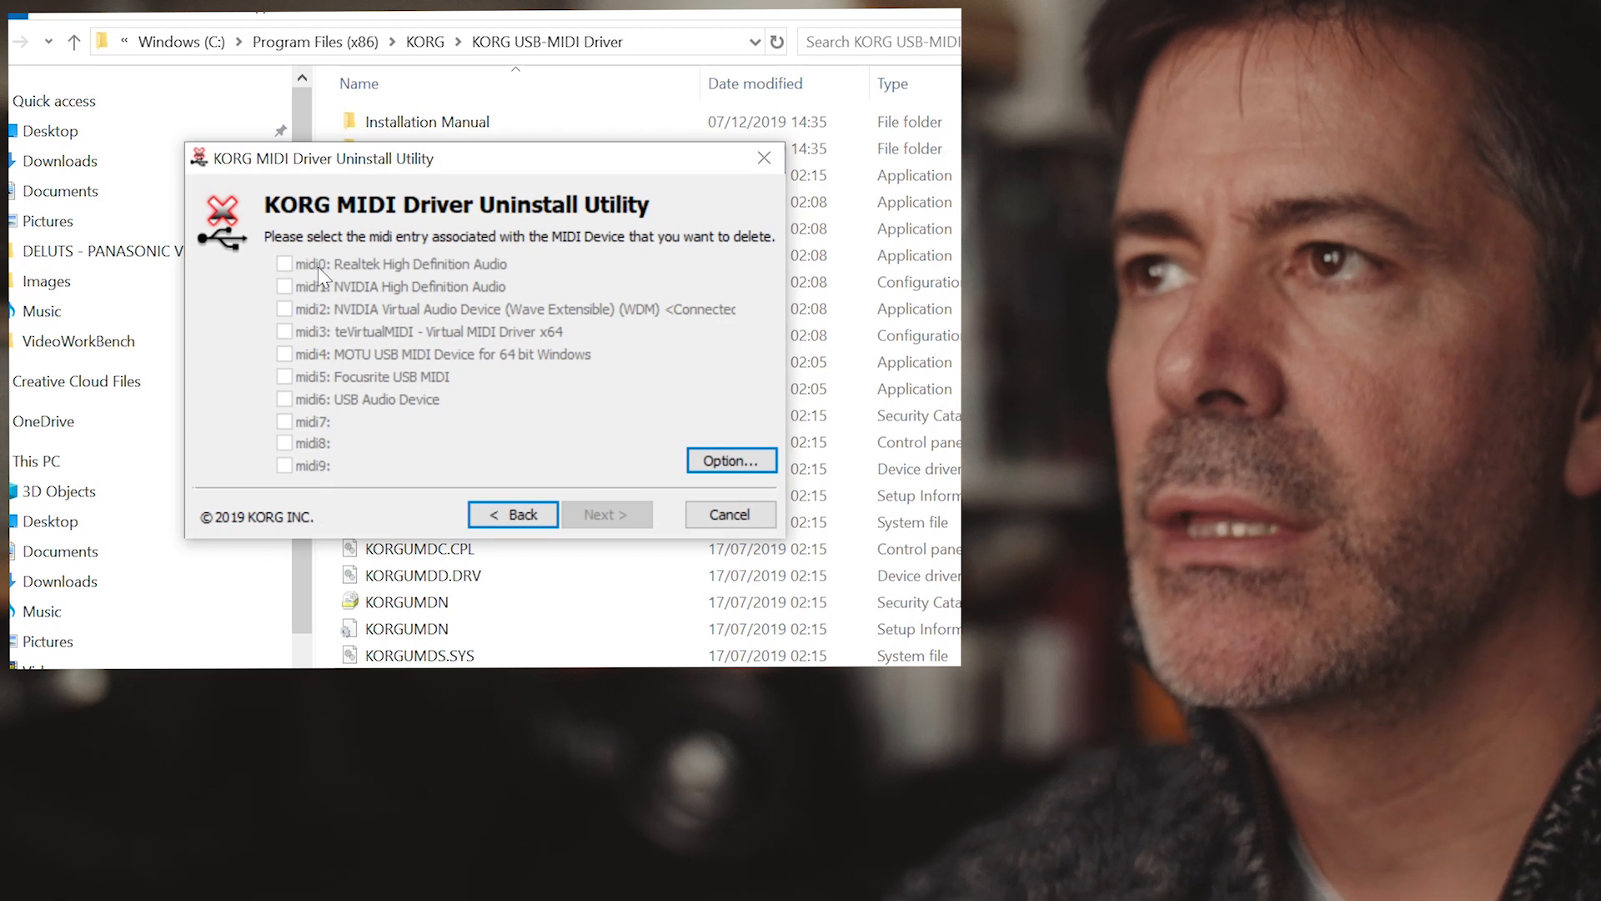
{"action": "mouse_move", "coordinate": [350, 322]}
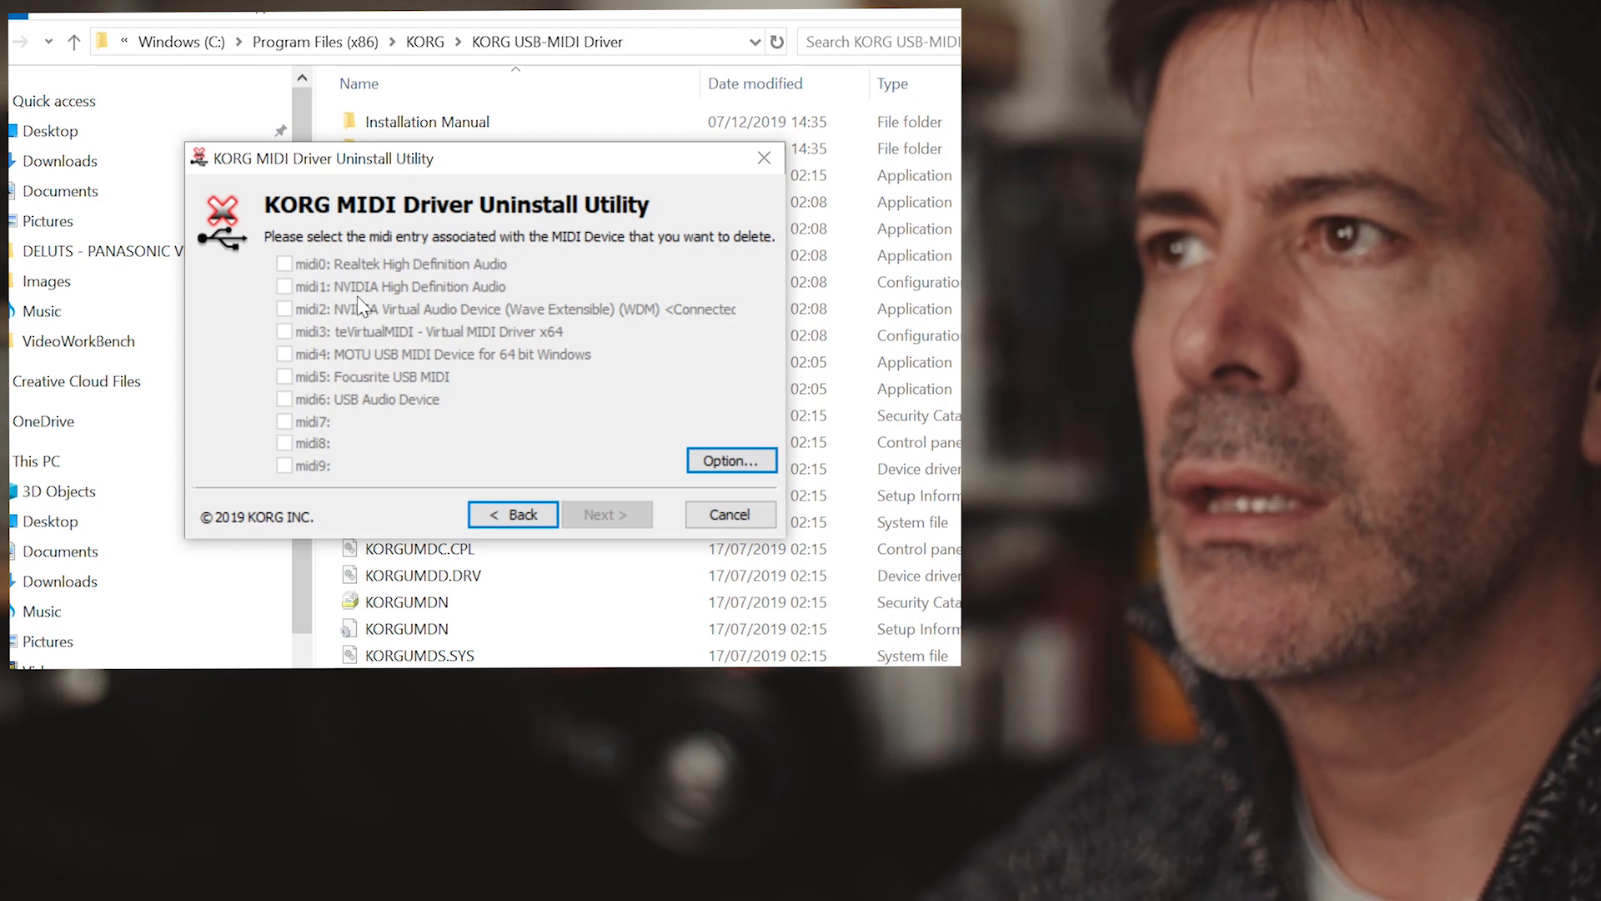
{"action": "mouse_move", "coordinate": [337, 405]}
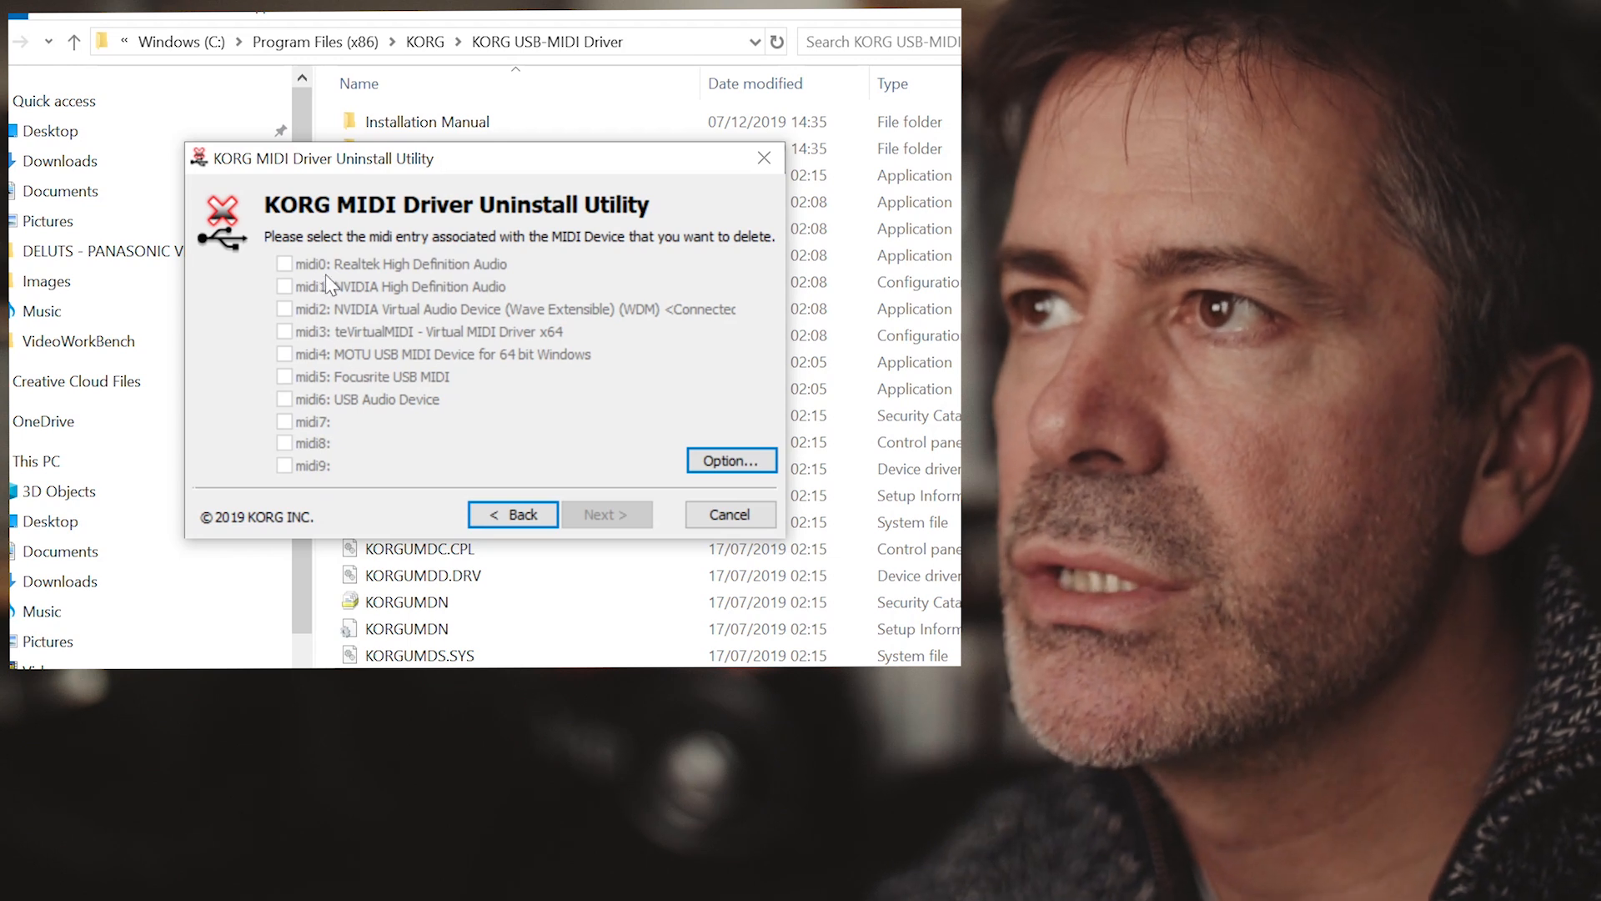
{"action": "mouse_move", "coordinate": [337, 497]}
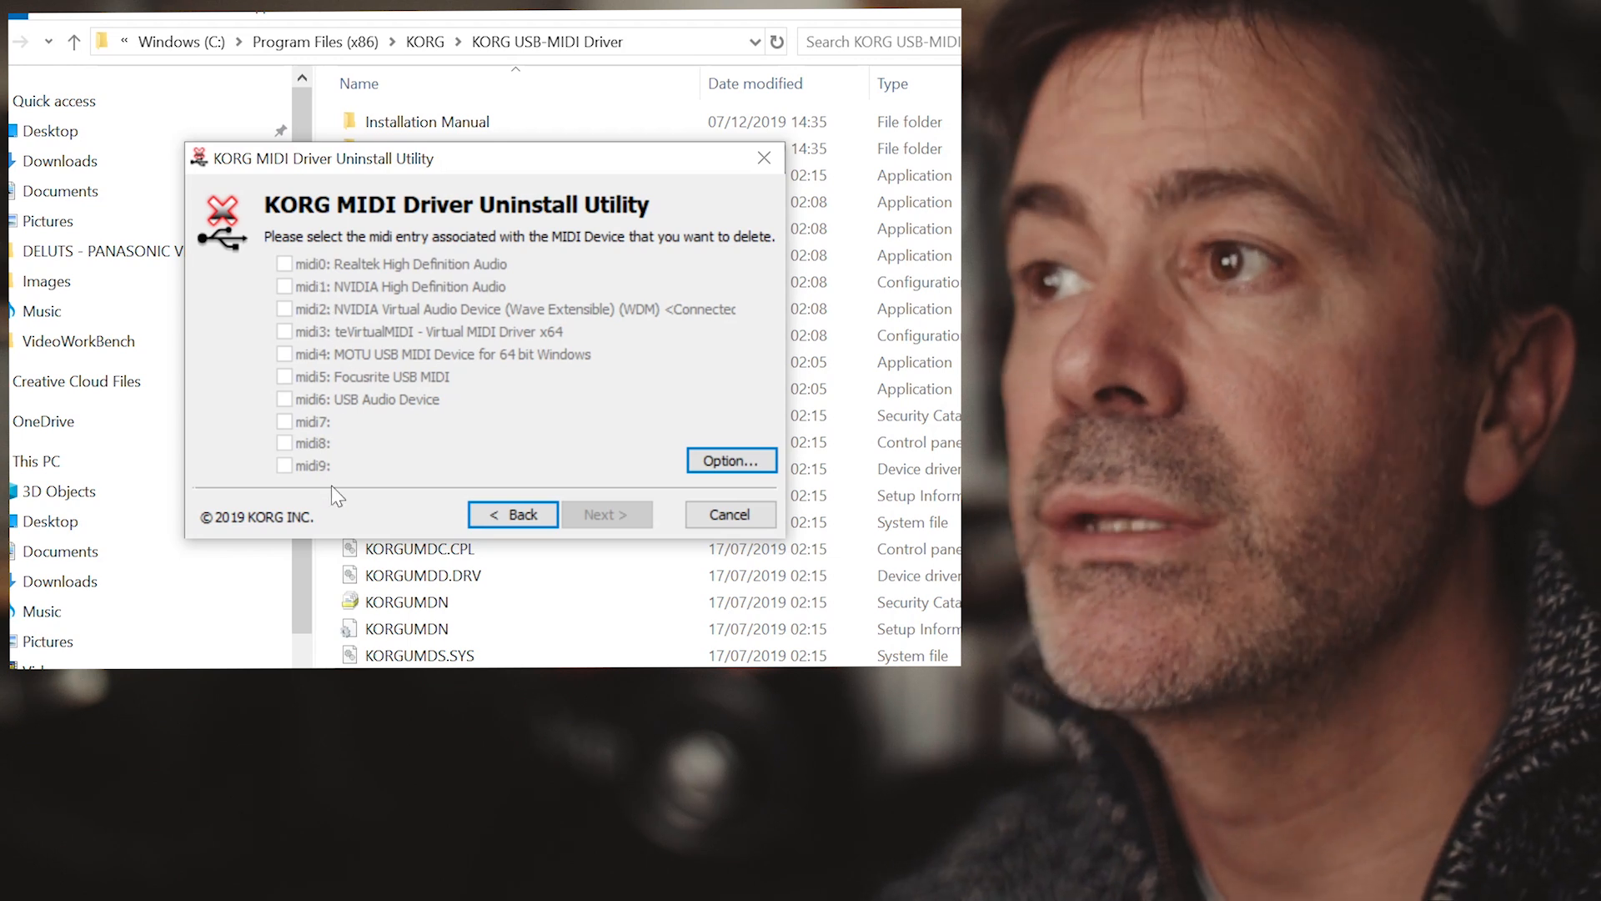
{"action": "mouse_move", "coordinate": [367, 281]}
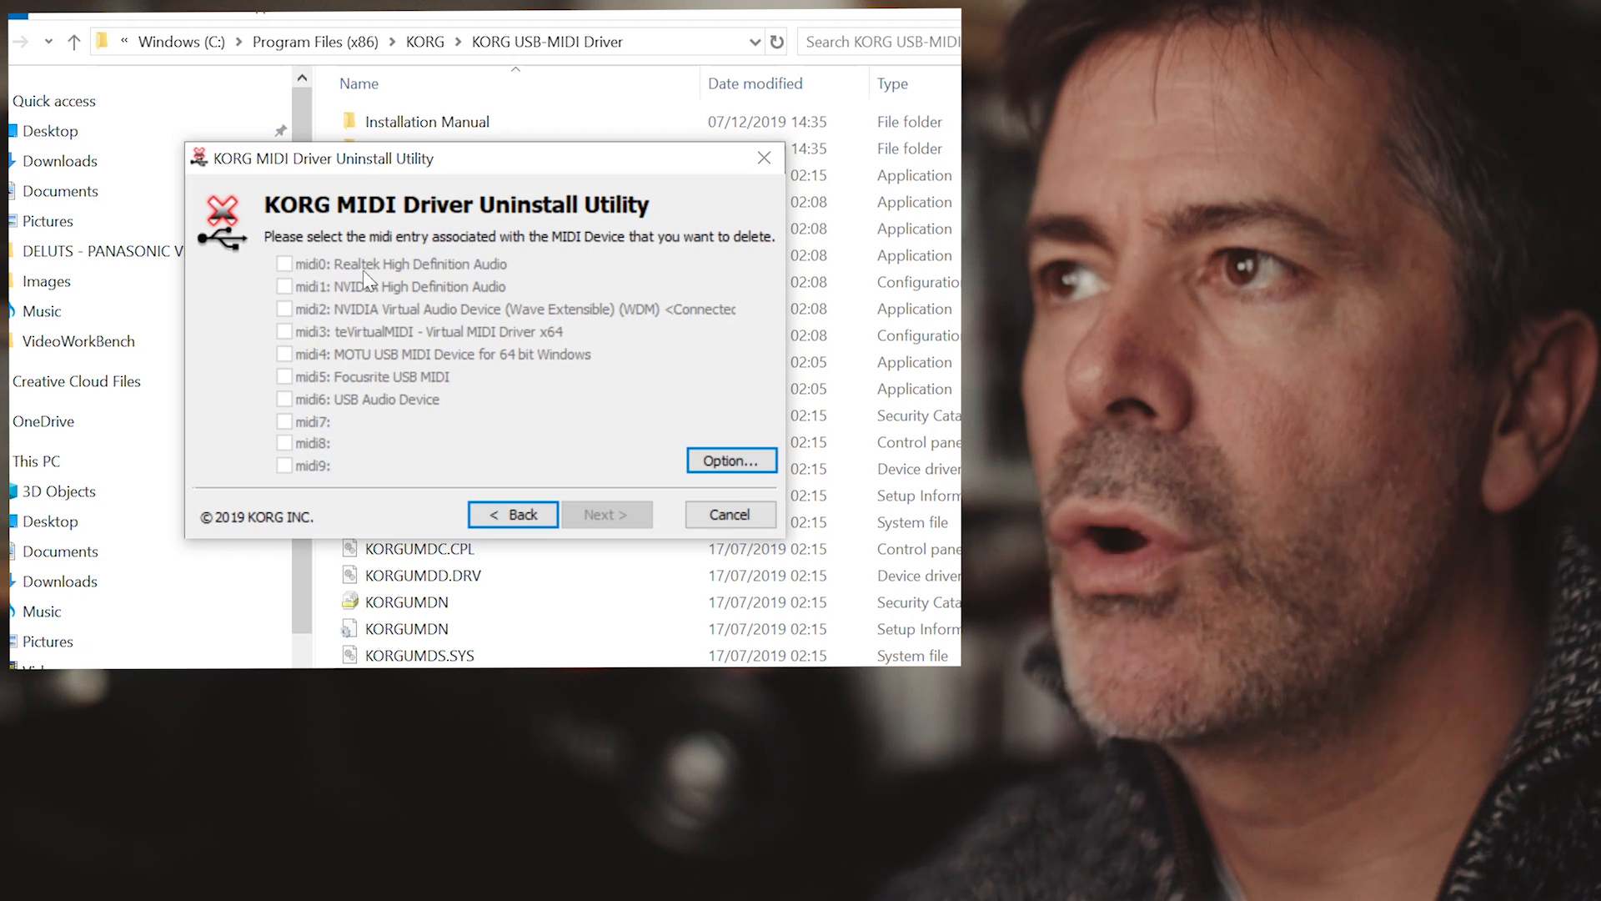
{"action": "mouse_move", "coordinate": [368, 368]}
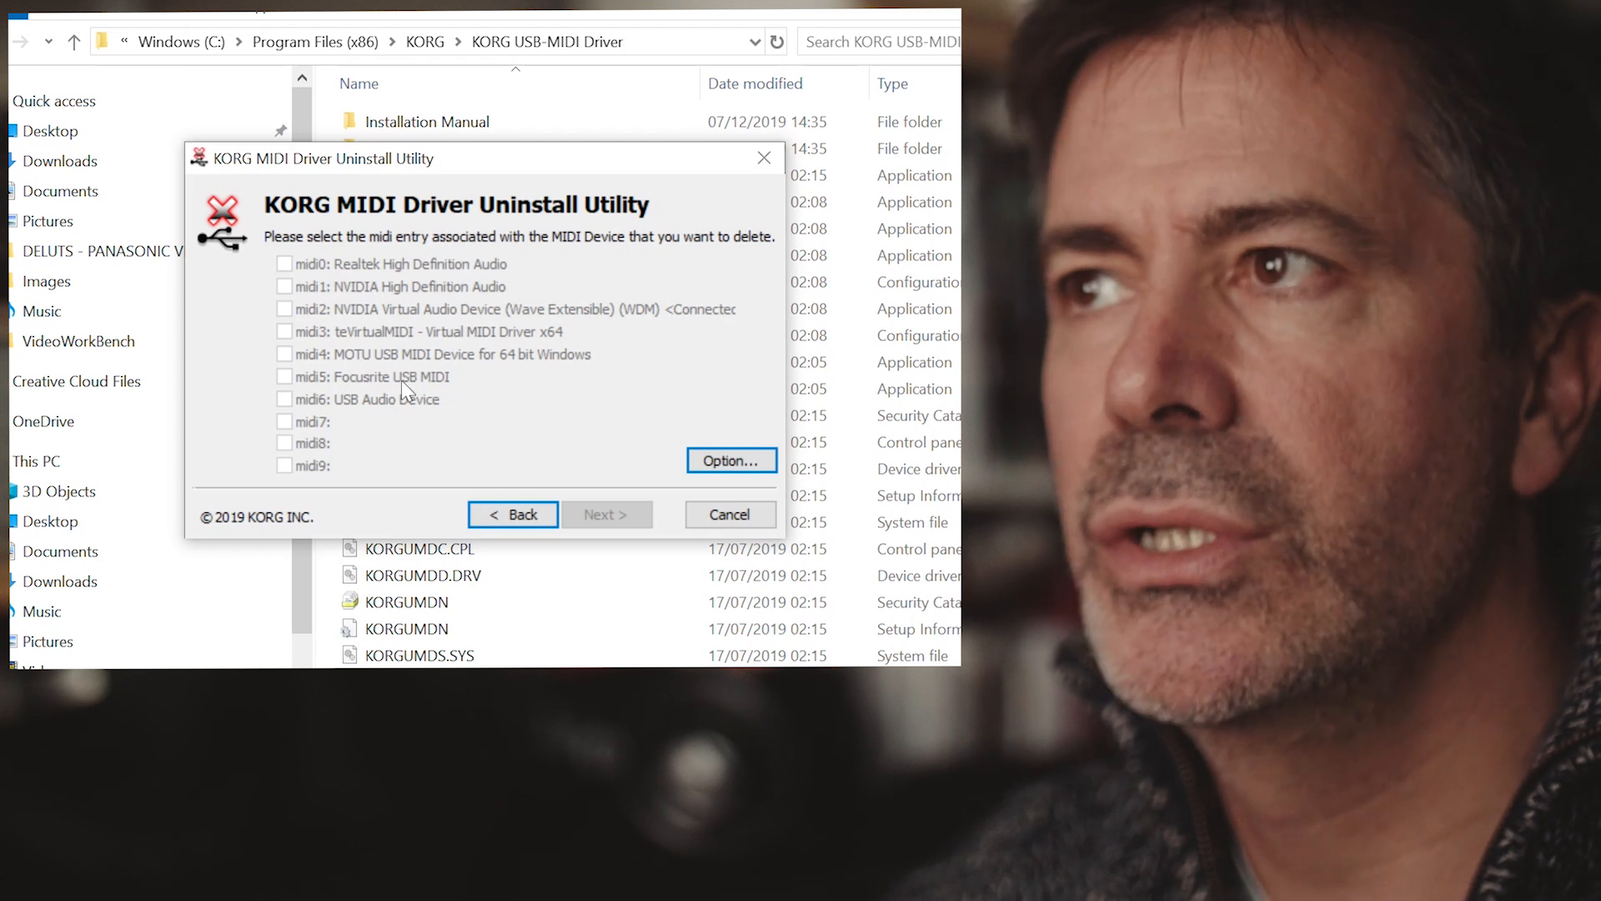
{"action": "mouse_move", "coordinate": [370, 437]}
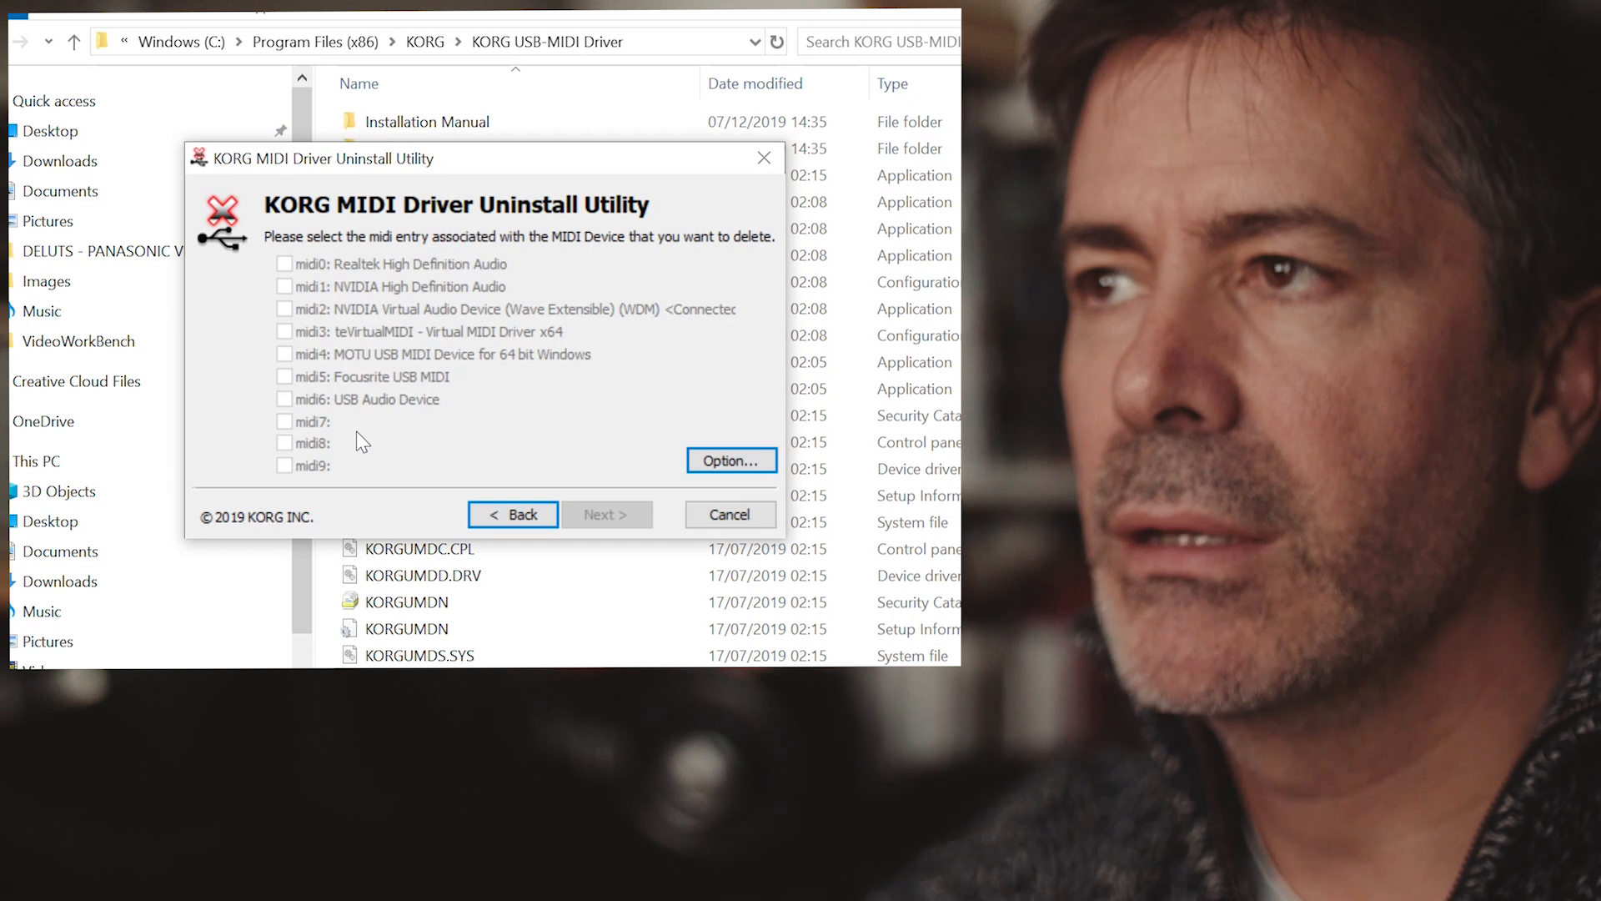
{"action": "mouse_move", "coordinate": [355, 447]}
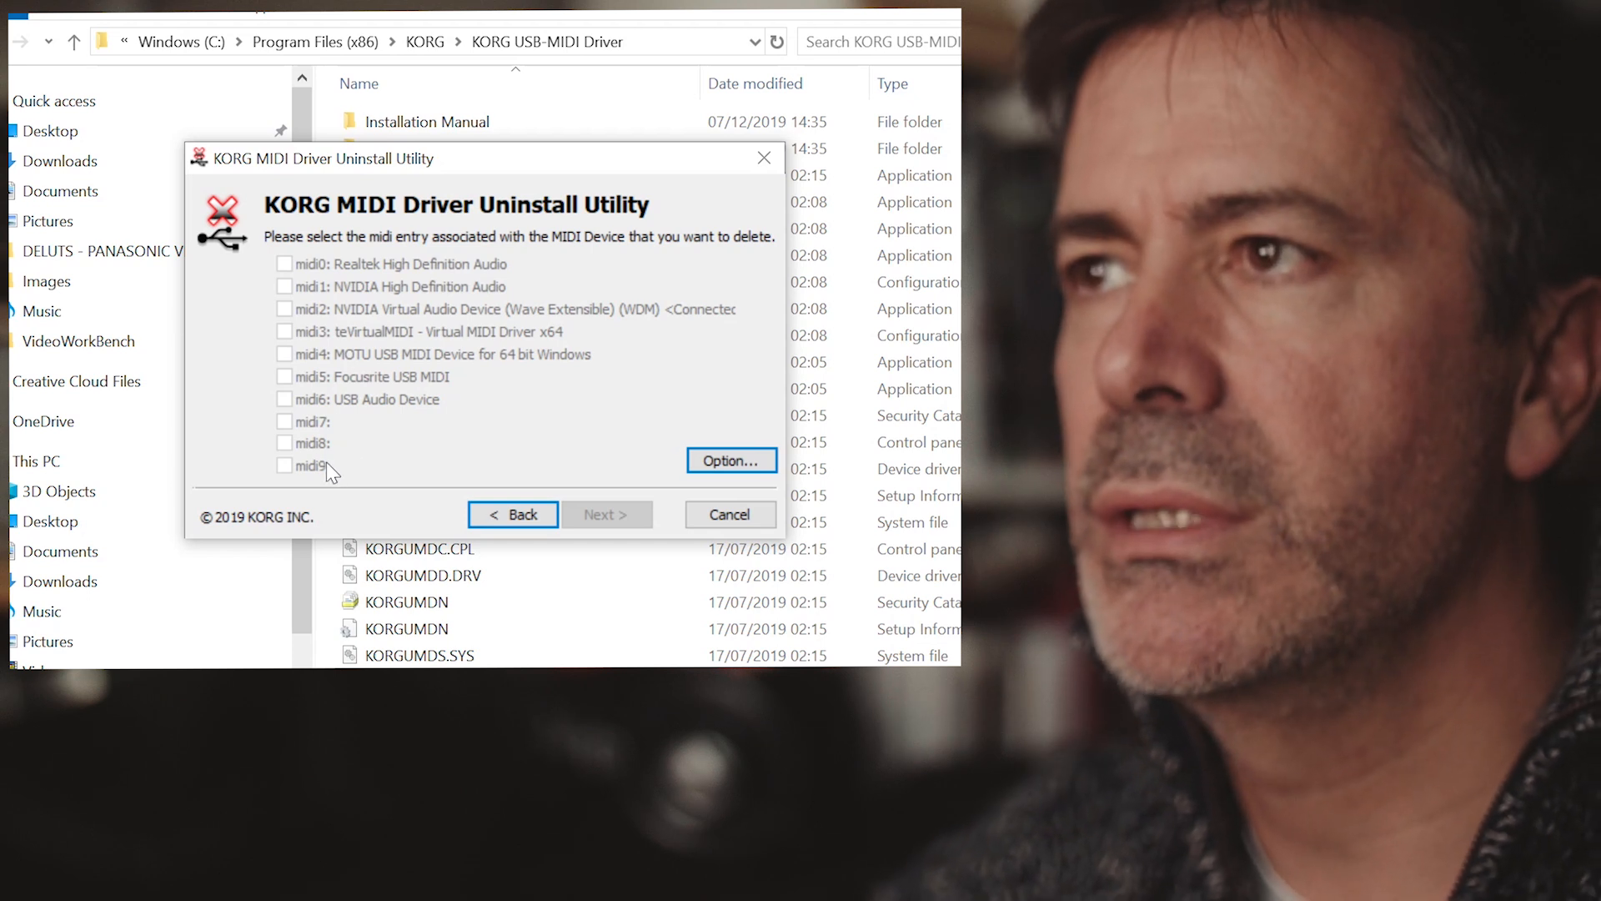
{"action": "mouse_move", "coordinate": [364, 463]}
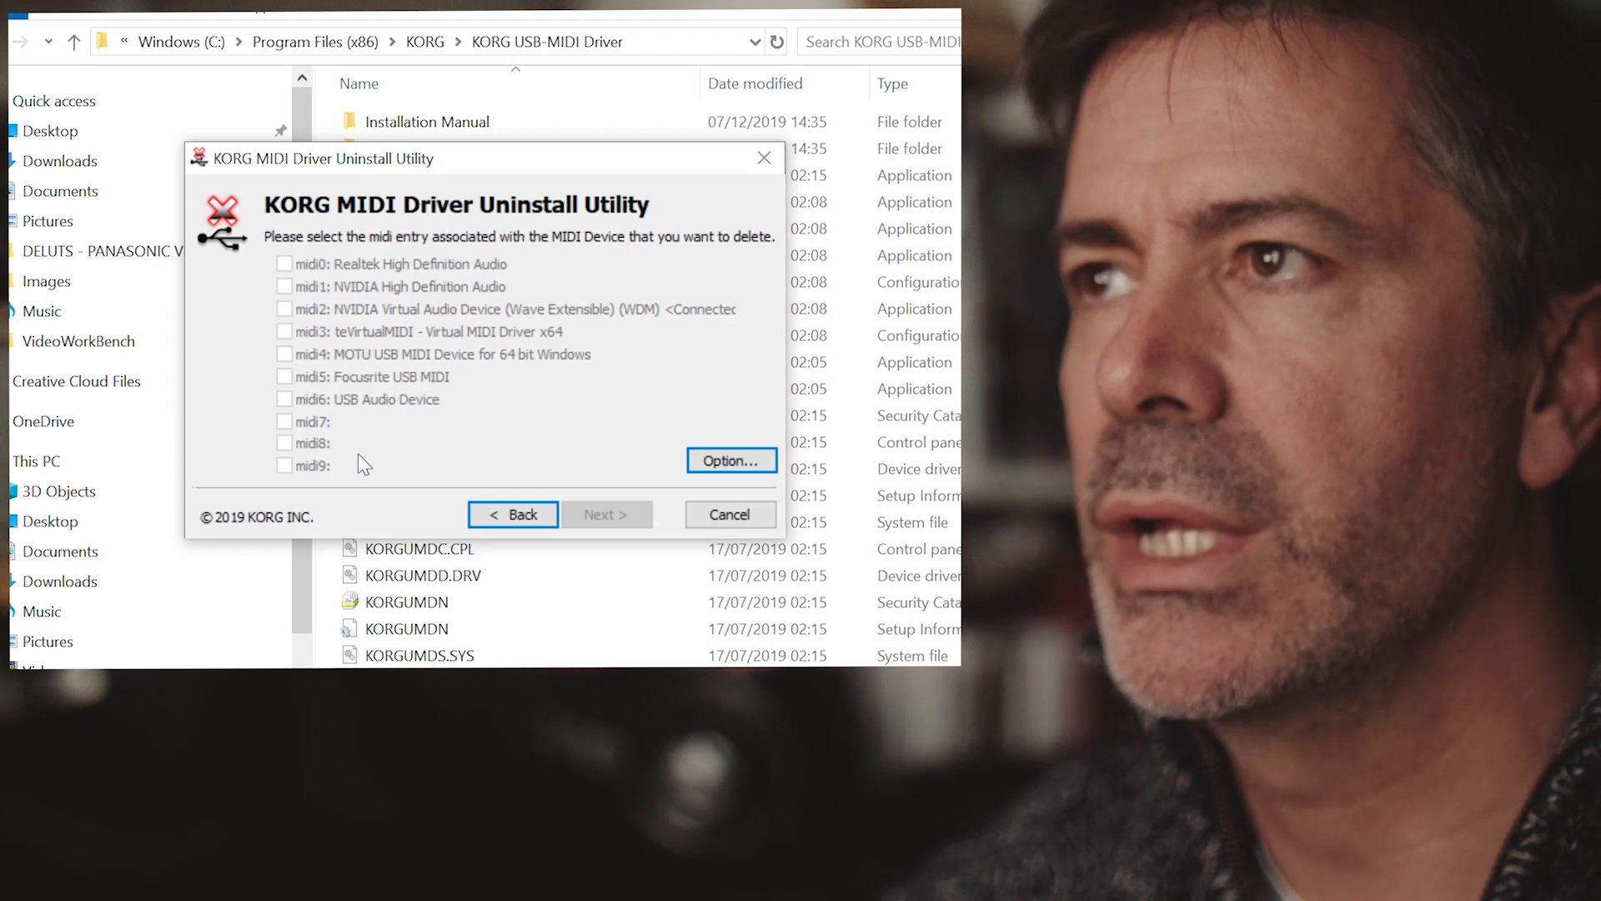
{"action": "mouse_move", "coordinate": [347, 472]}
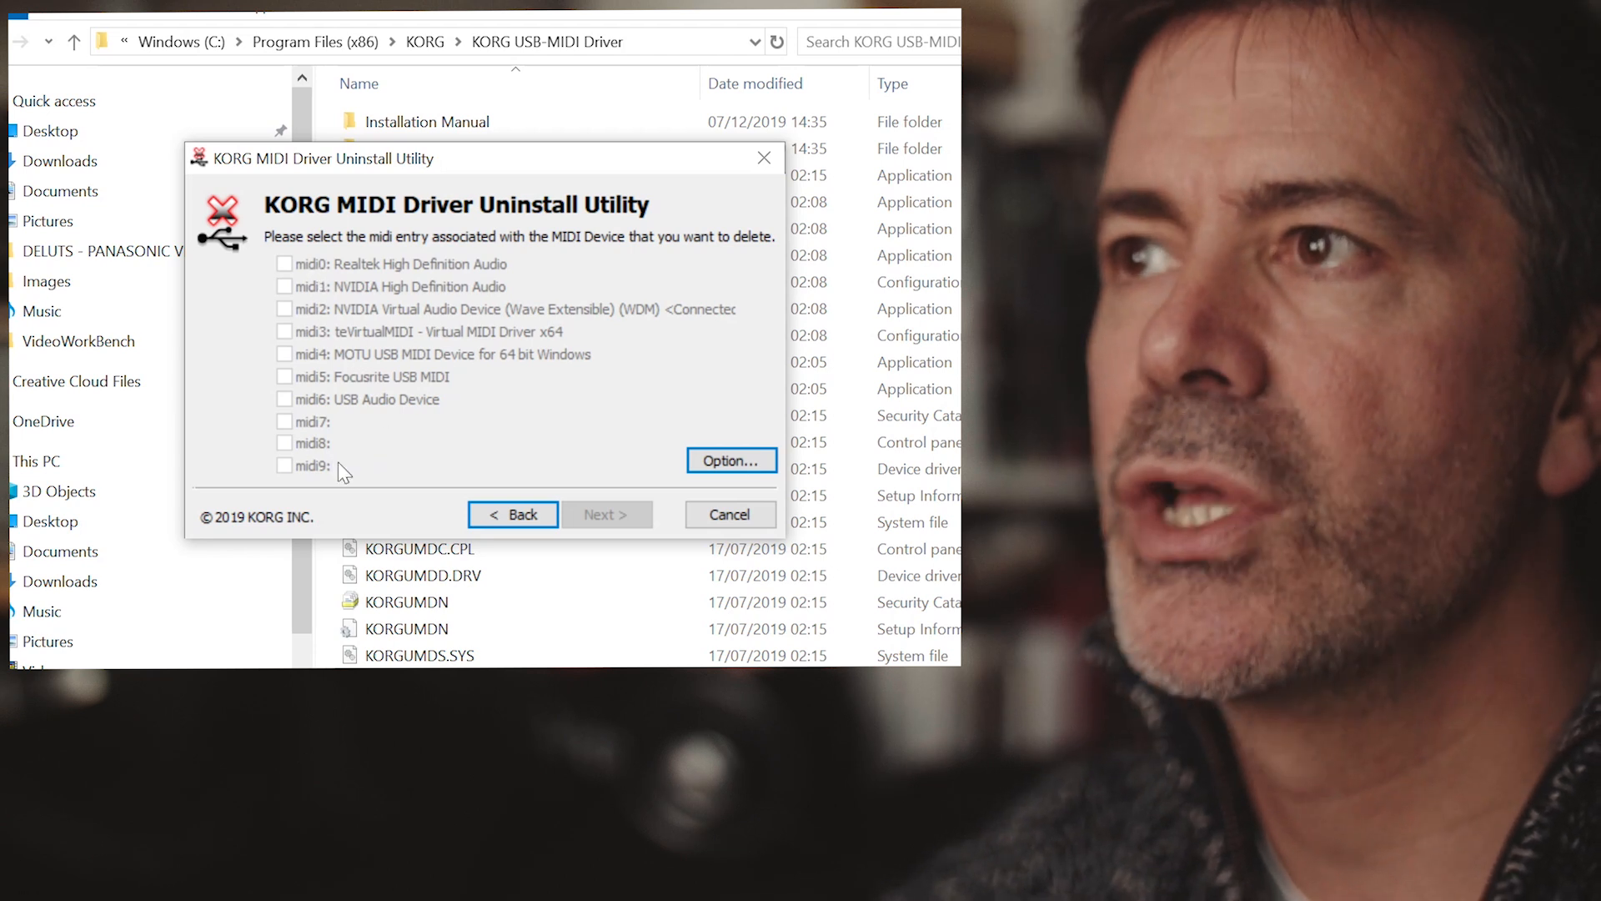
{"action": "mouse_move", "coordinate": [325, 509]}
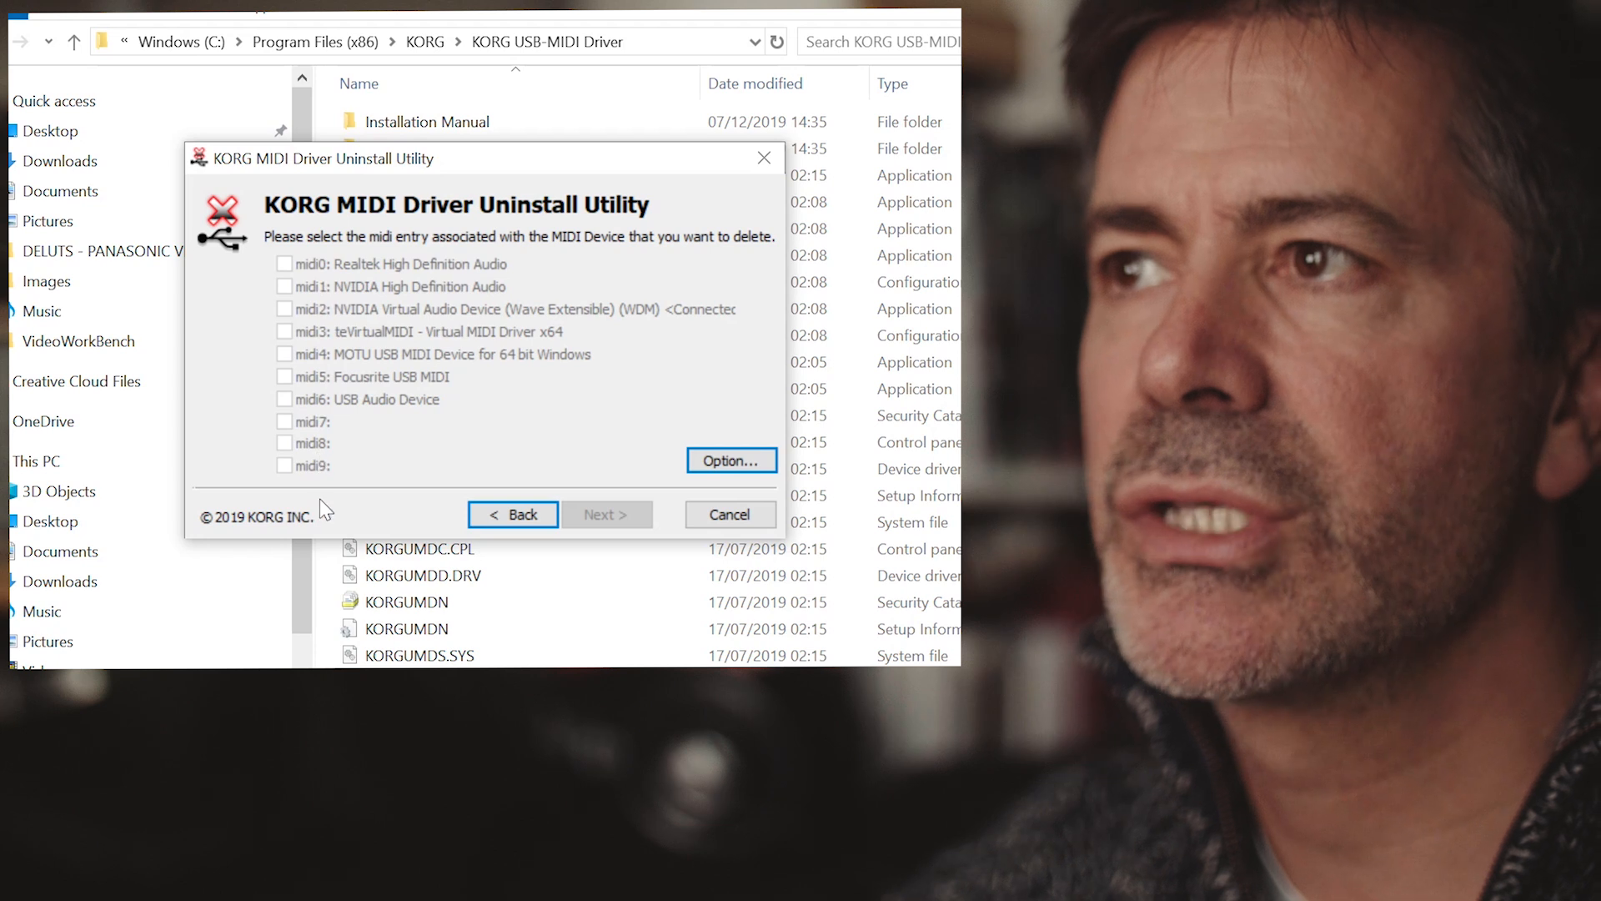
{"action": "mouse_move", "coordinate": [386, 452]}
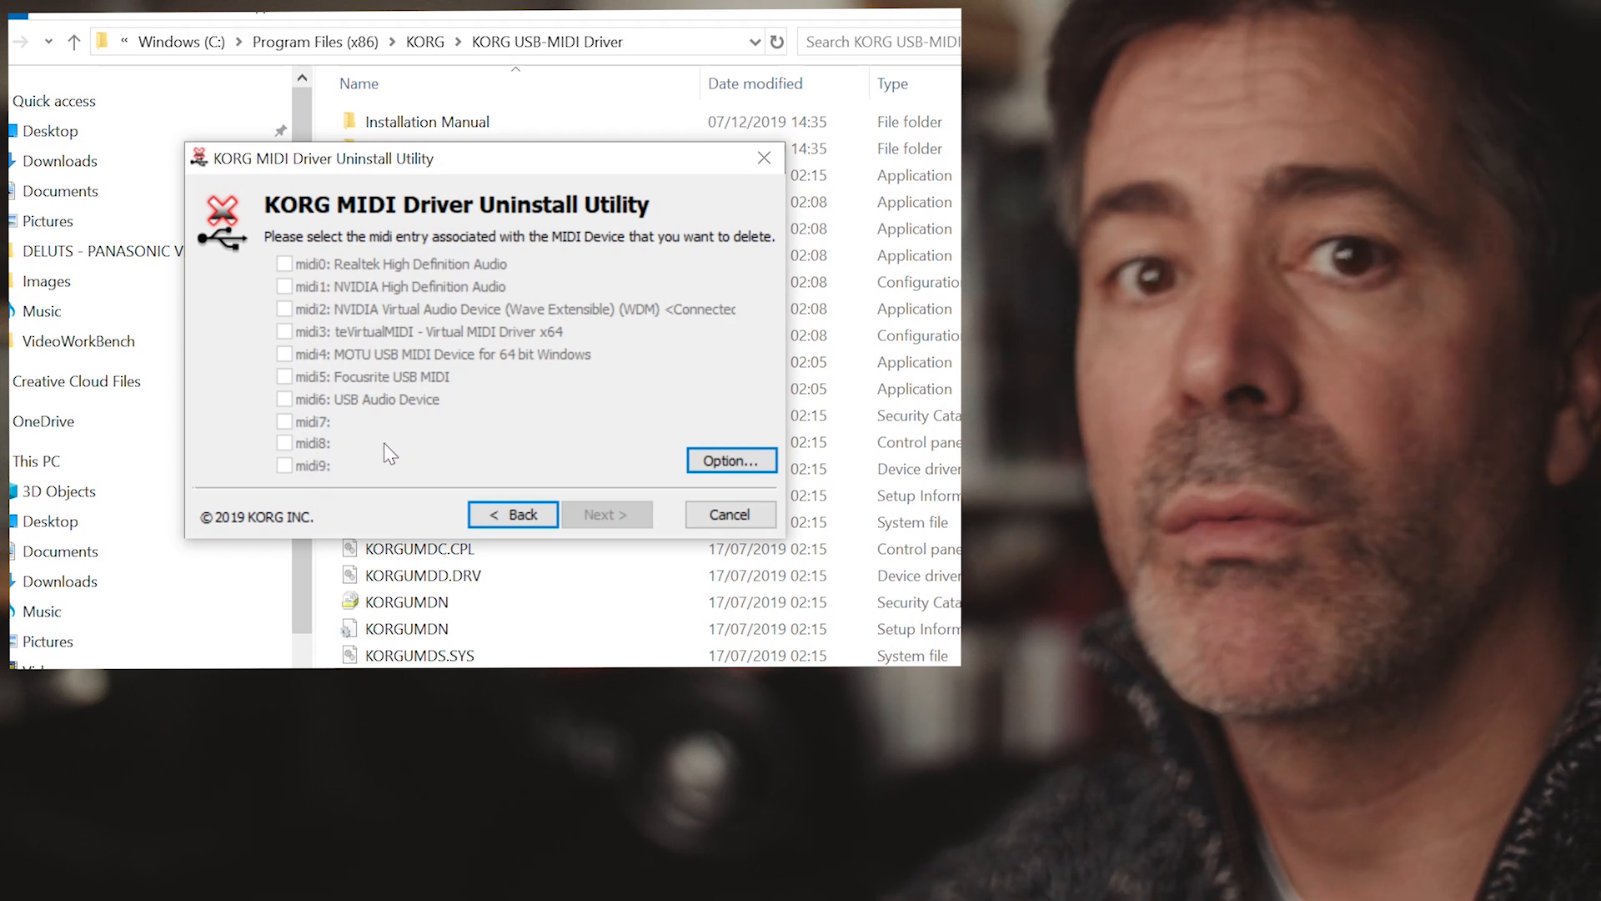
{"action": "mouse_move", "coordinate": [352, 352]}
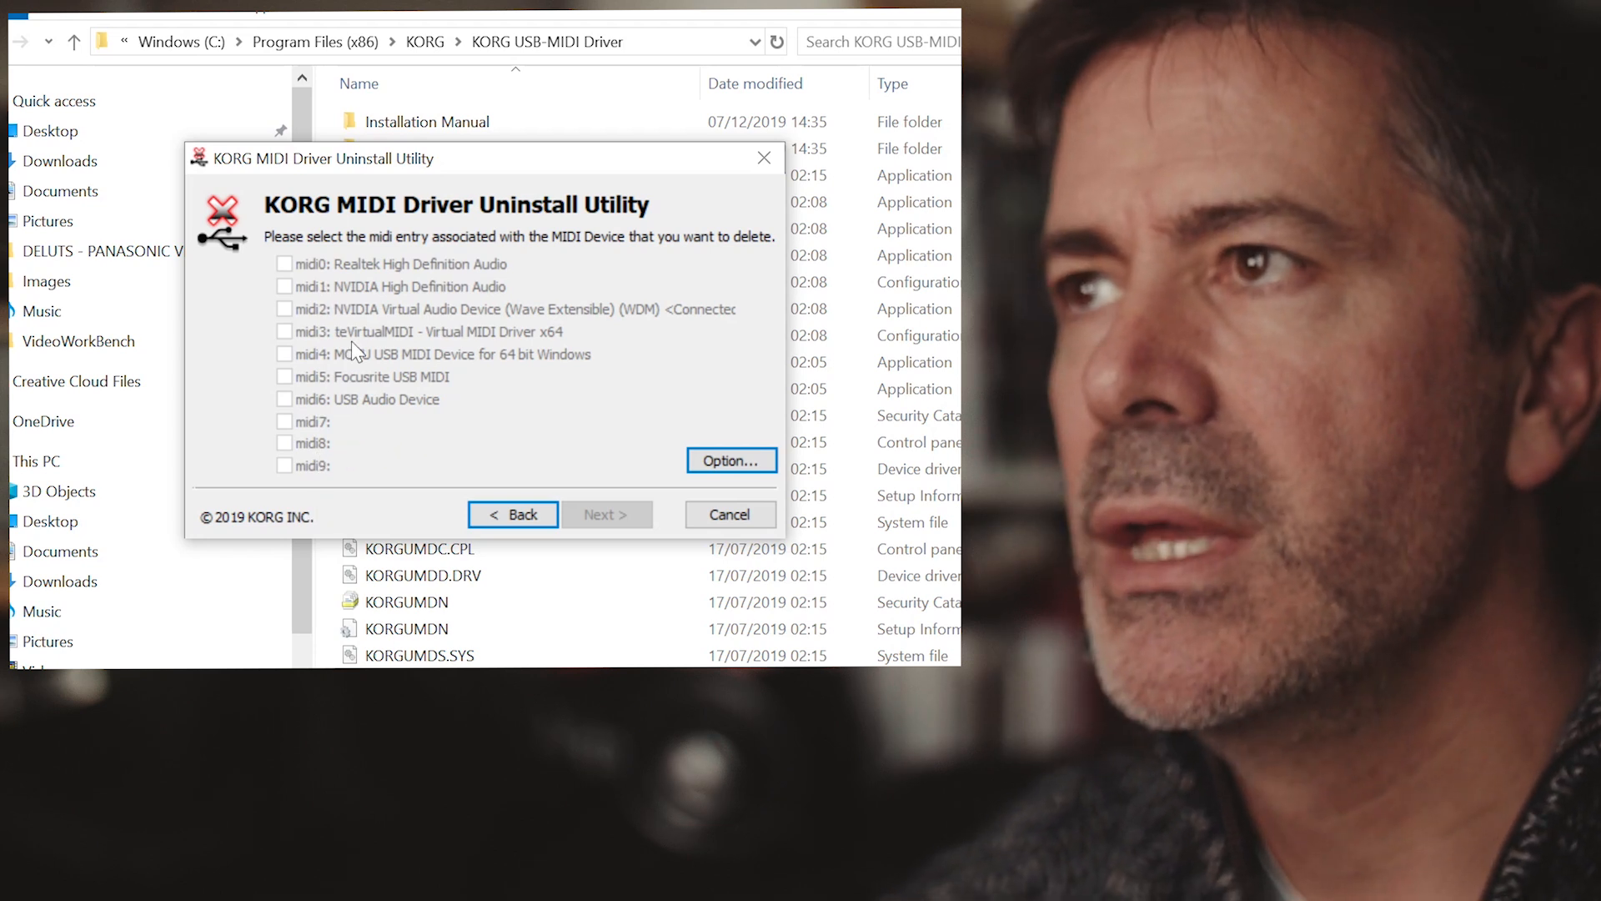
{"action": "mouse_move", "coordinate": [427, 302]}
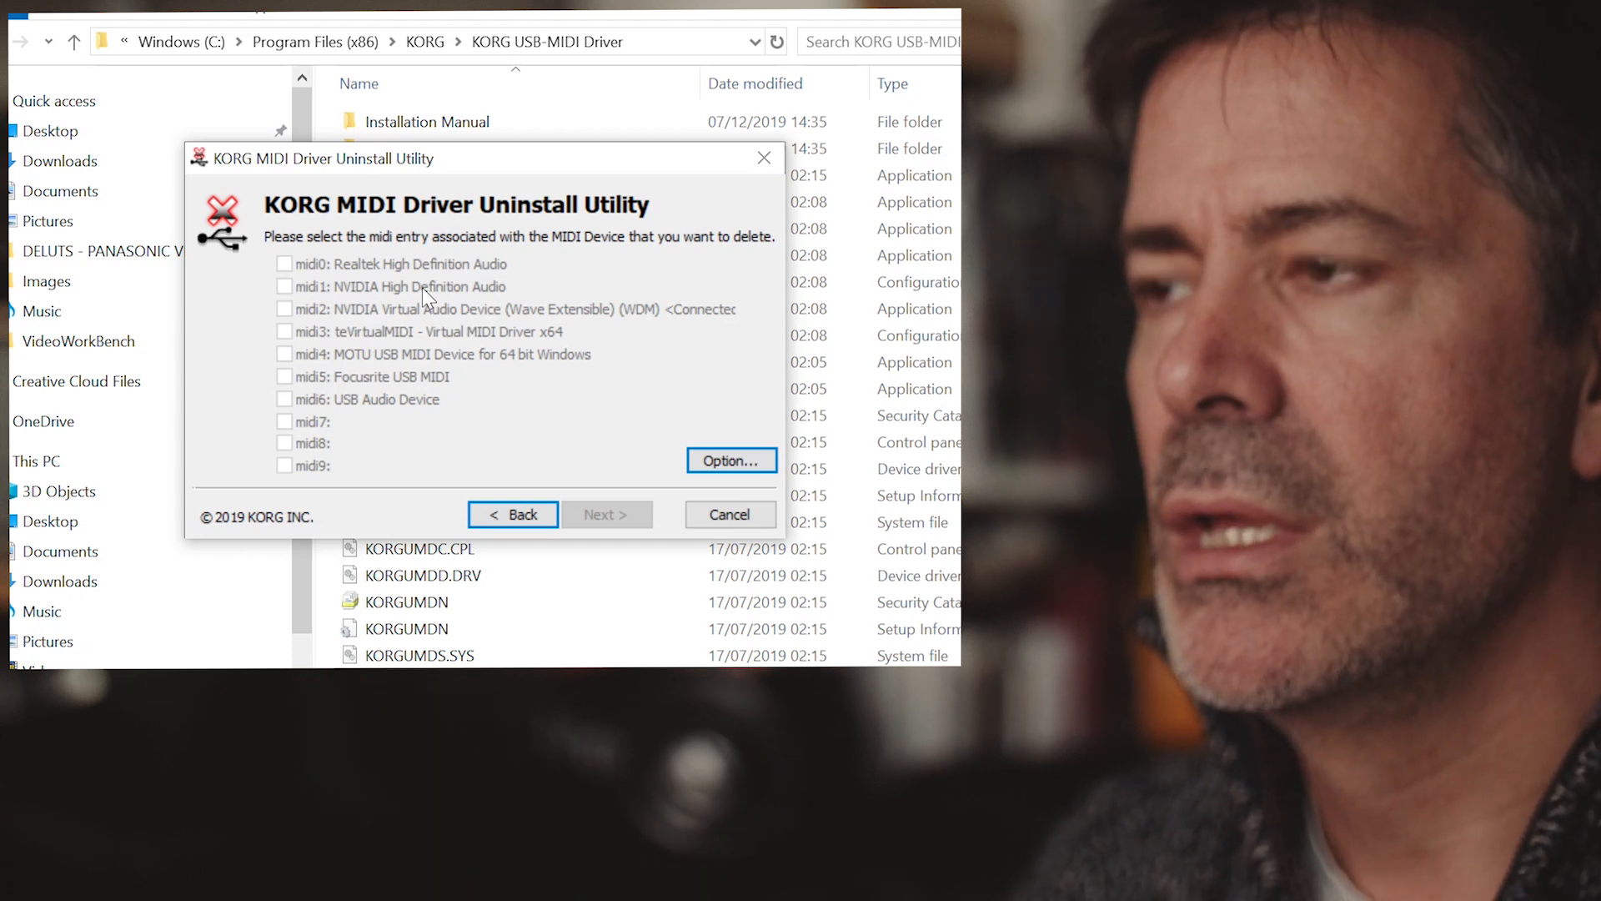
{"action": "mouse_move", "coordinate": [358, 309]}
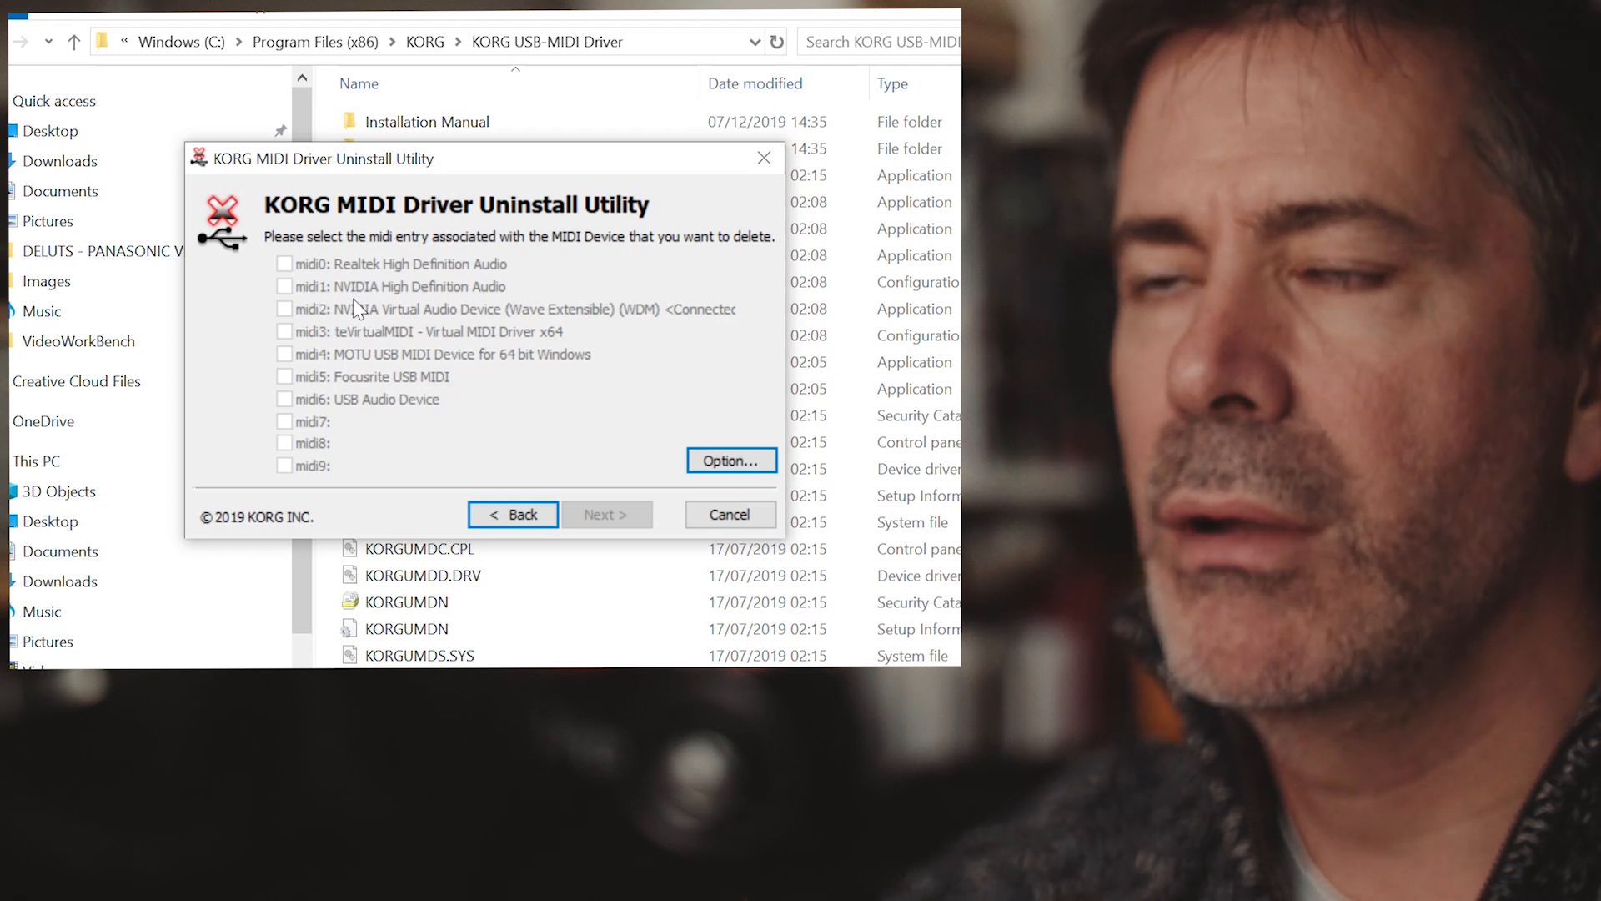
{"action": "mouse_move", "coordinate": [321, 270]}
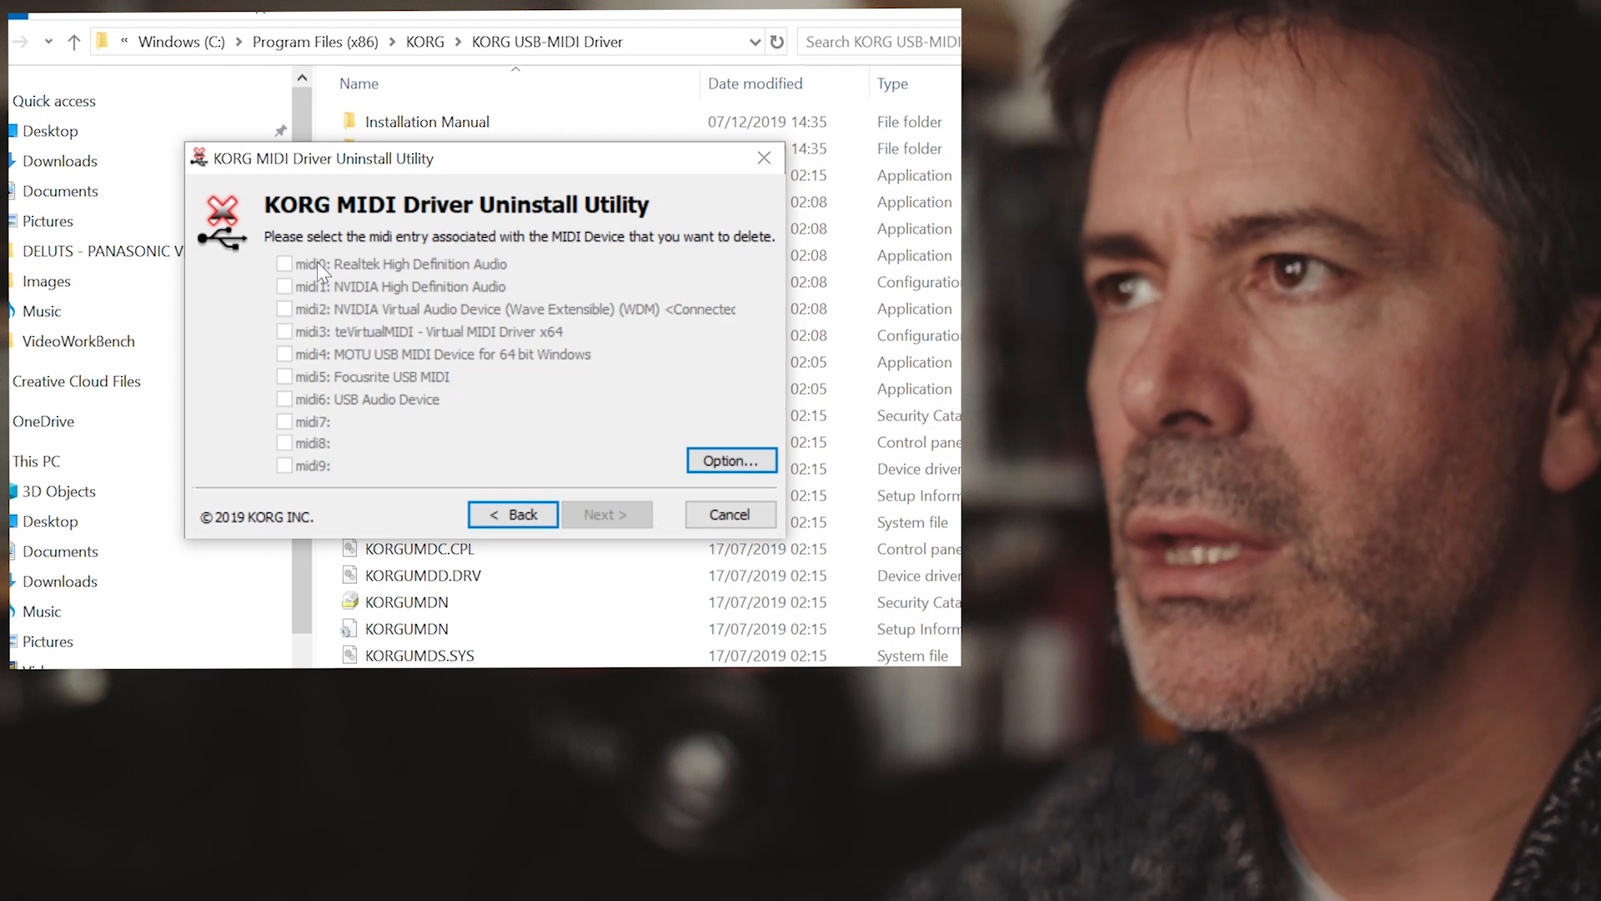
{"action": "mouse_move", "coordinate": [323, 387]}
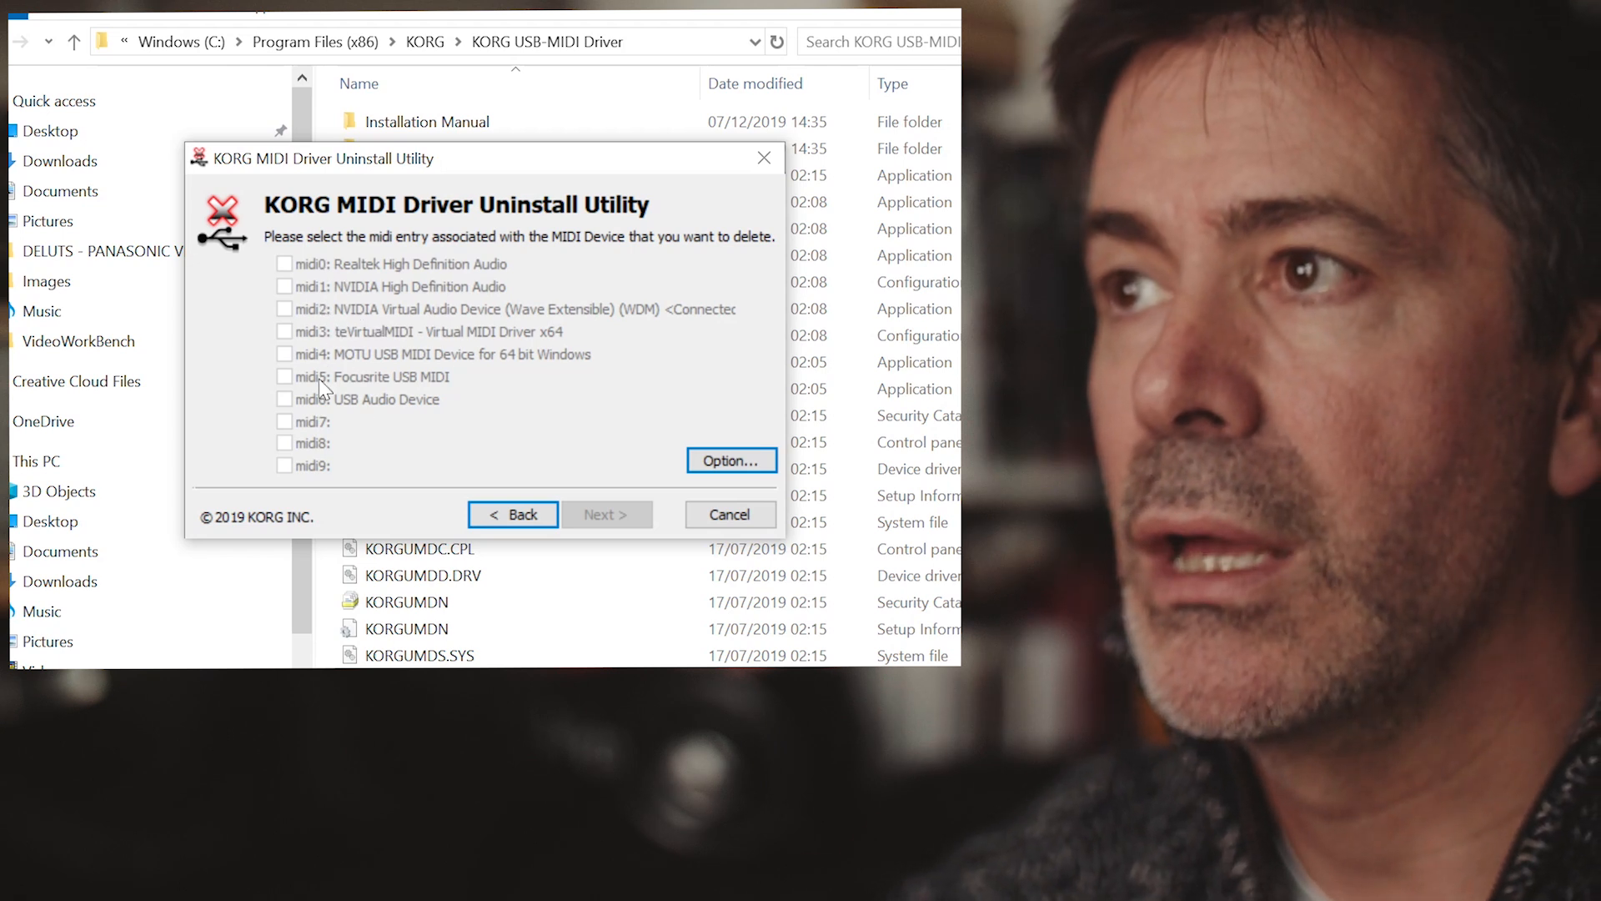
{"action": "mouse_move", "coordinate": [337, 299]}
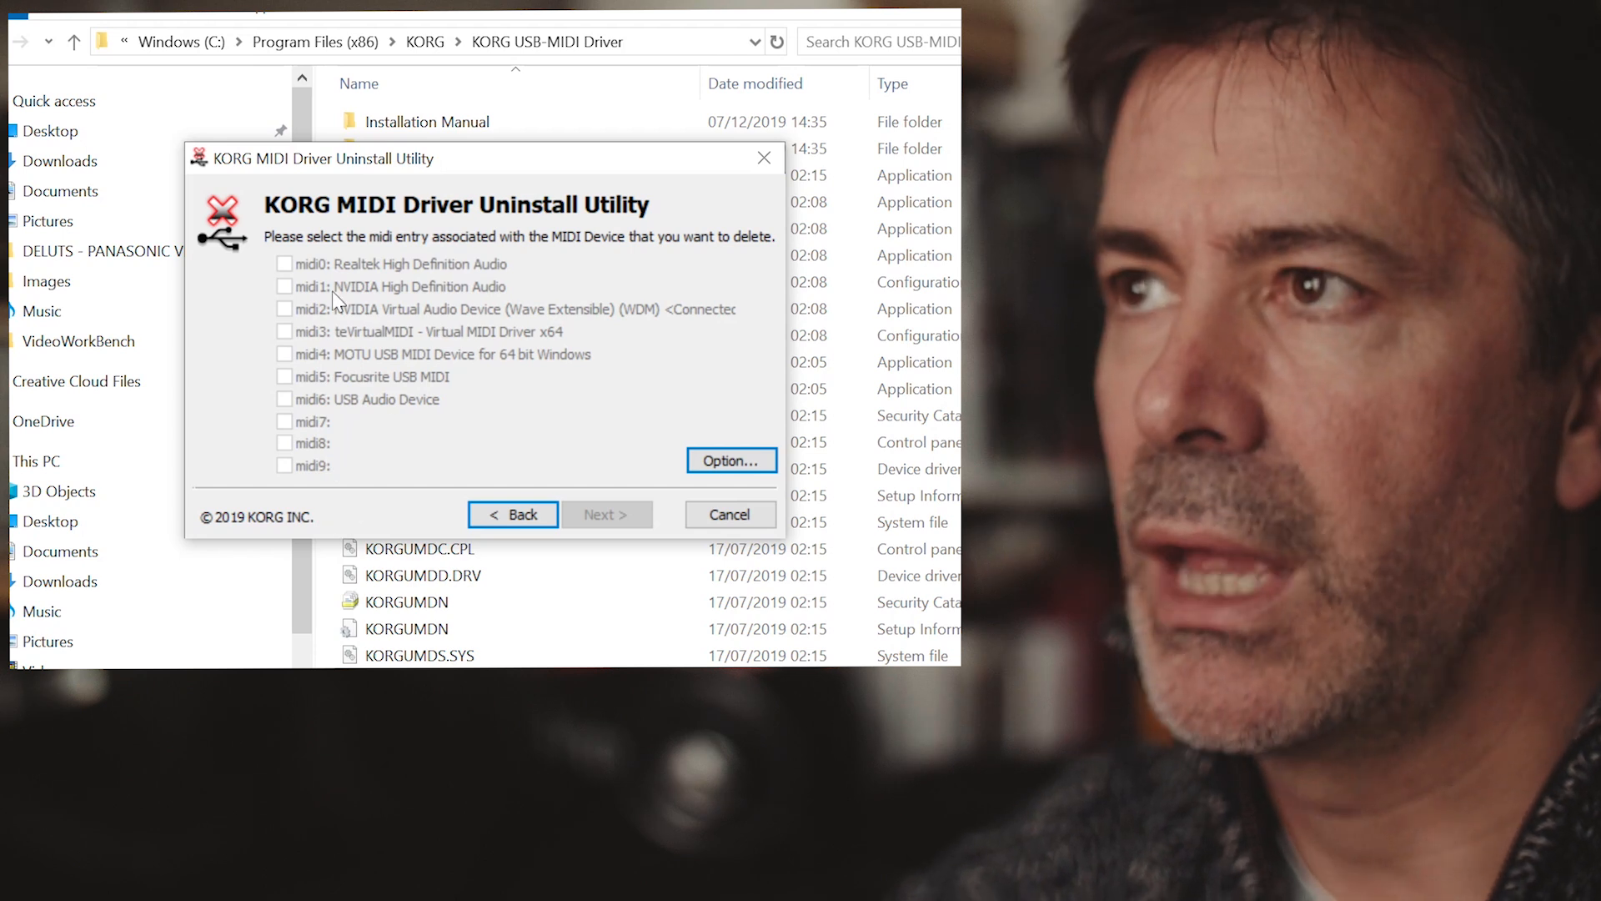
{"action": "mouse_move", "coordinate": [324, 491]}
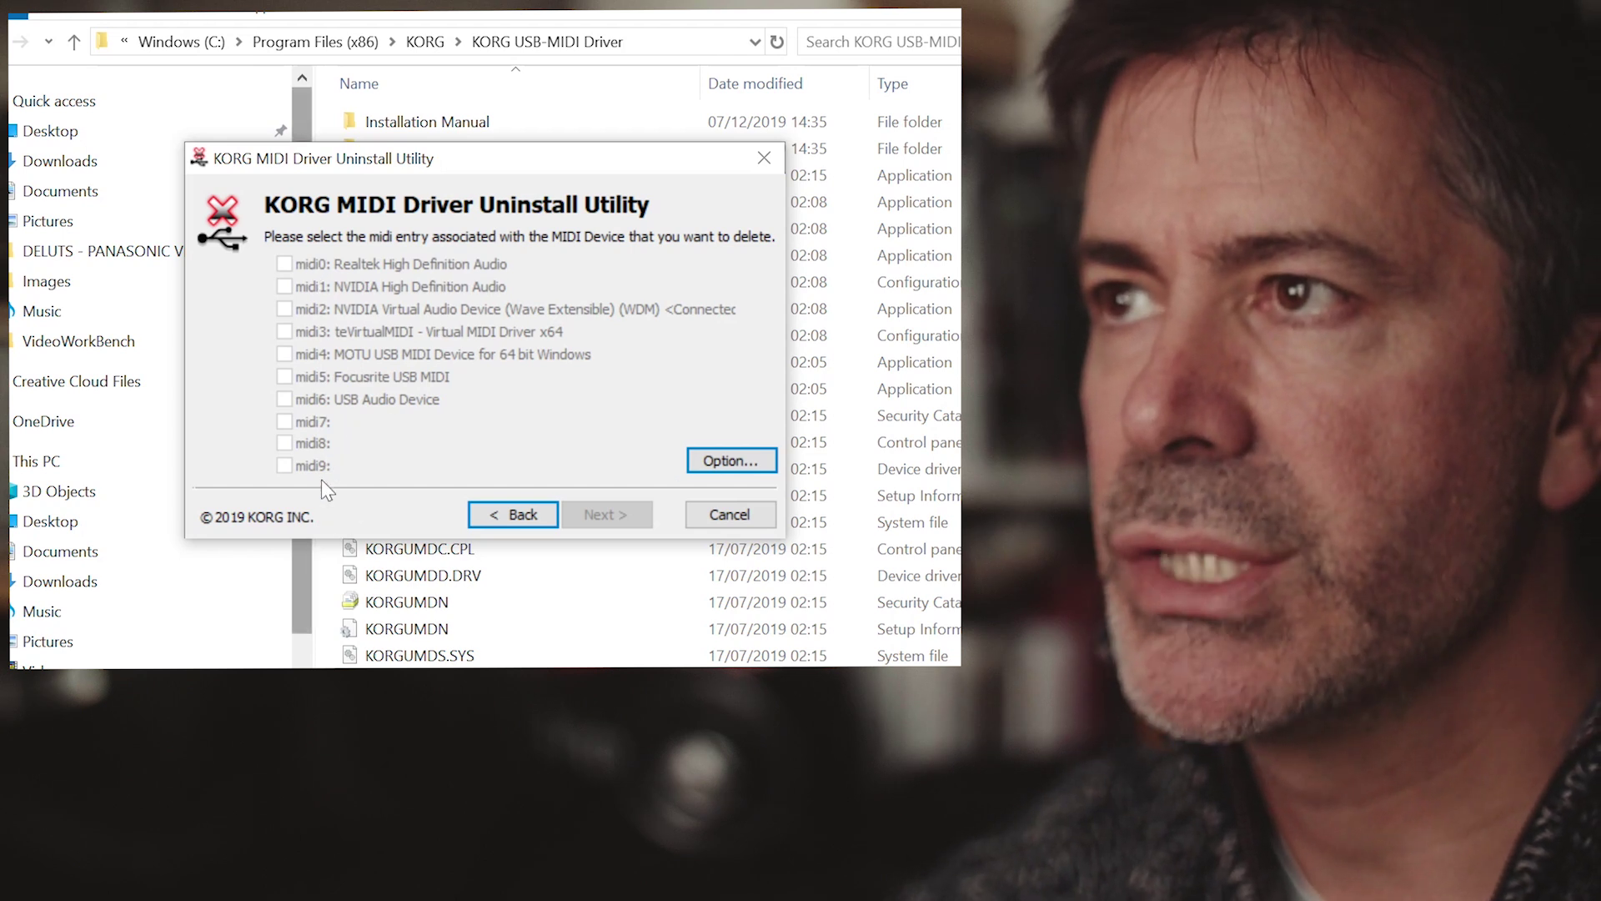
{"action": "mouse_move", "coordinate": [340, 497]}
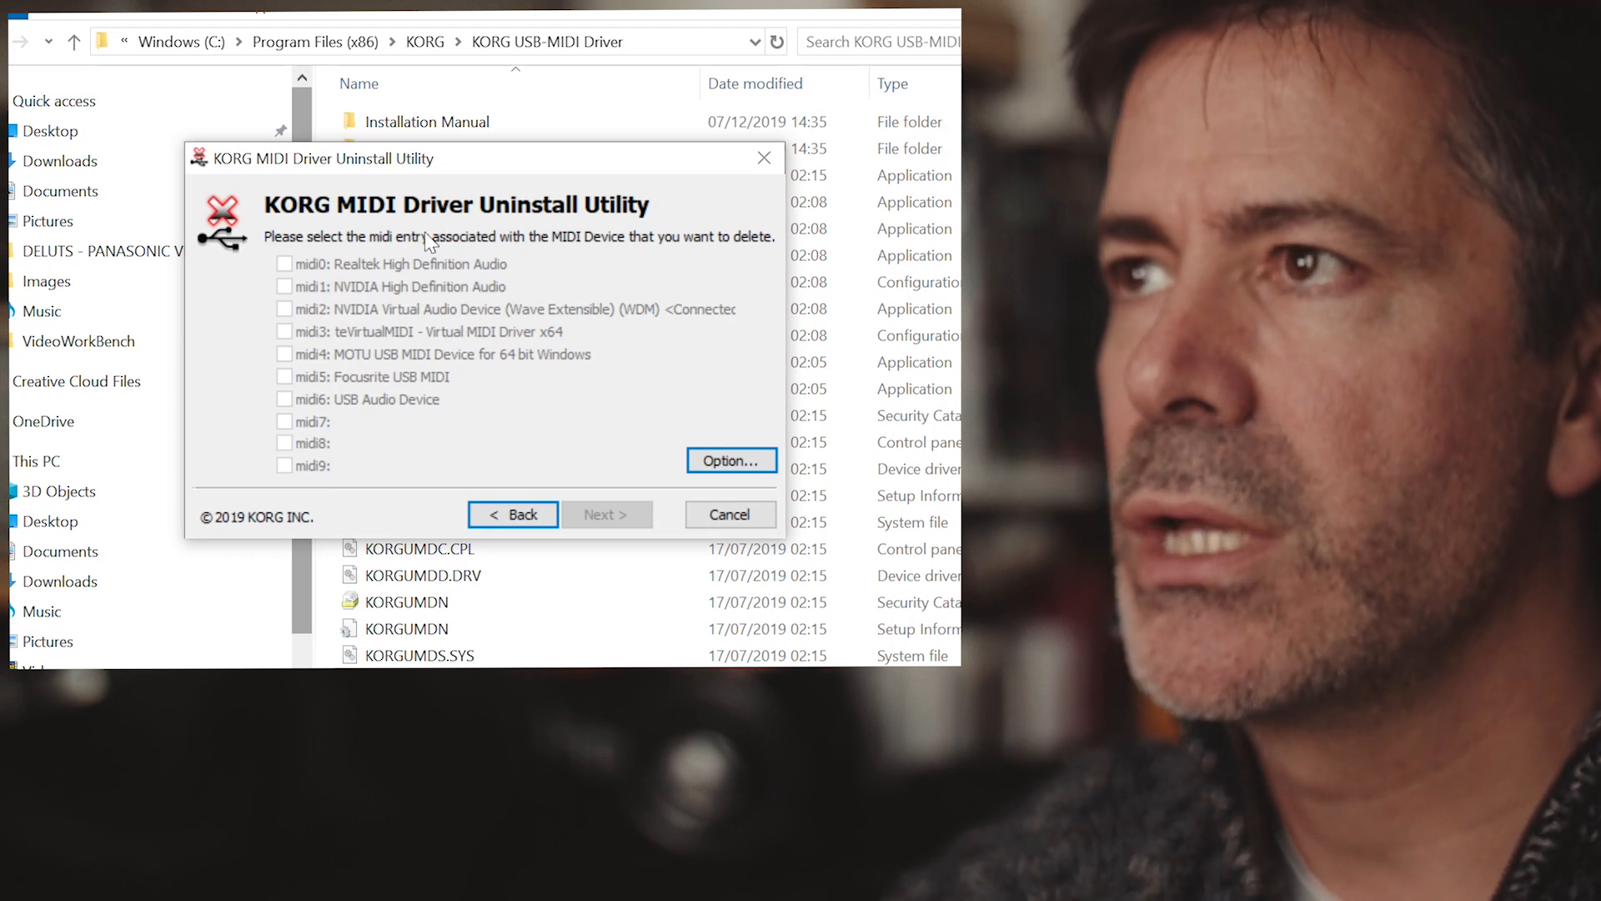
{"action": "mouse_move", "coordinate": [360, 400]}
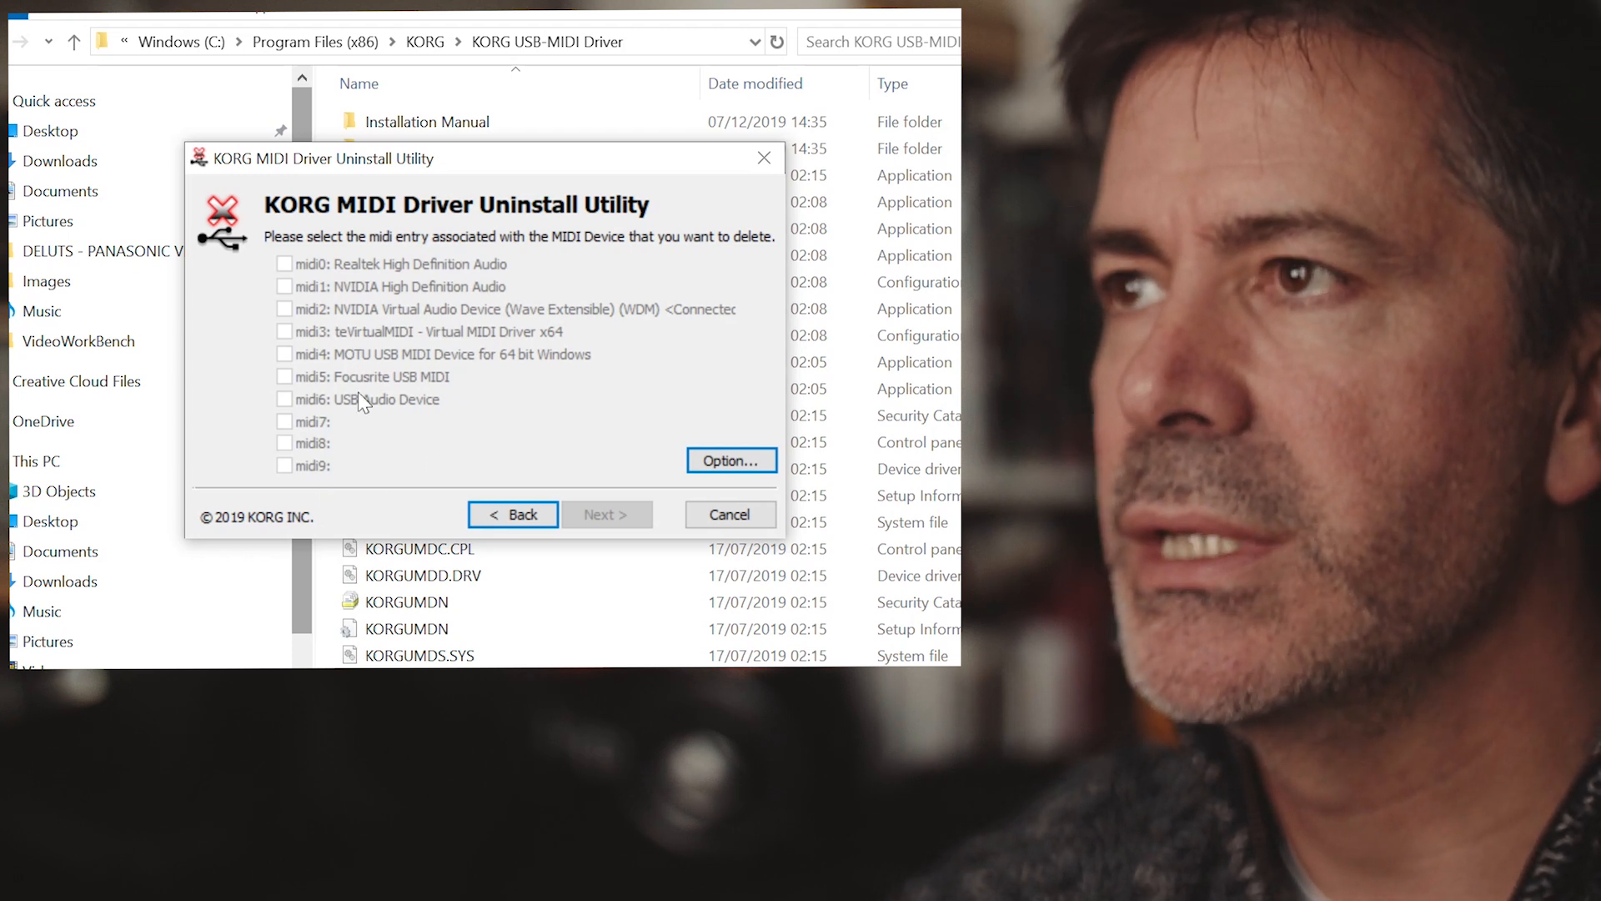
{"action": "mouse_move", "coordinate": [332, 436]}
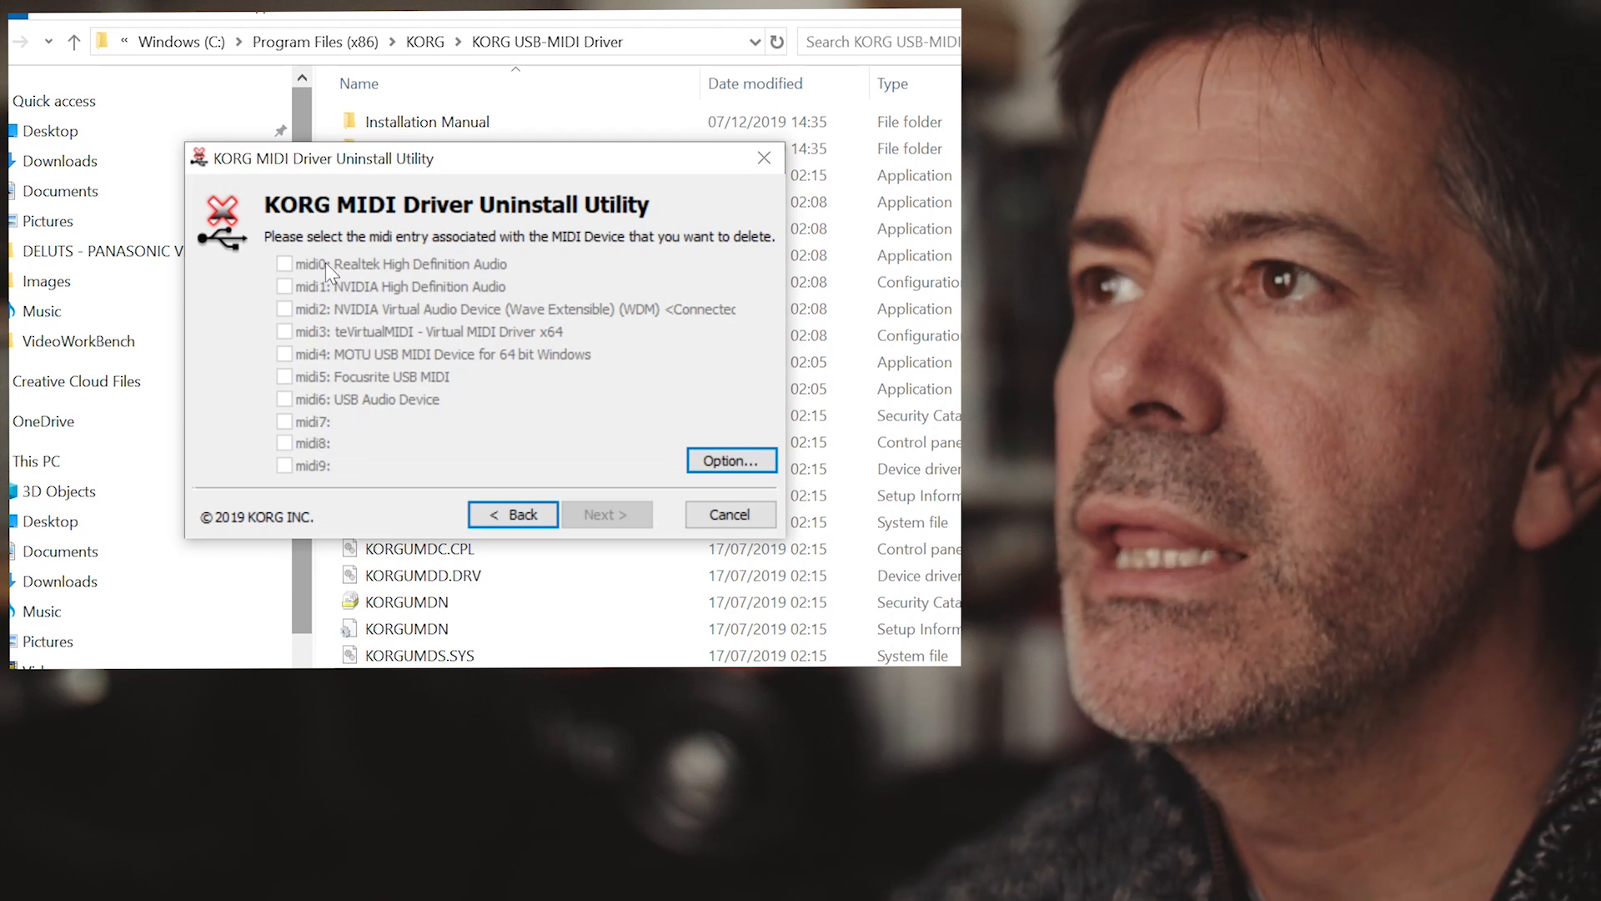
{"action": "mouse_move", "coordinate": [319, 455]}
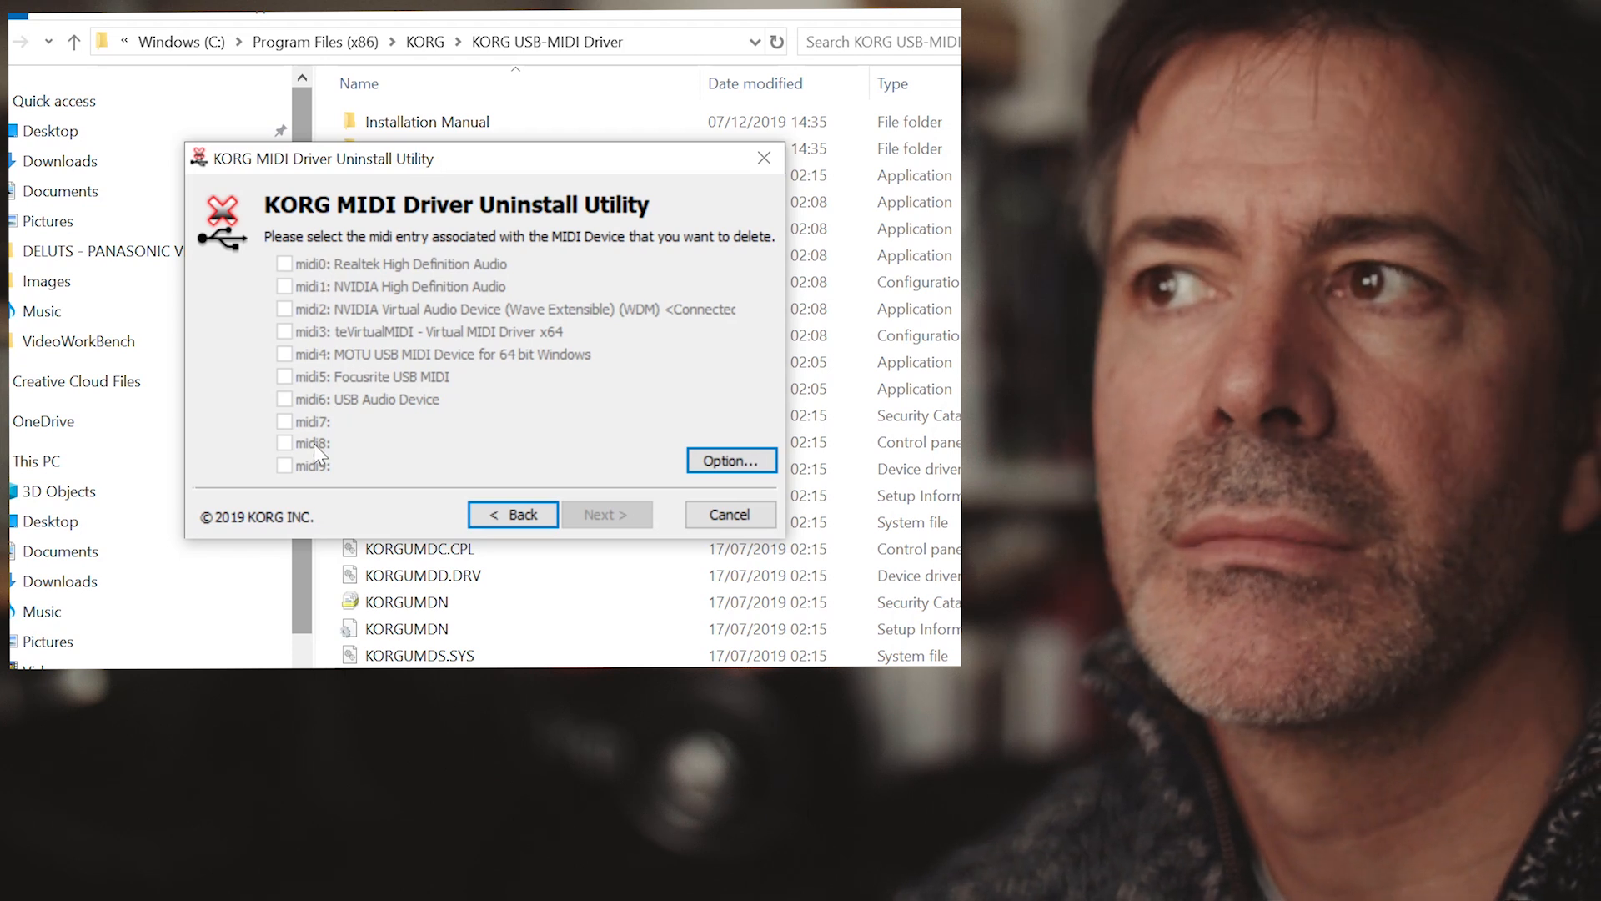
{"action": "mouse_move", "coordinate": [390, 443]}
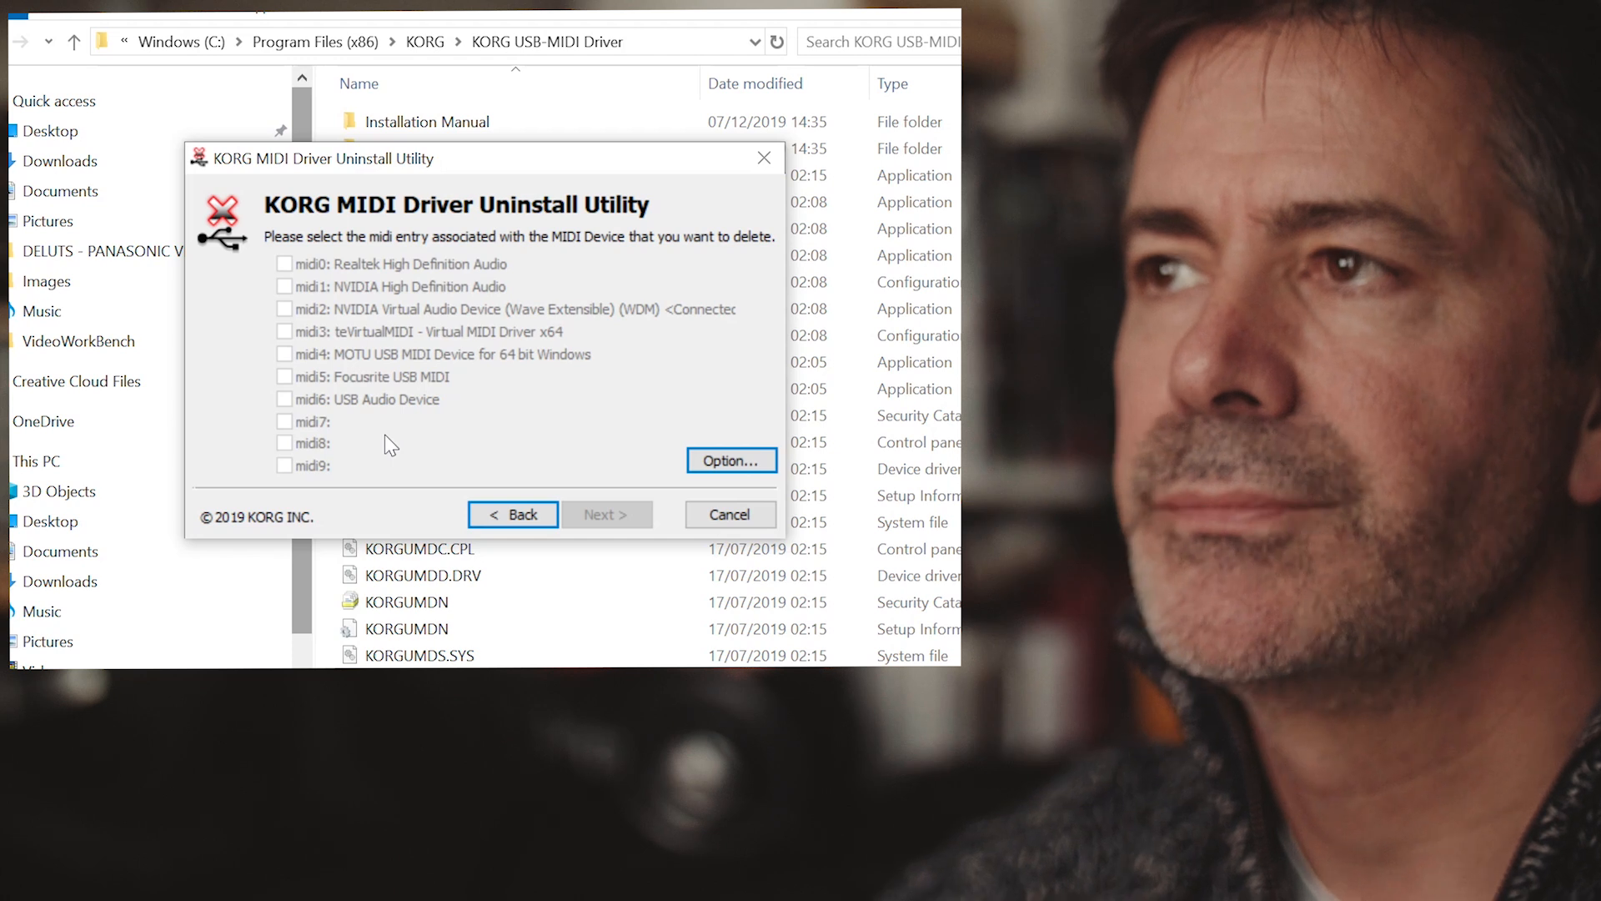
{"action": "mouse_move", "coordinate": [422, 458]}
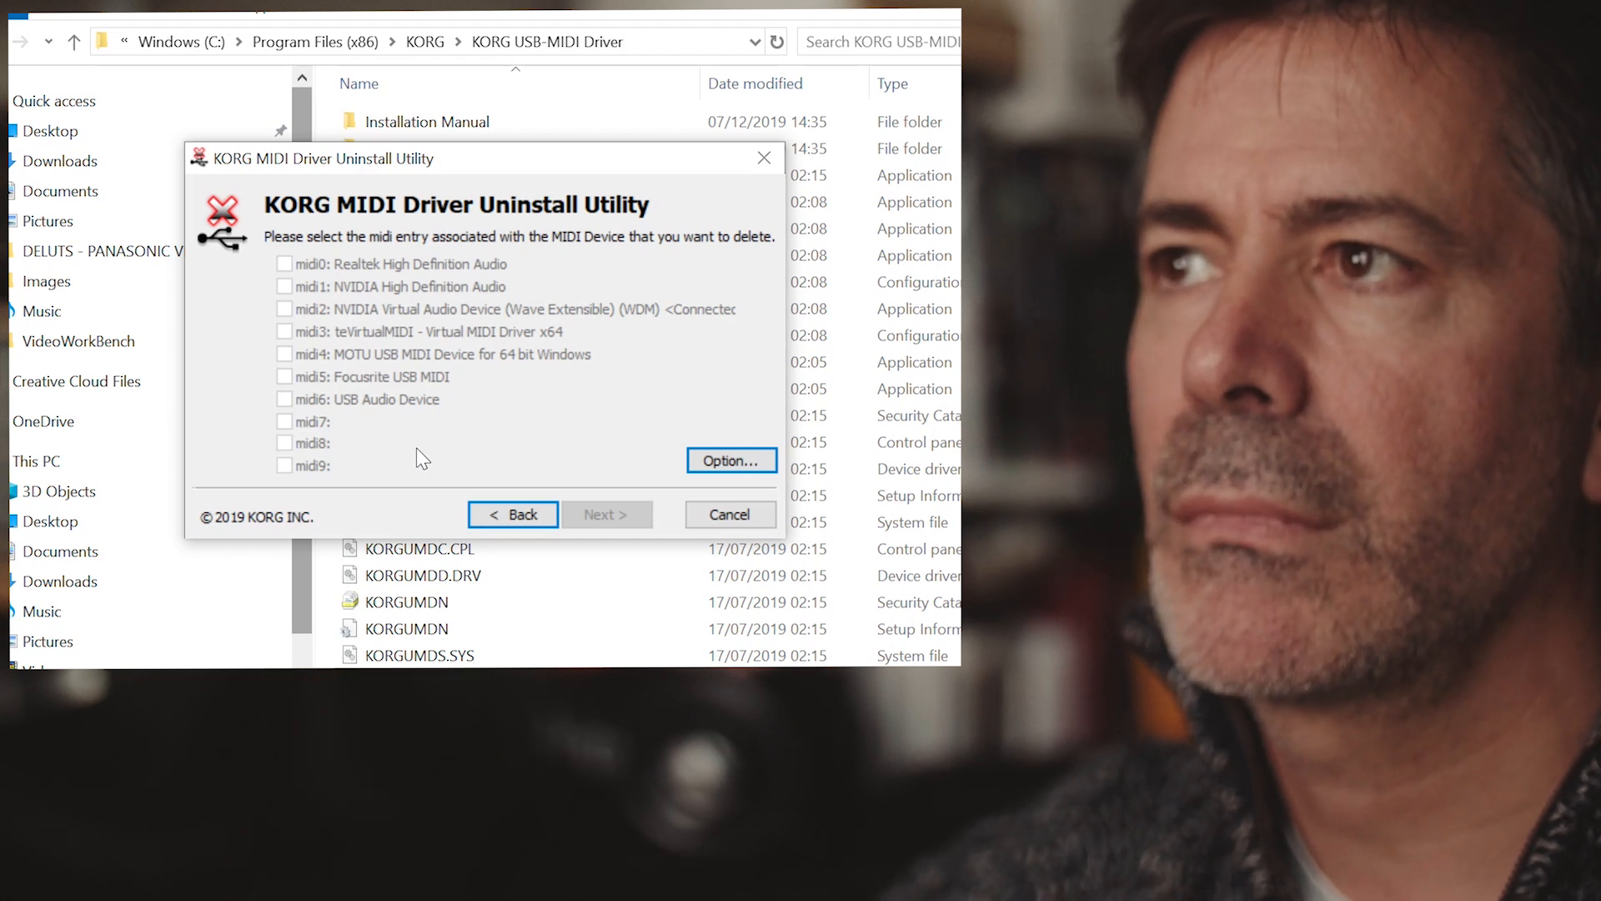
{"action": "mouse_move", "coordinate": [347, 450]}
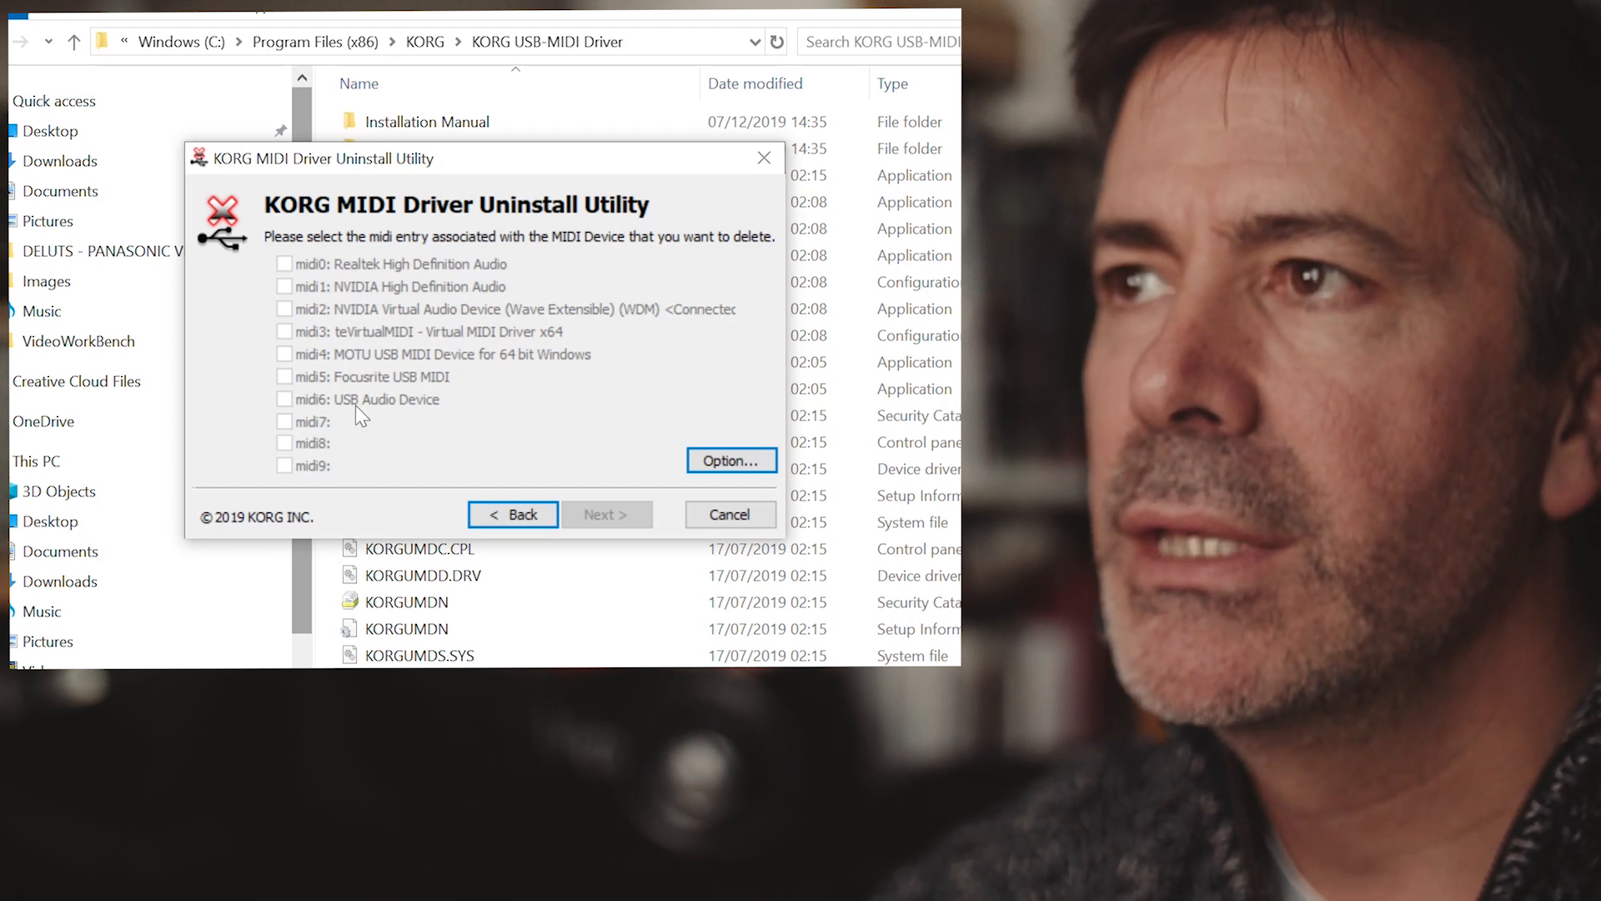
{"action": "mouse_move", "coordinate": [337, 419]}
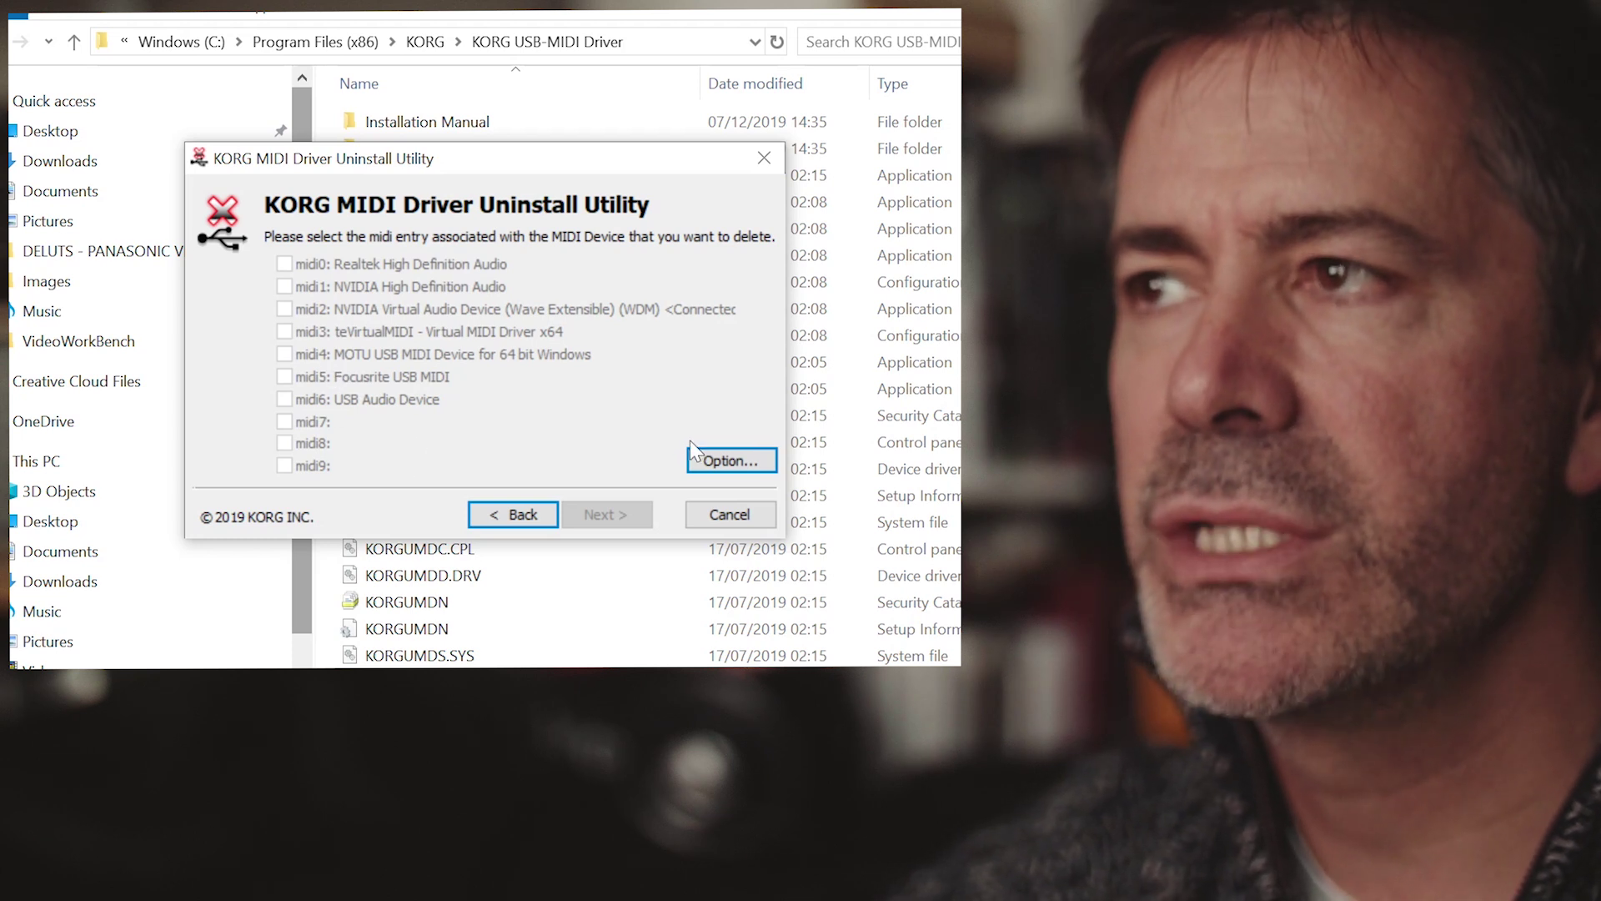
{"action": "mouse_move", "coordinate": [602, 525]}
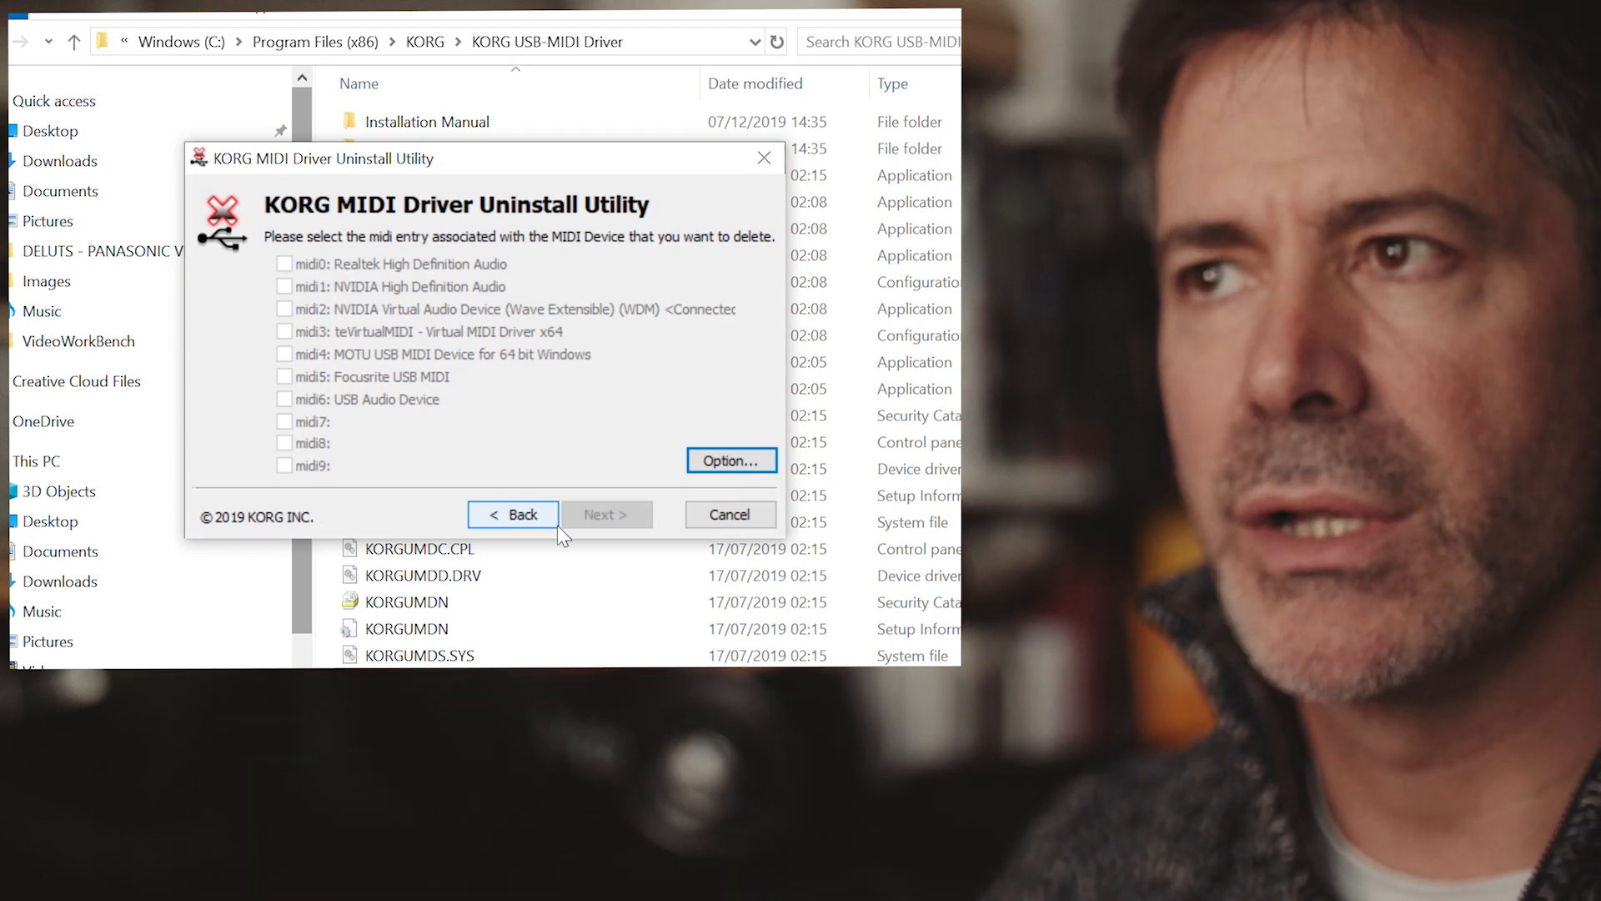
{"action": "mouse_move", "coordinate": [731, 513]}
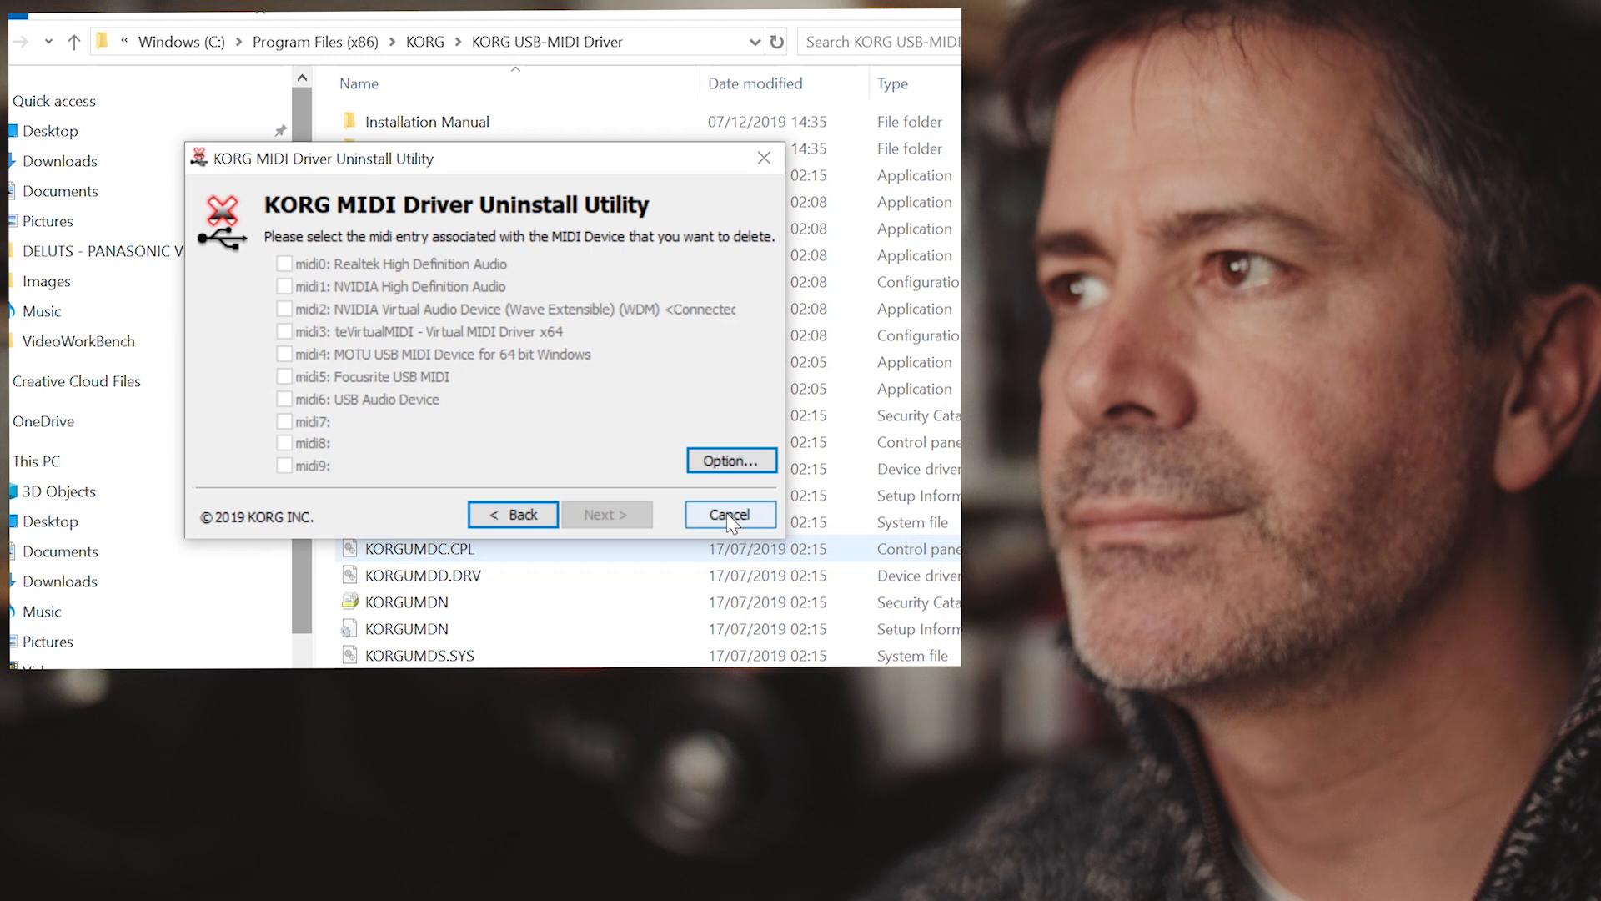
Cancel the uninstall utility with no midi0–midi9 entries selected
{"action": "left_click", "coordinate": [729, 515]}
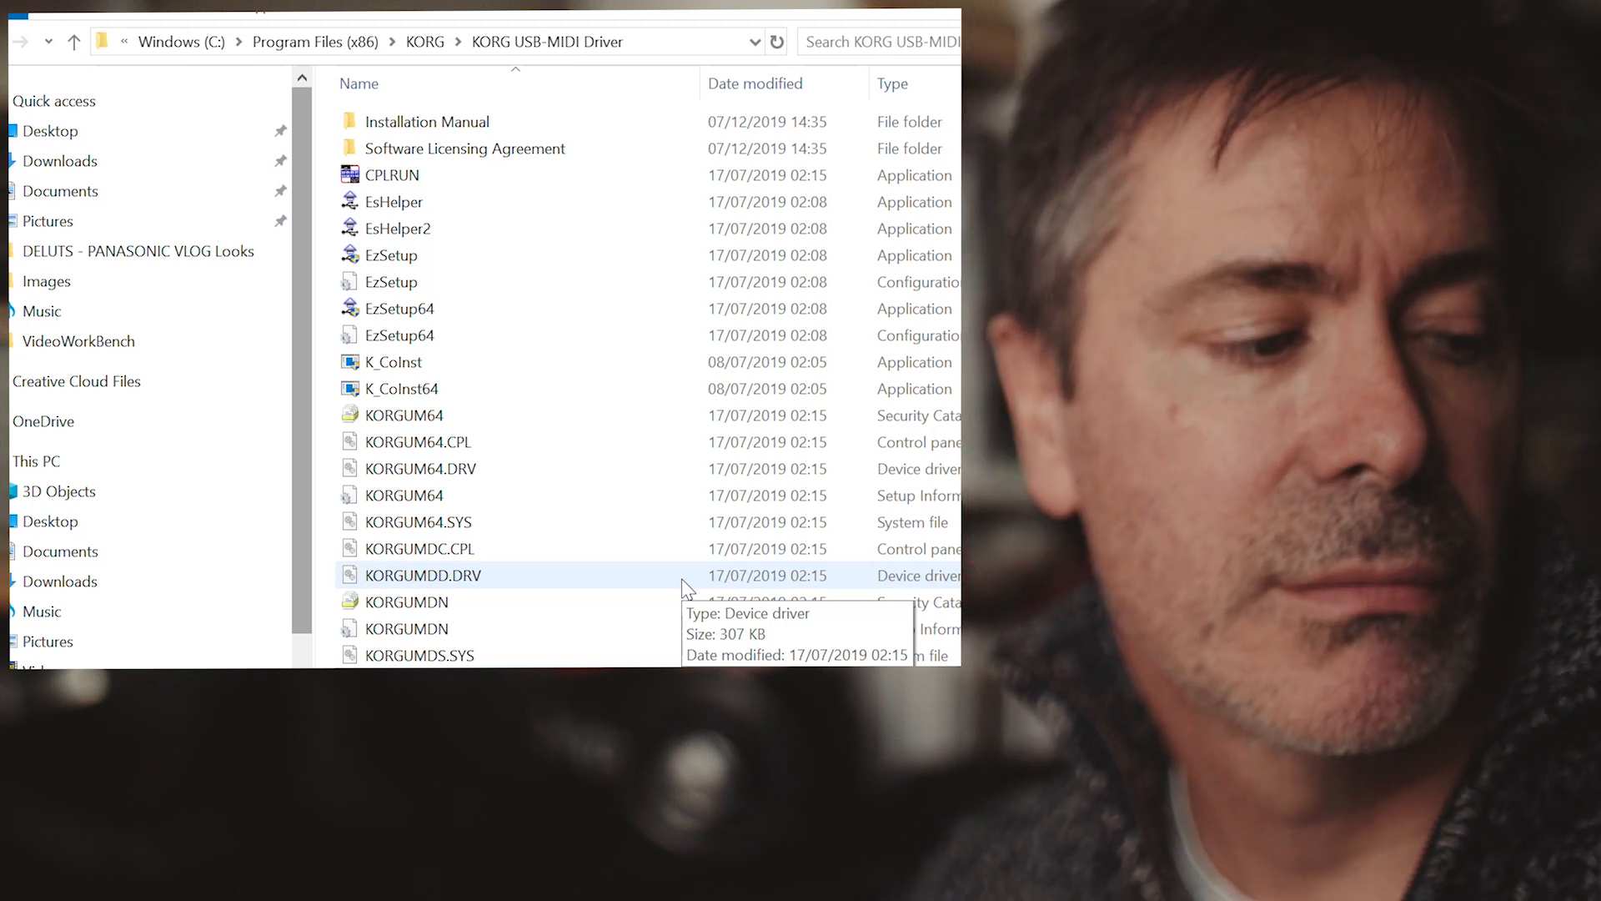
{"action": "left_click", "coordinate": [389, 255]}
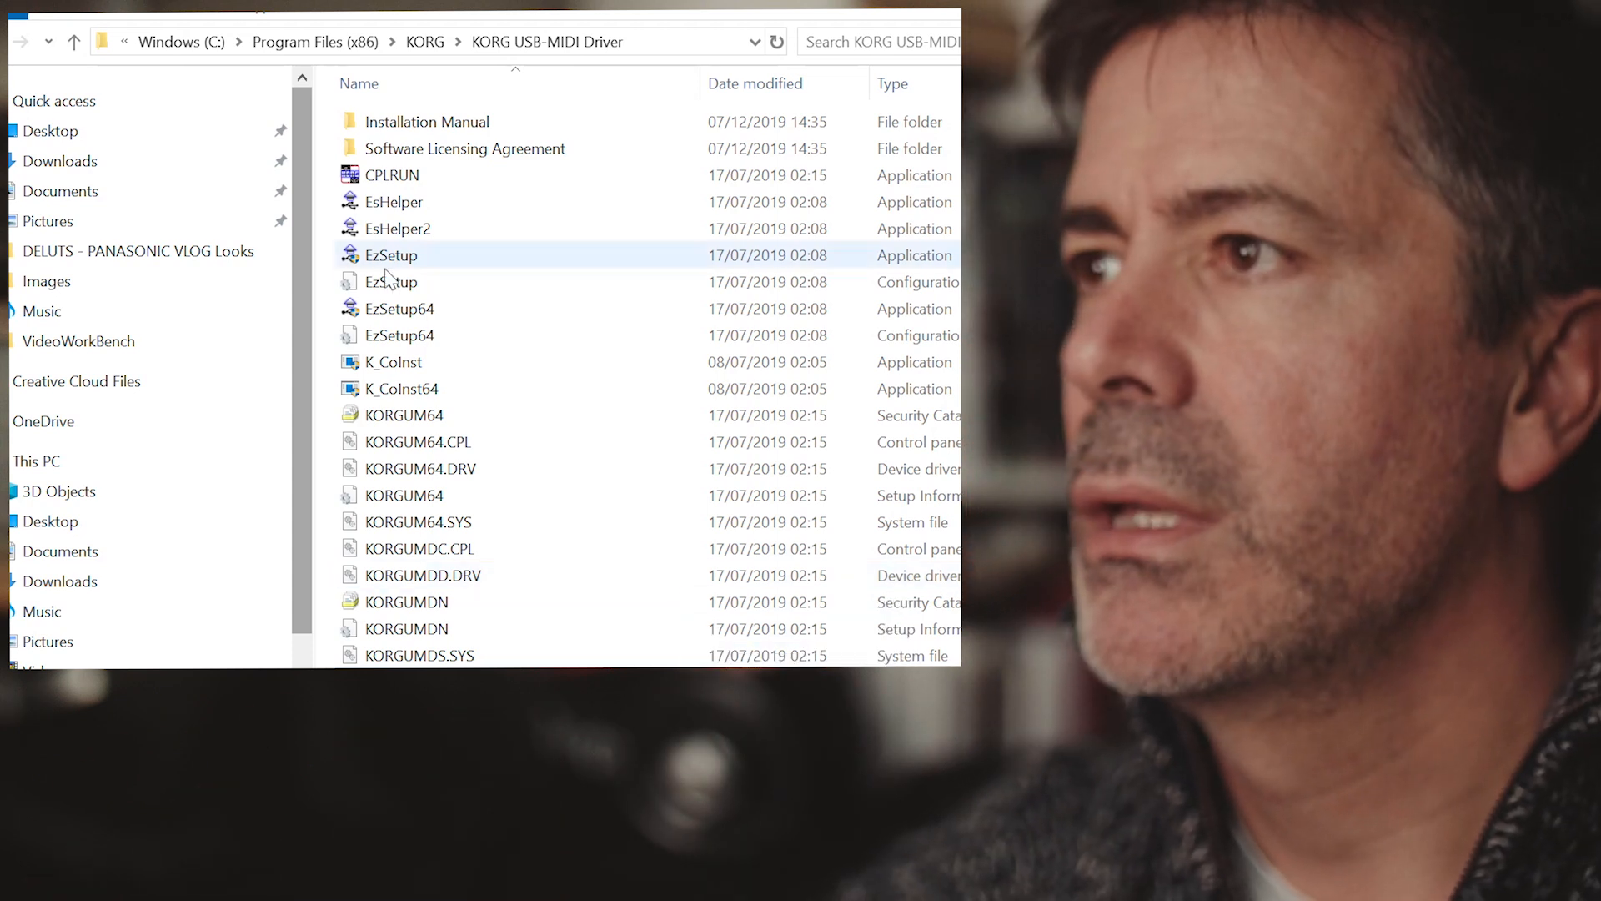
{"action": "mouse_move", "coordinate": [390, 282]}
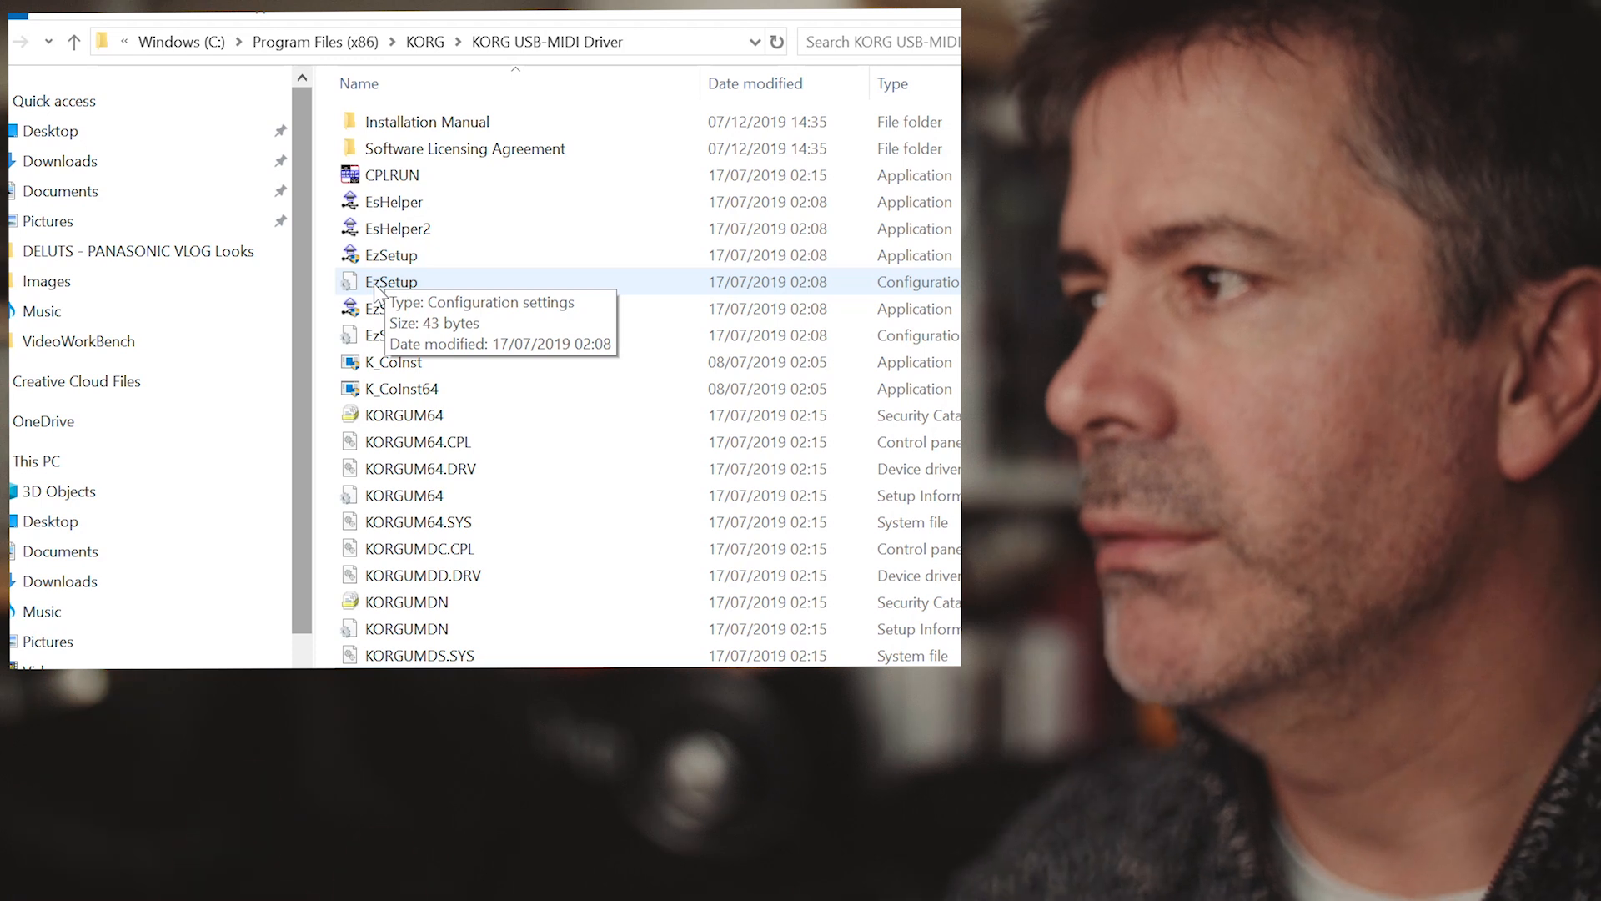
{"action": "mouse_move", "coordinate": [393, 335]}
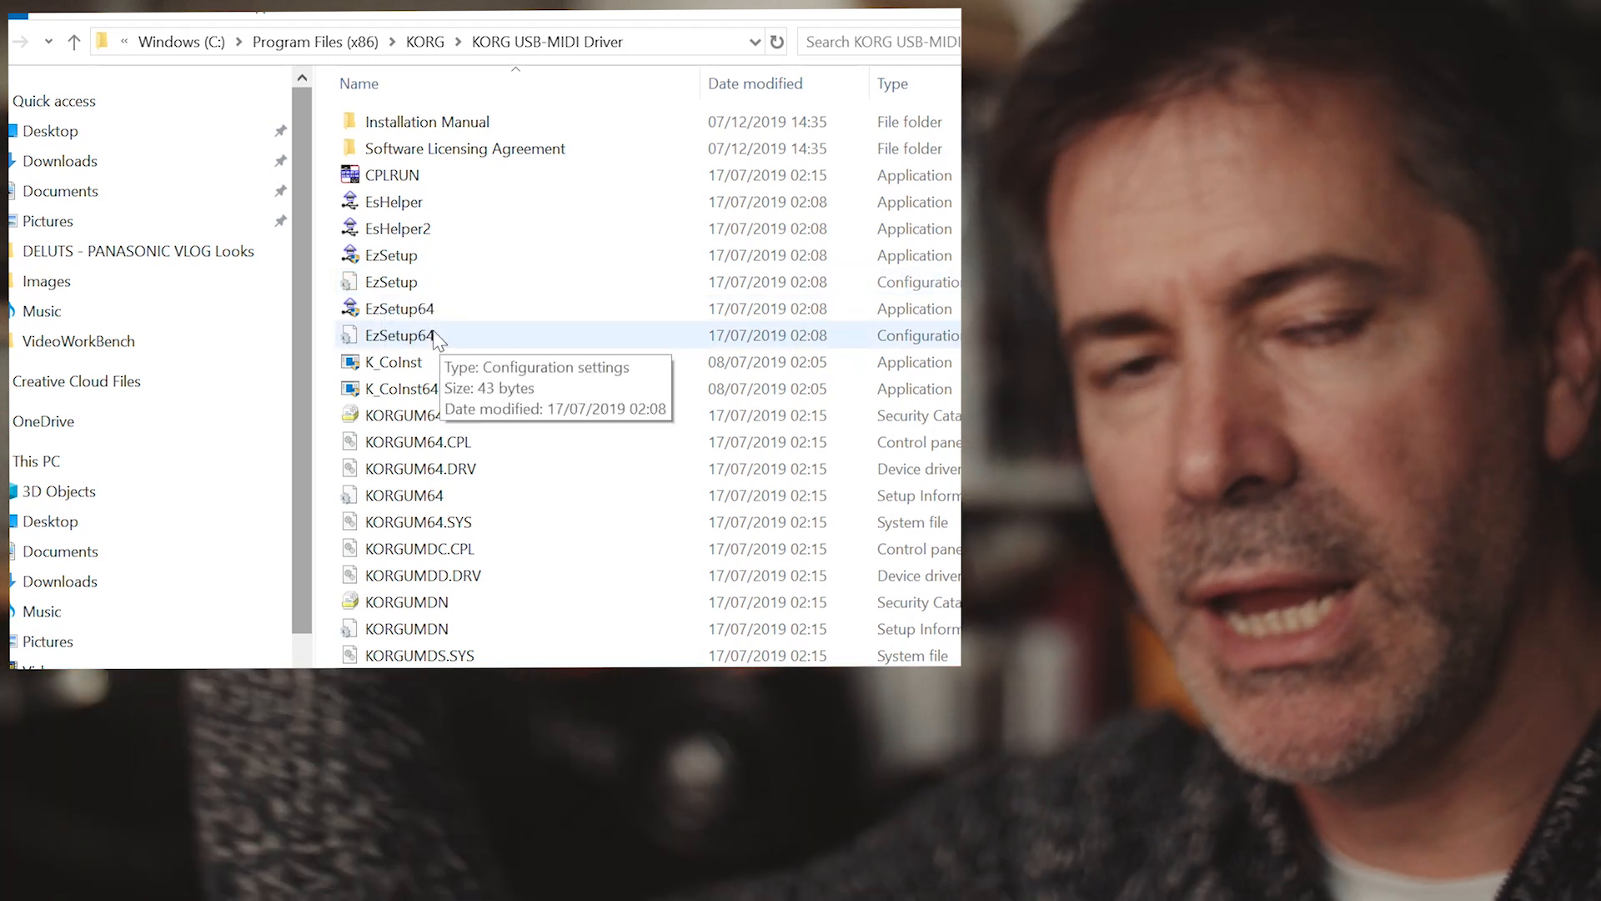
{"action": "left_click", "coordinate": [414, 520]}
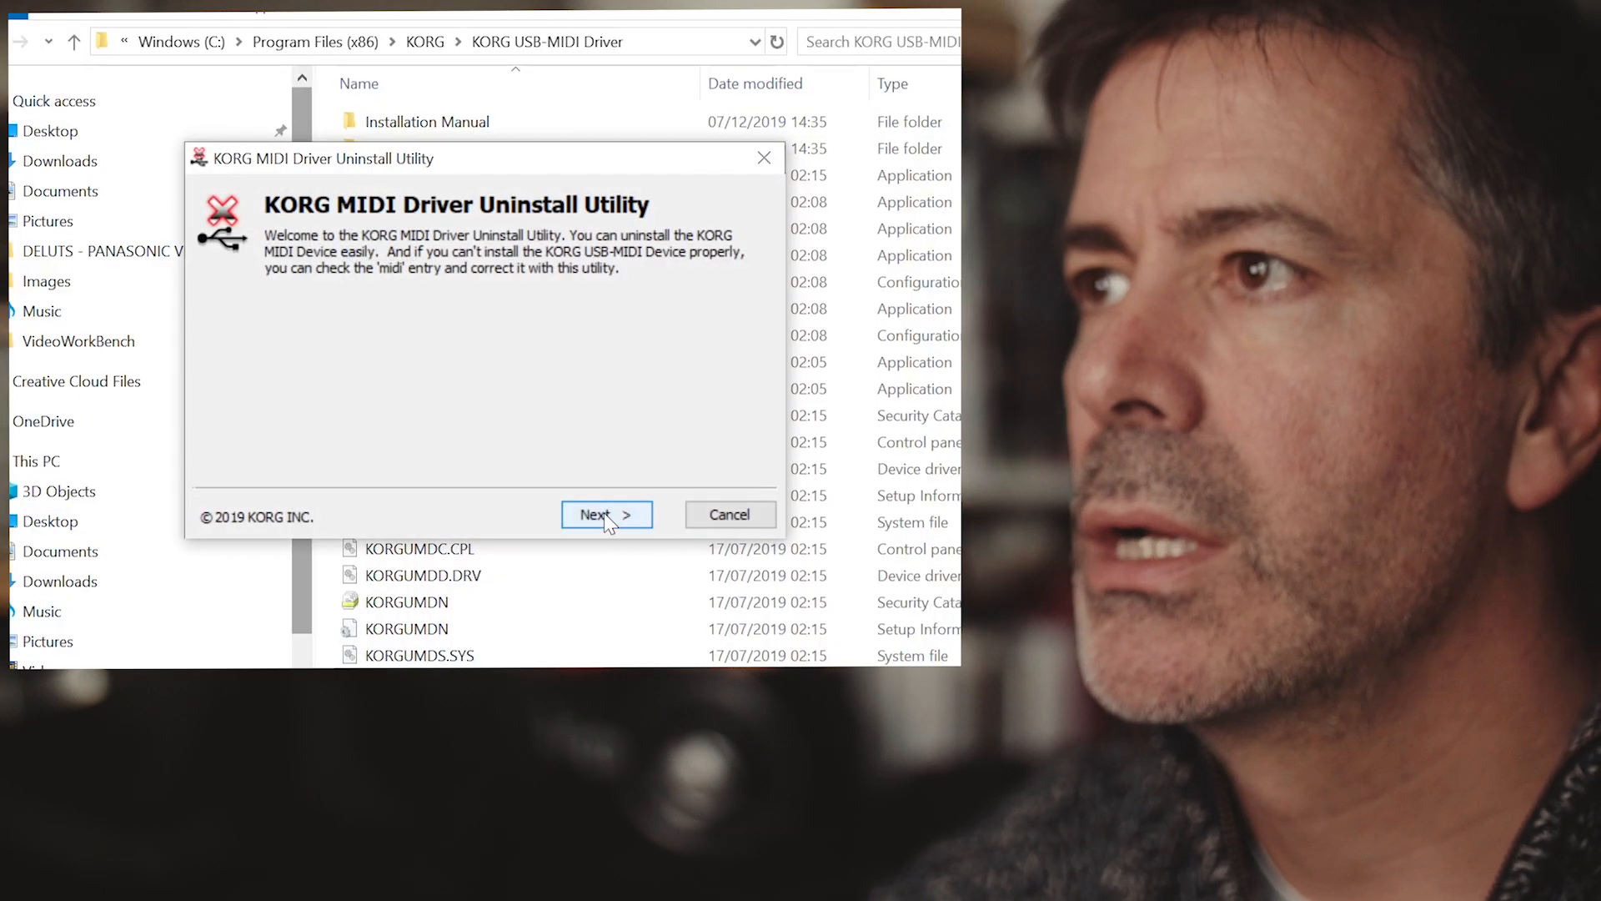
Advance past the welcome page to the MIDI entry list showing midi7 KORG minilogue xd
{"action": "left_click", "coordinate": [605, 514]}
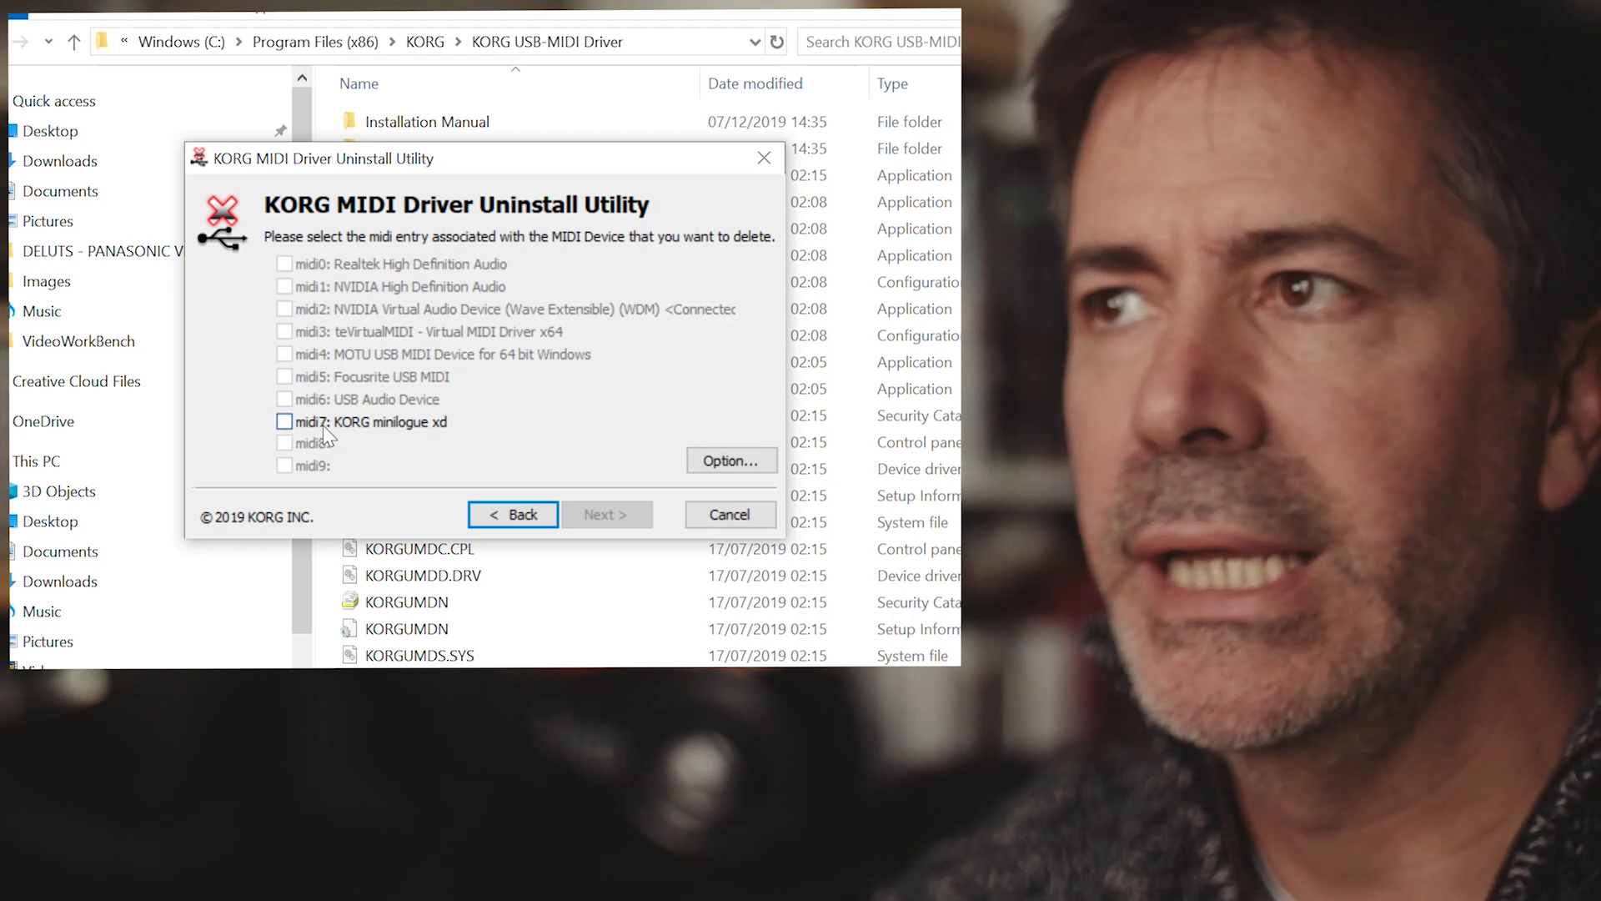
{"action": "mouse_move", "coordinate": [378, 437]}
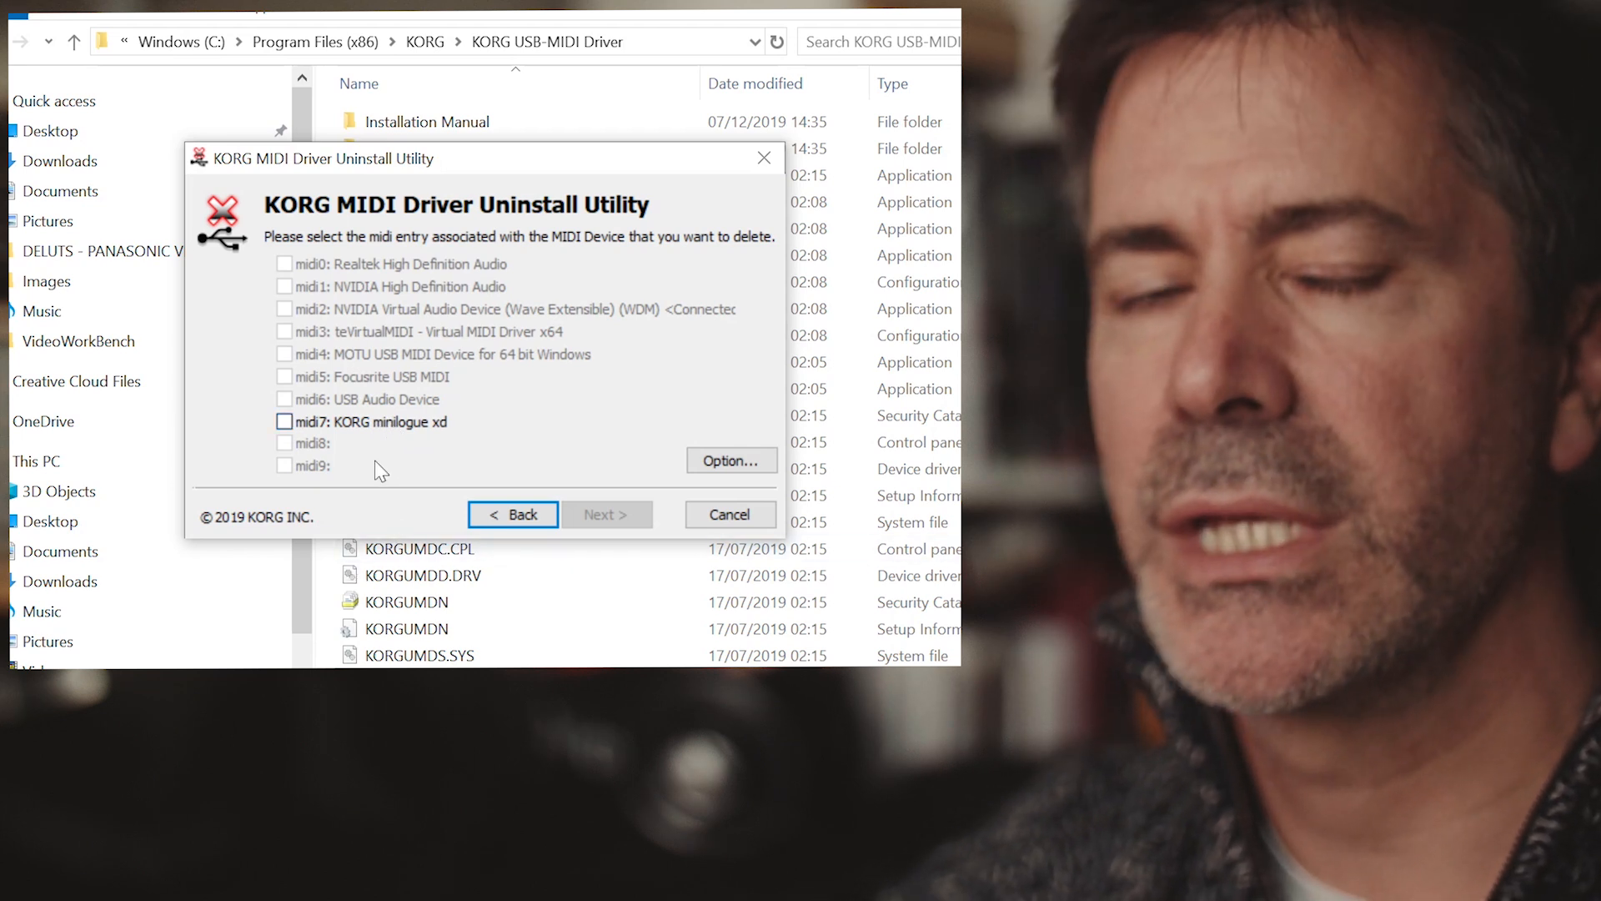
{"action": "mouse_move", "coordinate": [386, 446]}
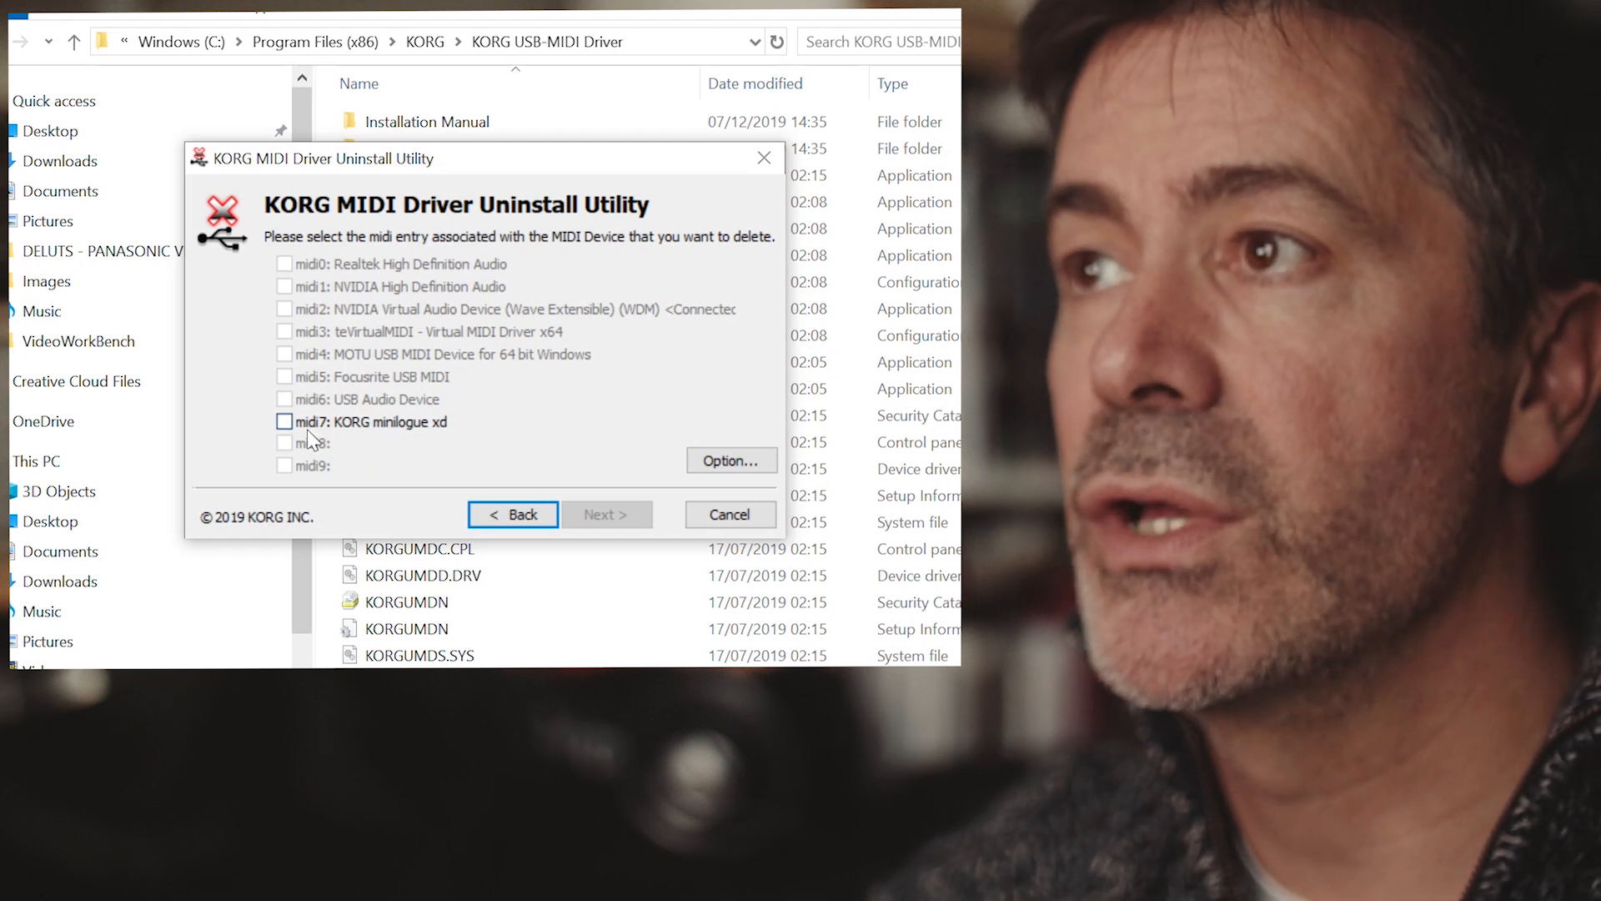
{"action": "mouse_move", "coordinate": [311, 482]}
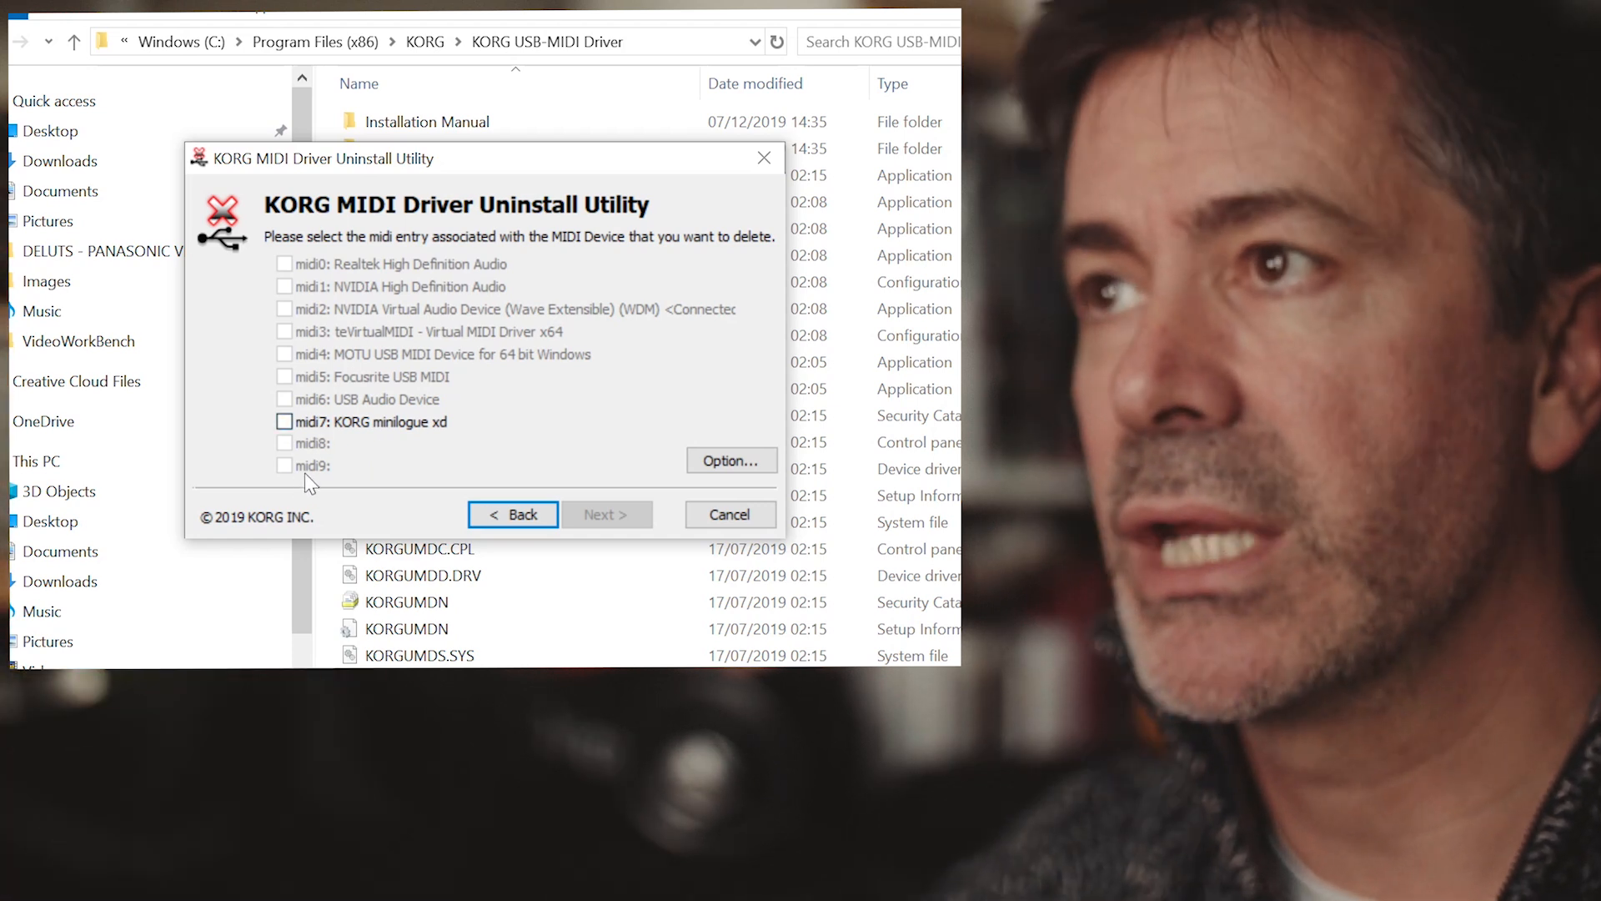
{"action": "mouse_move", "coordinate": [322, 289]}
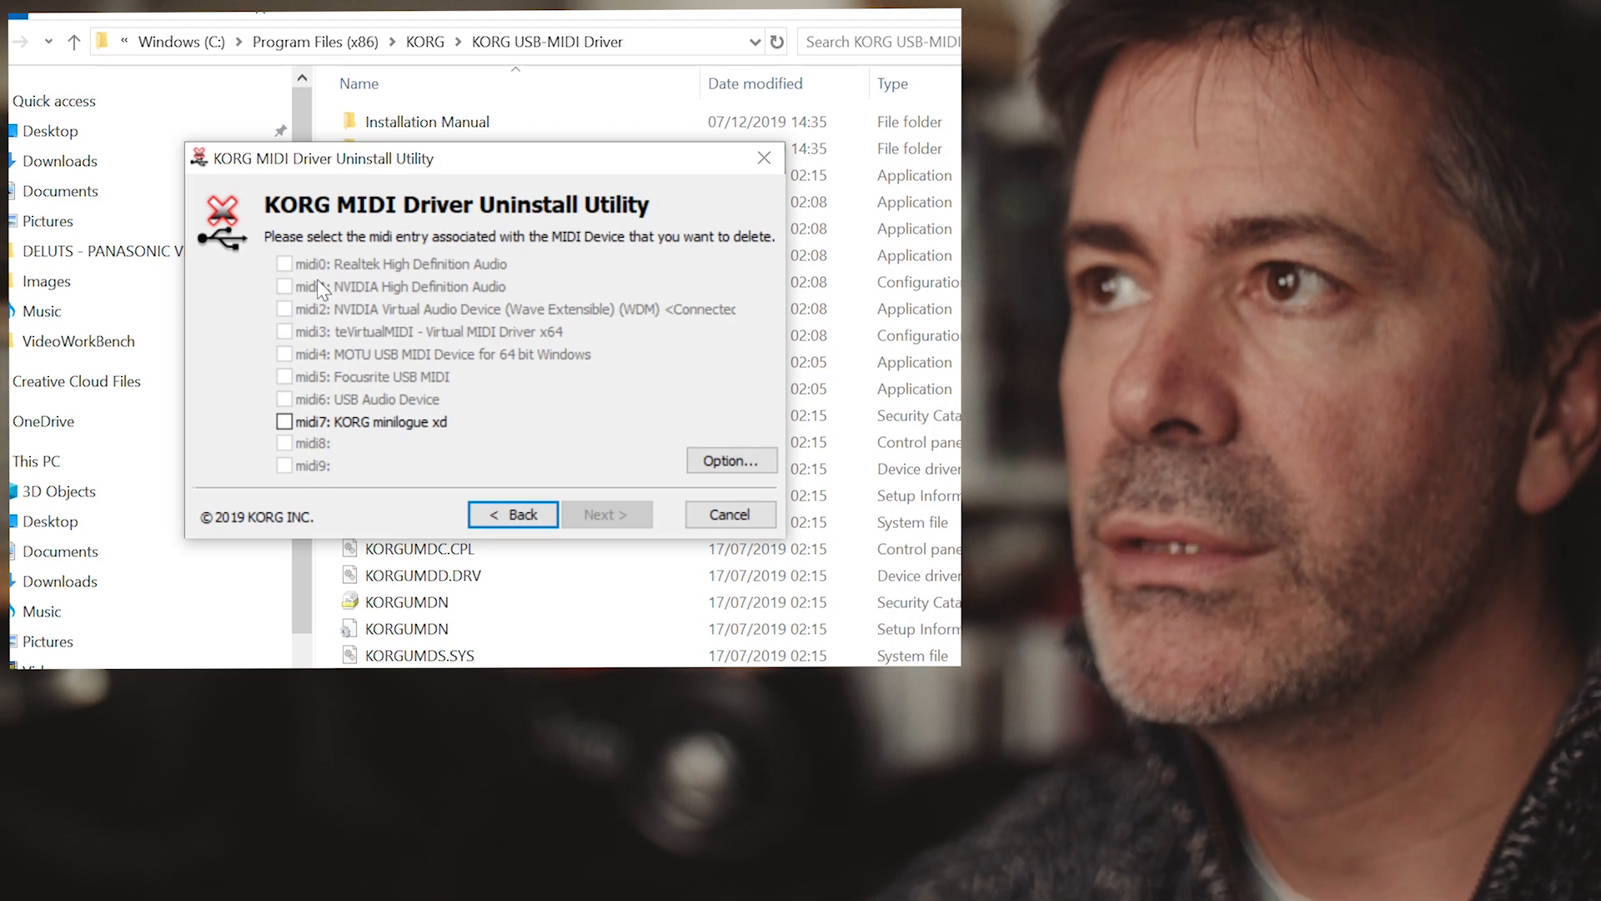
{"action": "mouse_move", "coordinate": [350, 477]}
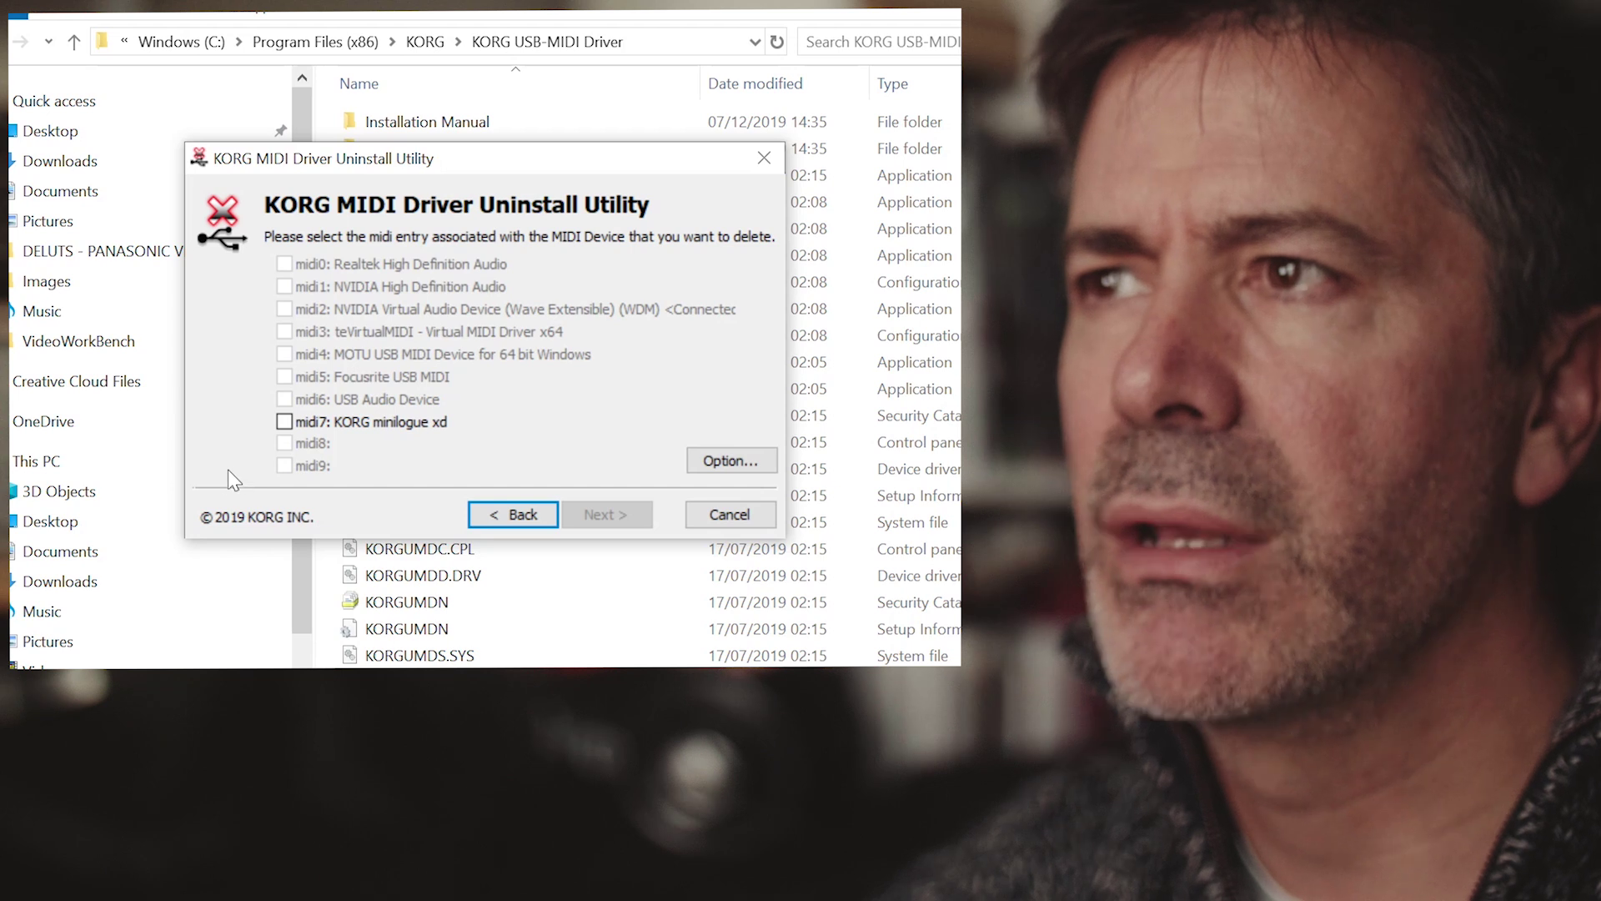
{"action": "mouse_move", "coordinate": [286, 452]}
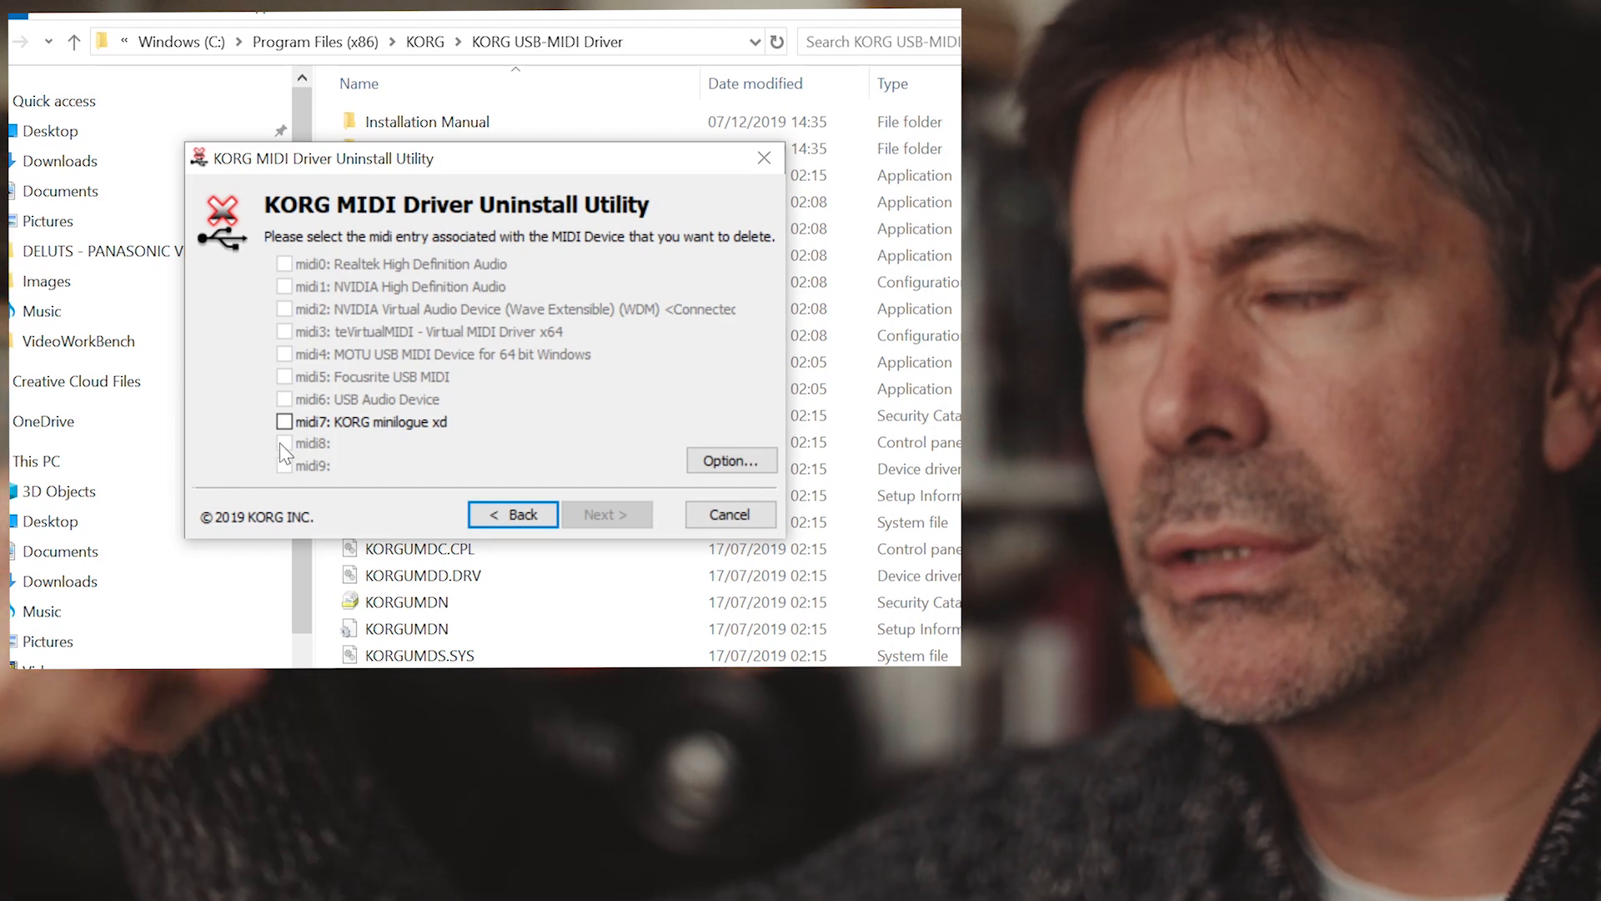
{"action": "mouse_move", "coordinate": [405, 447]}
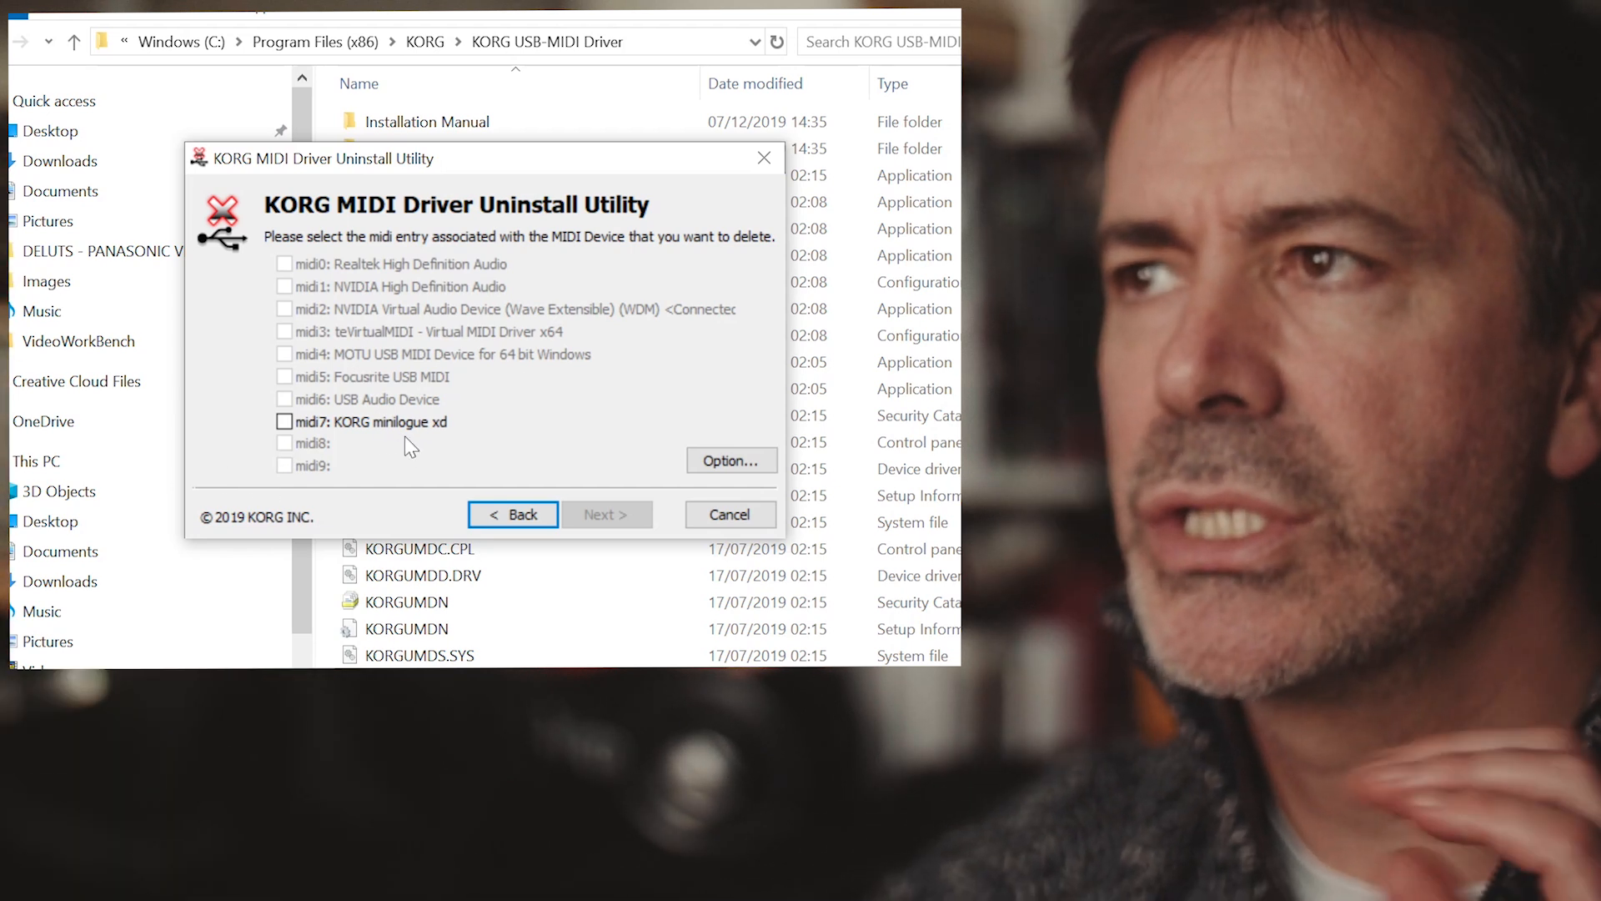
{"action": "mouse_move", "coordinate": [355, 486]}
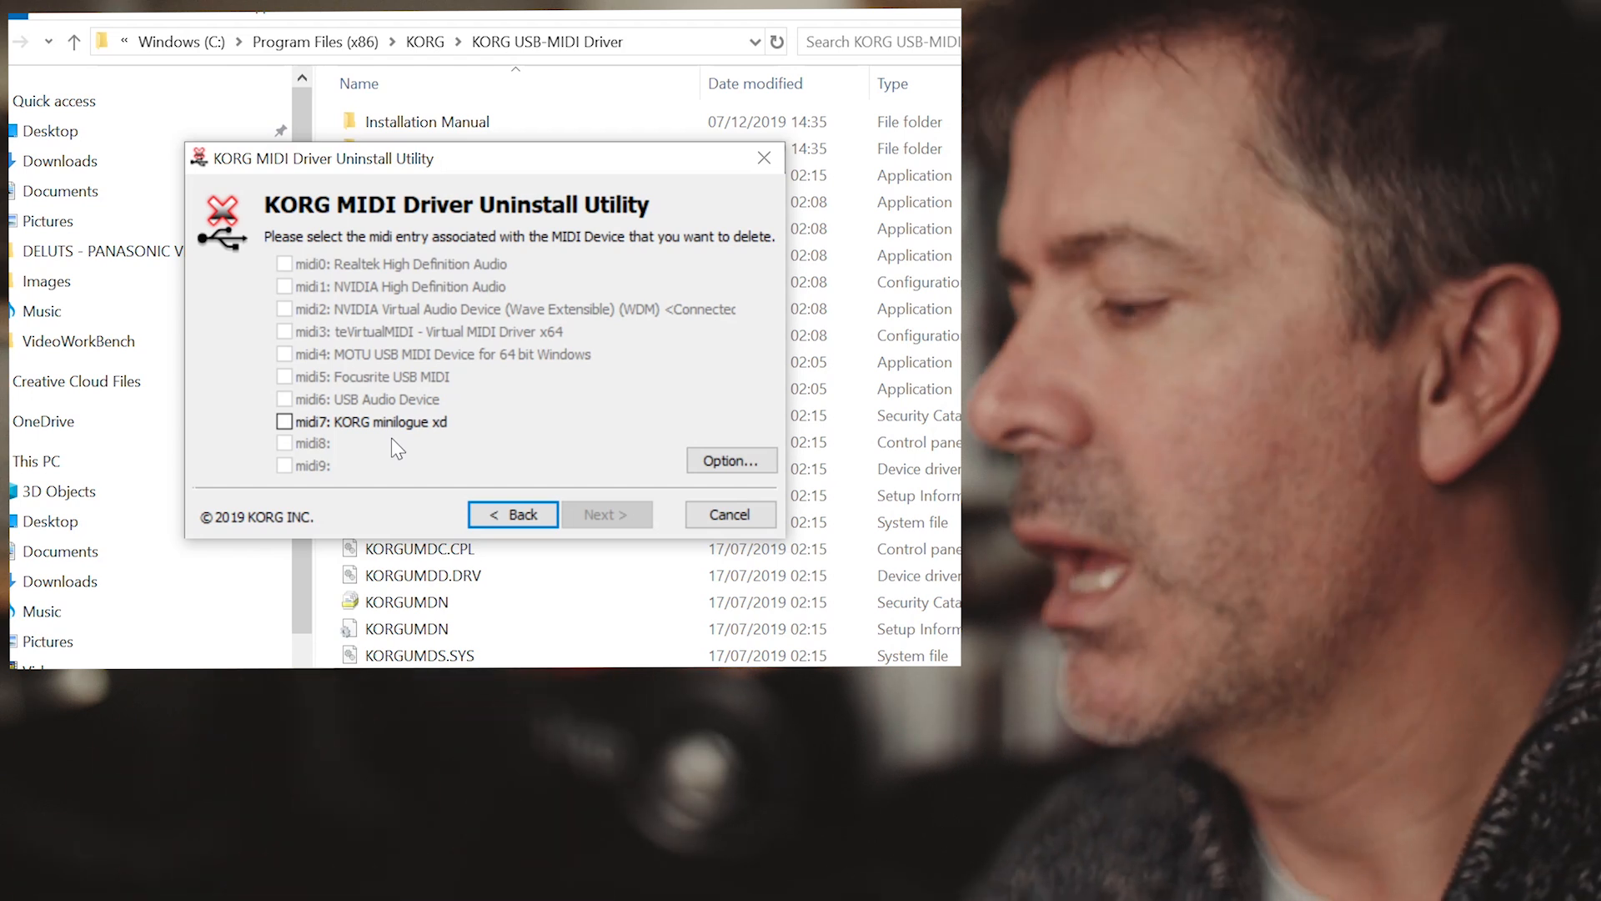
{"action": "mouse_move", "coordinate": [383, 457]}
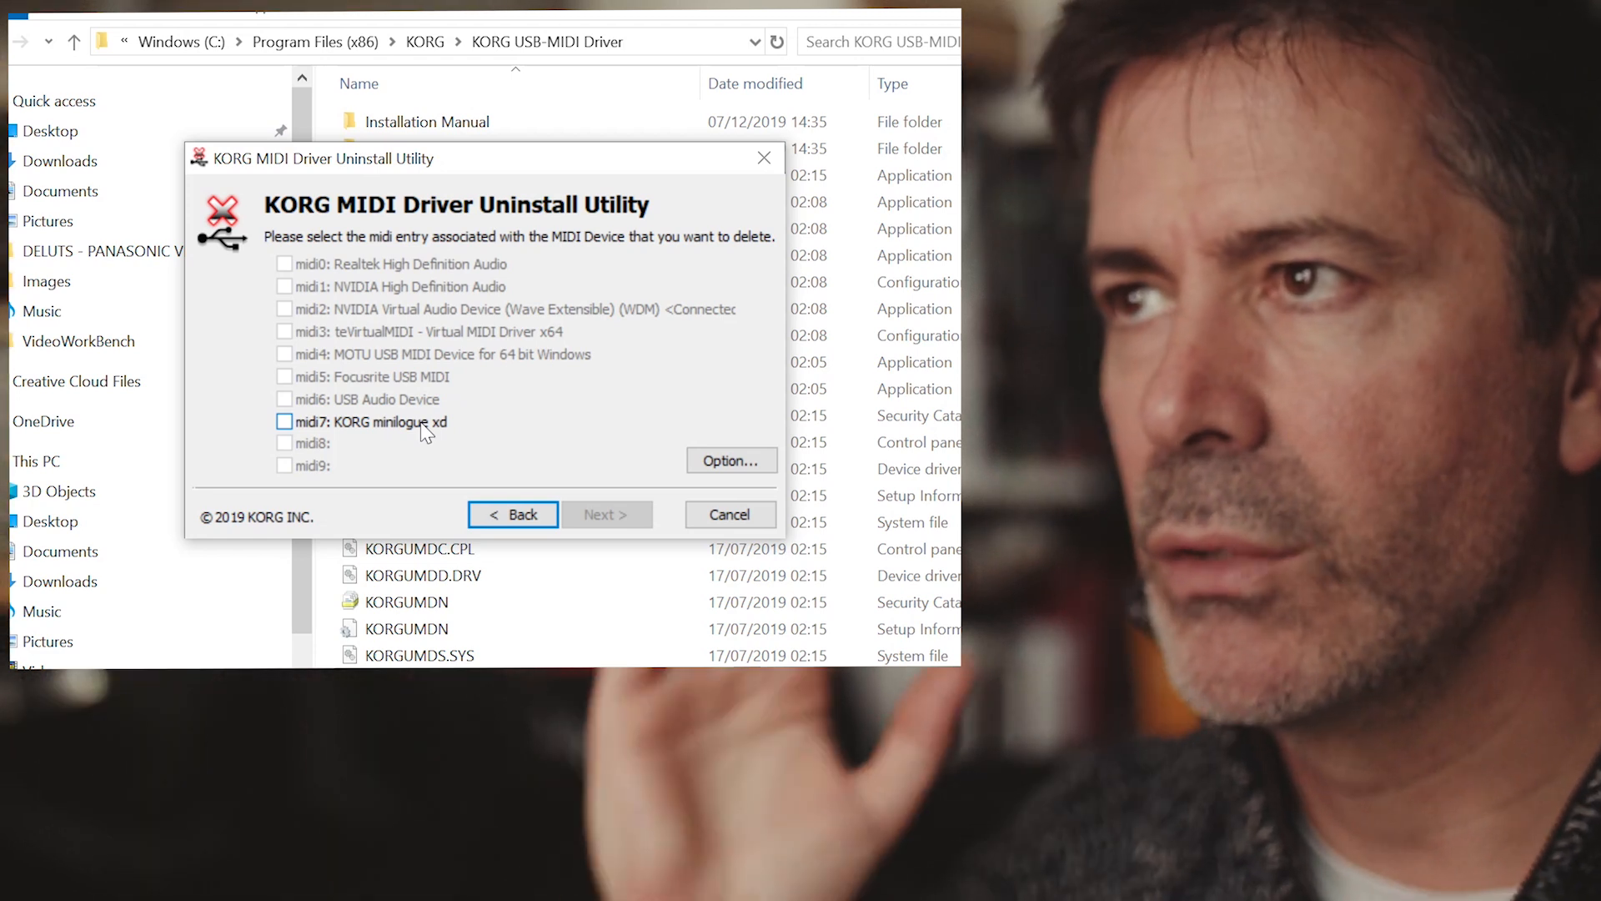
{"action": "mouse_move", "coordinate": [434, 456]}
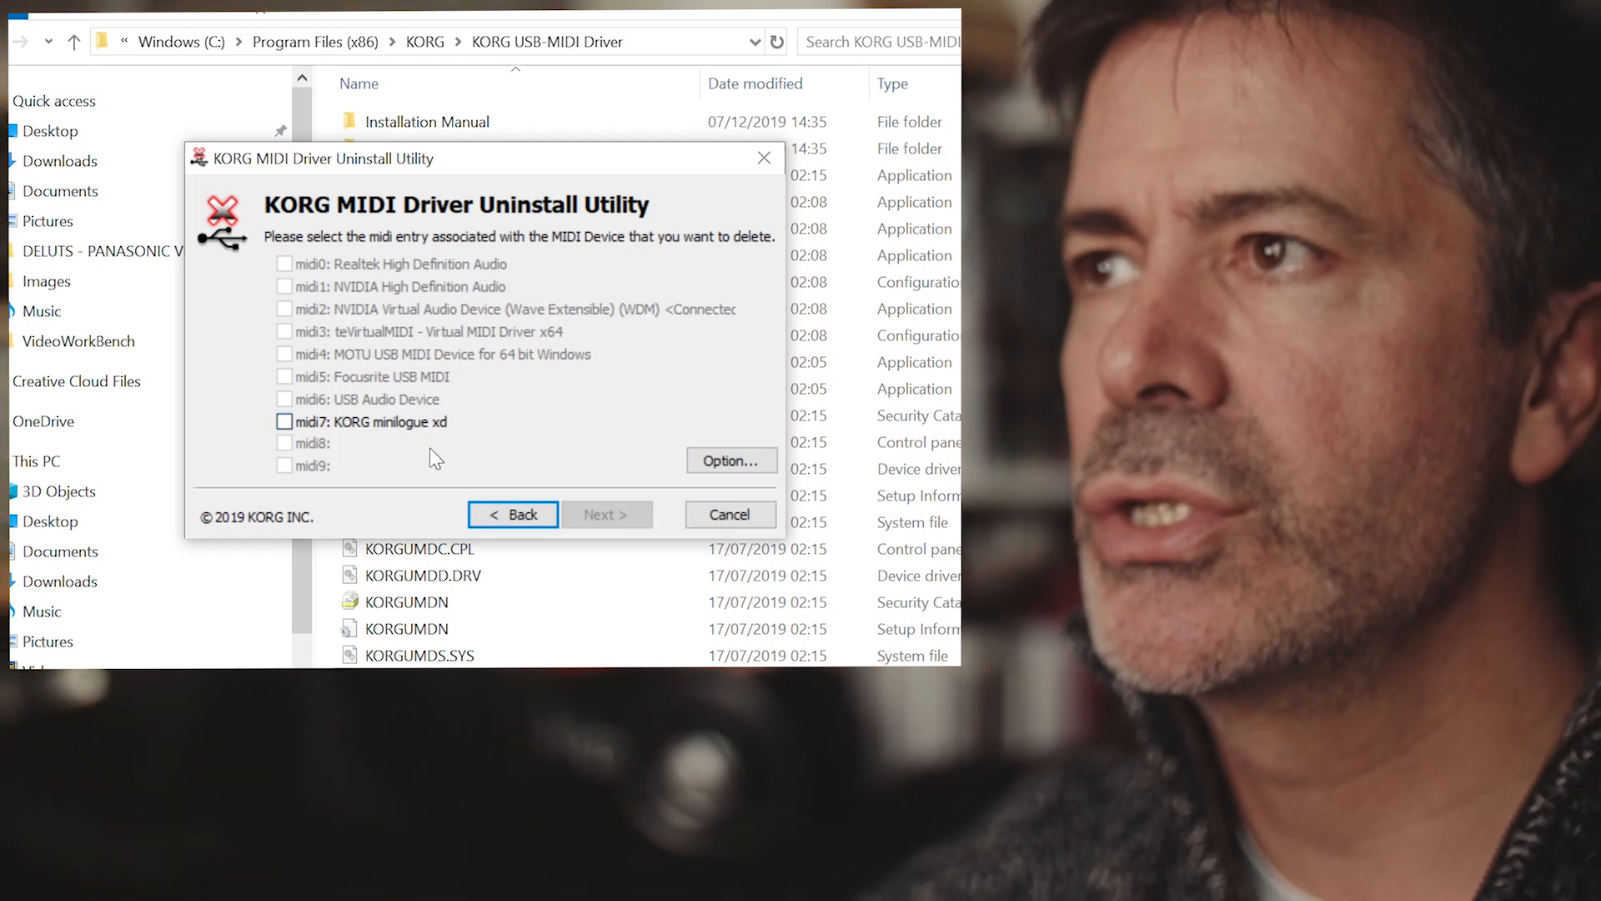
{"action": "mouse_move", "coordinate": [322, 270]}
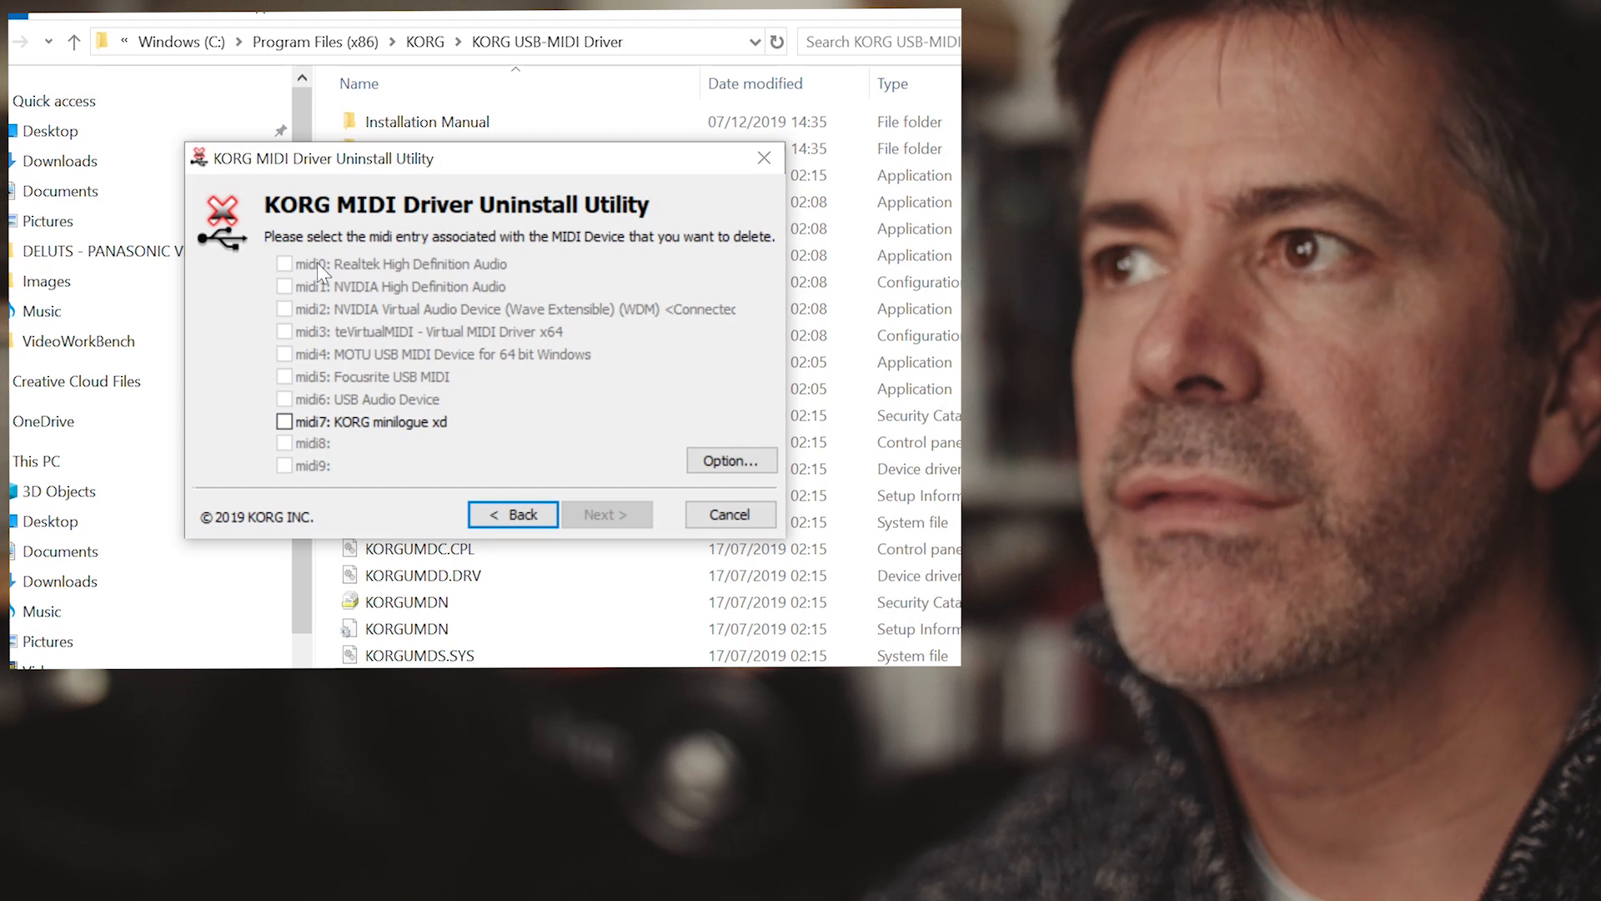
{"action": "mouse_move", "coordinate": [447, 330]}
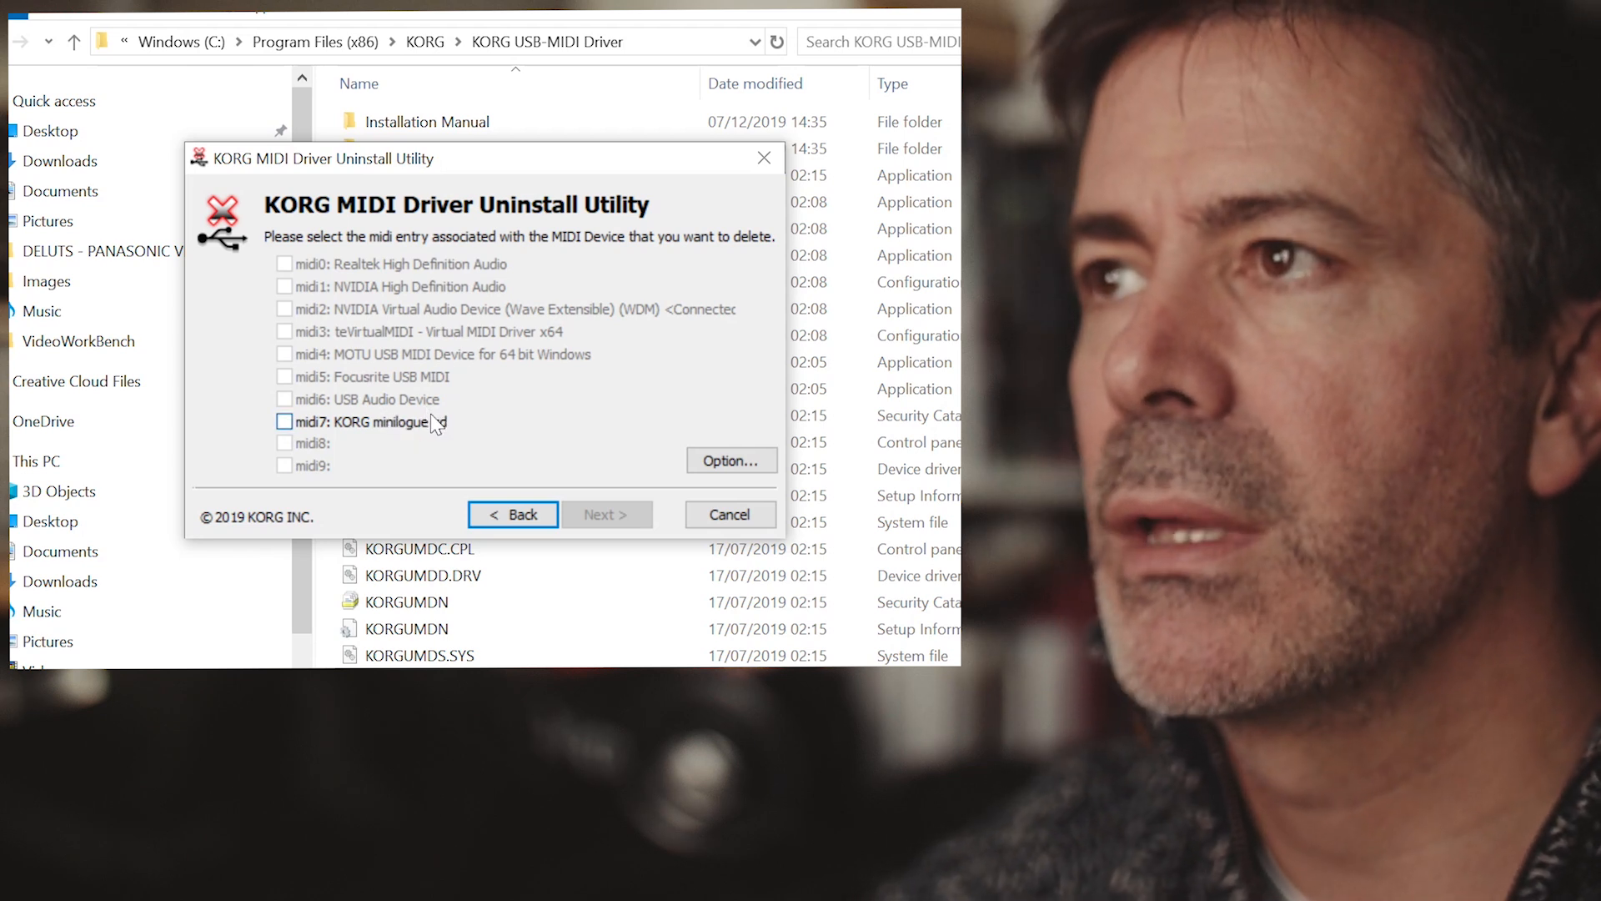
{"action": "mouse_move", "coordinate": [468, 430]}
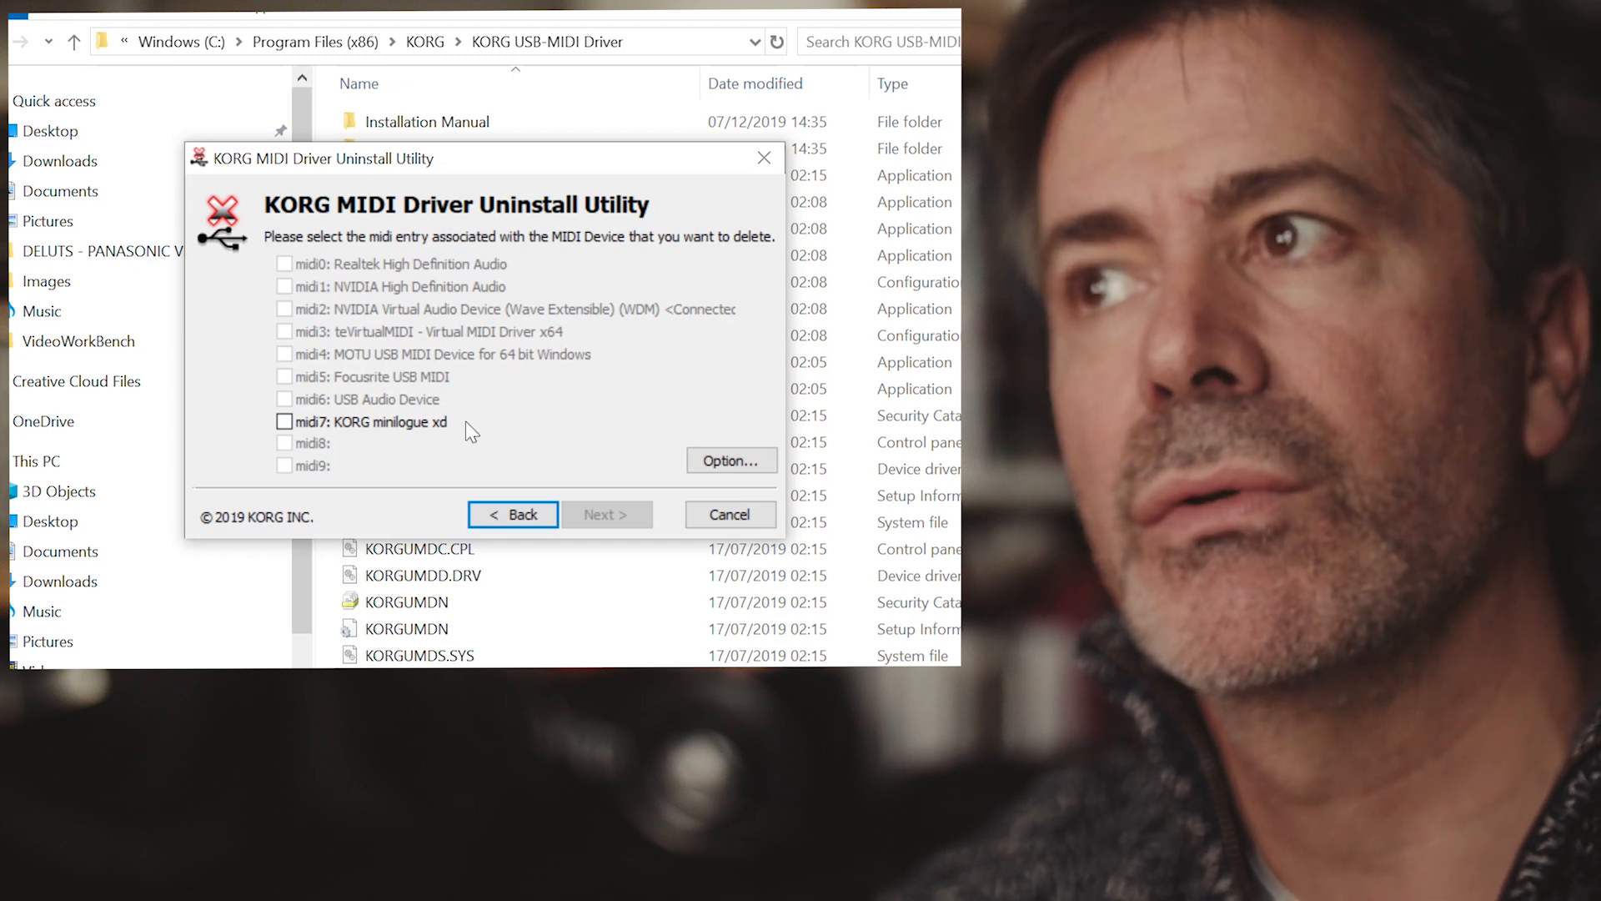
{"action": "mouse_move", "coordinate": [345, 376]}
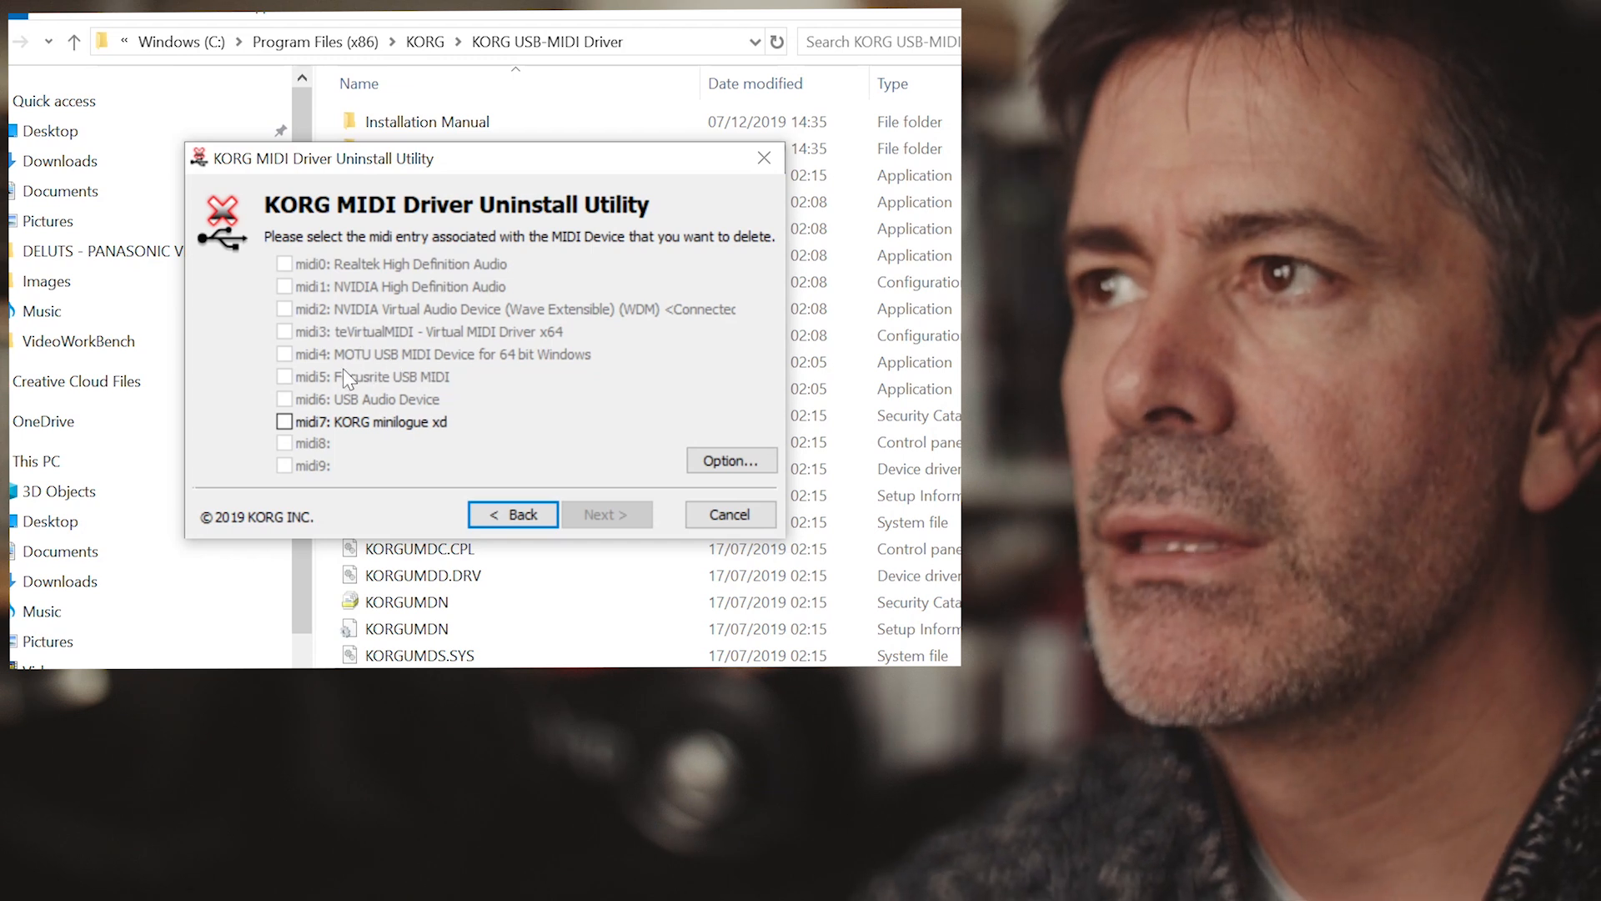
{"action": "mouse_move", "coordinate": [367, 368]}
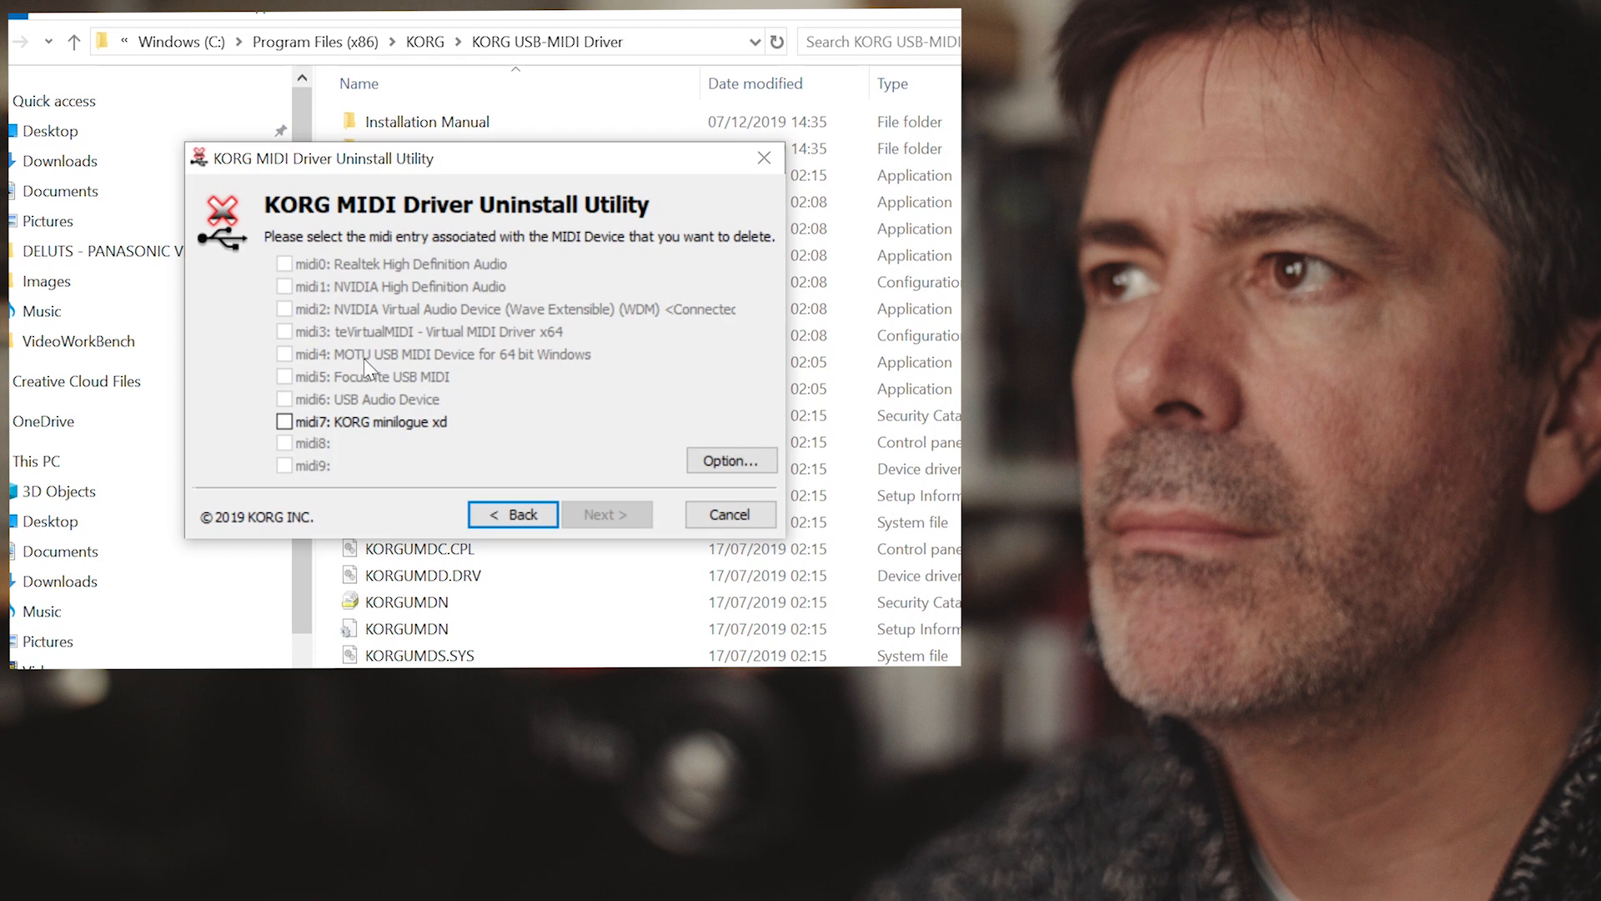
{"action": "mouse_move", "coordinate": [490, 371]}
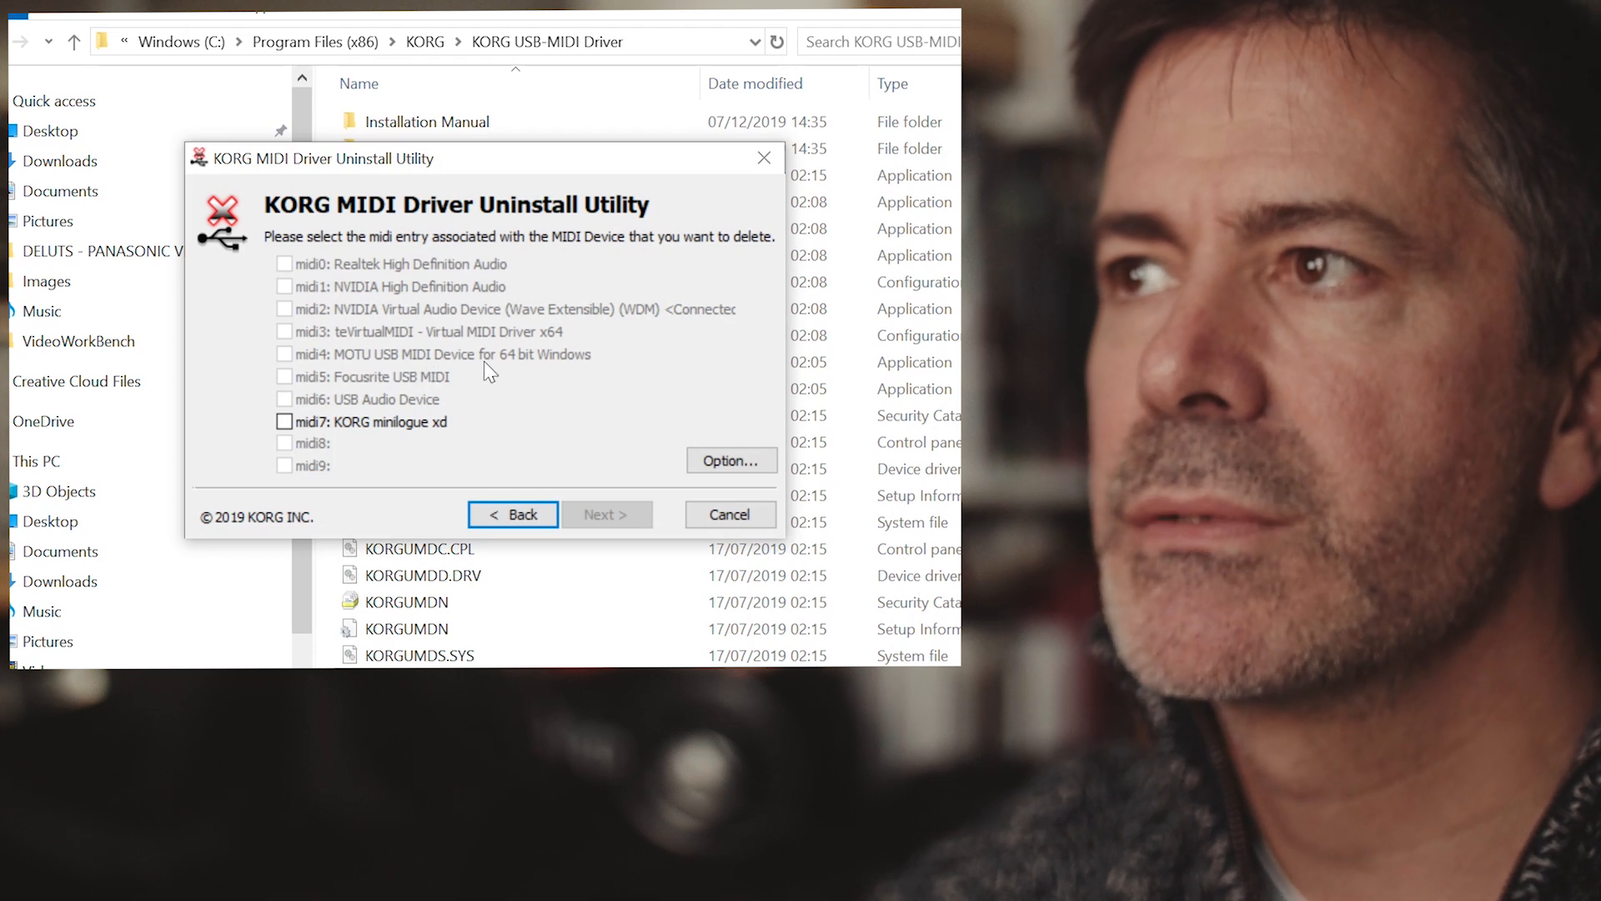
{"action": "mouse_move", "coordinate": [392, 369]}
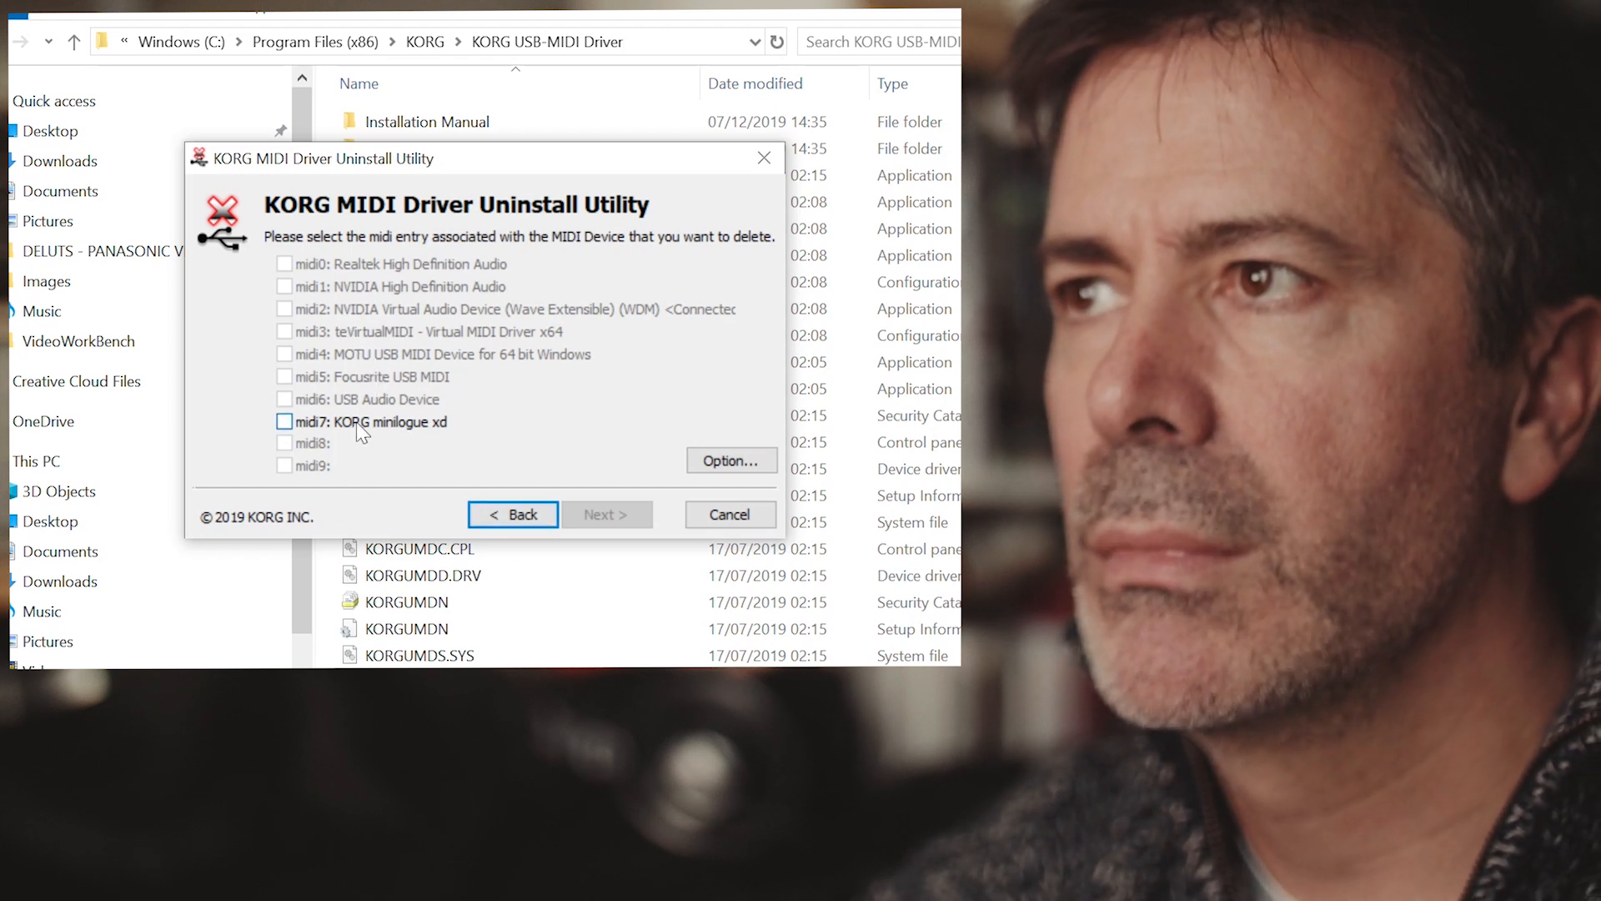
Tick the midi7: KORG minilogue xd checkbox in the device list
{"action": "left_click", "coordinate": [285, 420]}
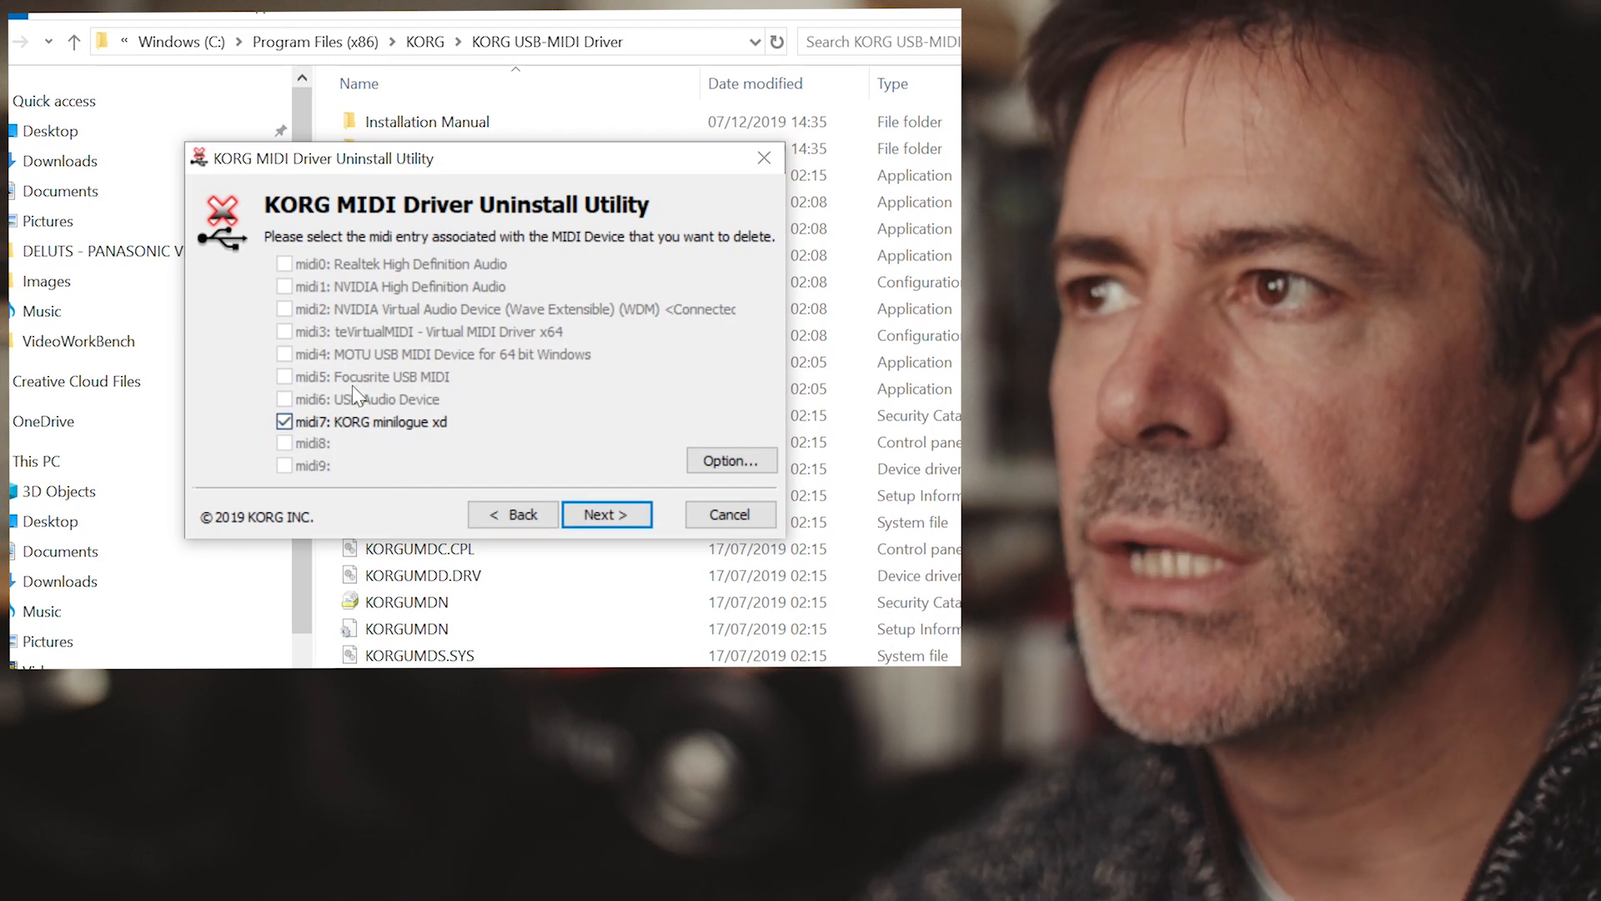
{"action": "mouse_move", "coordinate": [392, 383]}
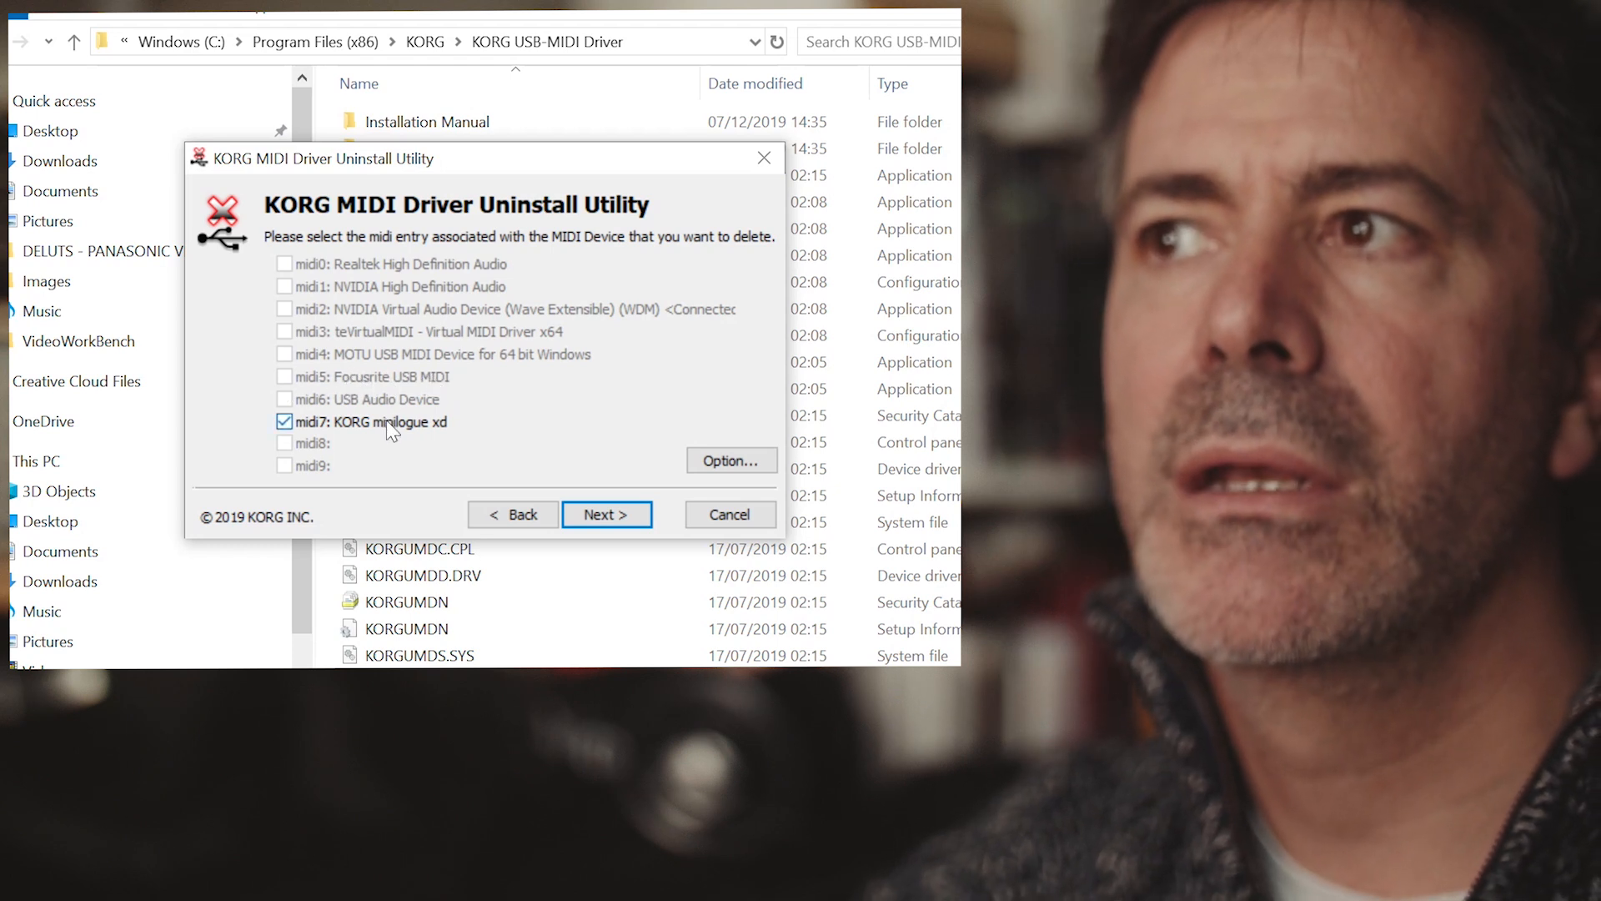
{"action": "mouse_move", "coordinate": [375, 441]}
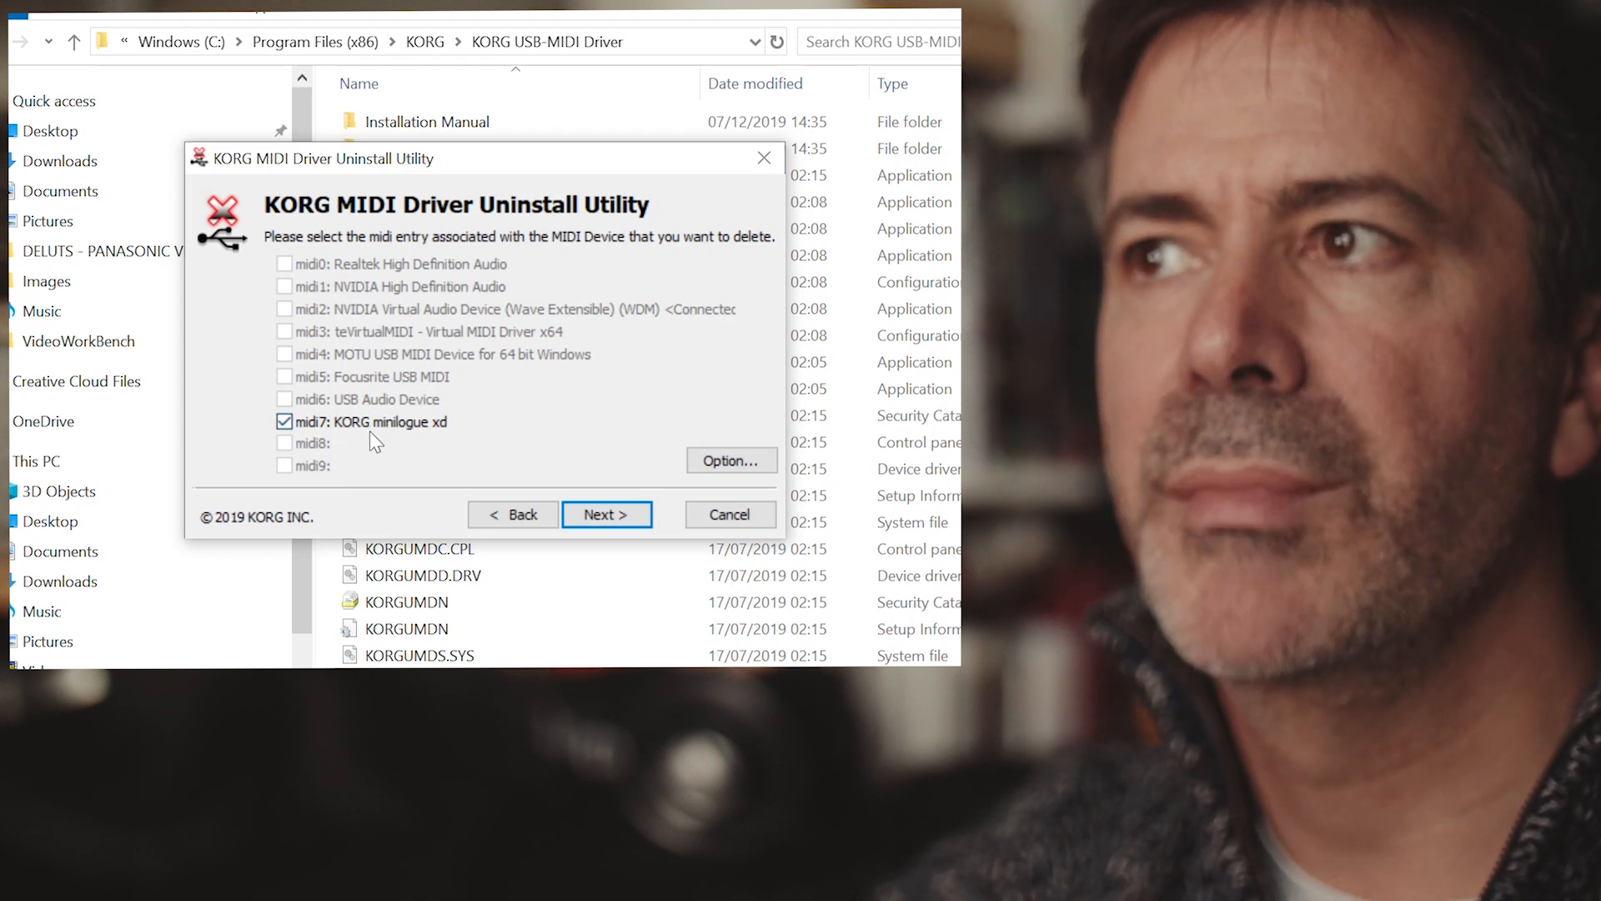
{"action": "mouse_move", "coordinate": [341, 378]}
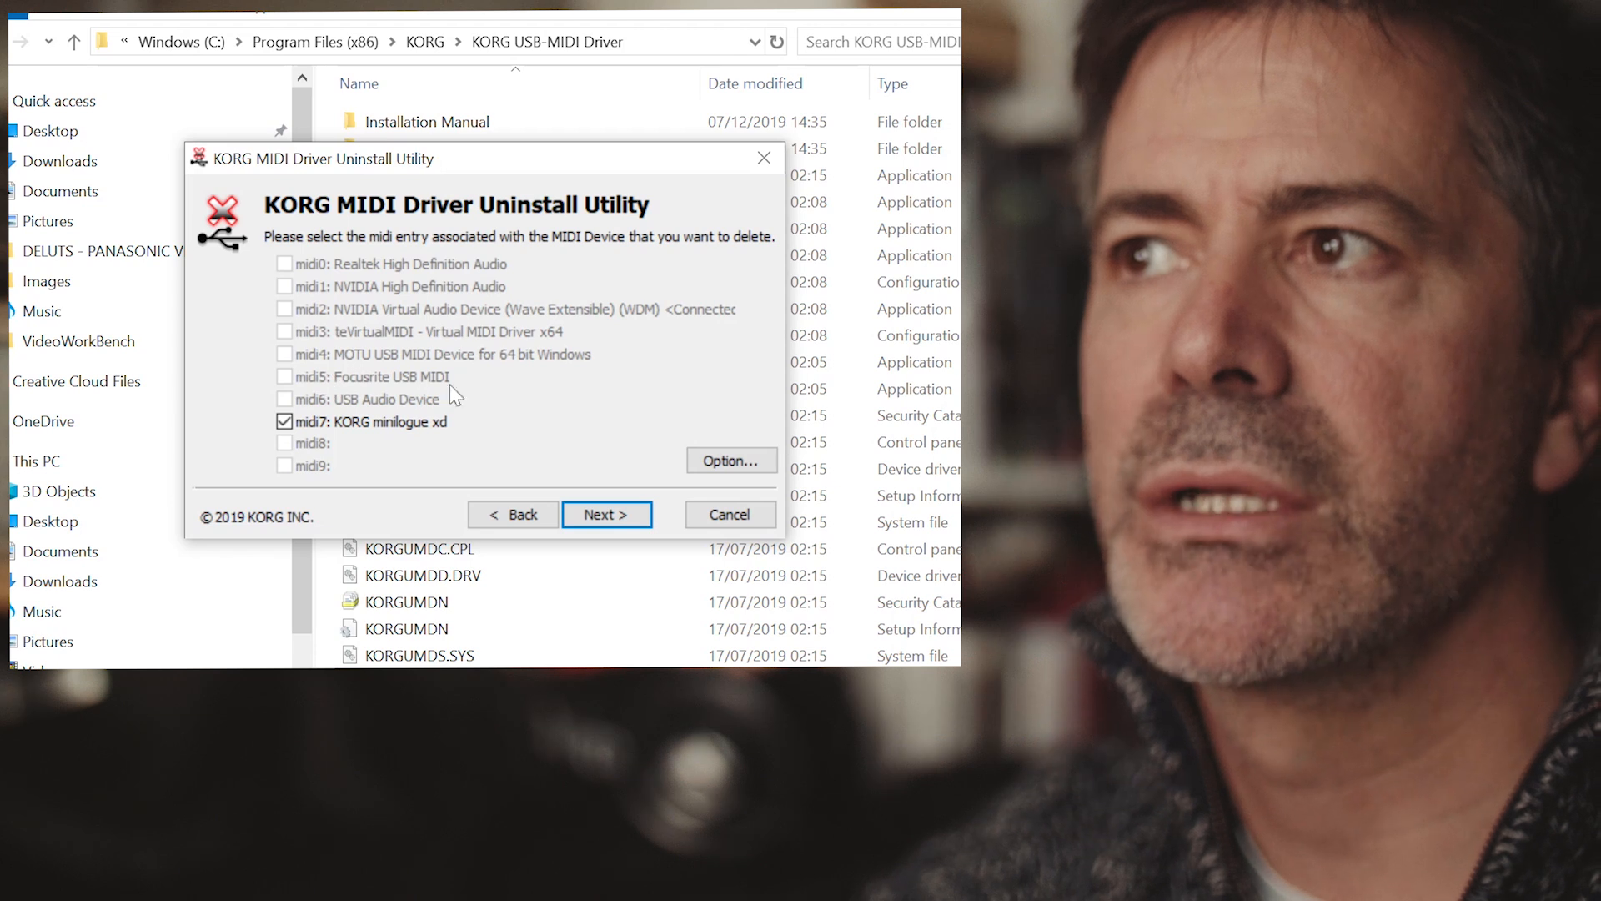
{"action": "mouse_move", "coordinate": [342, 387]}
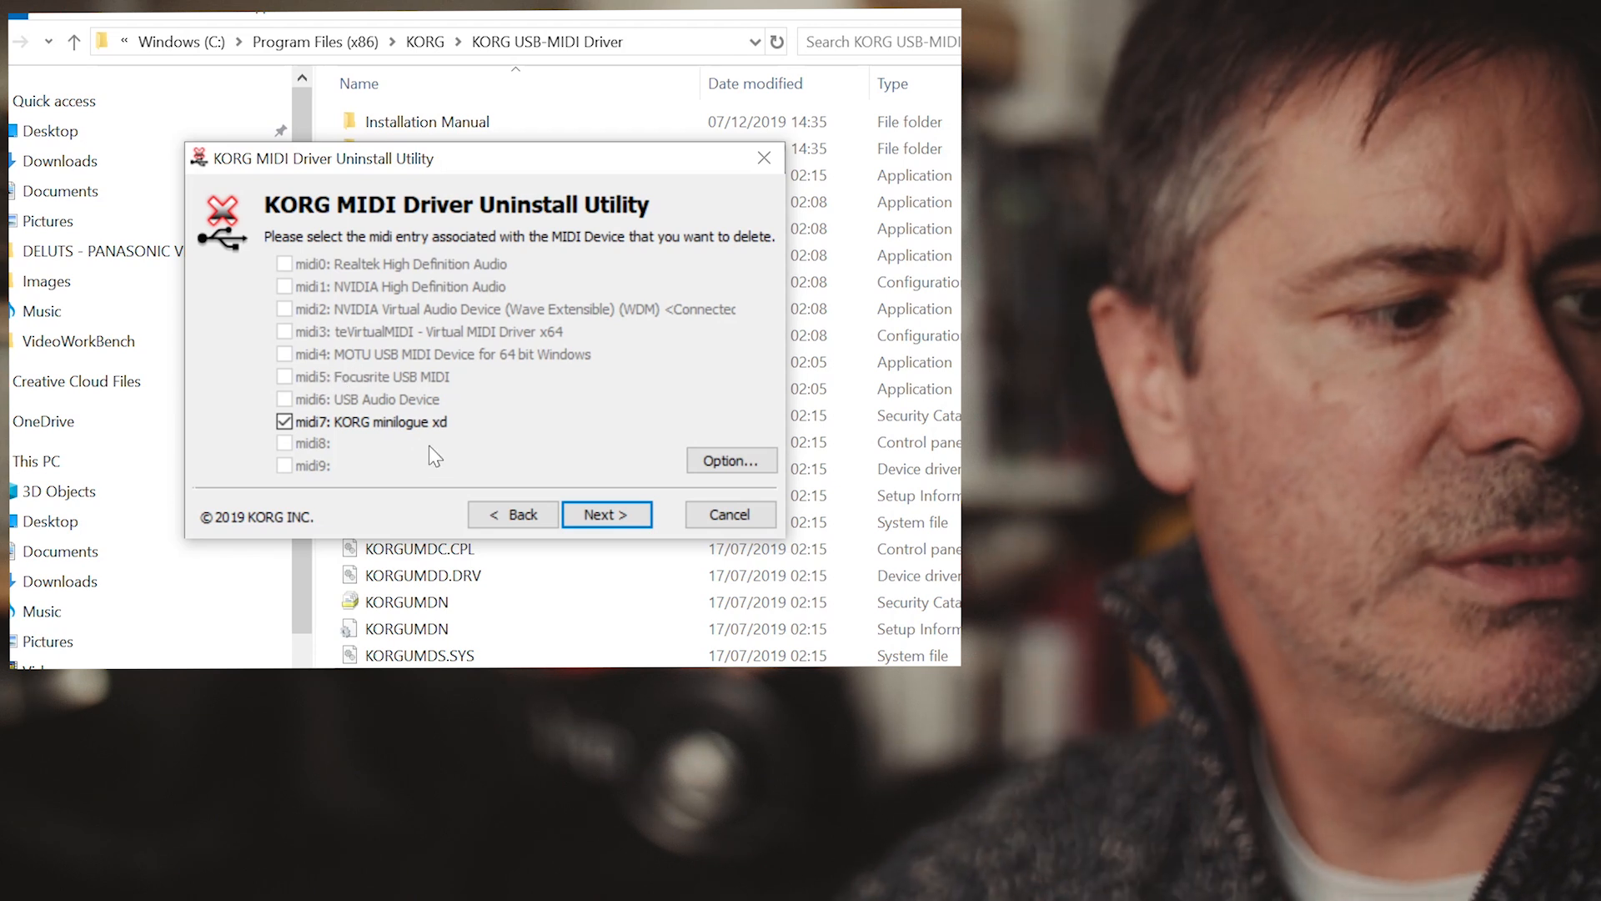
{"action": "mouse_move", "coordinate": [437, 450]}
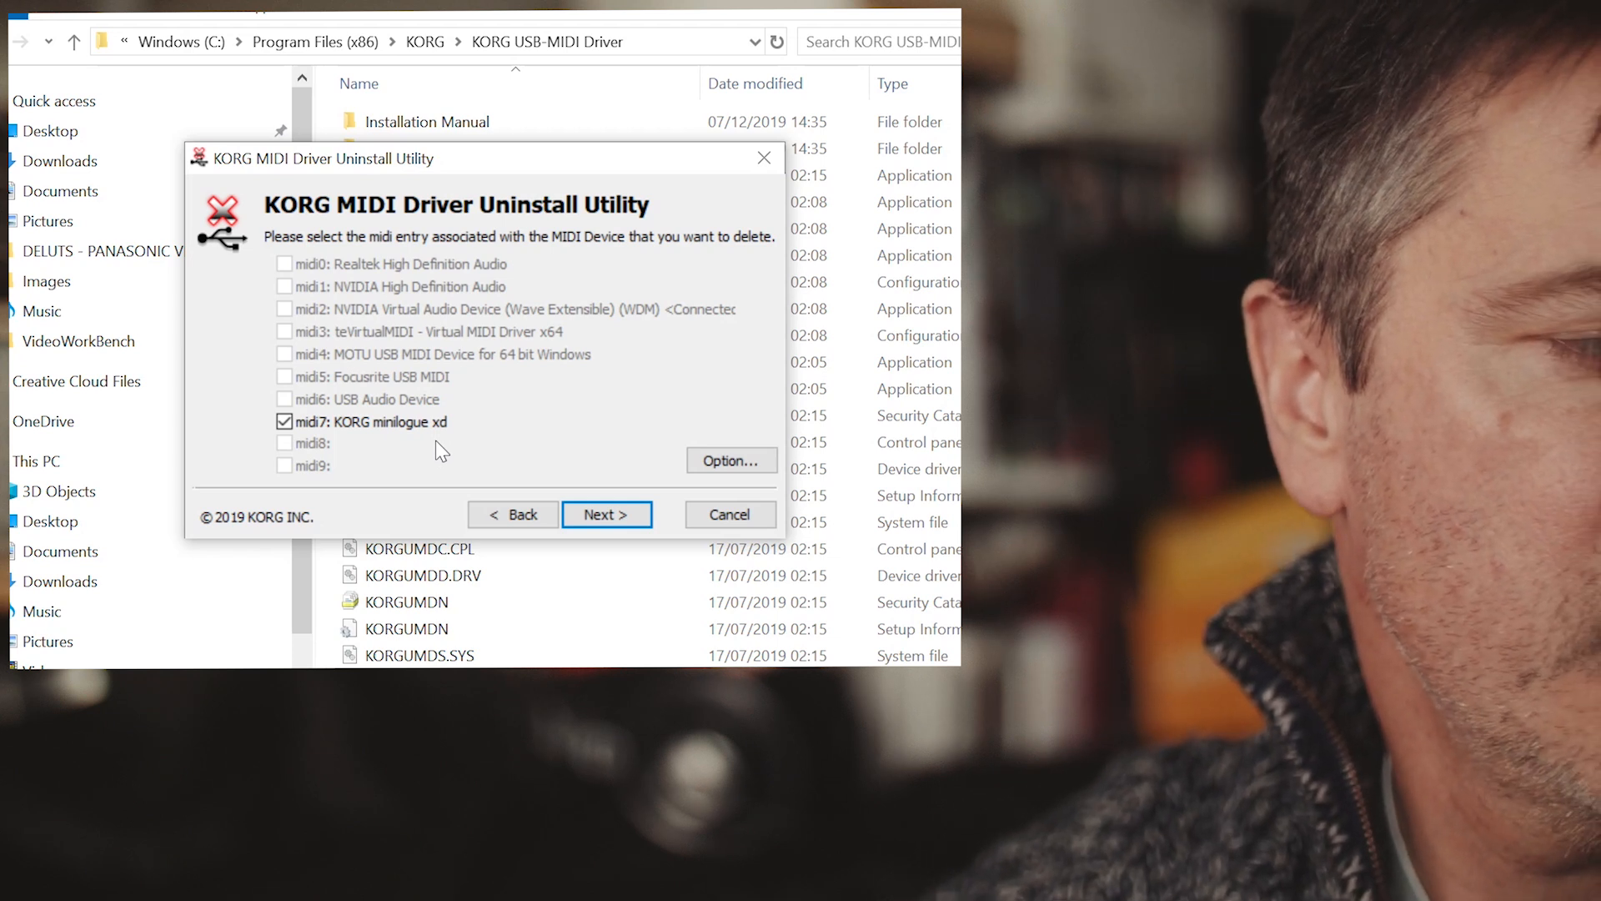
{"action": "mouse_move", "coordinate": [414, 480]}
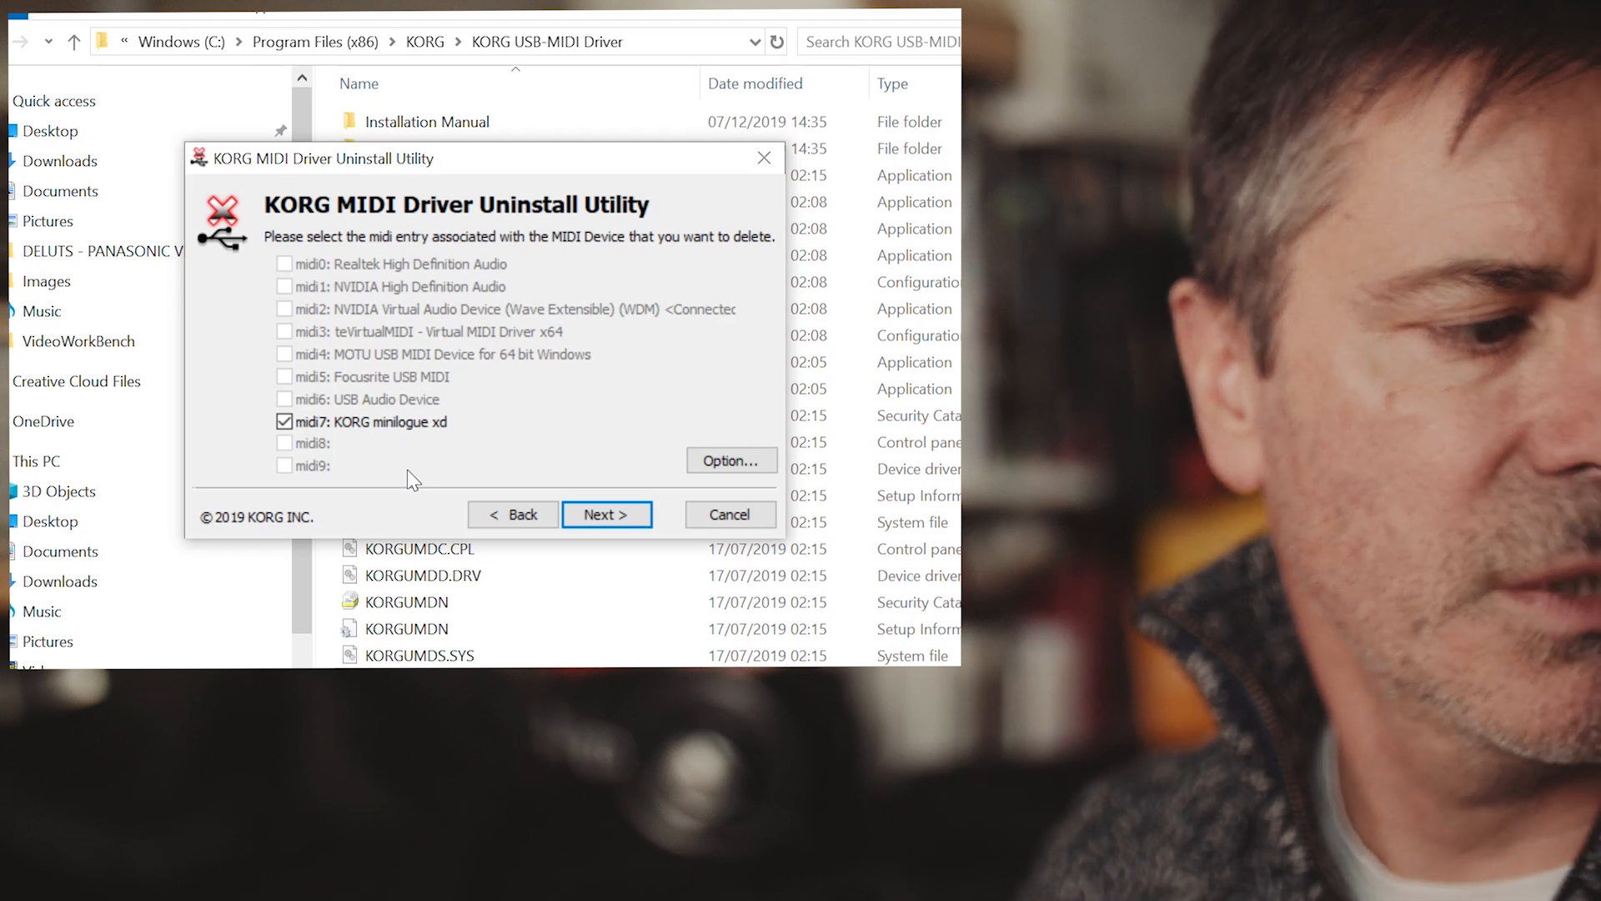
{"action": "mouse_move", "coordinate": [377, 394]}
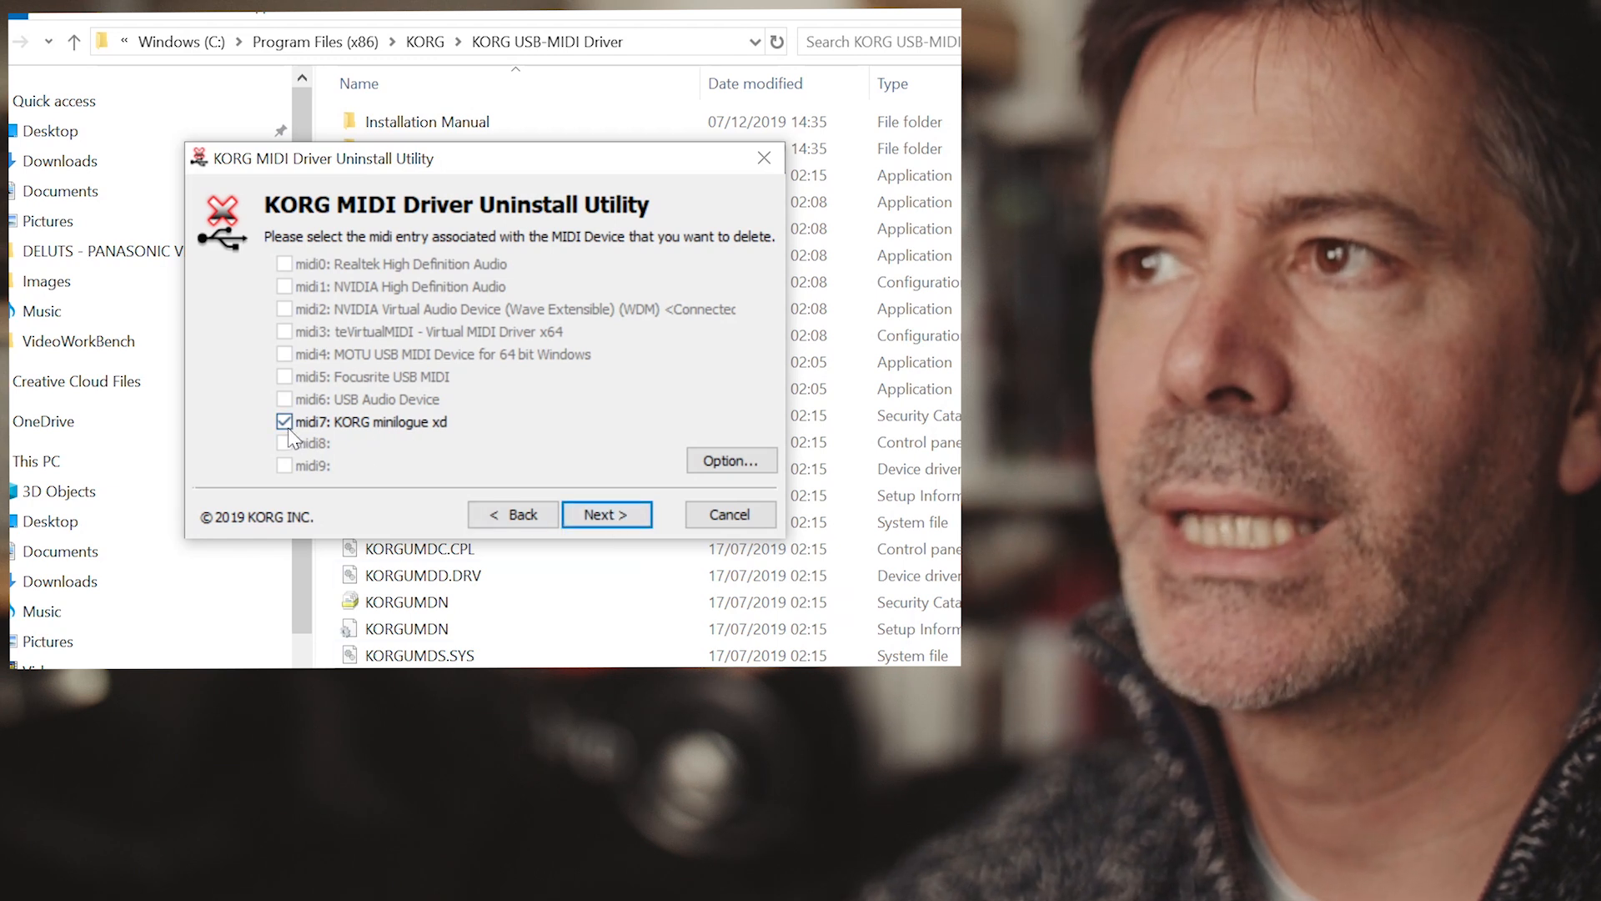
{"action": "left_click", "coordinate": [606, 514]}
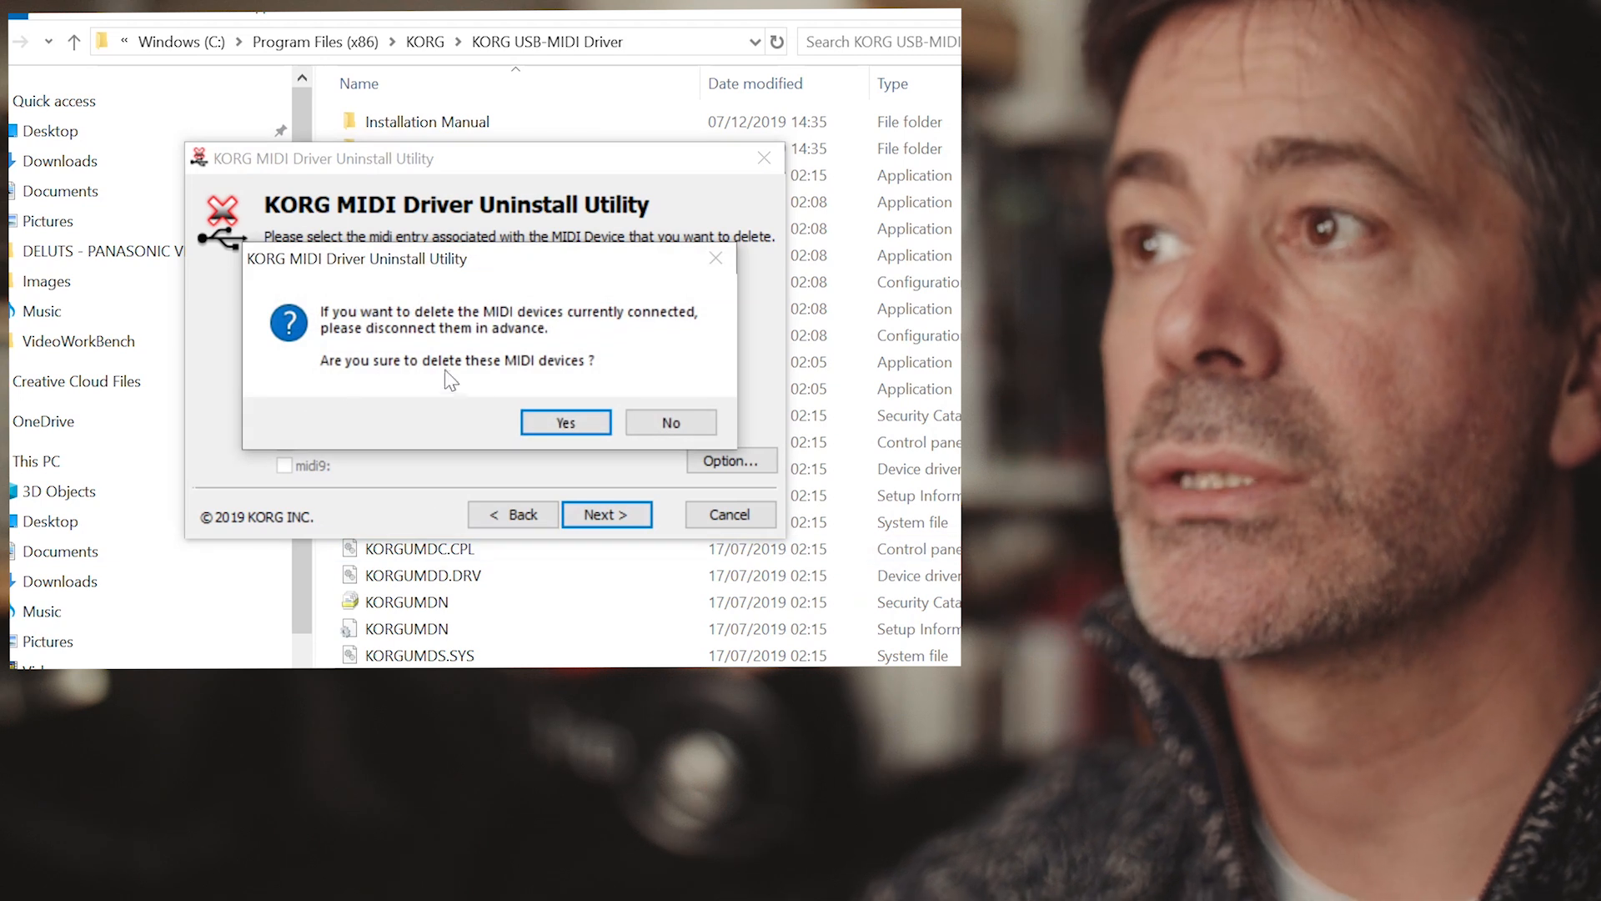
{"action": "left_click", "coordinate": [564, 422]}
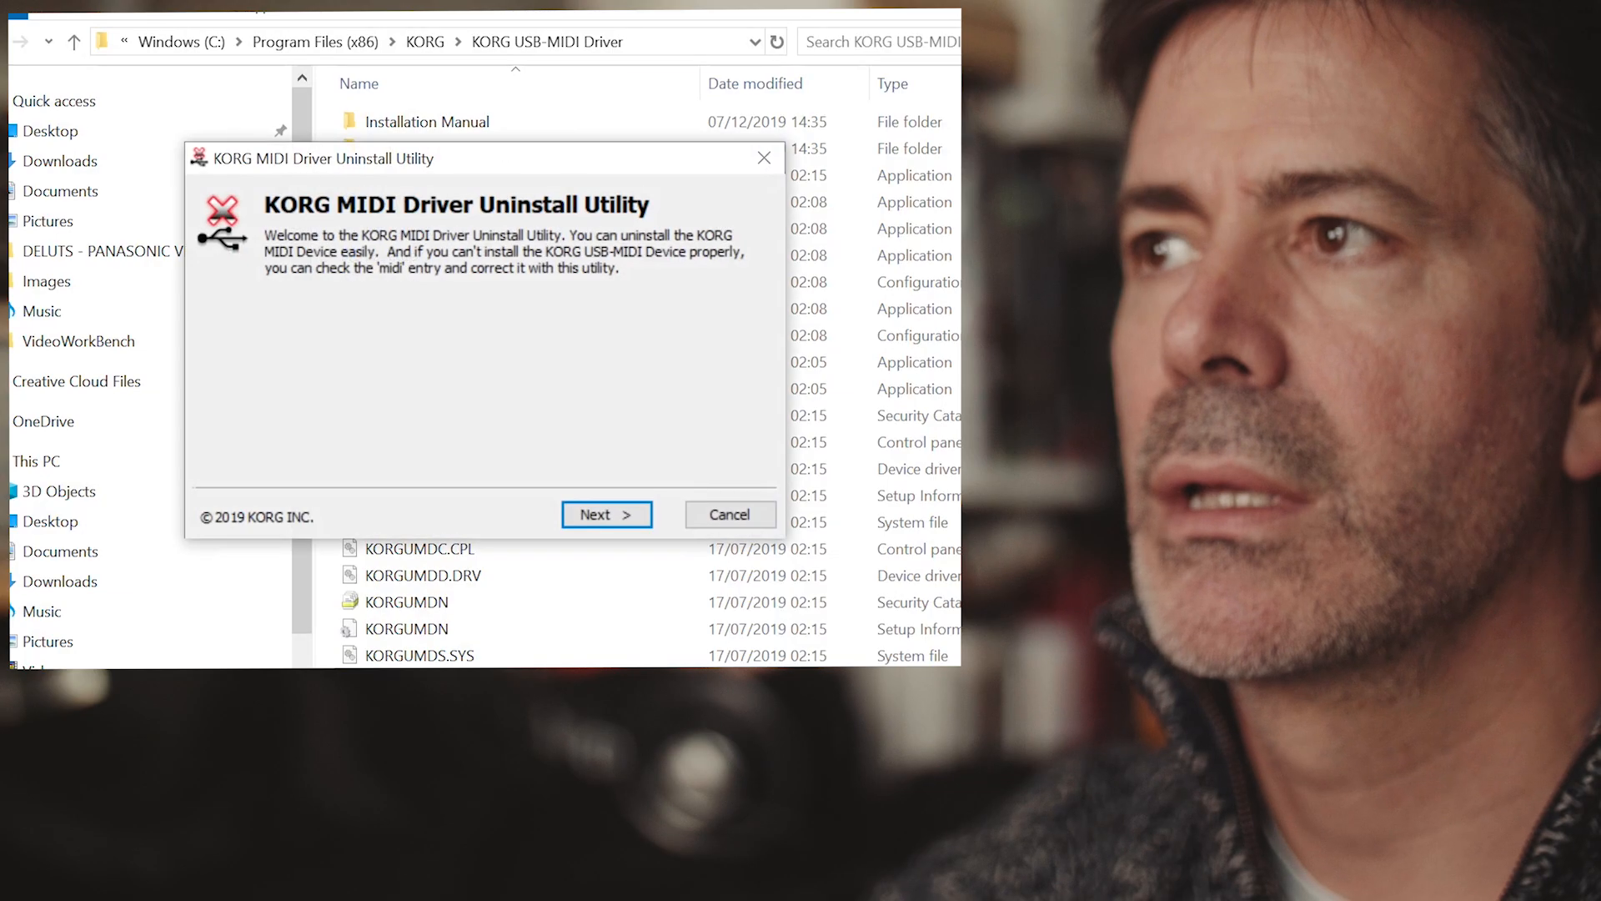
{"action": "left_click", "coordinate": [604, 514]}
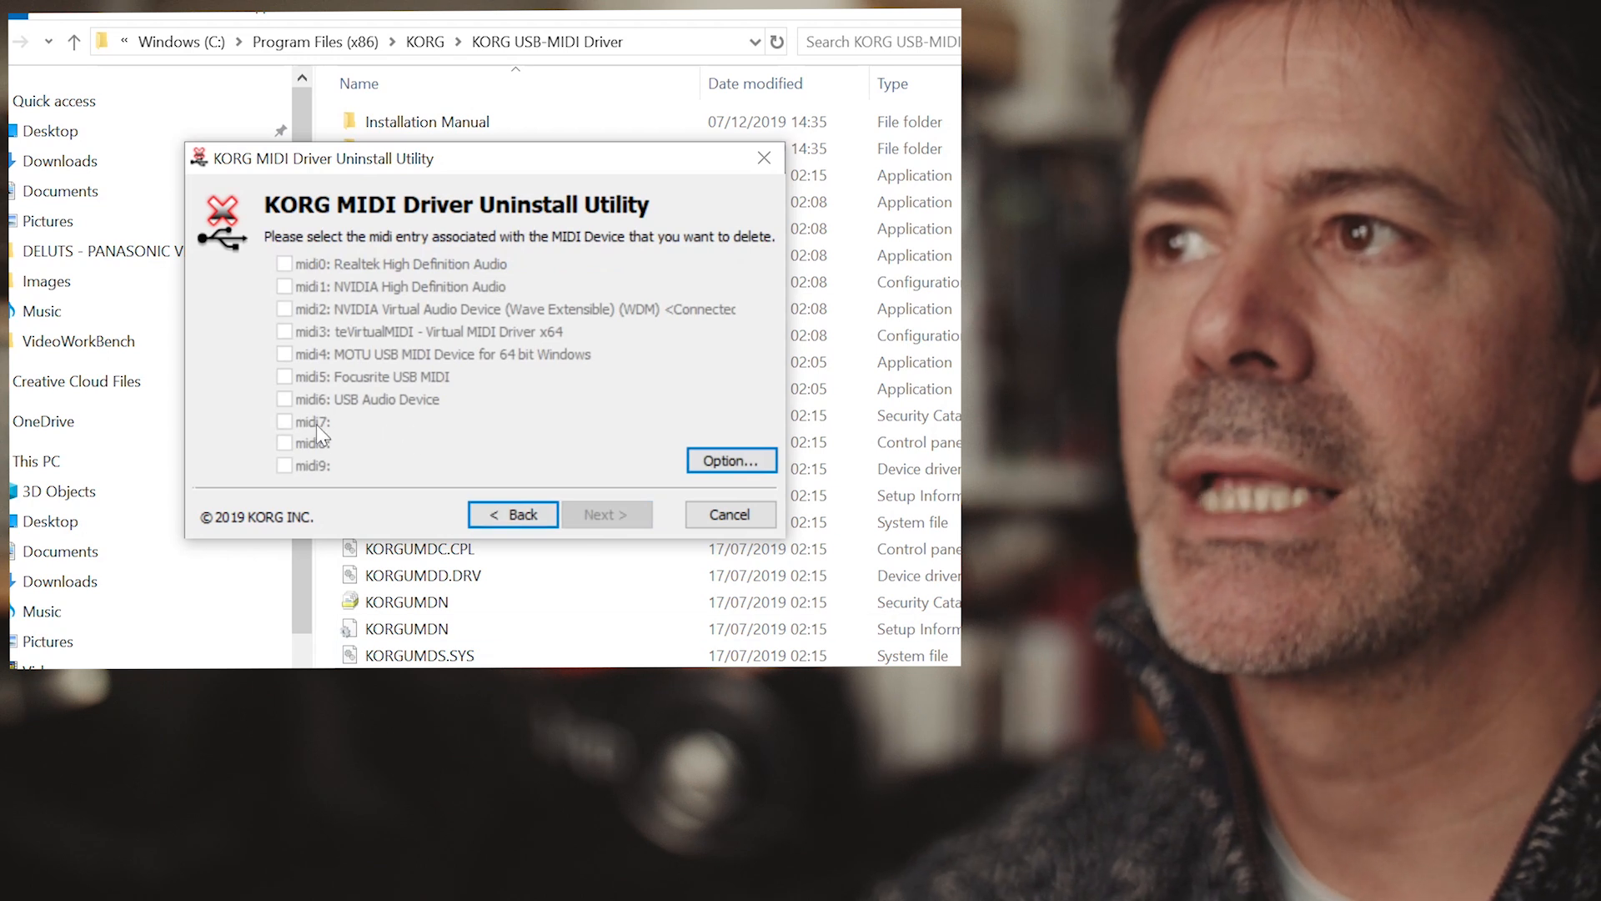
{"action": "mouse_move", "coordinate": [423, 434]}
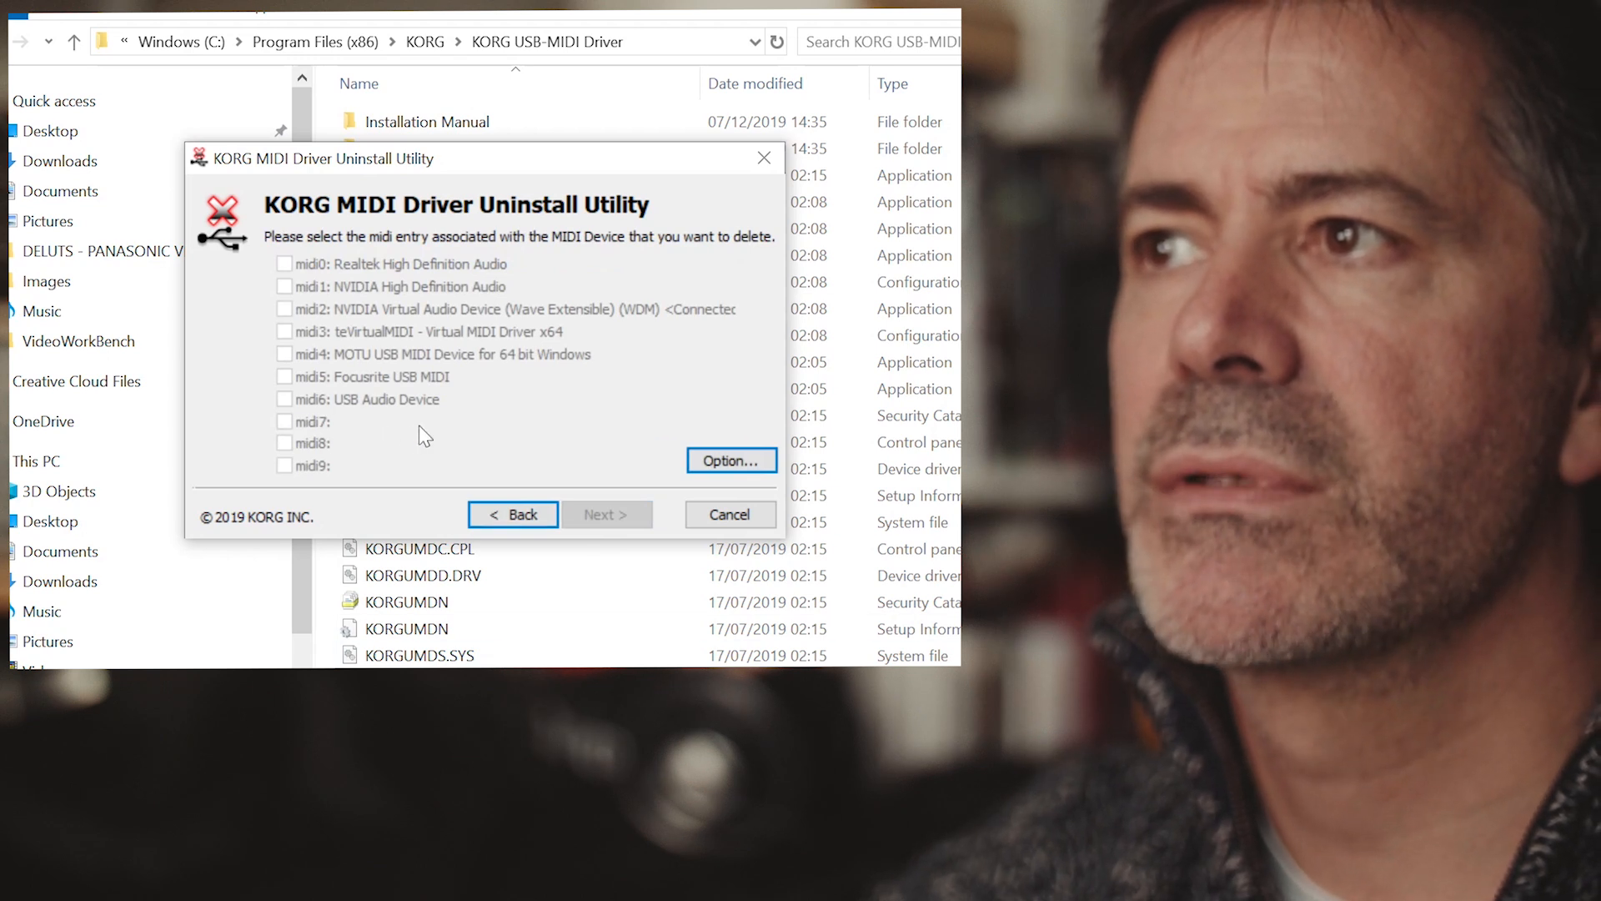
{"action": "mouse_move", "coordinate": [352, 451]}
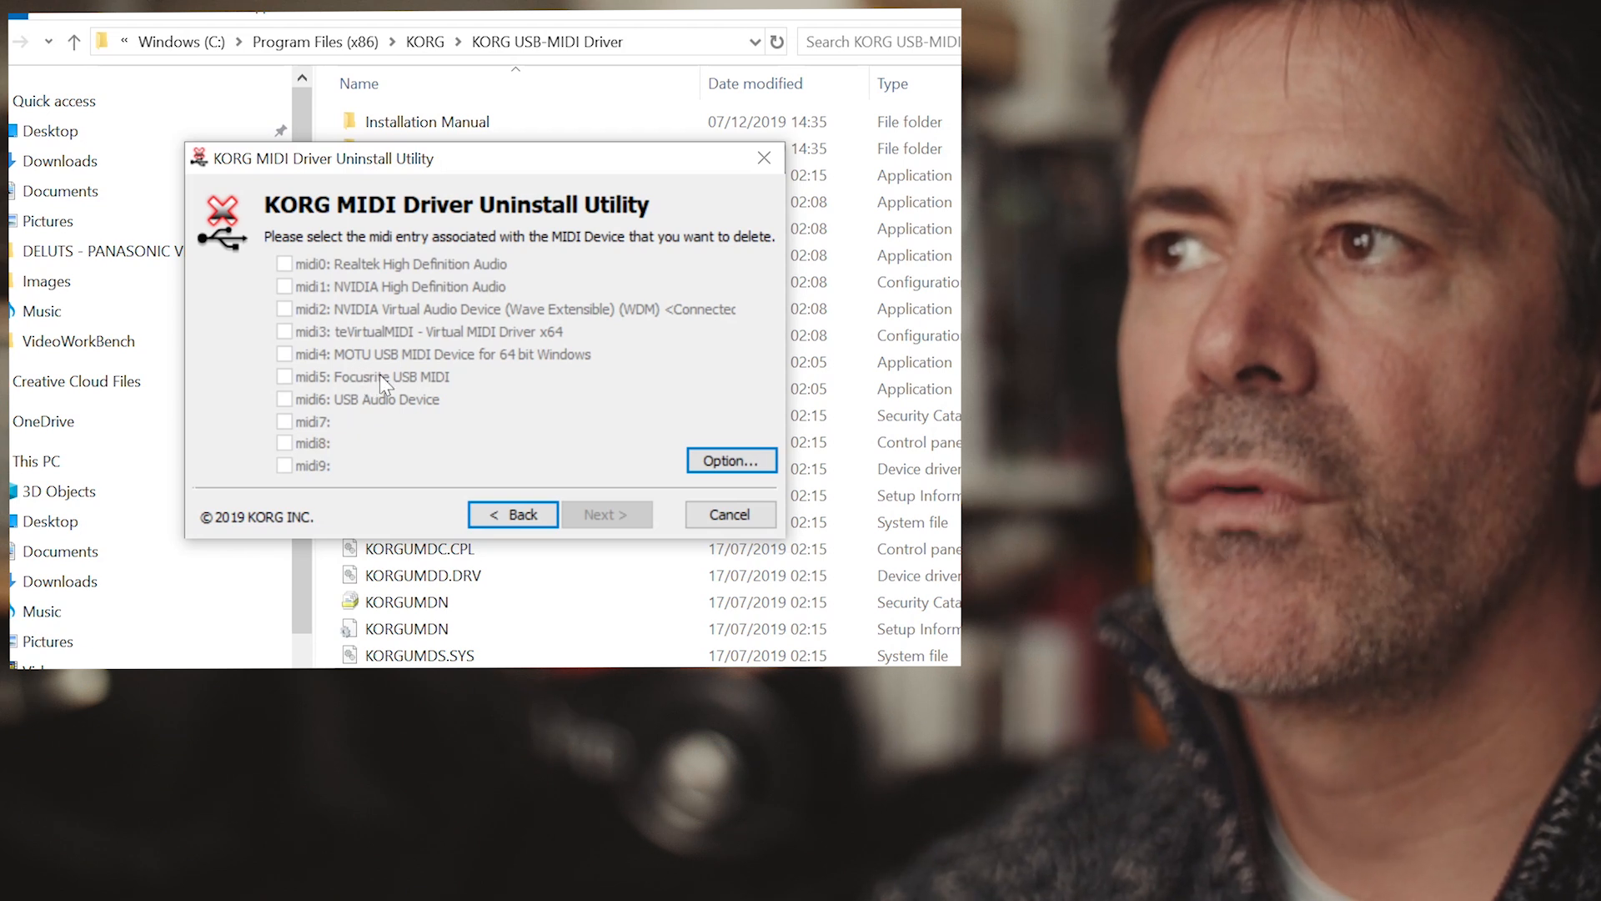
{"action": "mouse_move", "coordinate": [318, 383]}
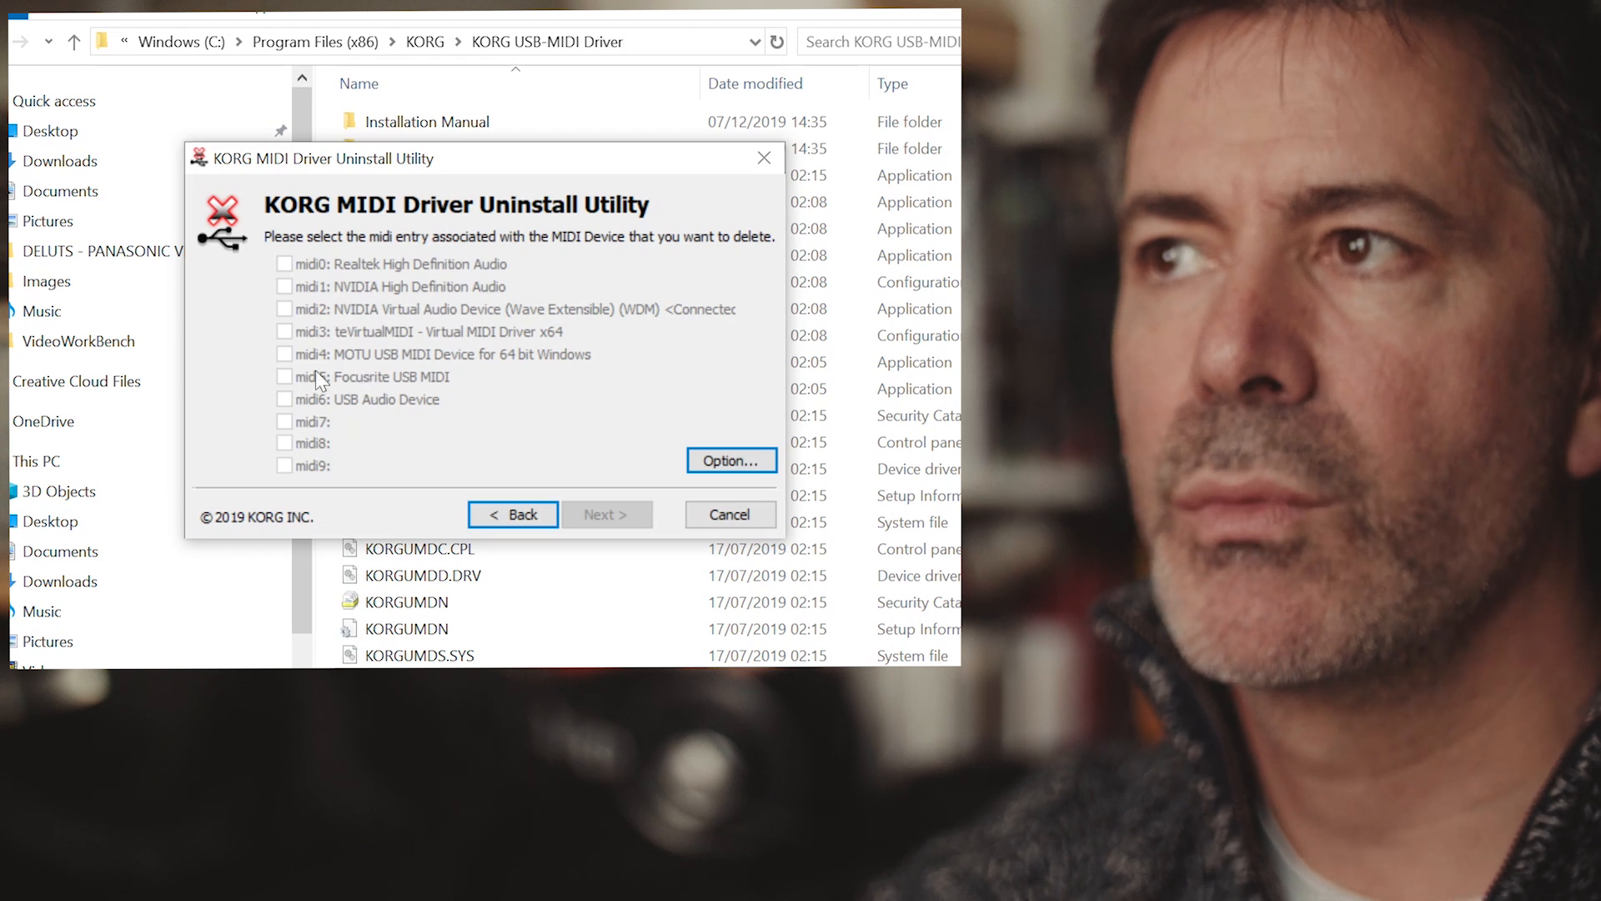
{"action": "mouse_move", "coordinate": [369, 469]}
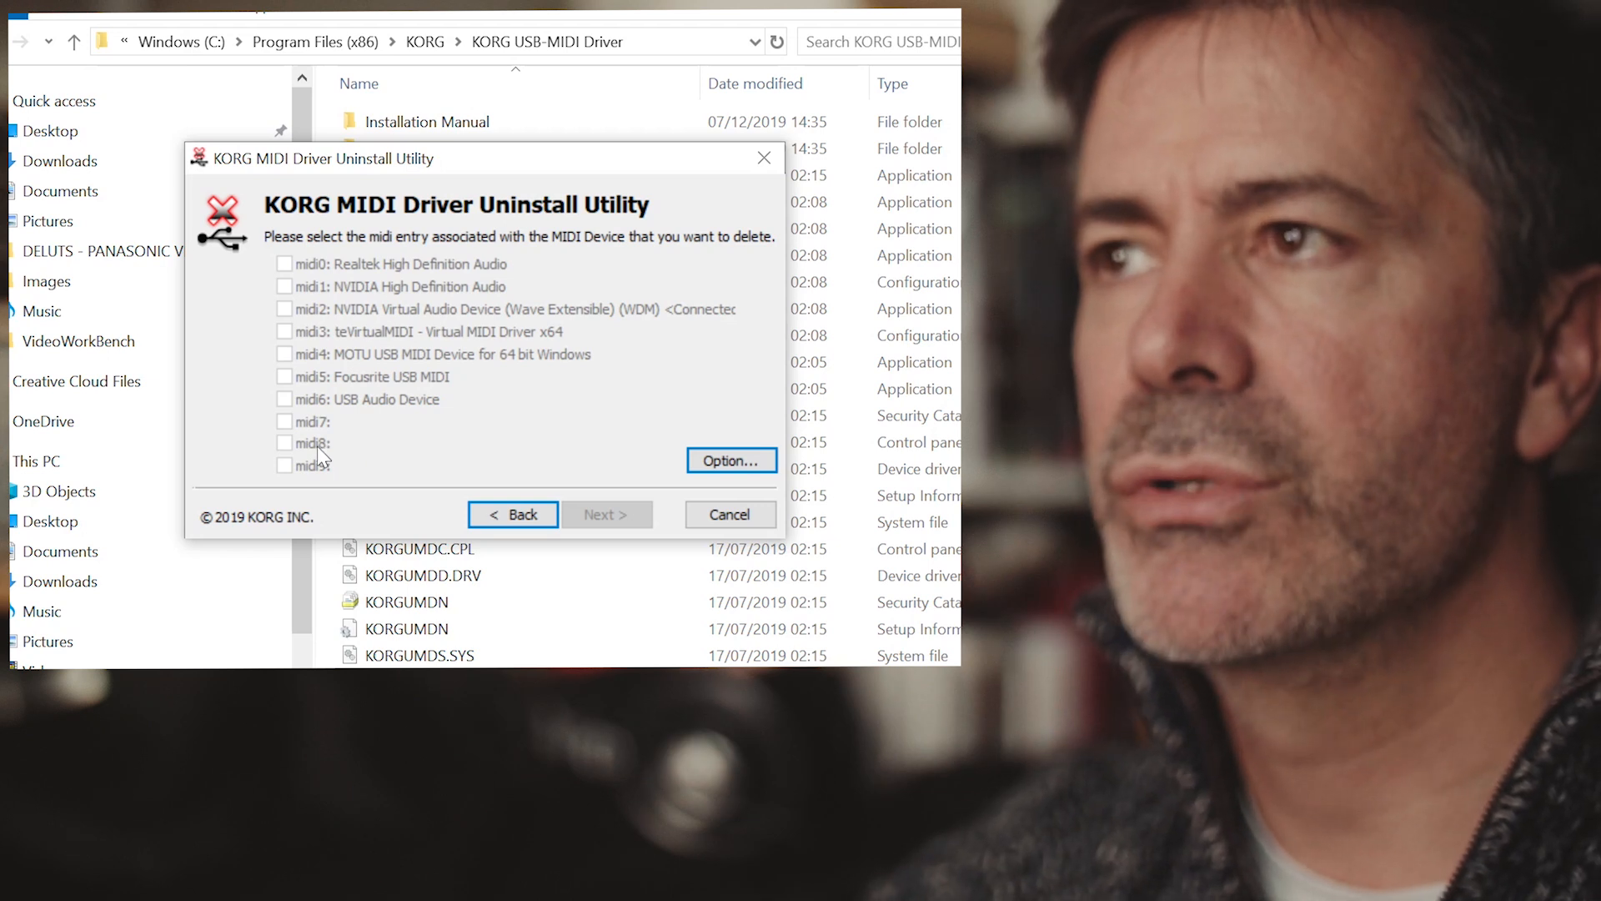
{"action": "mouse_move", "coordinate": [345, 308]}
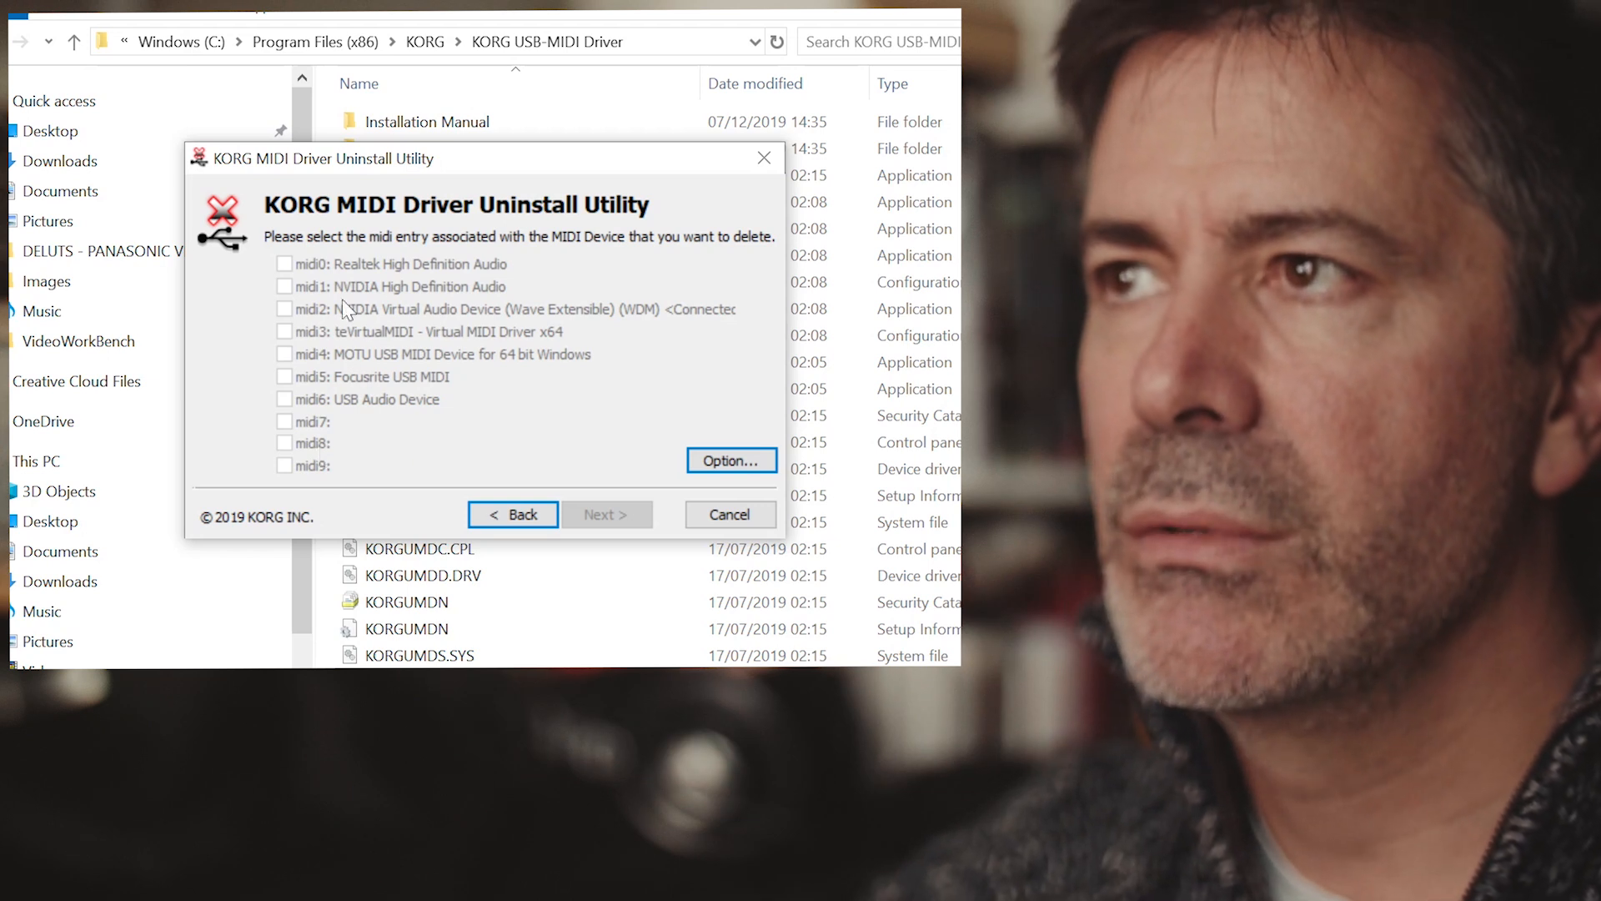
{"action": "mouse_move", "coordinate": [359, 366]}
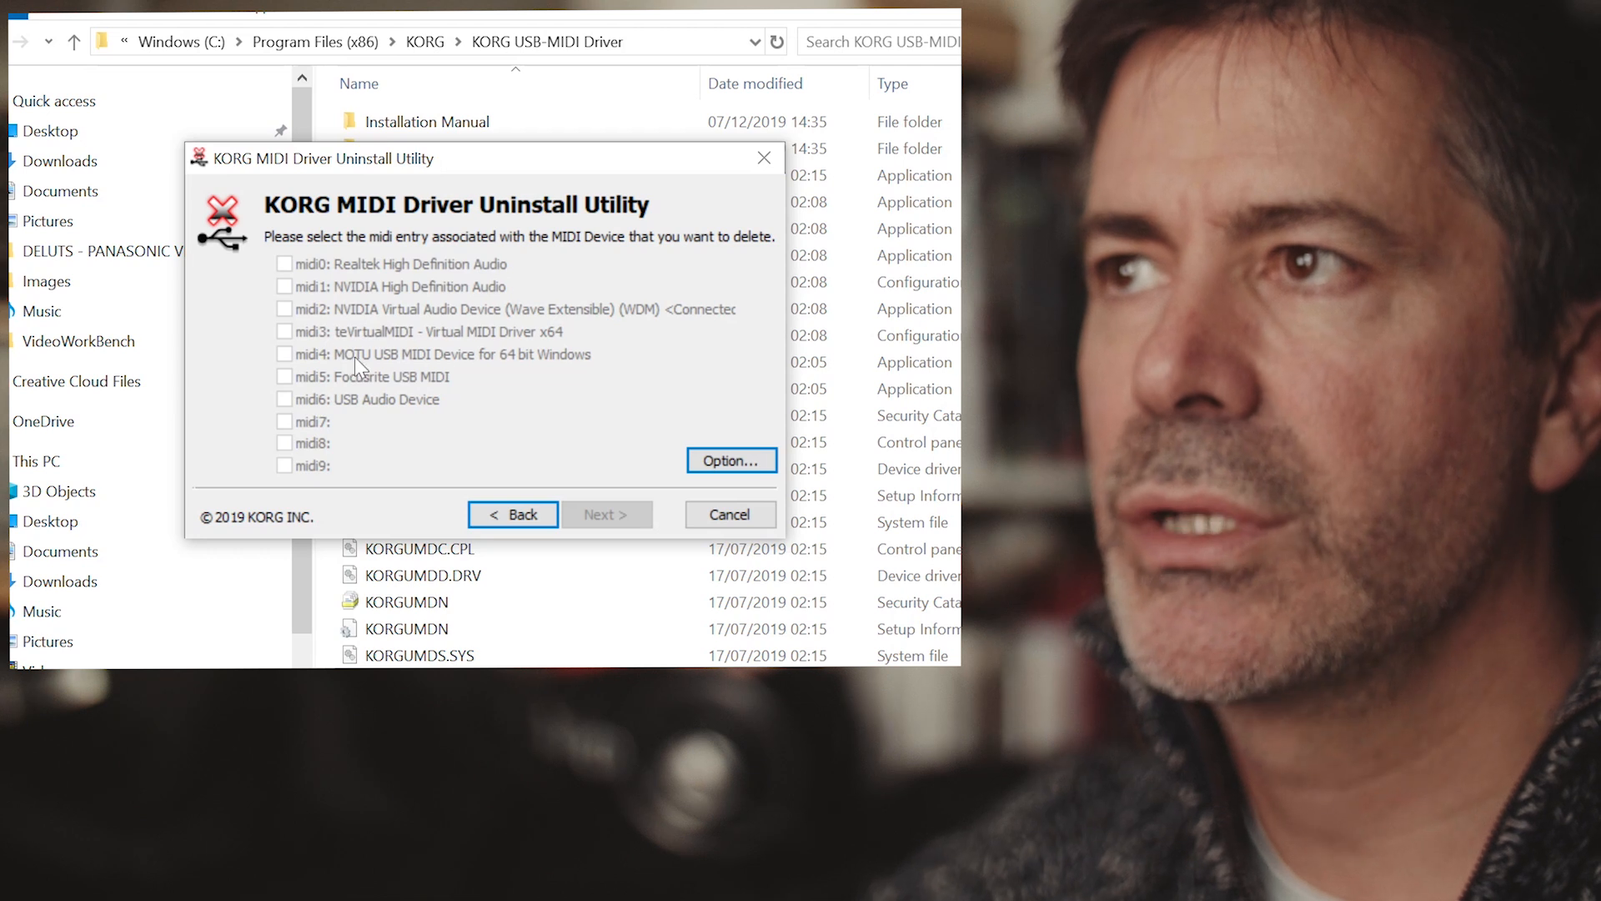
{"action": "mouse_move", "coordinate": [368, 360]}
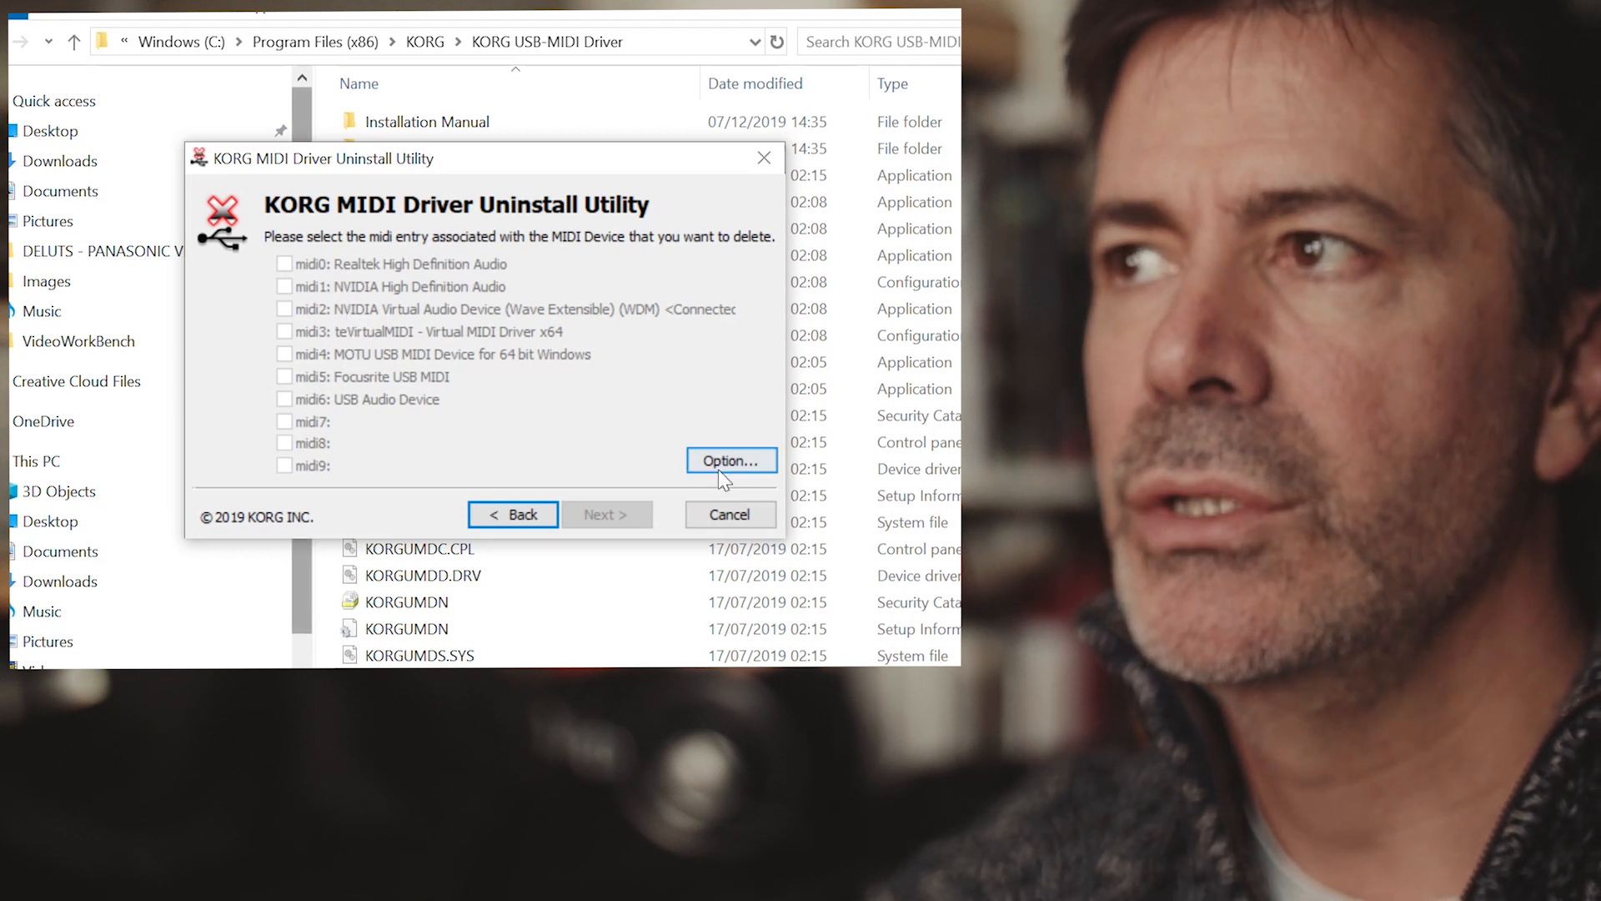
Untick 'Delete KORG MIDI Device only' in Options, then tick midi5: Focusrite USB MIDI
{"action": "left_click", "coordinate": [732, 461]}
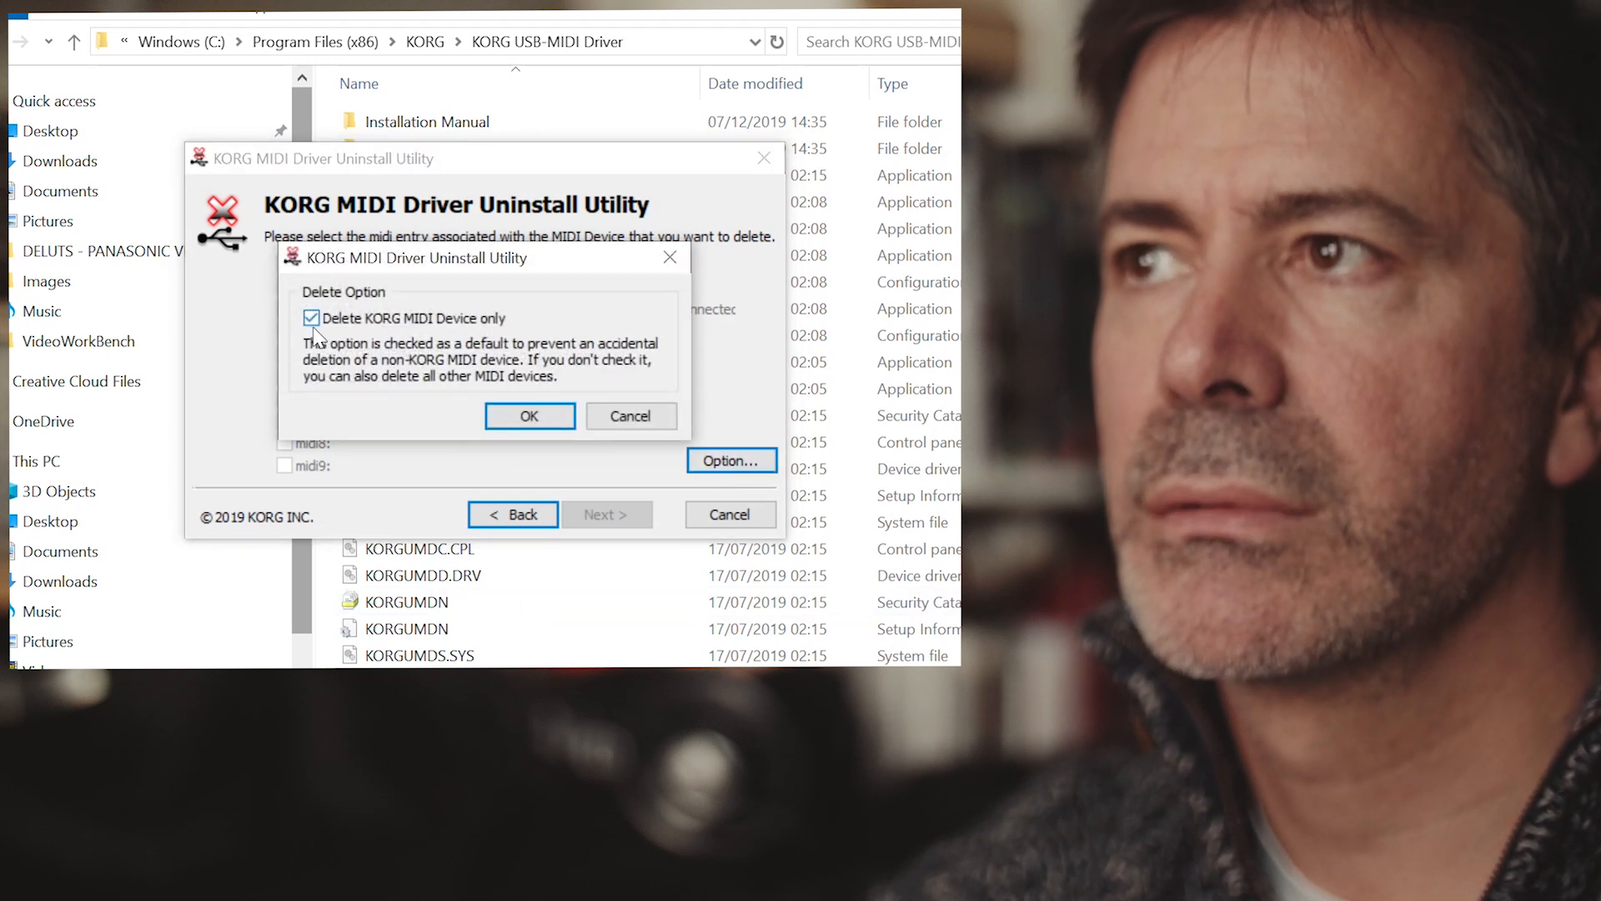
{"action": "left_click", "coordinate": [311, 318]}
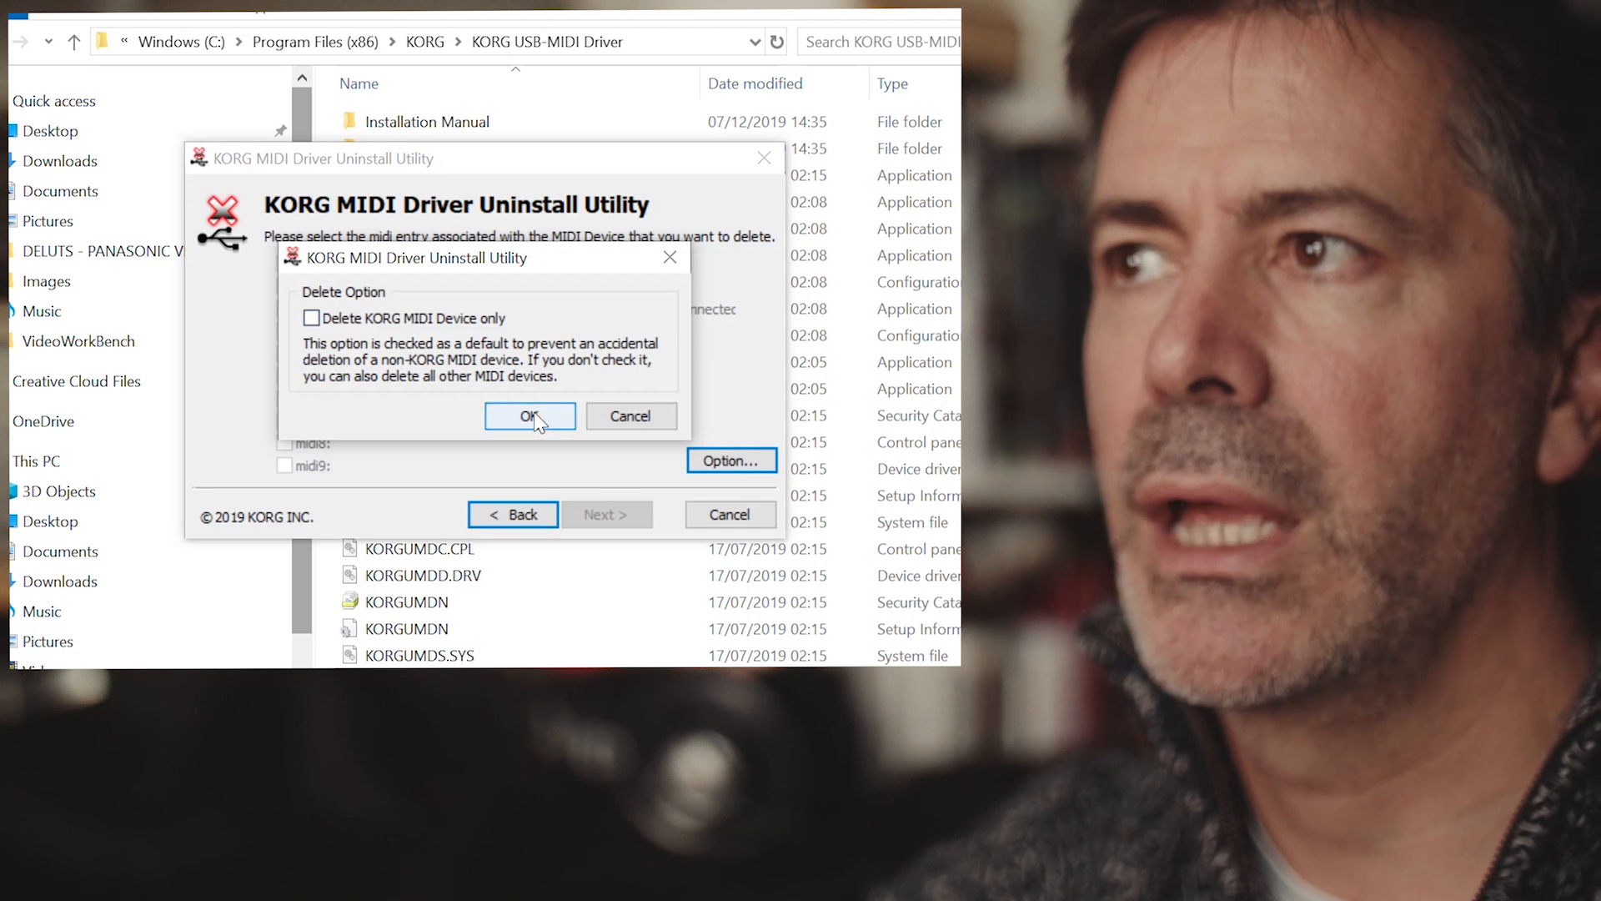
{"action": "left_click", "coordinate": [529, 415]}
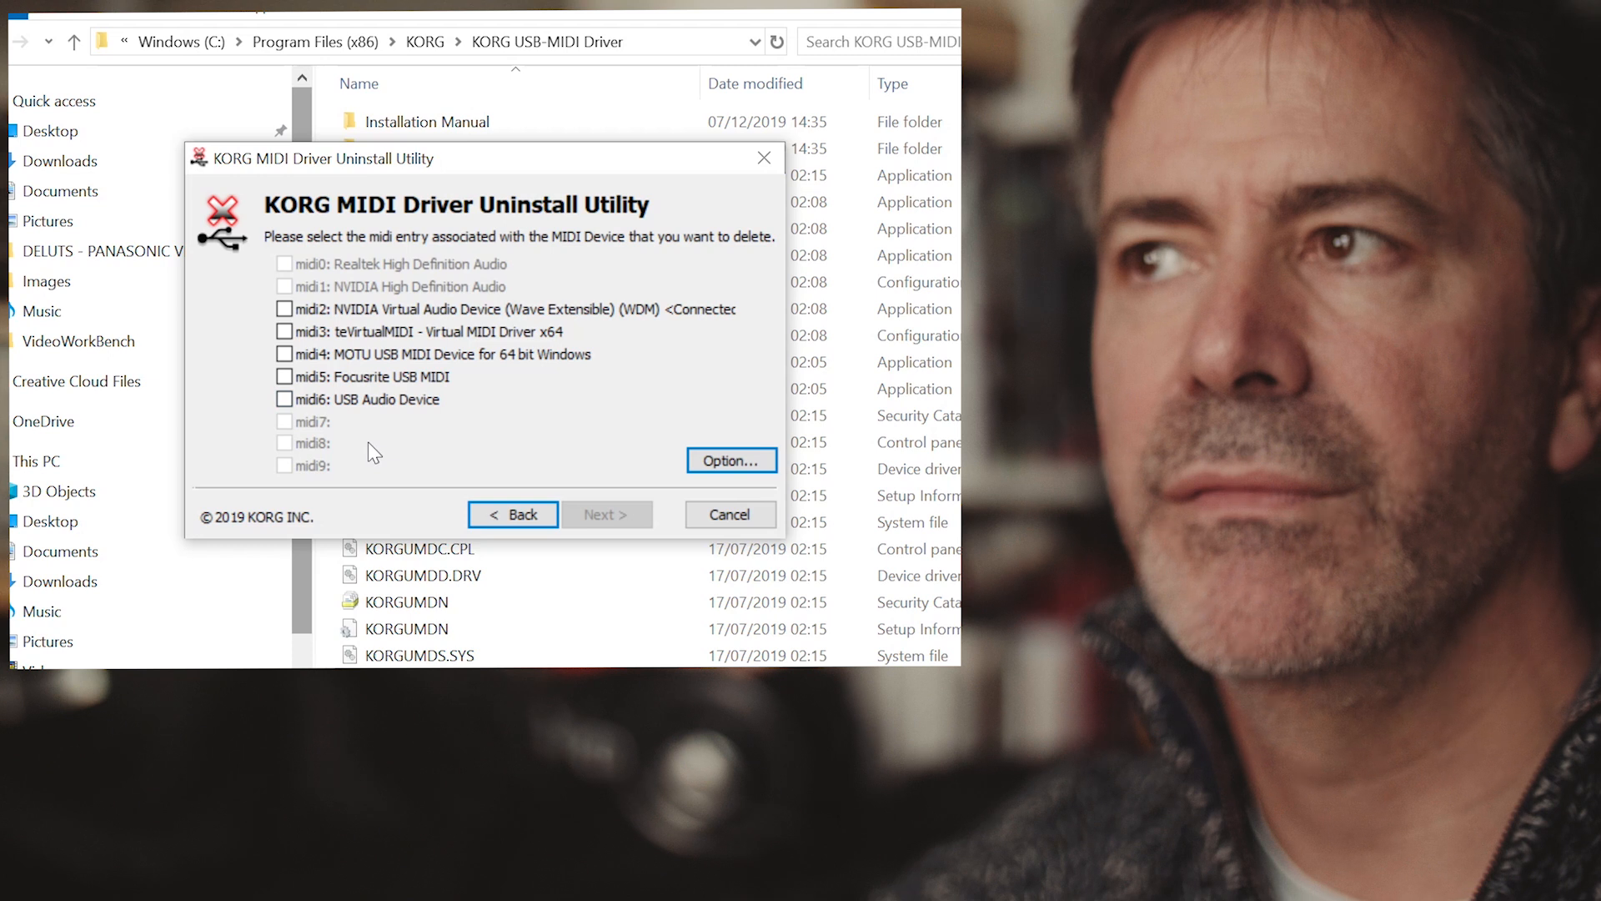
{"action": "mouse_move", "coordinate": [403, 397]}
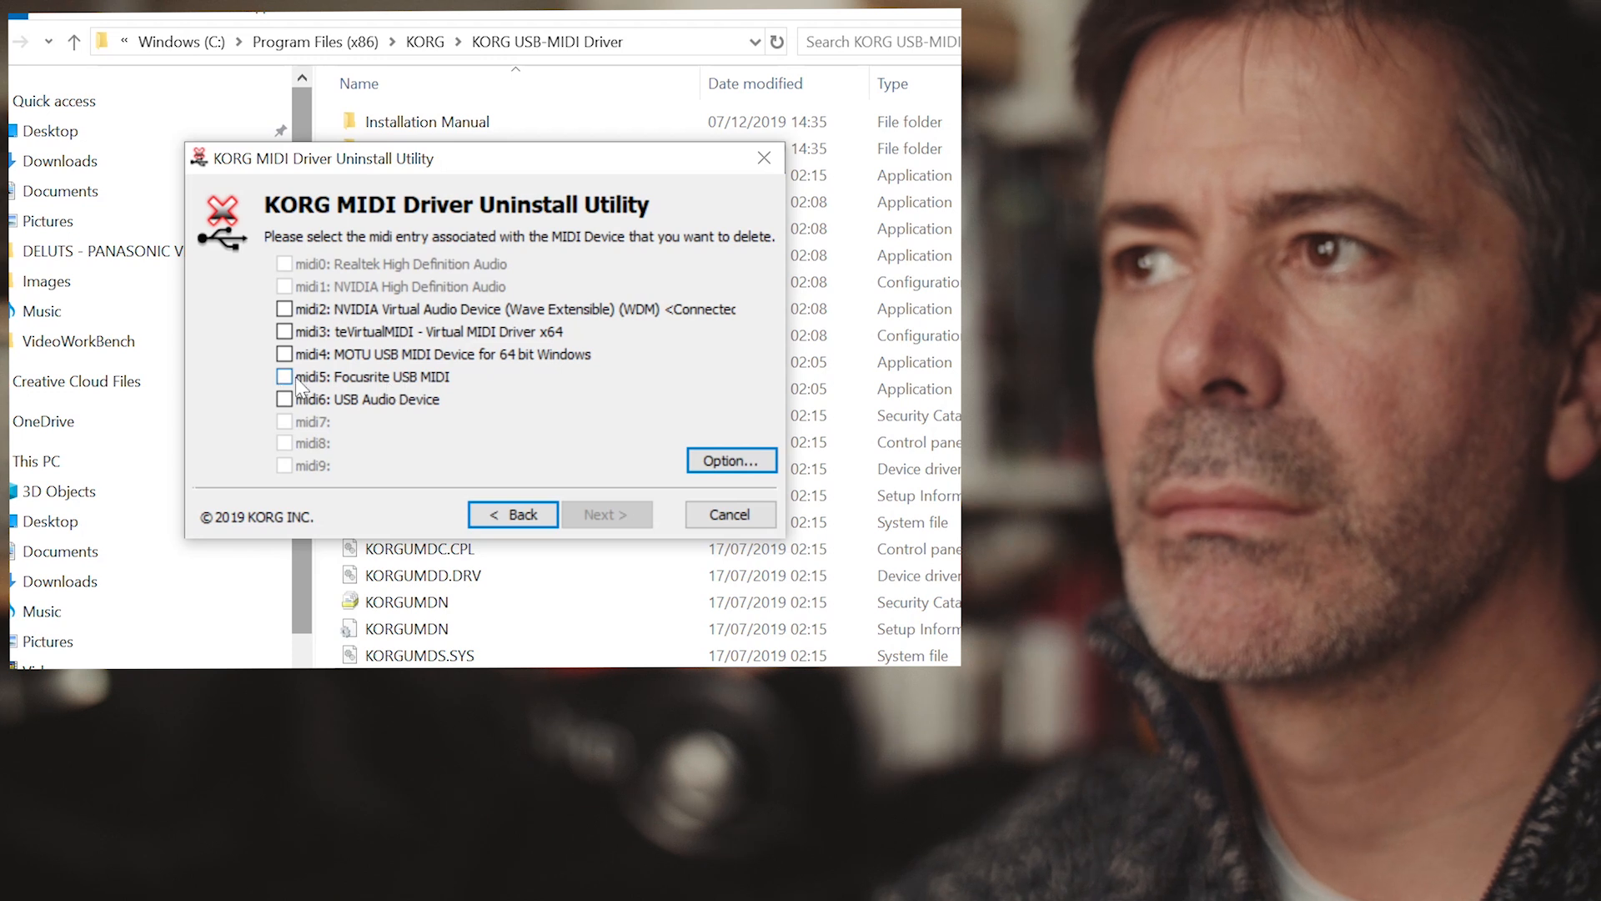
{"action": "left_click", "coordinate": [285, 377]}
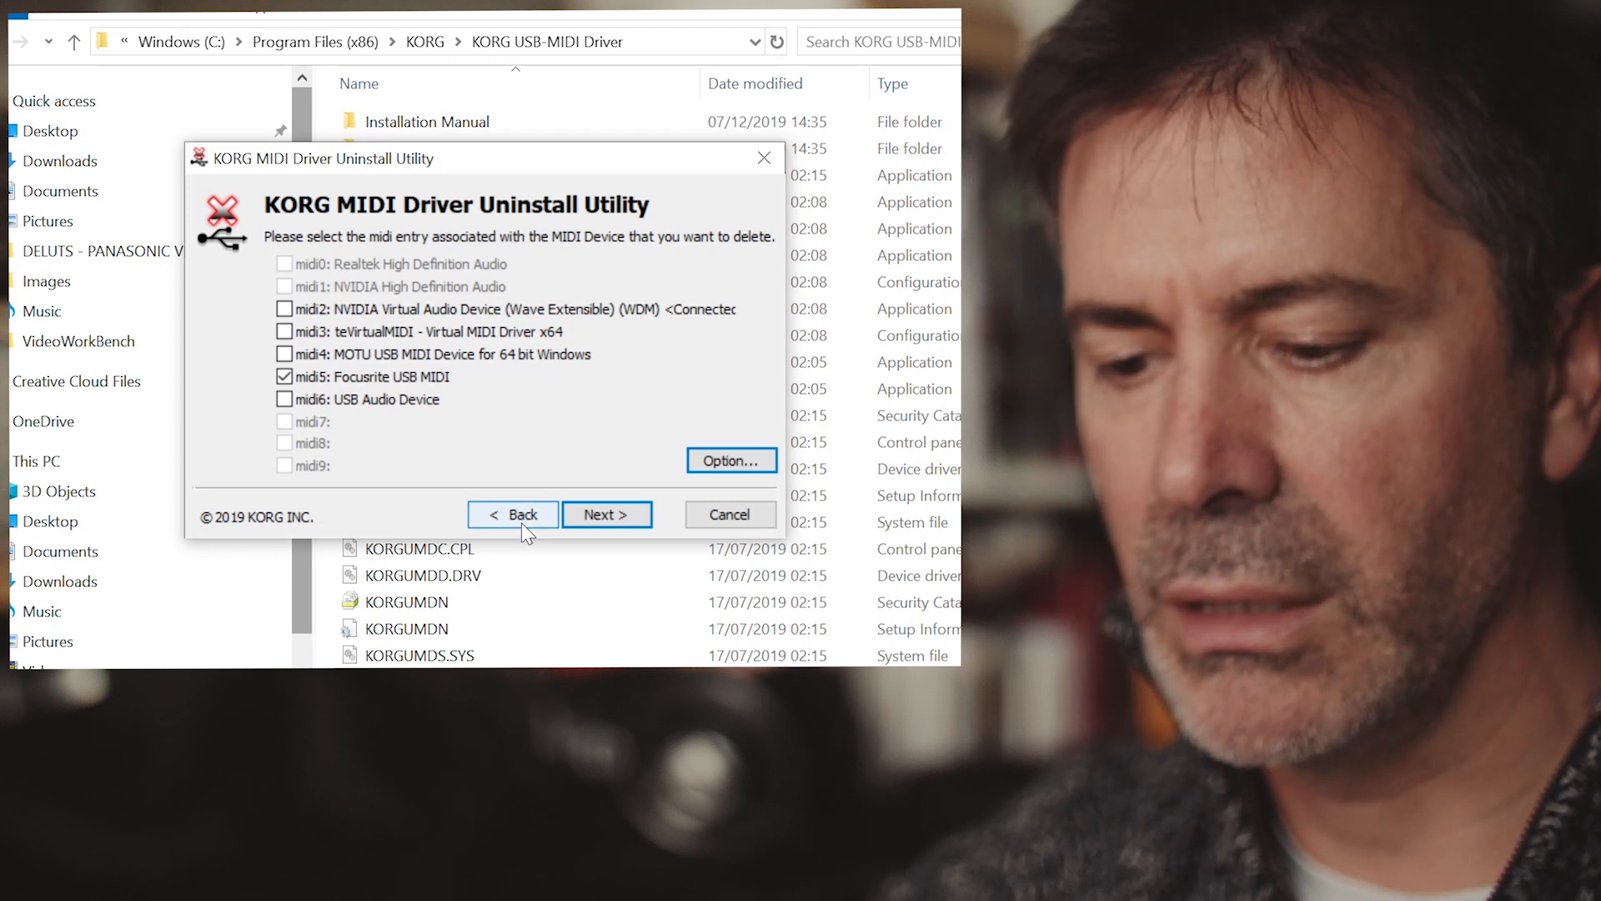
{"action": "mouse_move", "coordinate": [531, 497]}
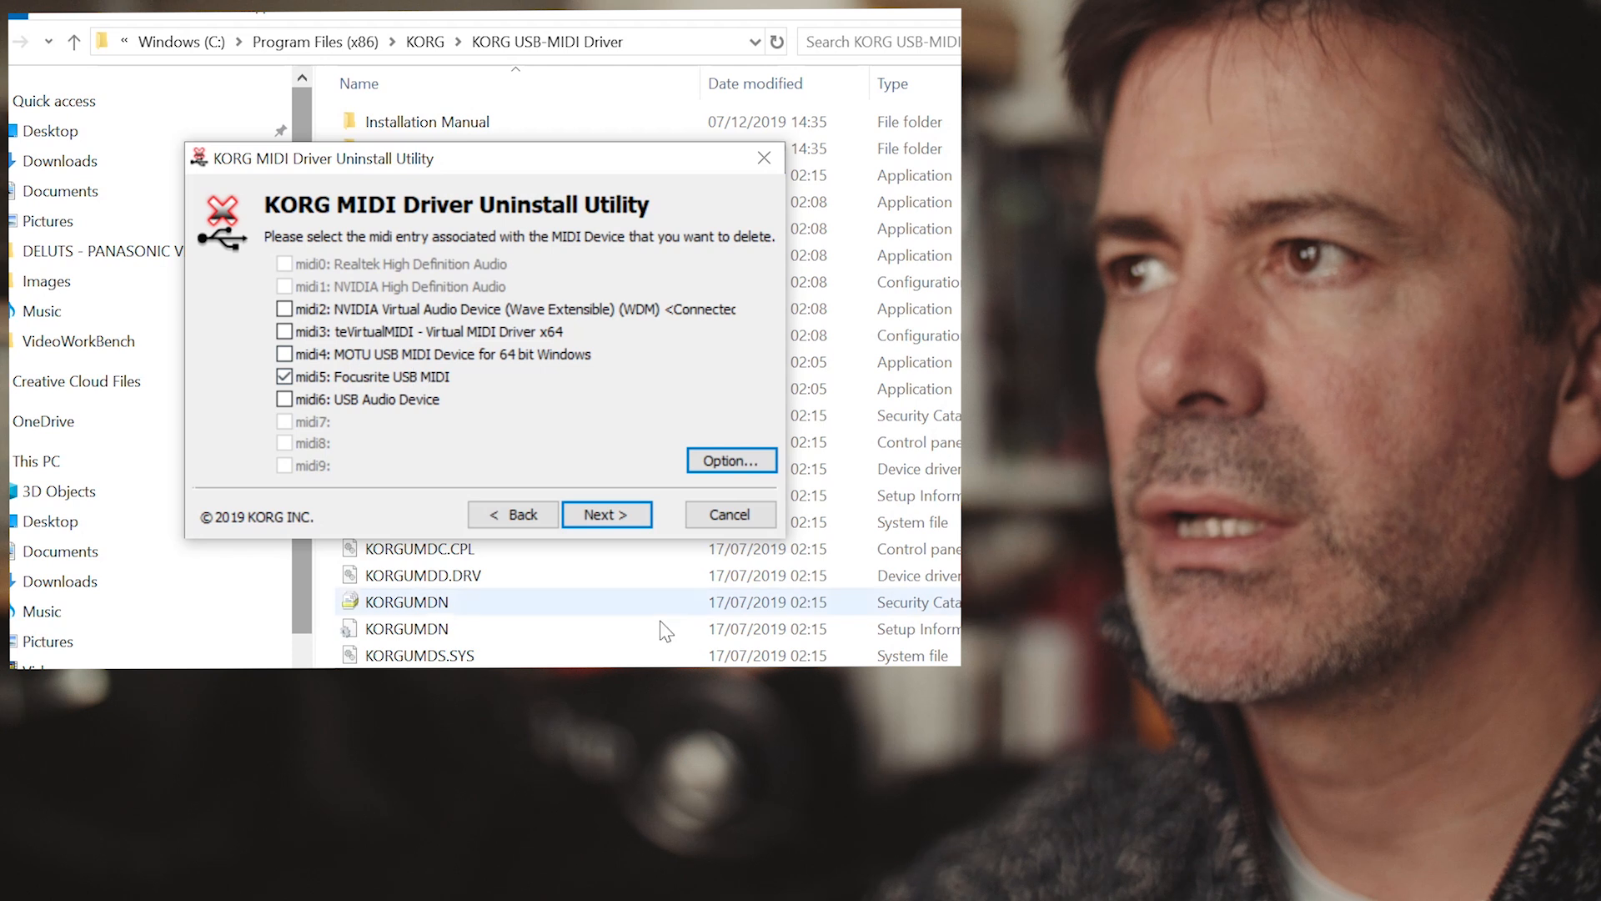
Delete the ticked Focusrite USB MIDI entry, finish, and return to the entry list
{"action": "left_click", "coordinate": [606, 514]}
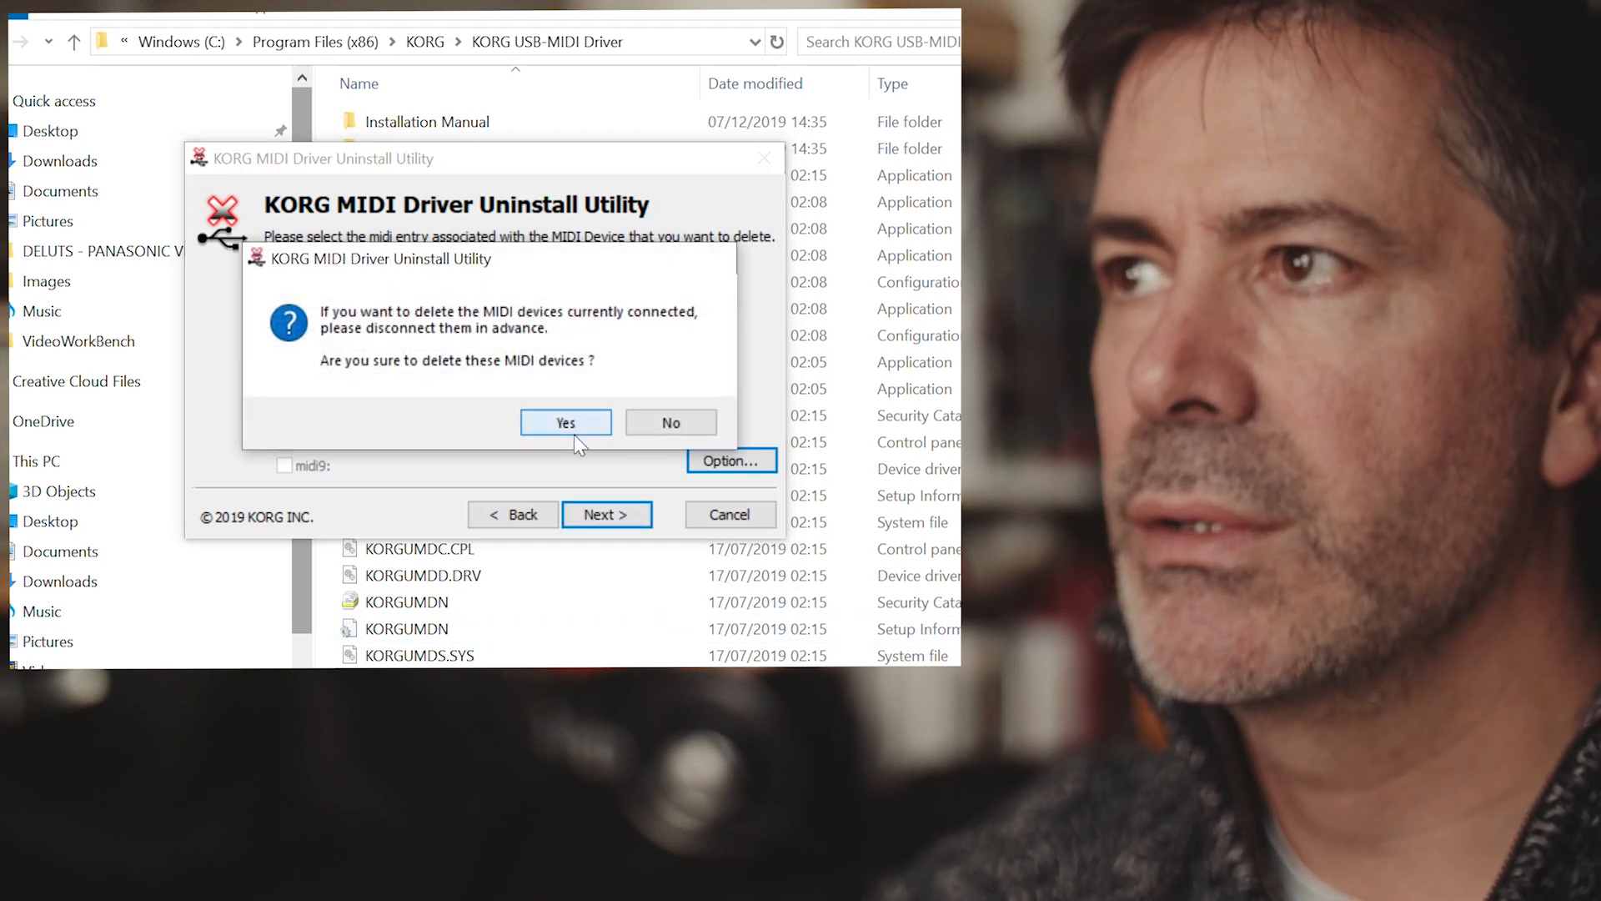
{"action": "left_click", "coordinate": [565, 422]}
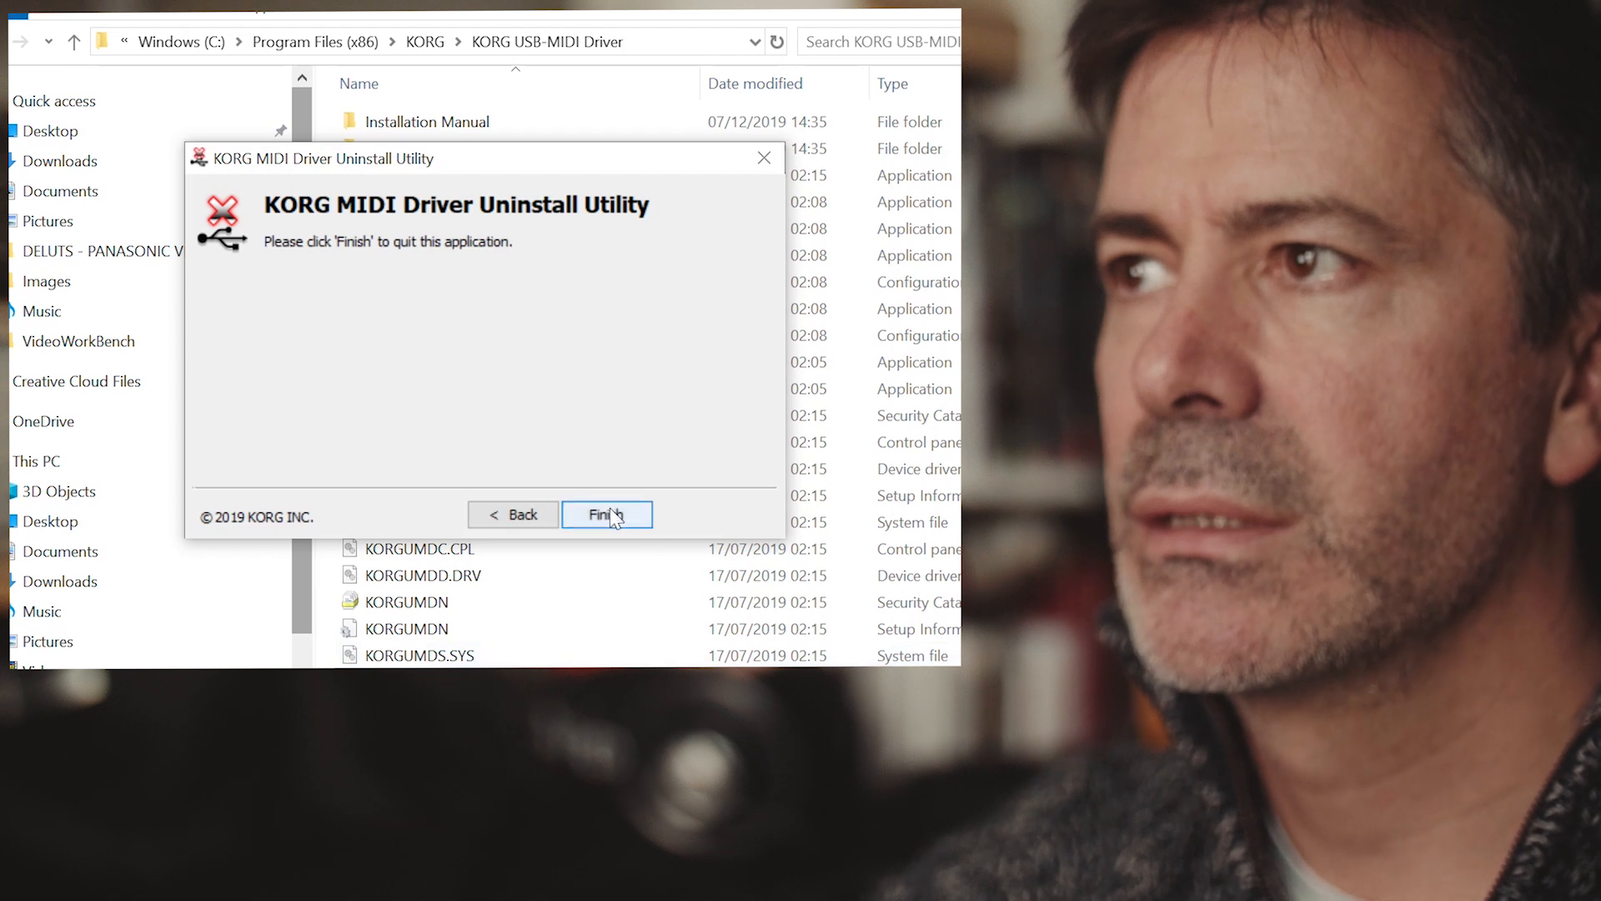
{"action": "left_click", "coordinate": [606, 513]}
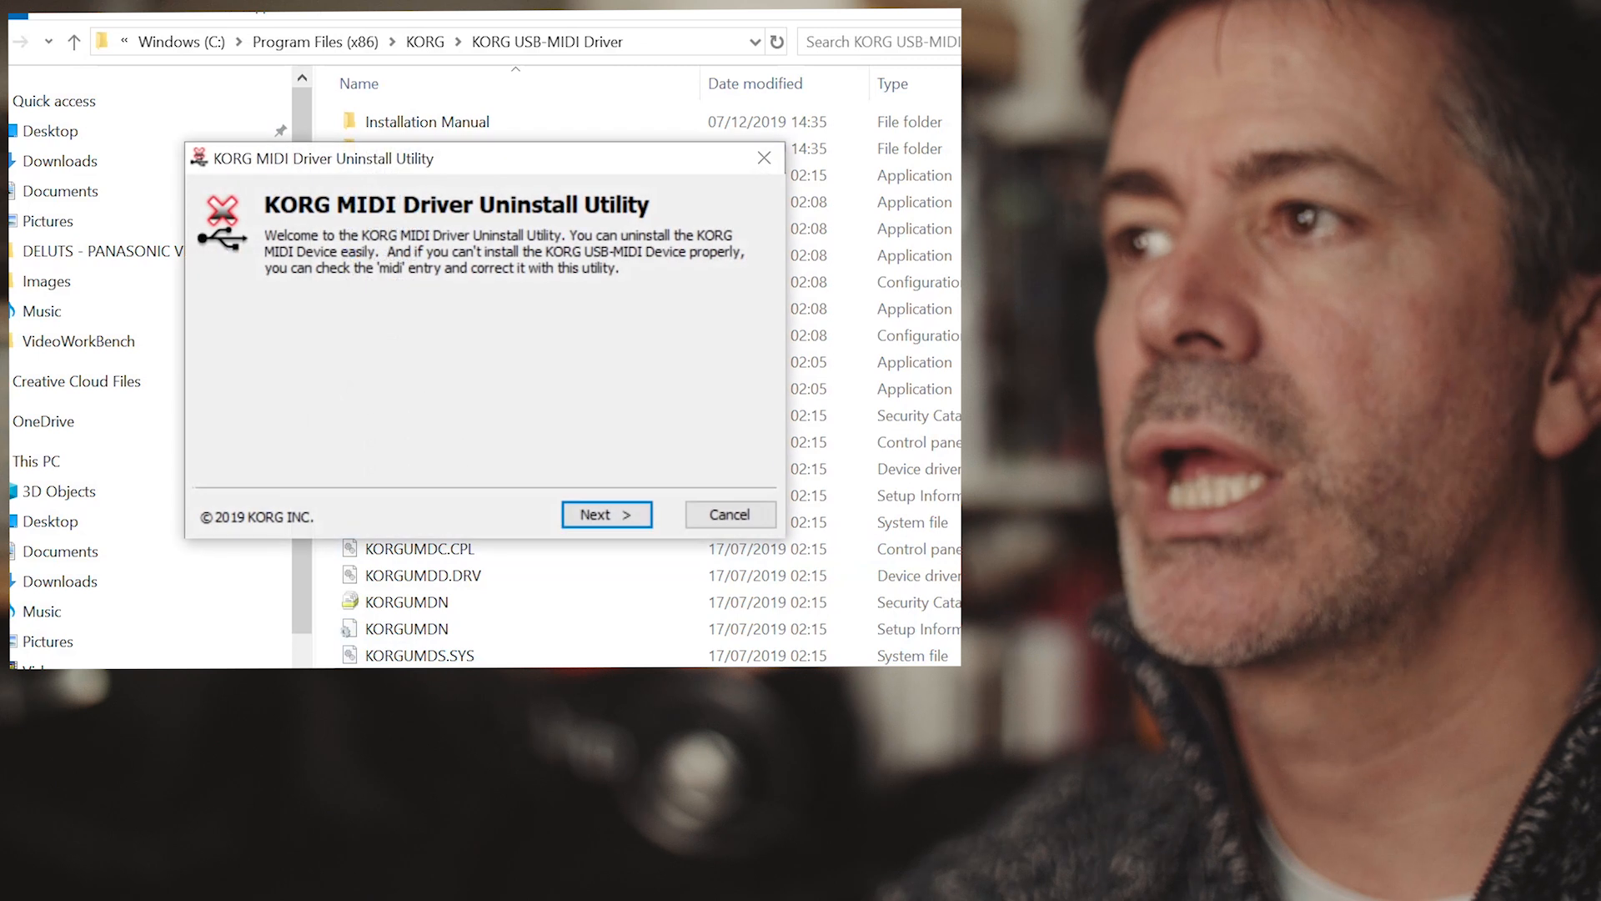
{"action": "left_click", "coordinate": [606, 514]}
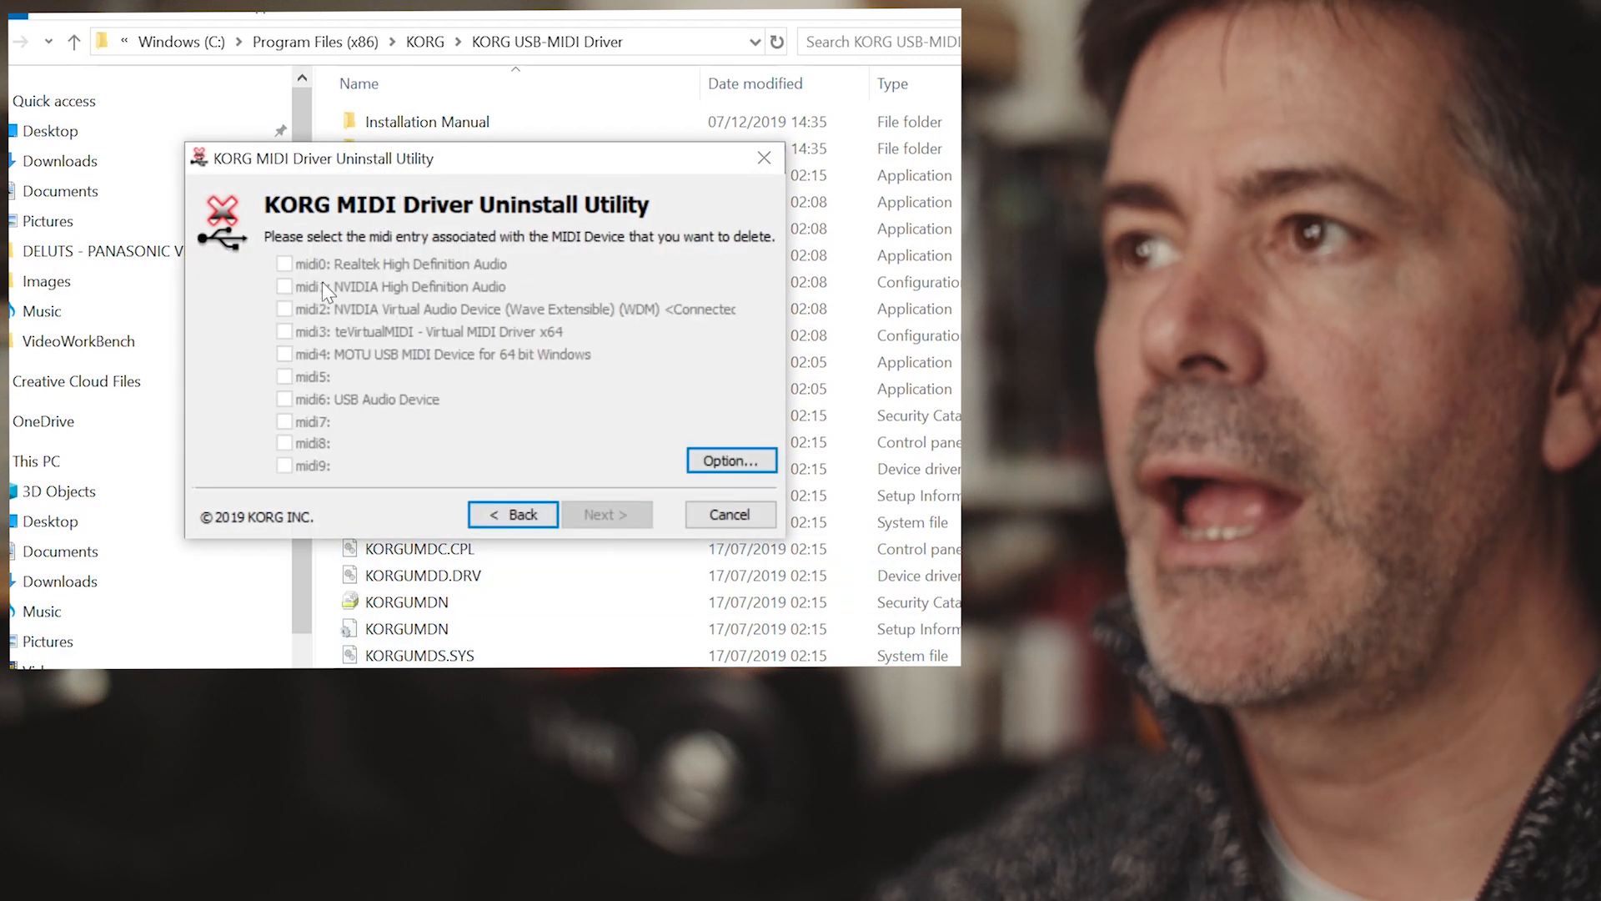
{"action": "mouse_move", "coordinate": [339, 429]}
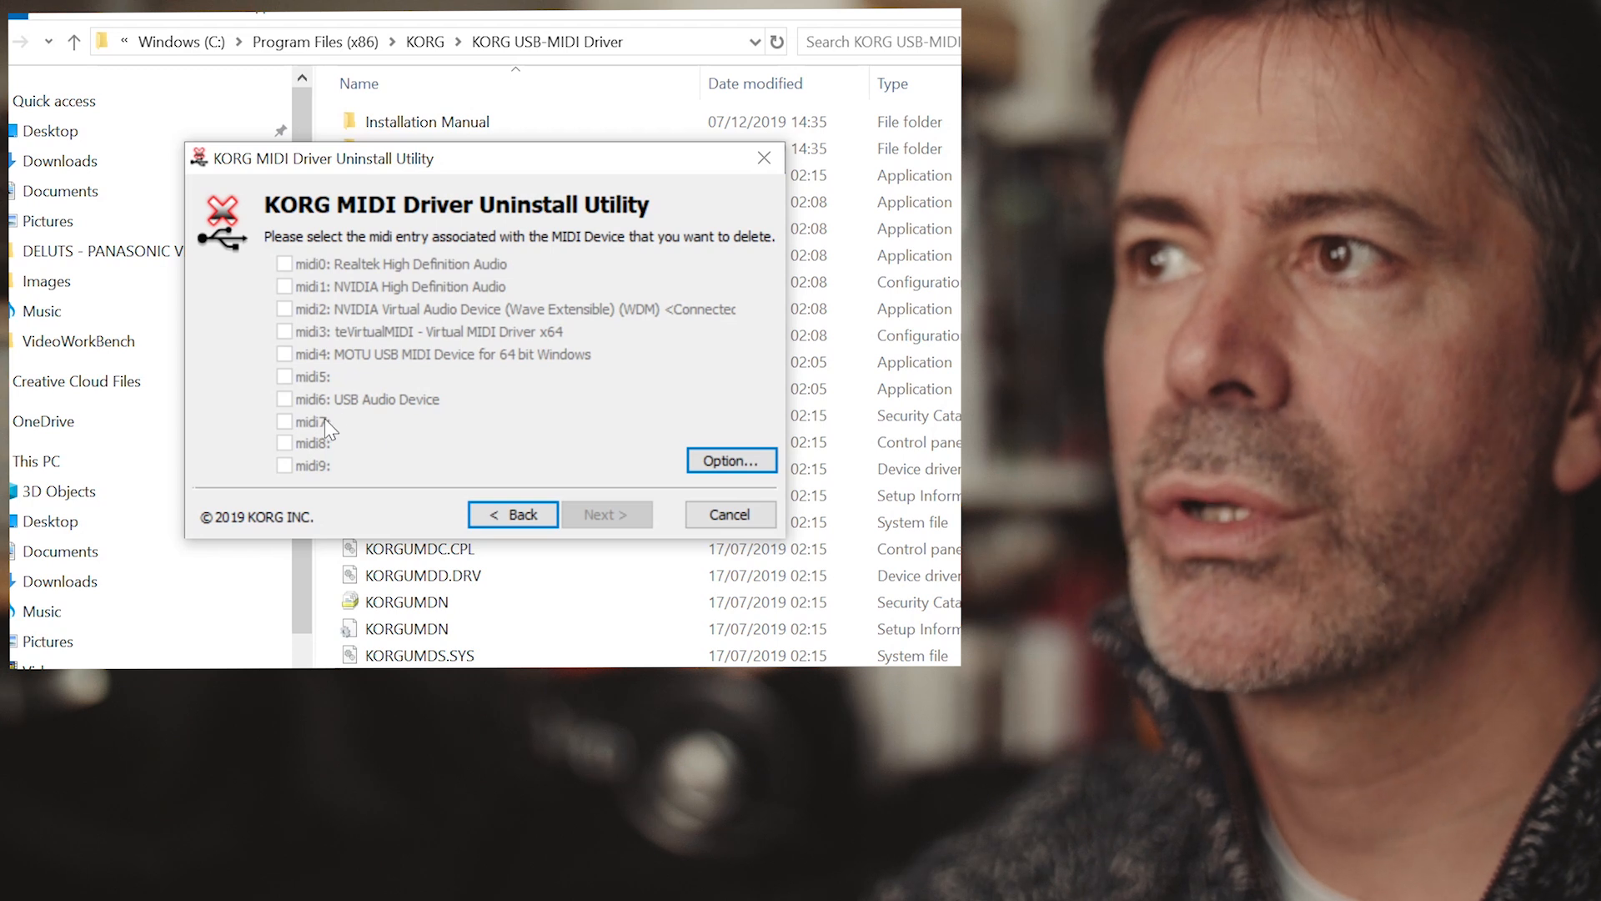
{"action": "mouse_move", "coordinate": [359, 393]}
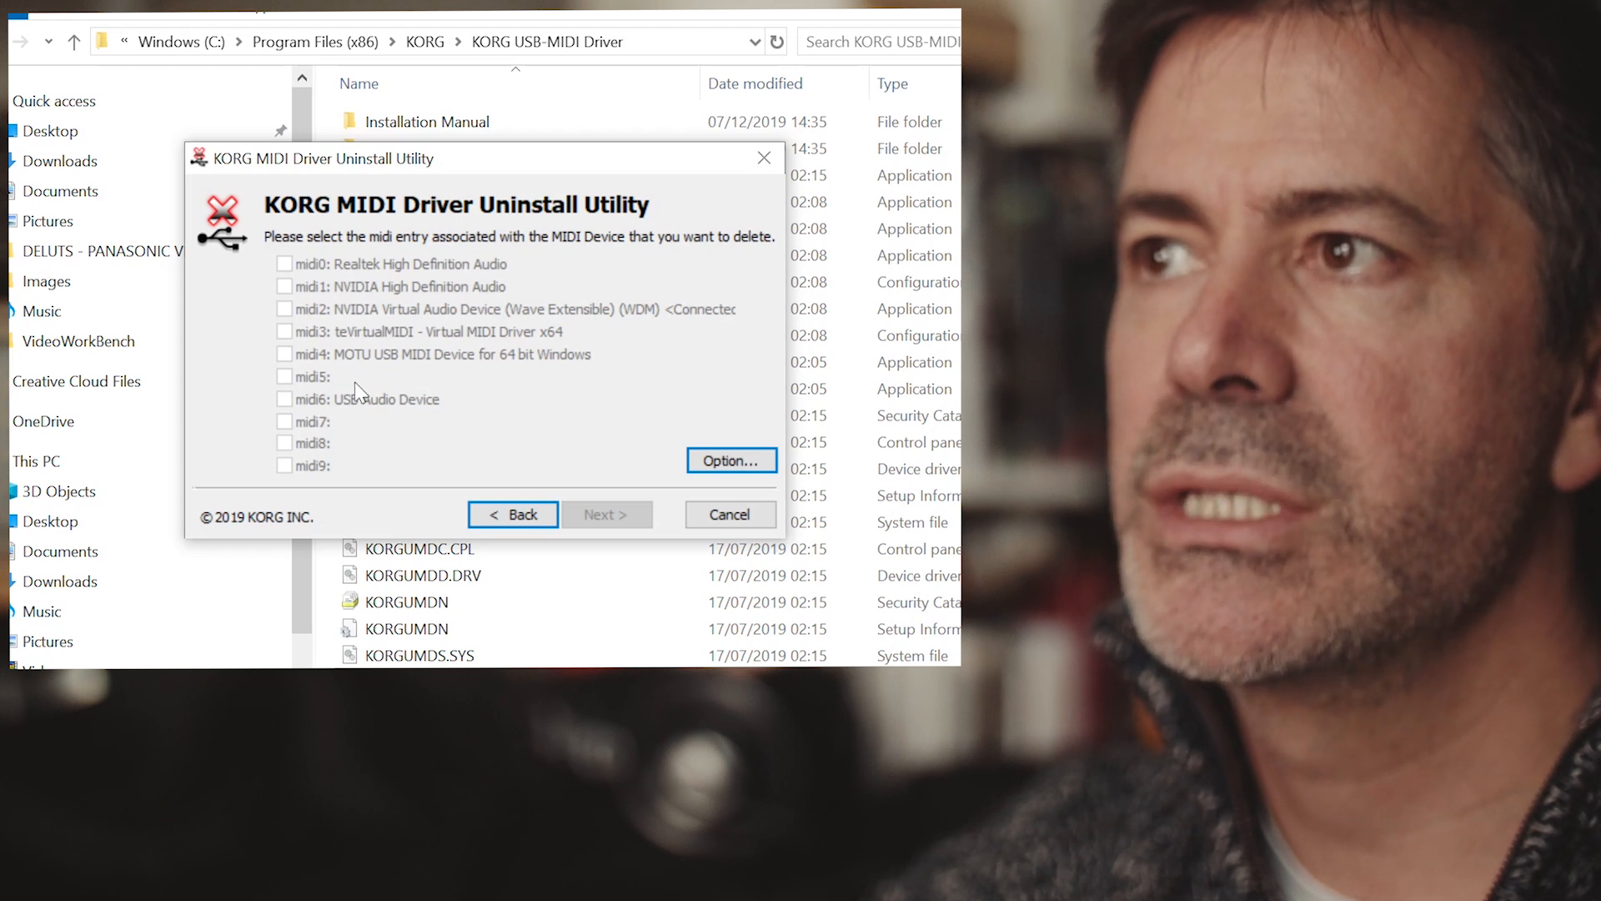
{"action": "mouse_move", "coordinate": [332, 383]}
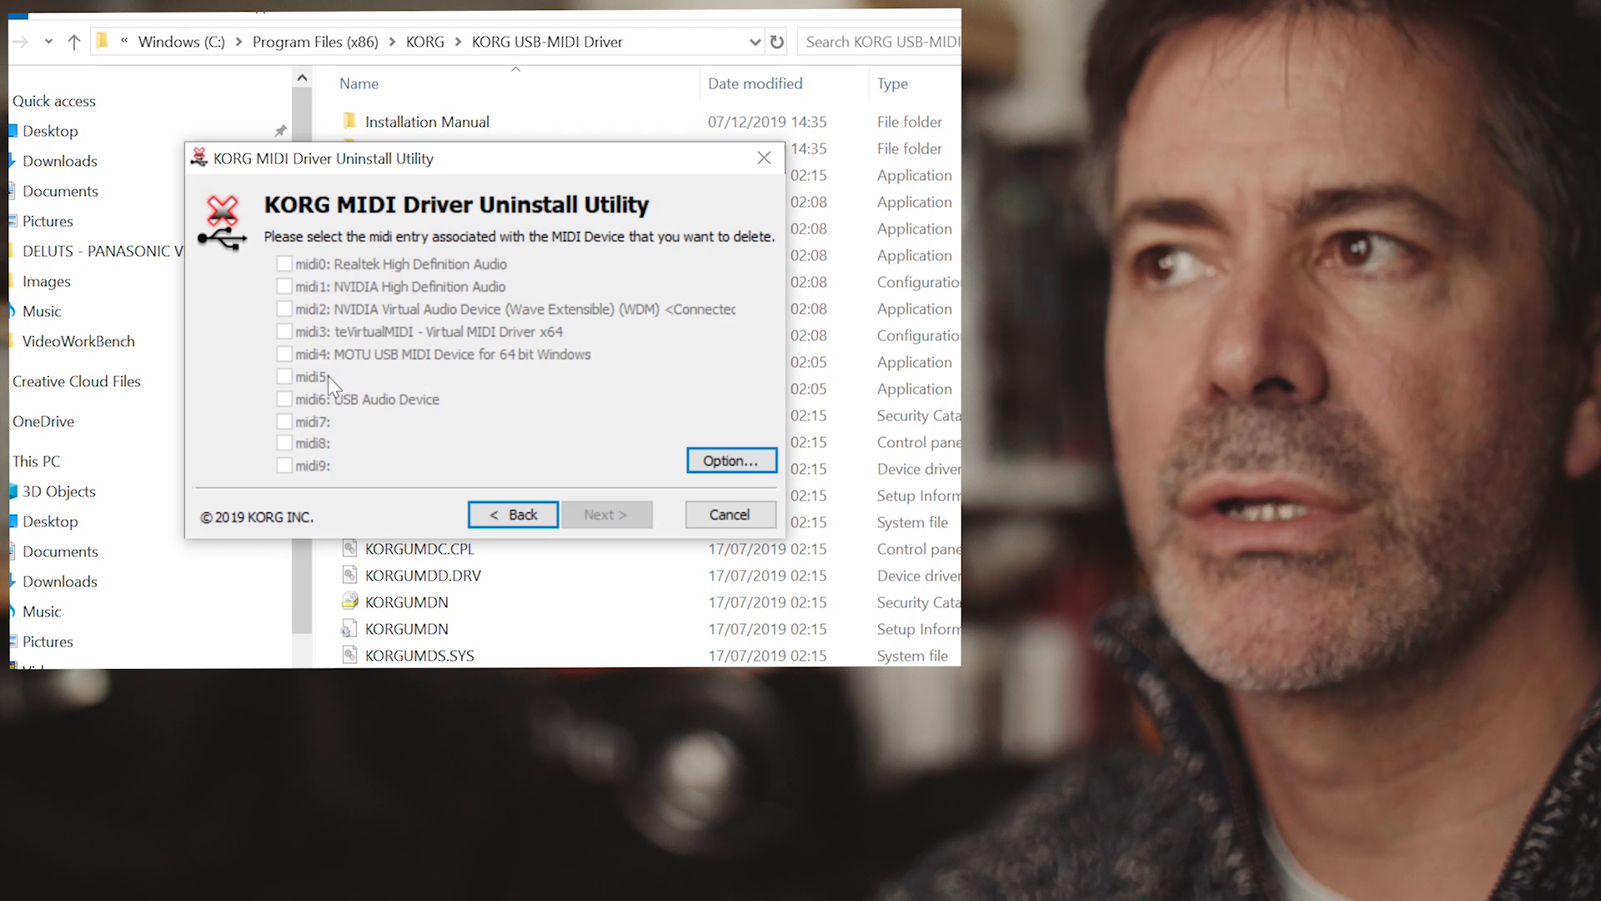
{"action": "mouse_move", "coordinate": [439, 398]}
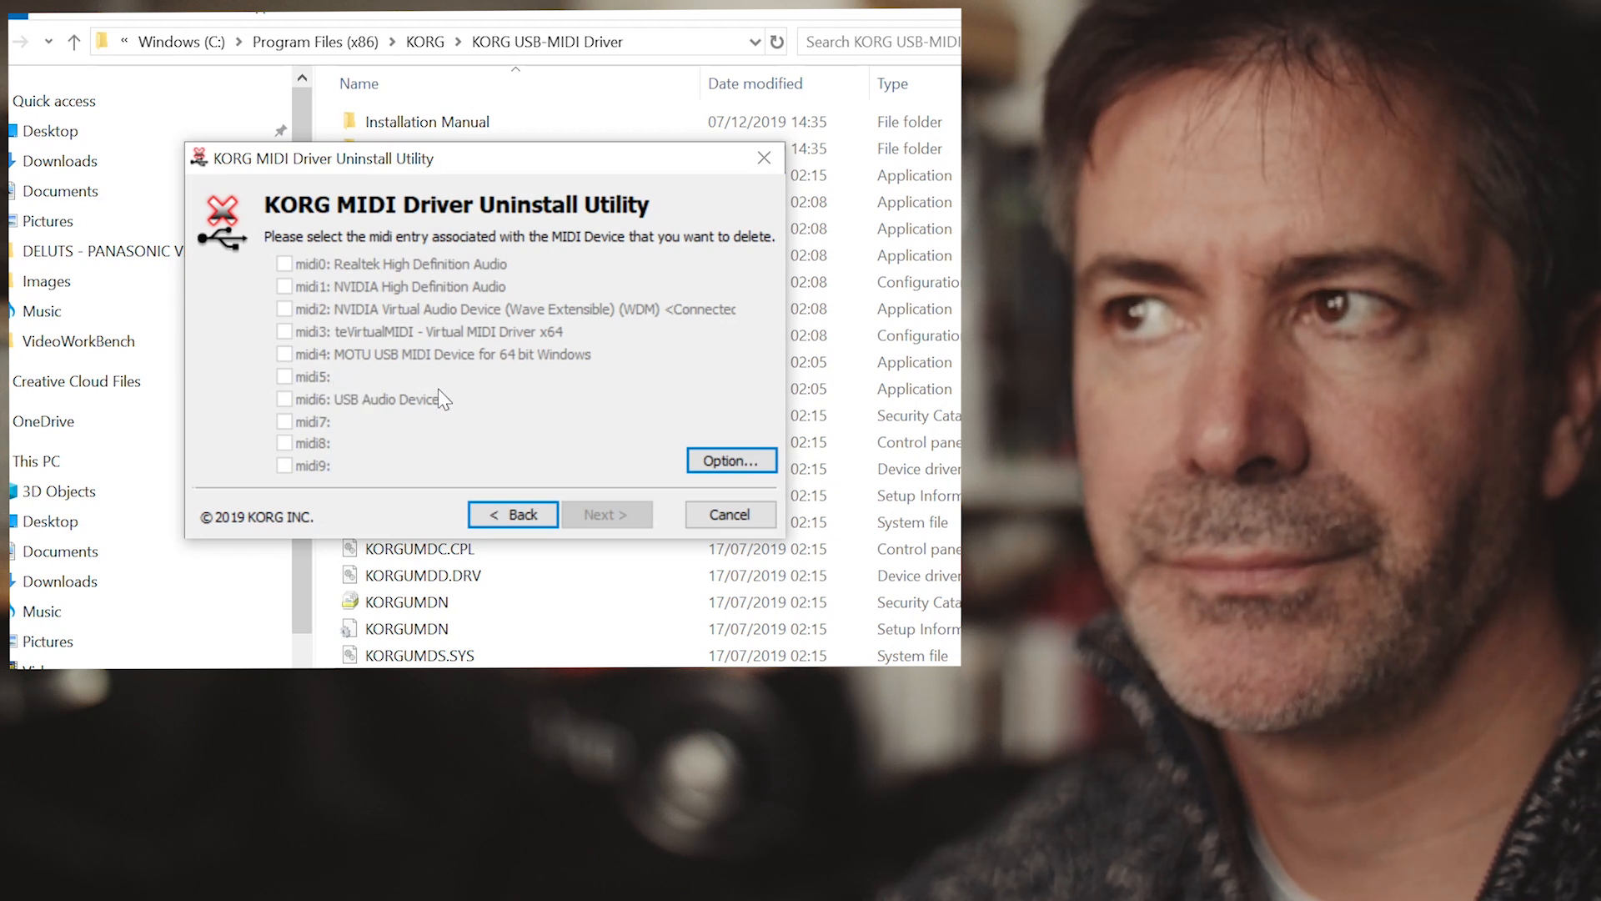
{"action": "mouse_move", "coordinate": [367, 437]}
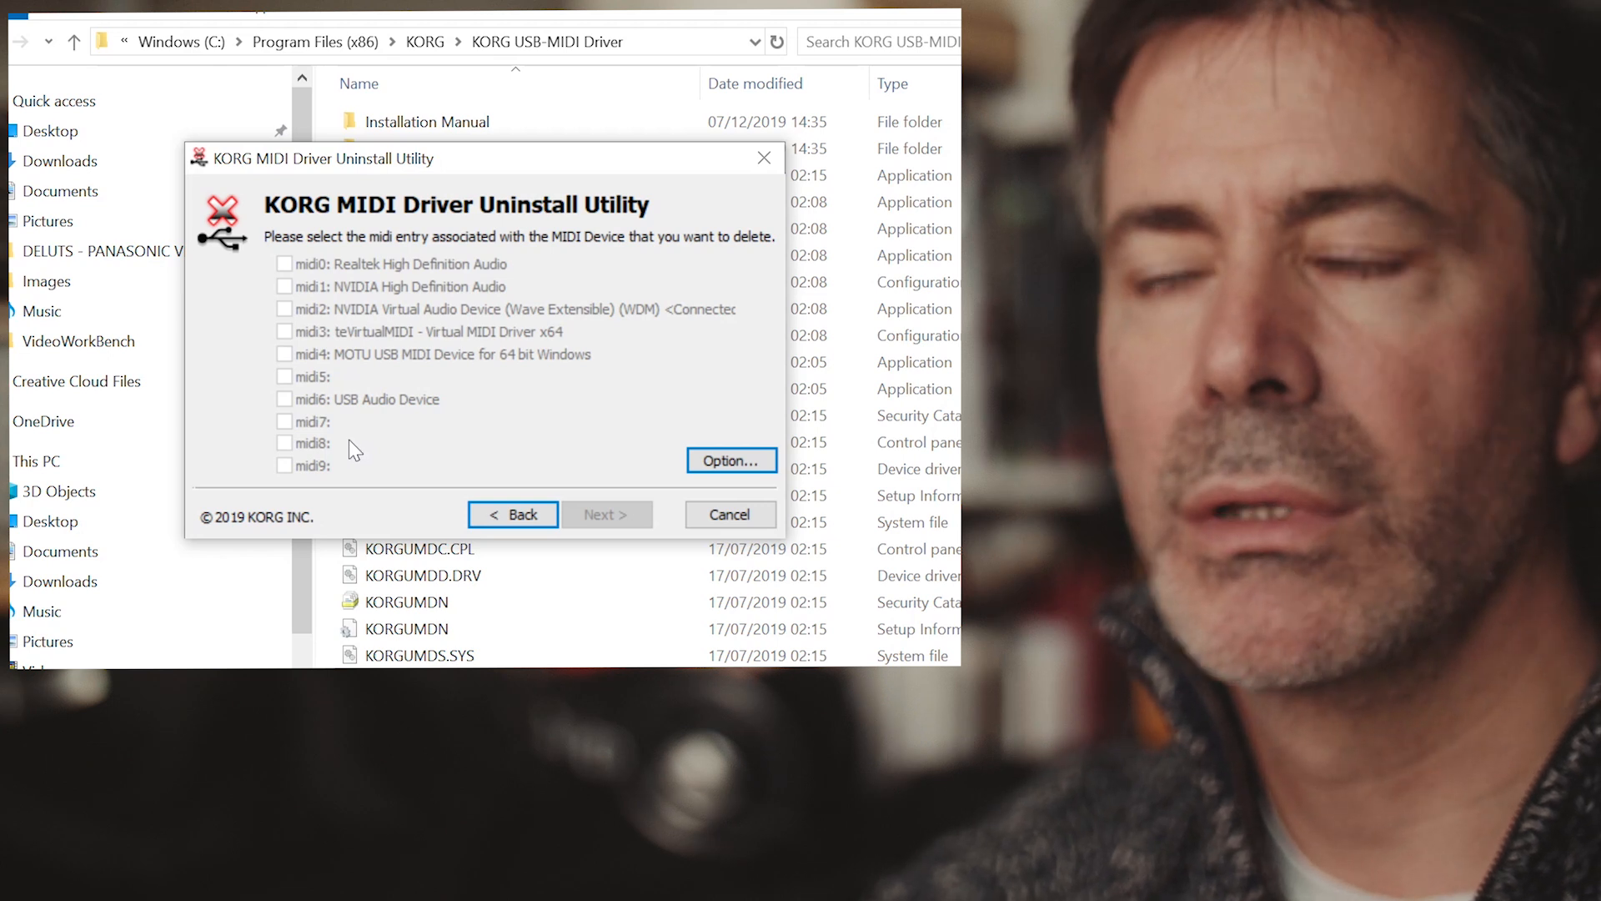
{"action": "mouse_move", "coordinate": [245, 413]}
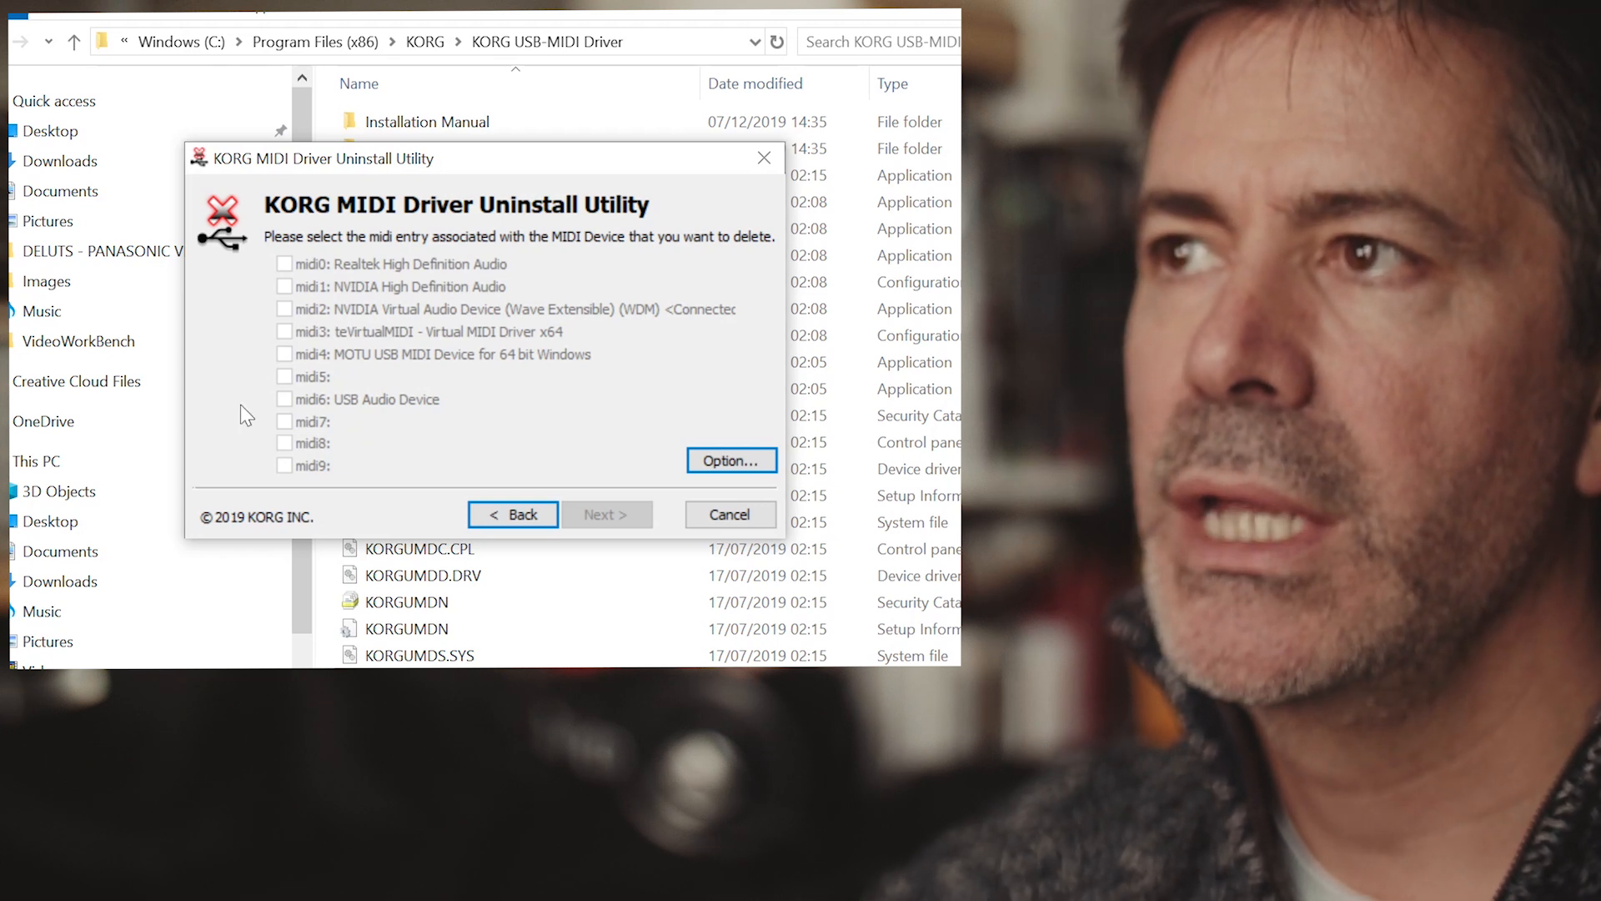
{"action": "mouse_move", "coordinate": [350, 383]}
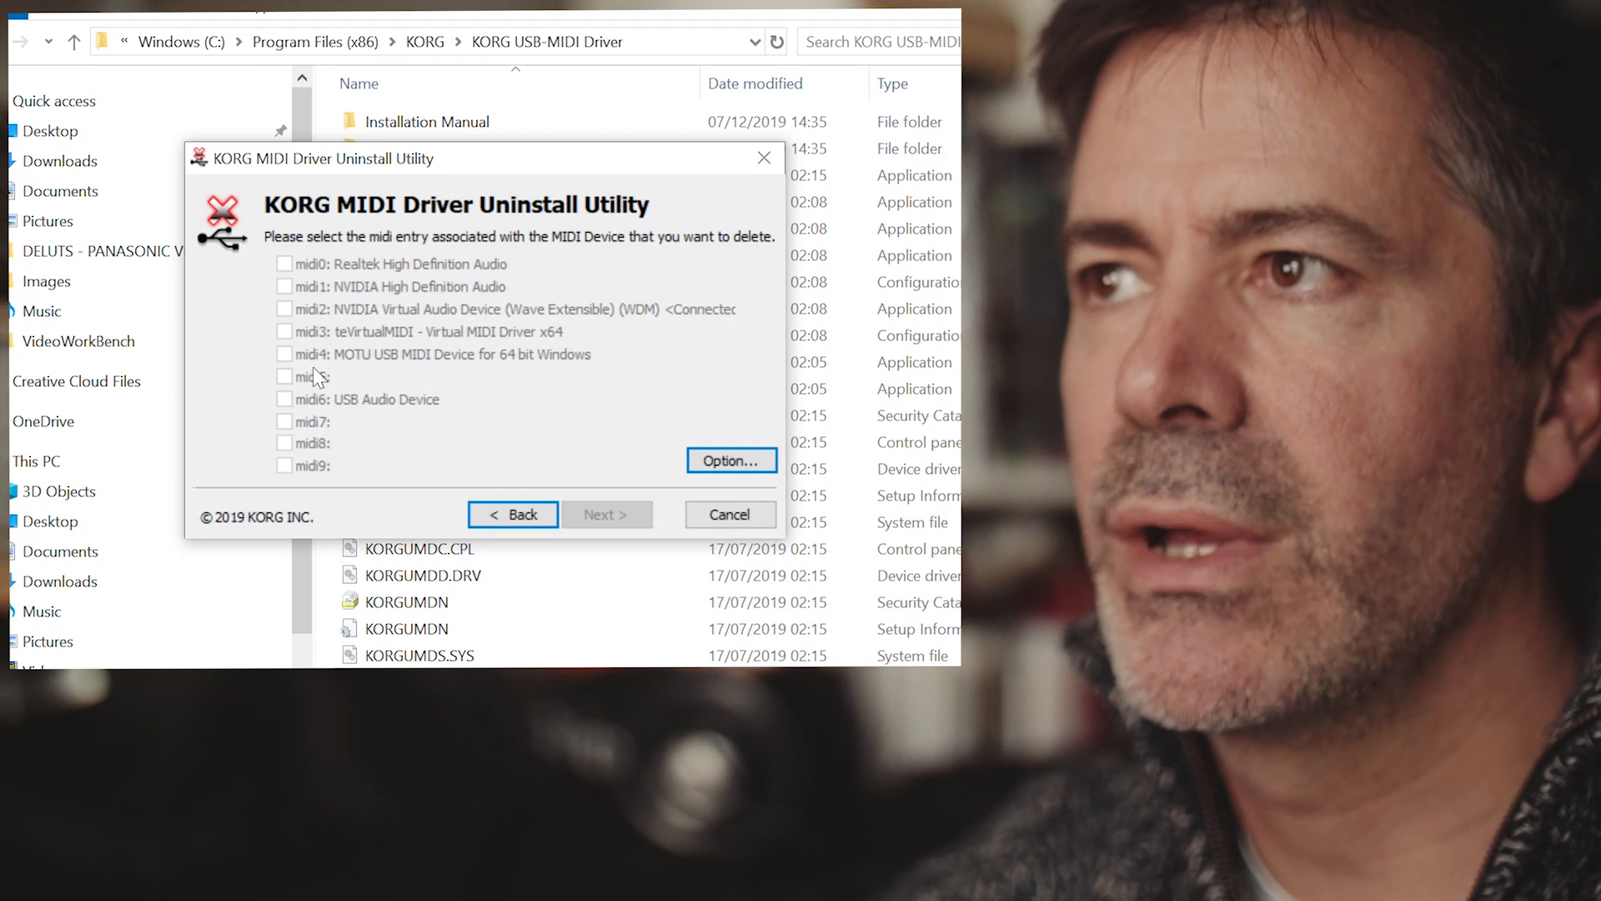
{"action": "mouse_move", "coordinate": [447, 514]}
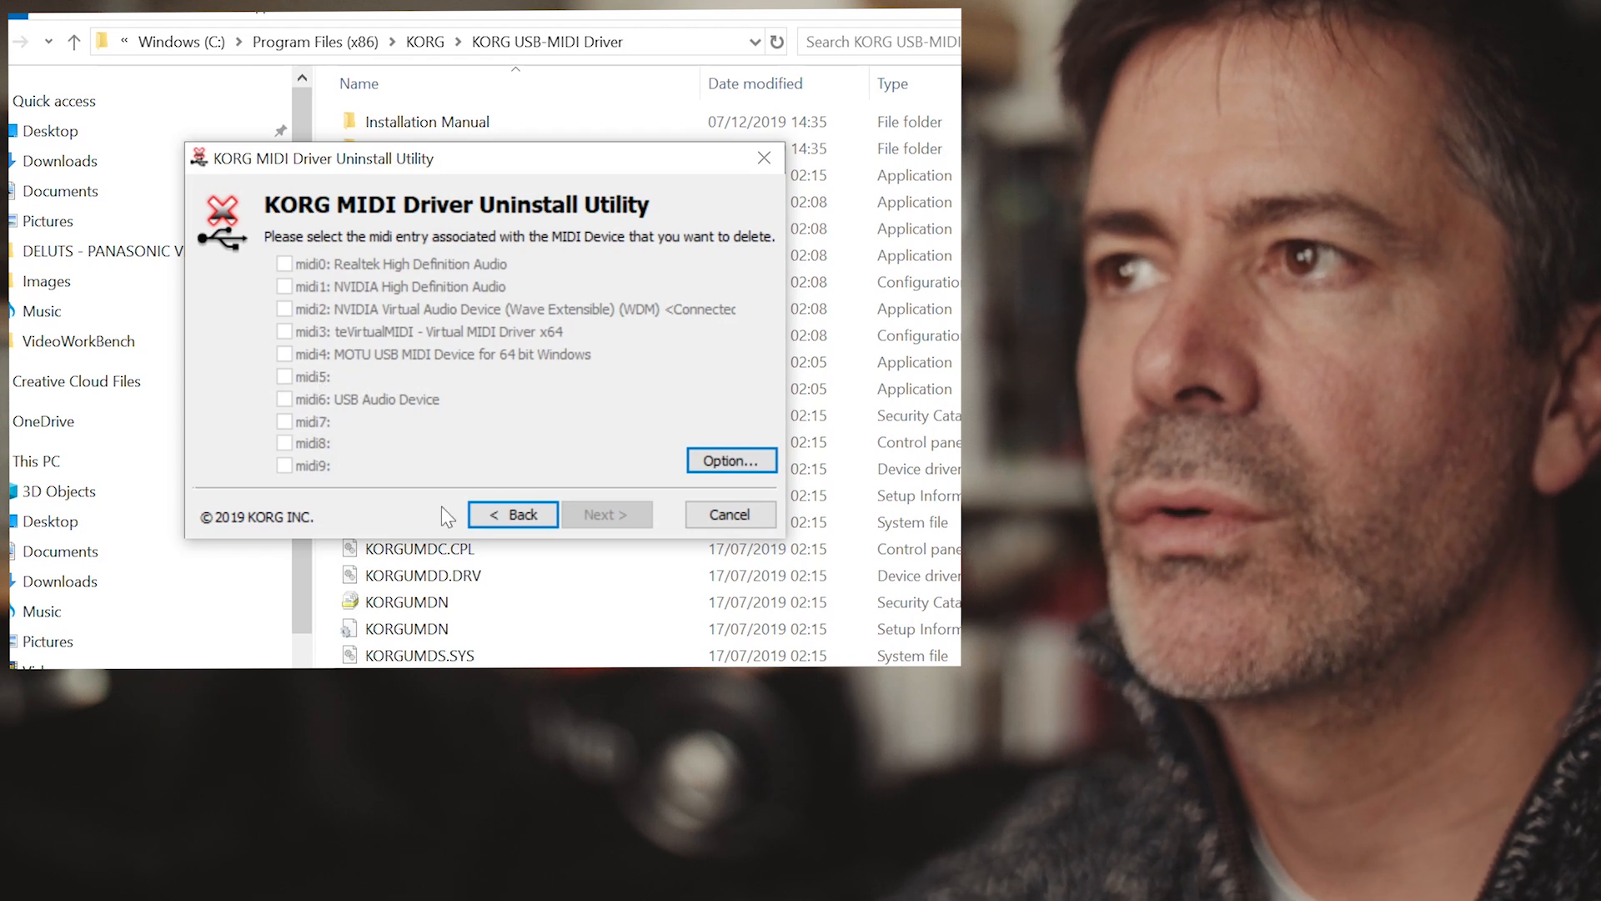
{"action": "mouse_move", "coordinate": [730, 513]}
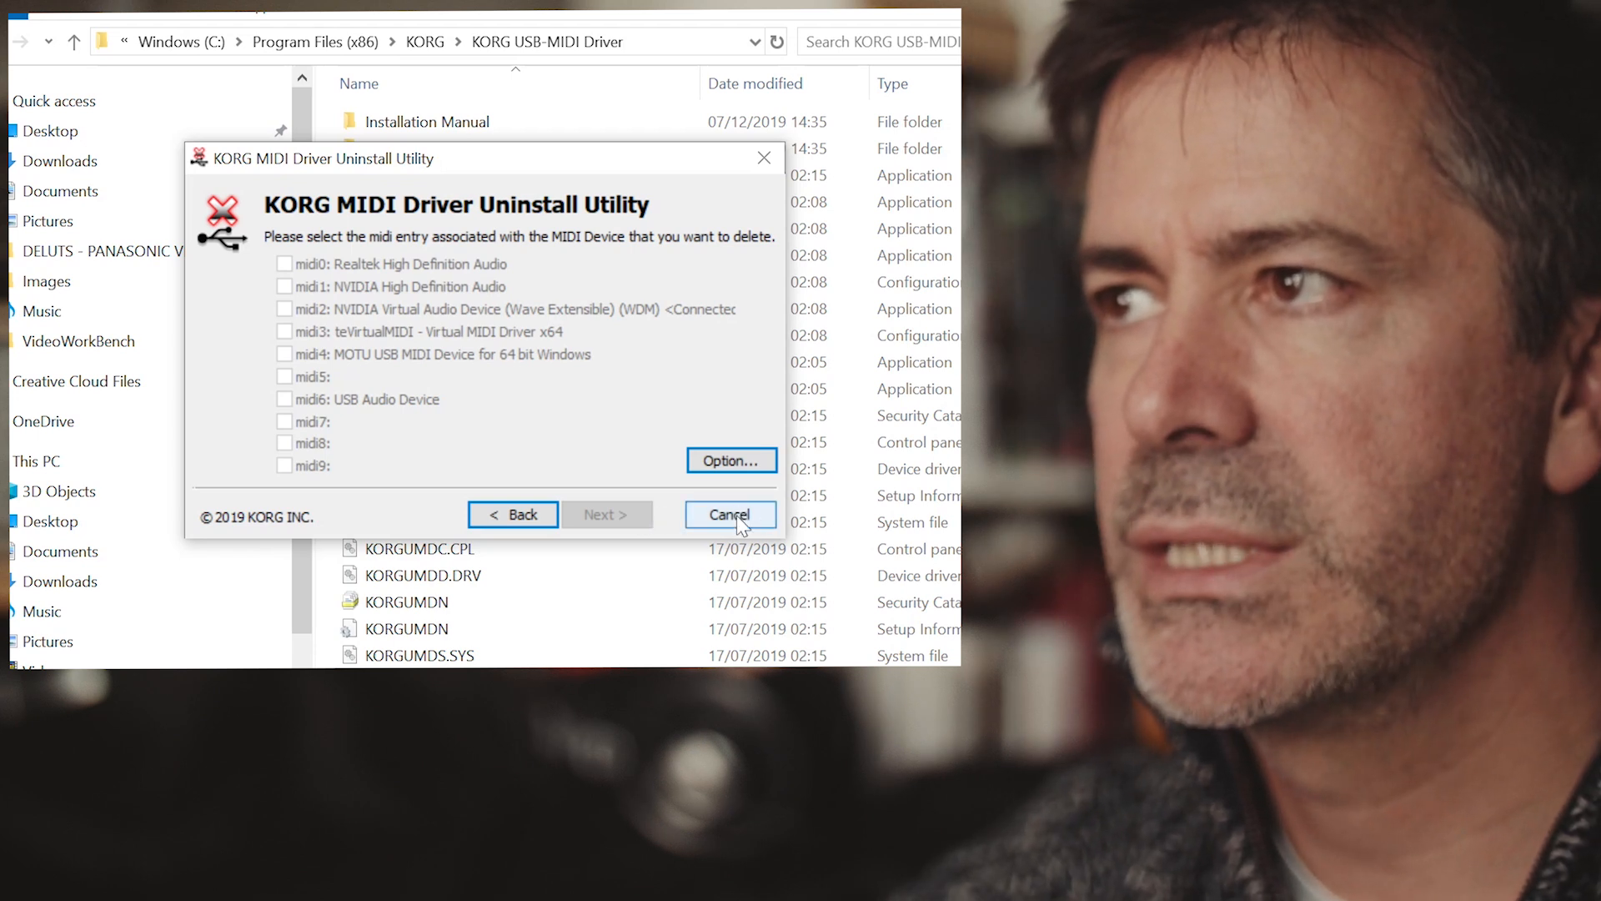
Cancel out of the KORG MIDI Driver Uninstall Utility to close it
{"action": "left_click", "coordinate": [729, 513]}
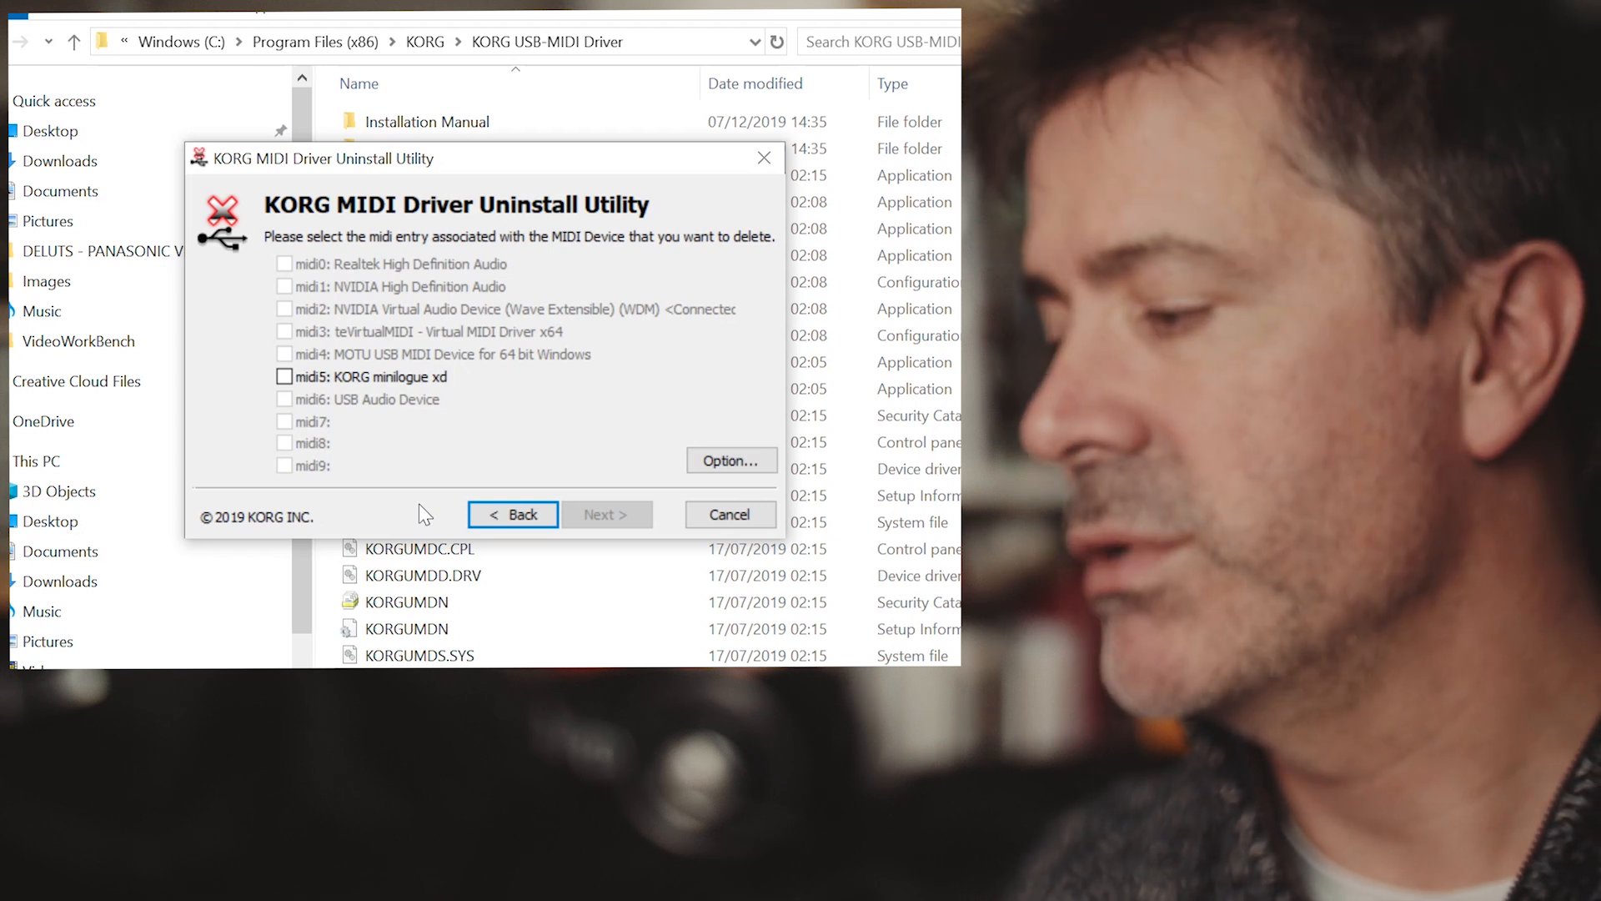
{"action": "mouse_move", "coordinate": [759, 442]}
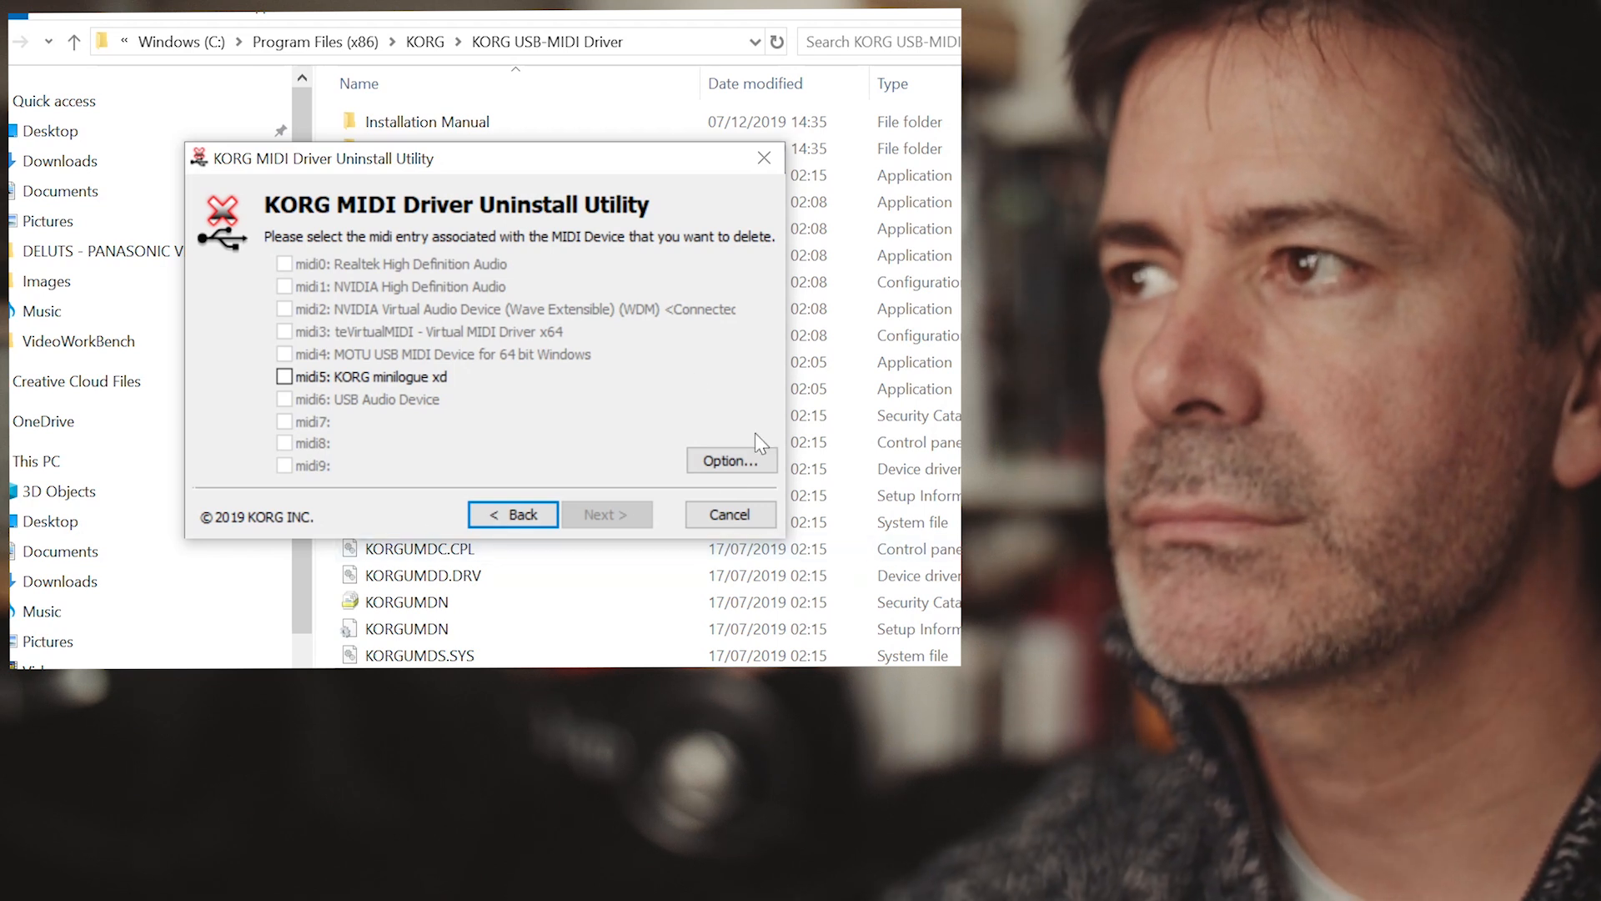
{"action": "mouse_move", "coordinate": [393, 508]}
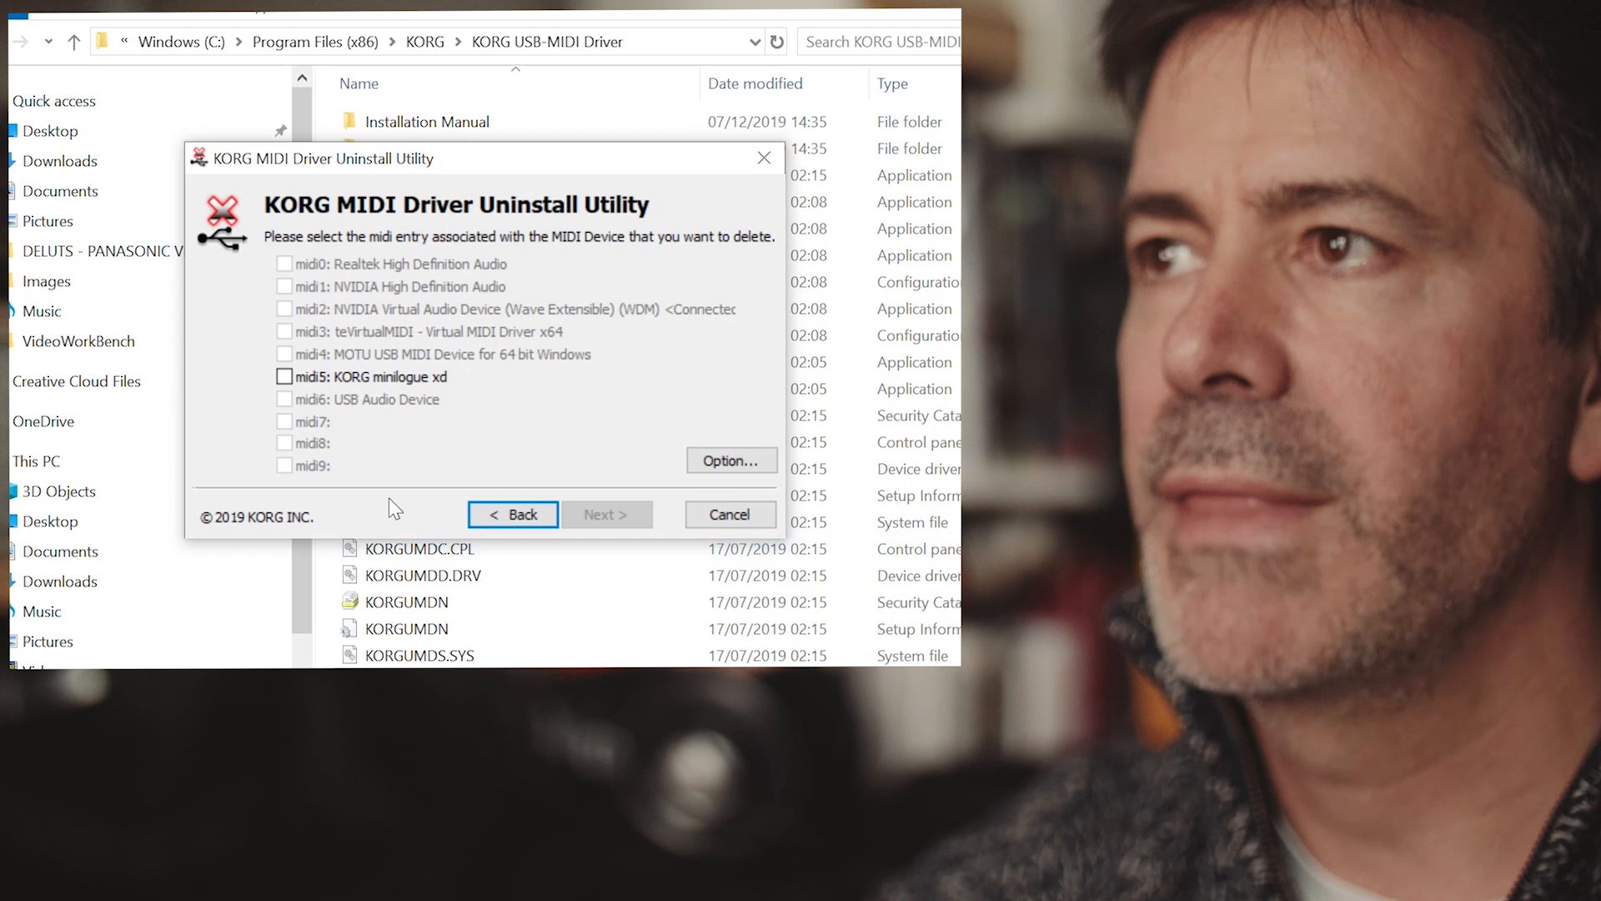